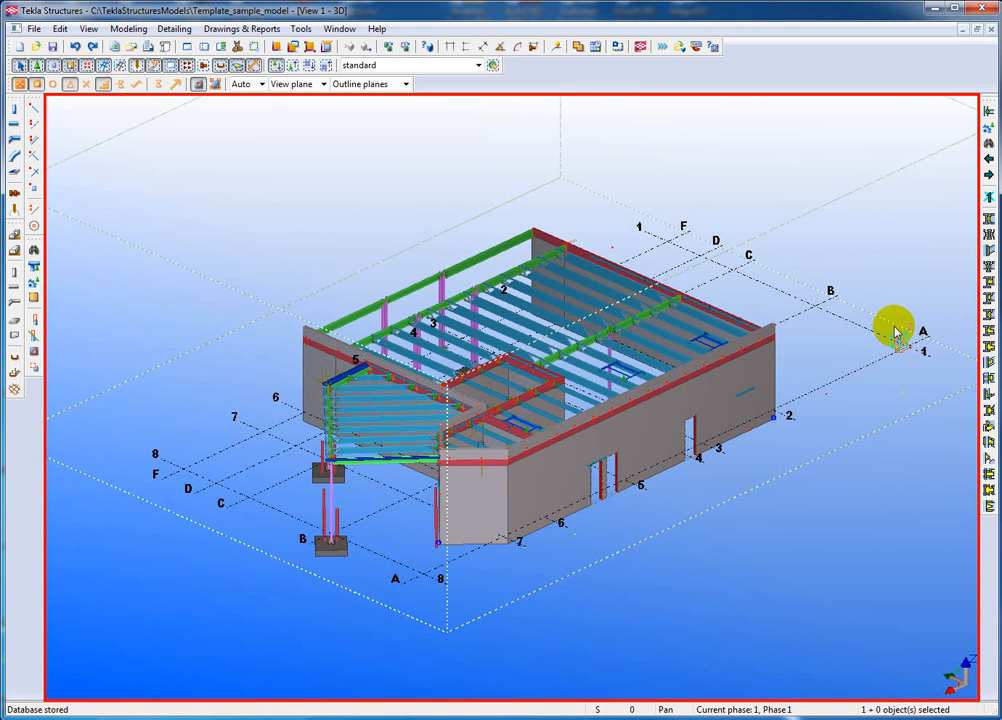
pyautogui.moveTo(476, 244)
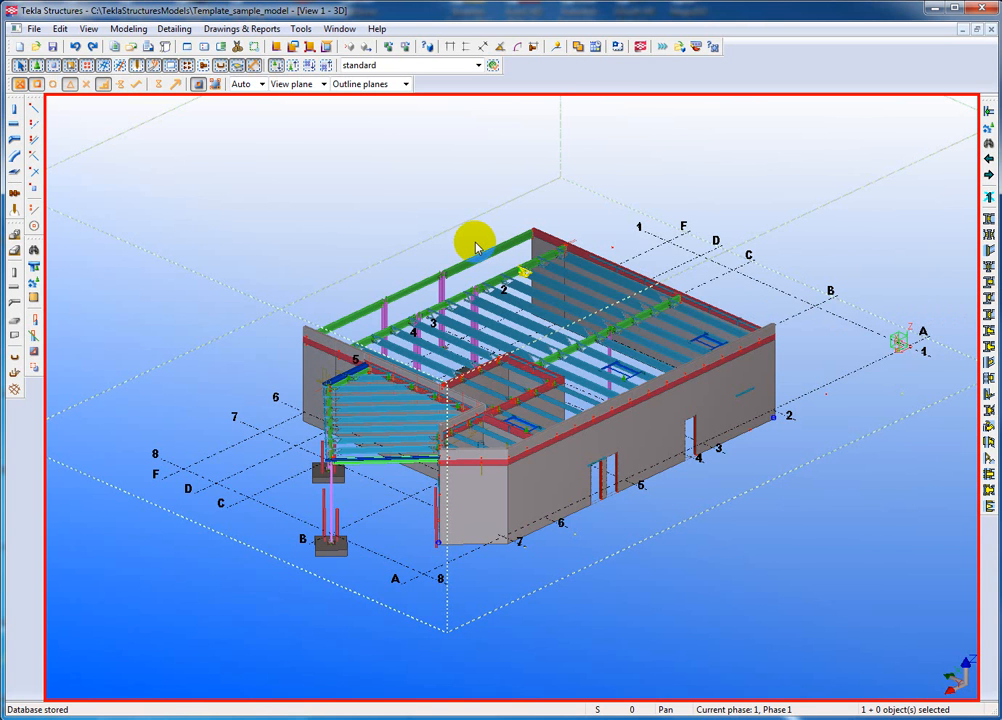
pyautogui.moveTo(436, 222)
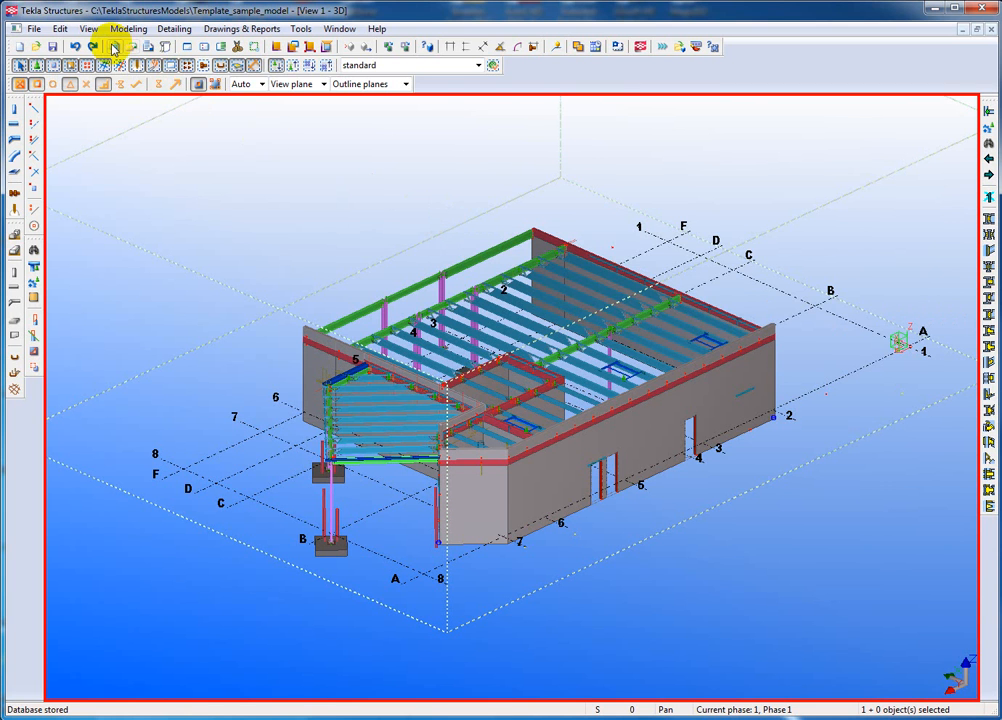
# - Bring up the Report dialog and show the top of the template list starting with Advanced_Bill
pyautogui.click(116, 46)
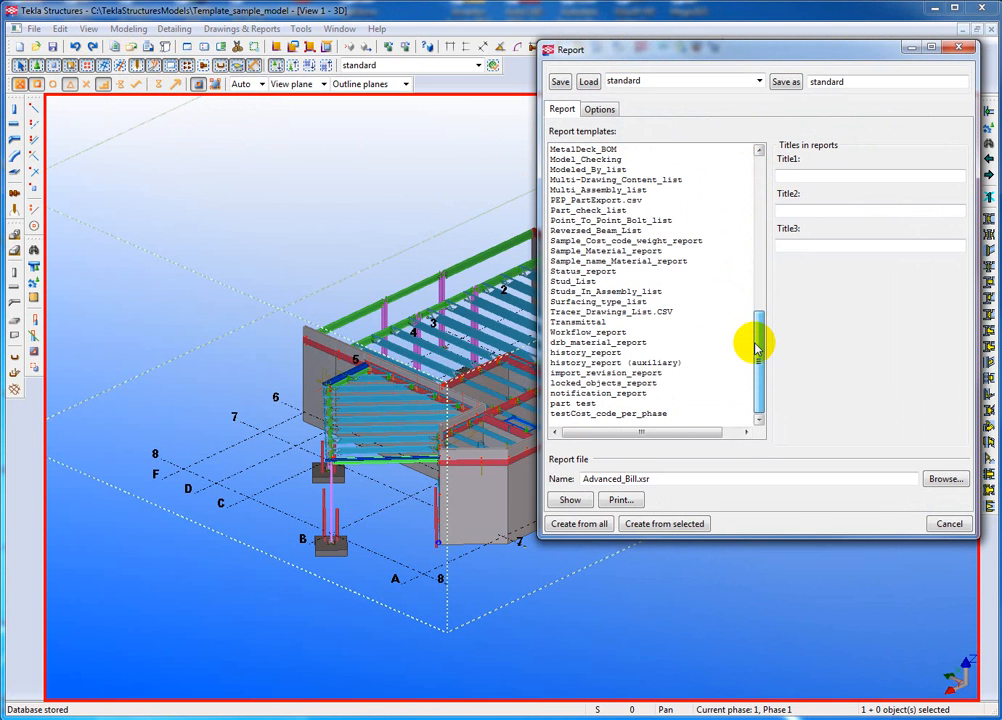
pyautogui.moveTo(760, 344); pyautogui.dragTo(760, 184)
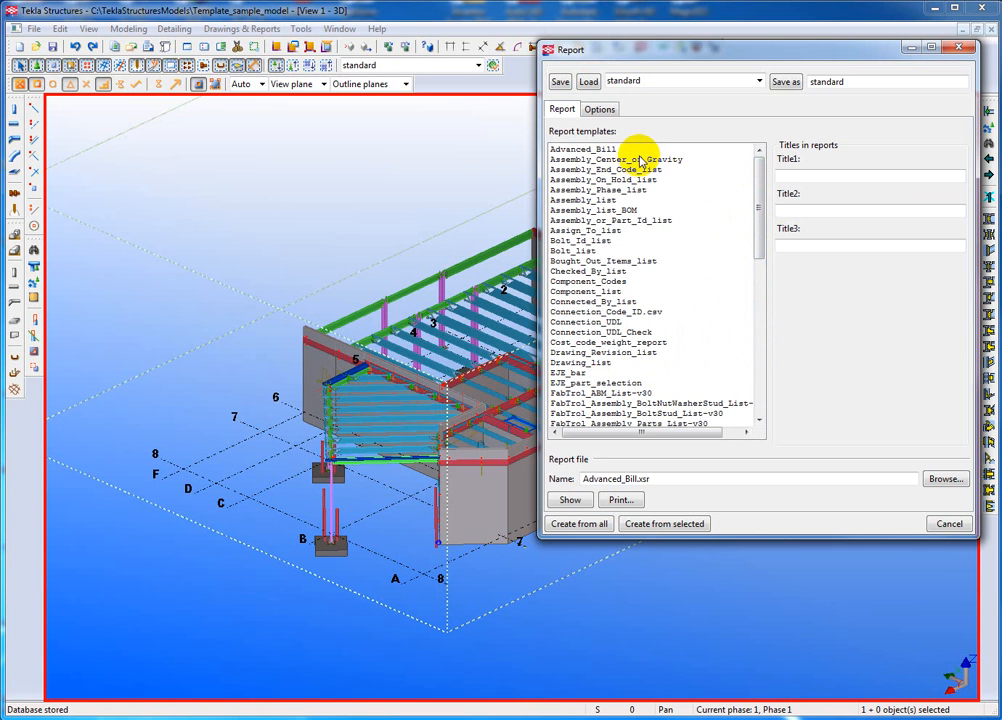
pyautogui.moveTo(676, 176)
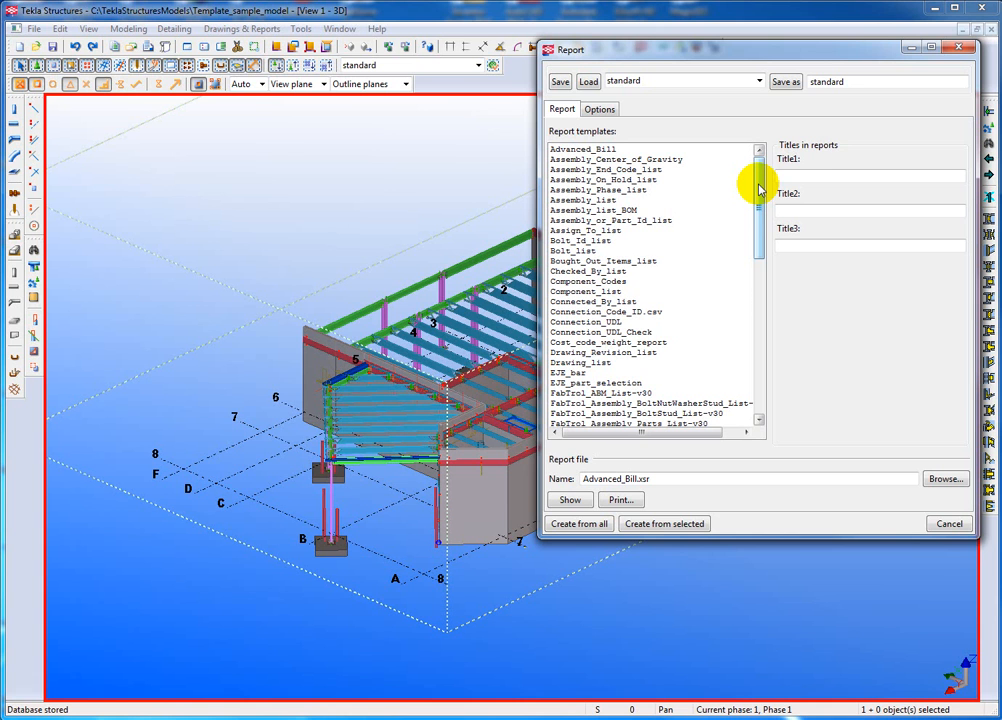
pyautogui.moveTo(882, 58)
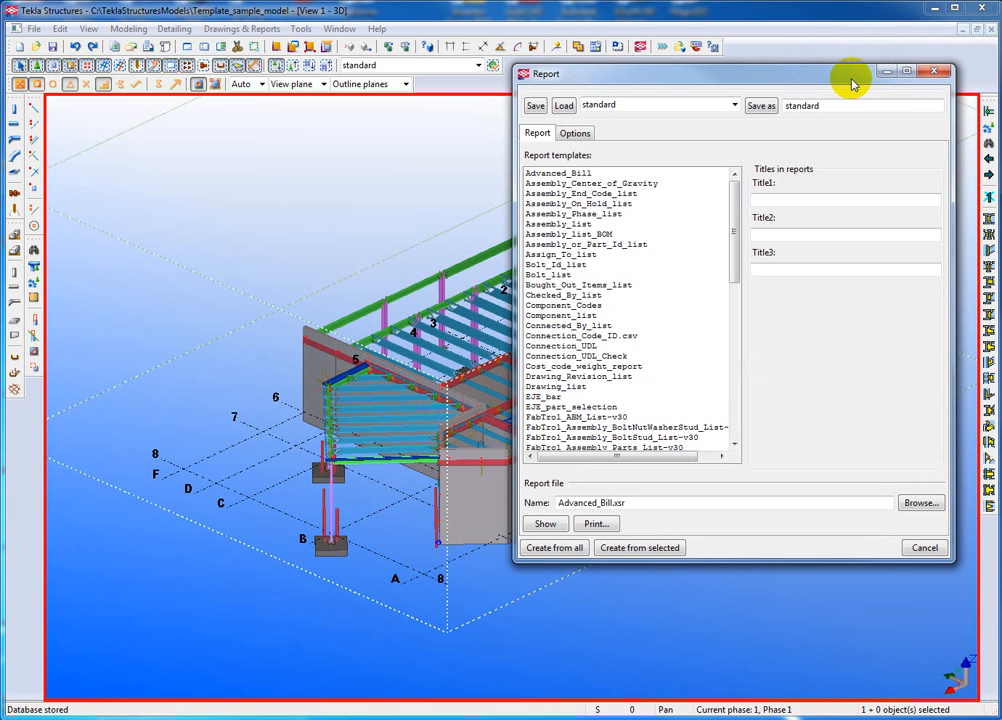
pyautogui.moveTo(856, 82)
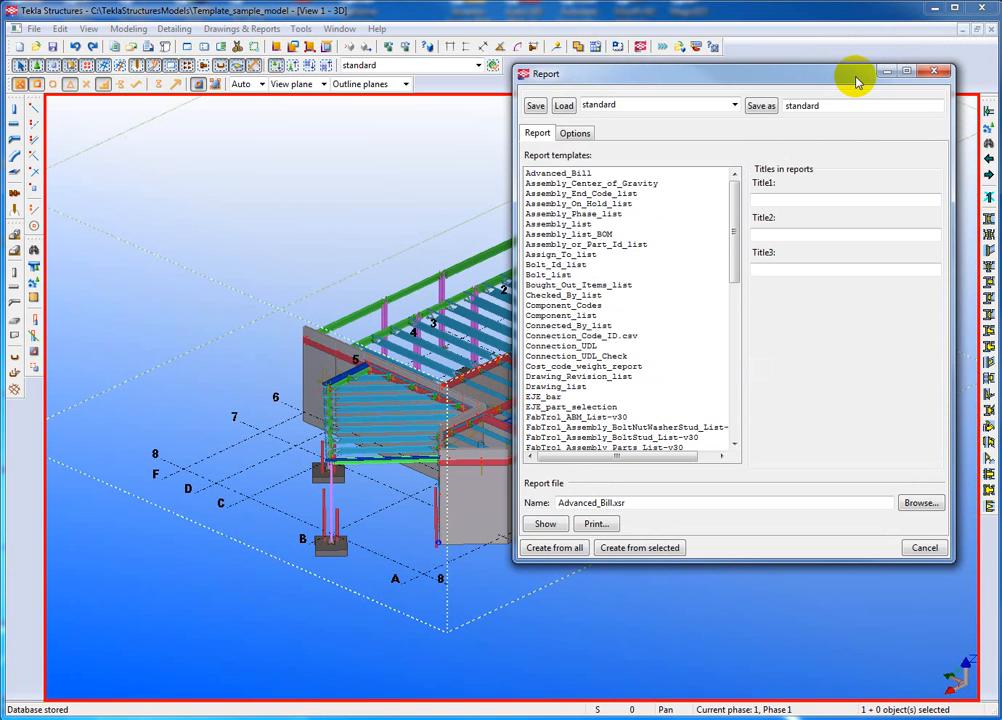
# - Cancel the Report dialog, leaving only the sample steel model on screen
pyautogui.click(934, 72)
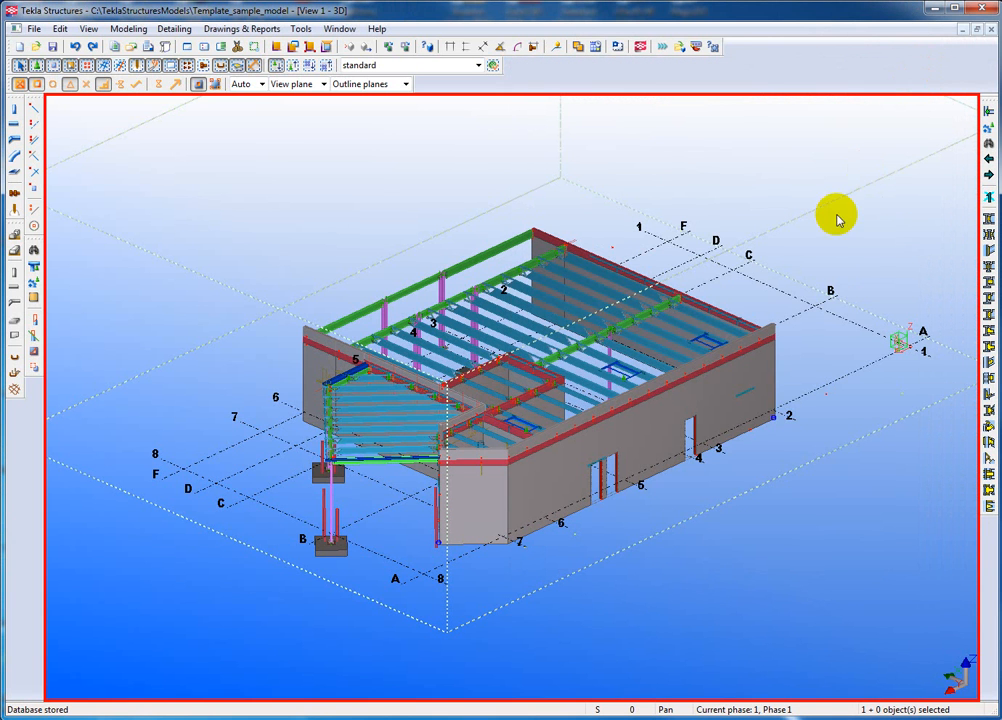
pyautogui.moveTo(528, 220)
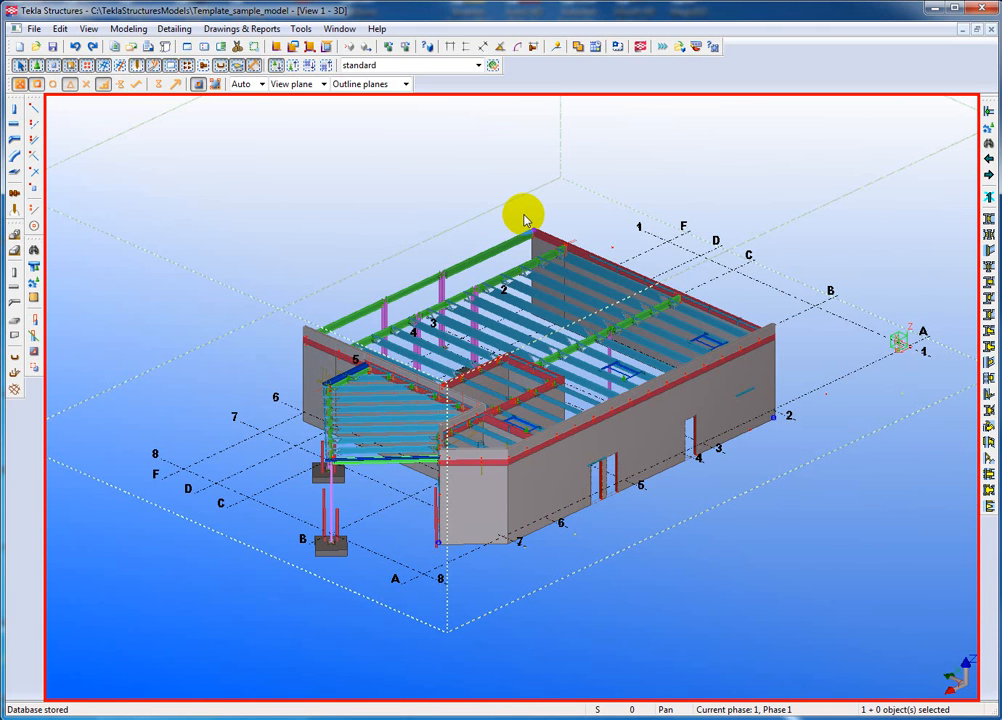
pyautogui.moveTo(452, 92)
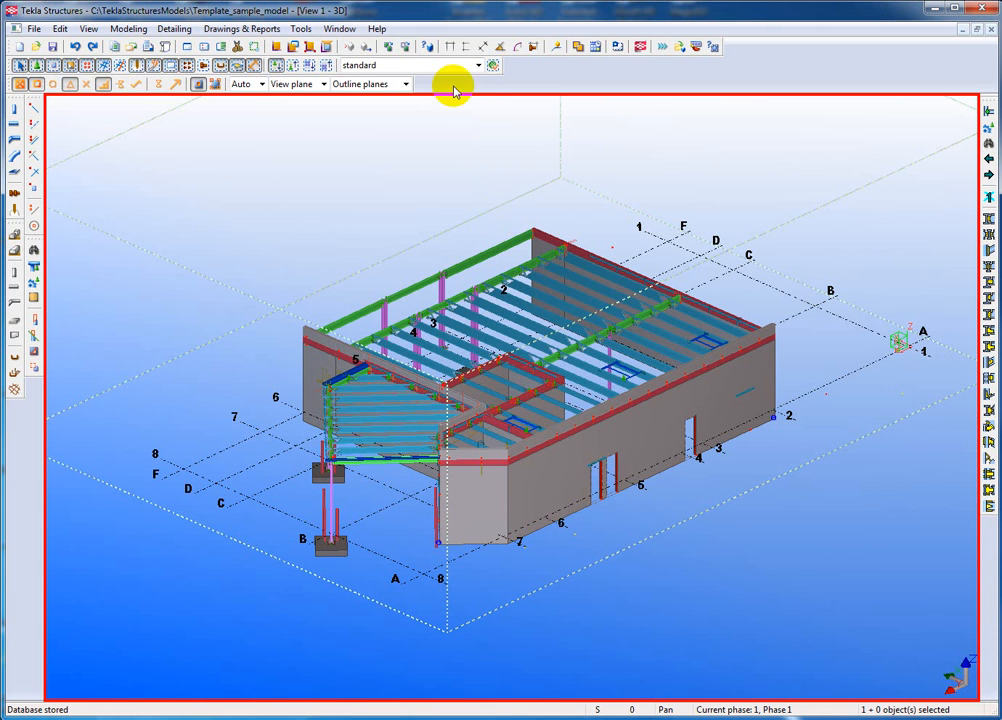
# - Set the selection filter to Steel_Beam so only beams can be picked
pyautogui.click(478, 64)
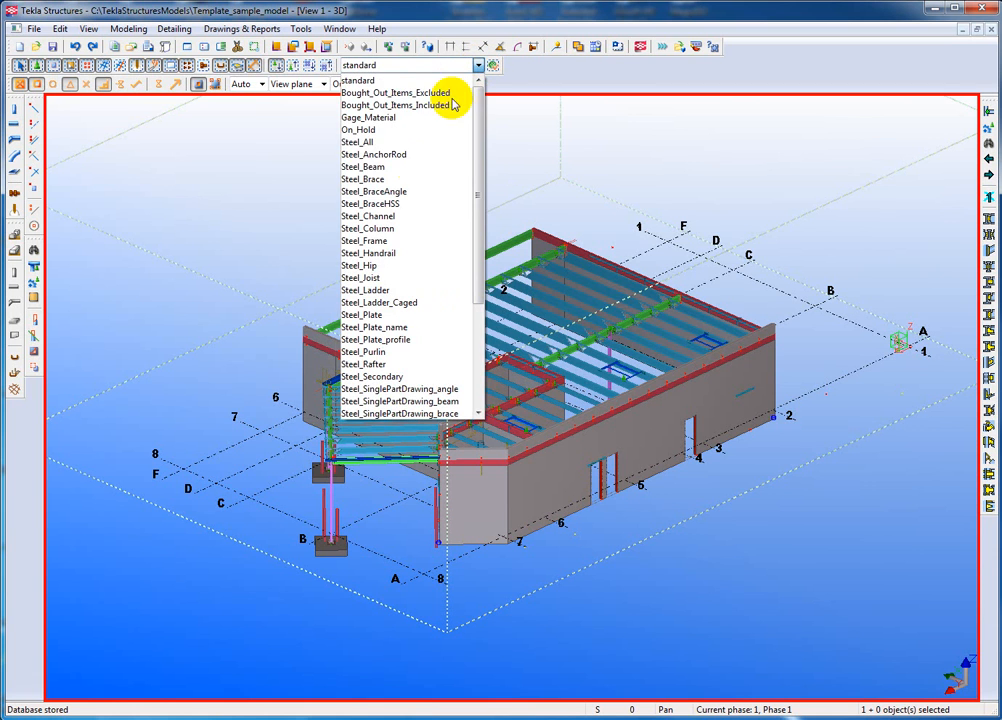
pyautogui.click(362, 166)
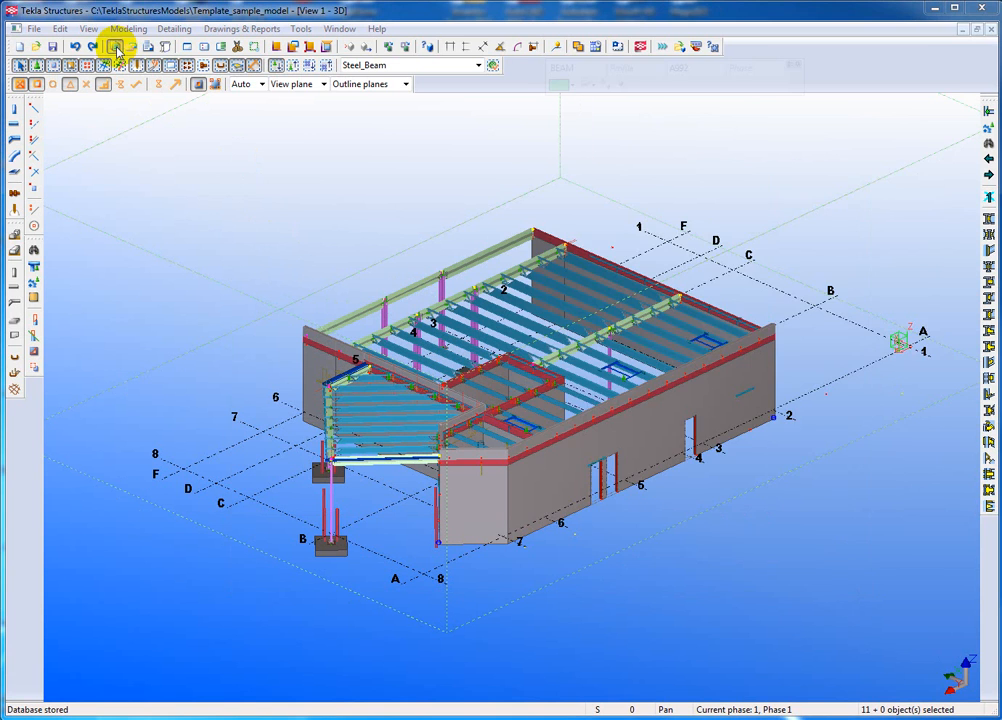
# - Create the Advanced_Bill report from the selected beams, replacing the existing report file
pyautogui.click(116, 48)
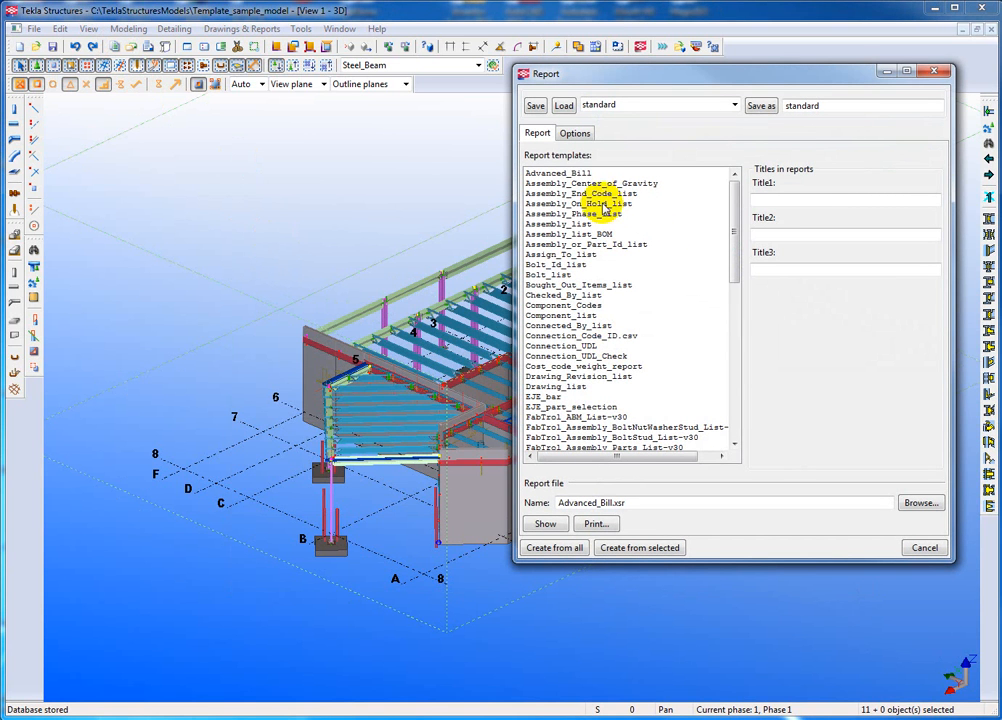
pyautogui.click(556, 172)
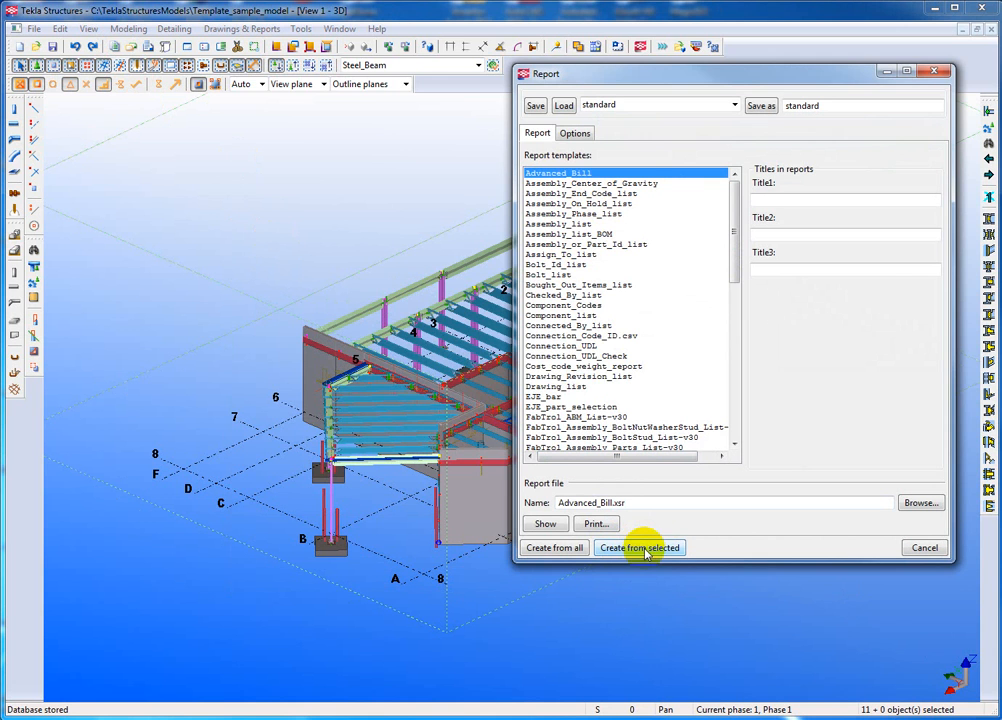
pyautogui.click(640, 548)
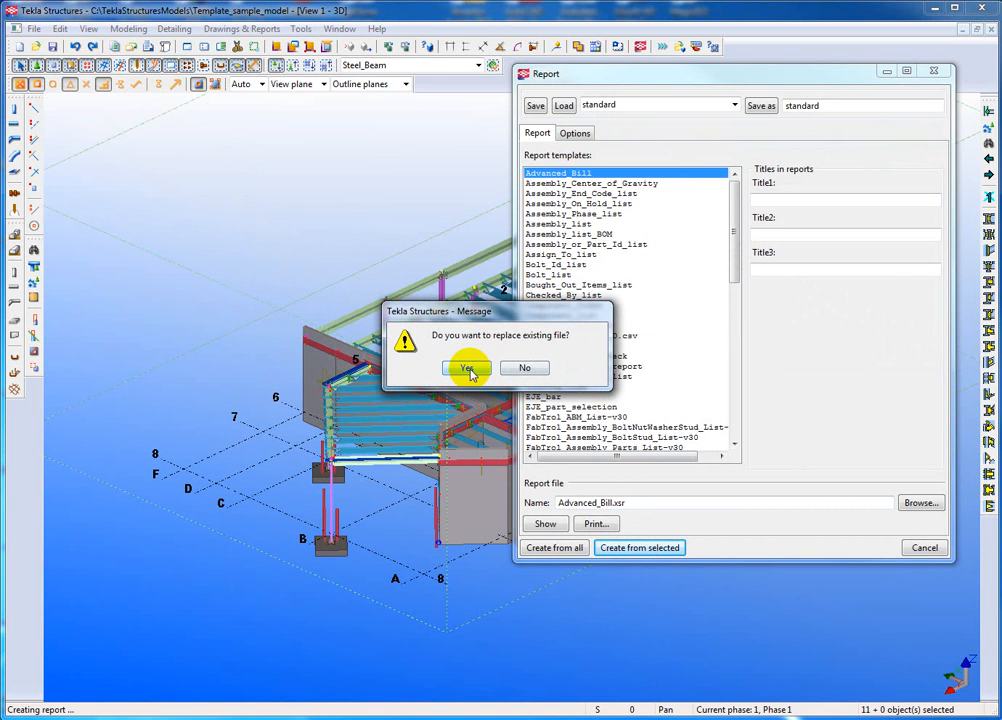
pyautogui.click(464, 368)
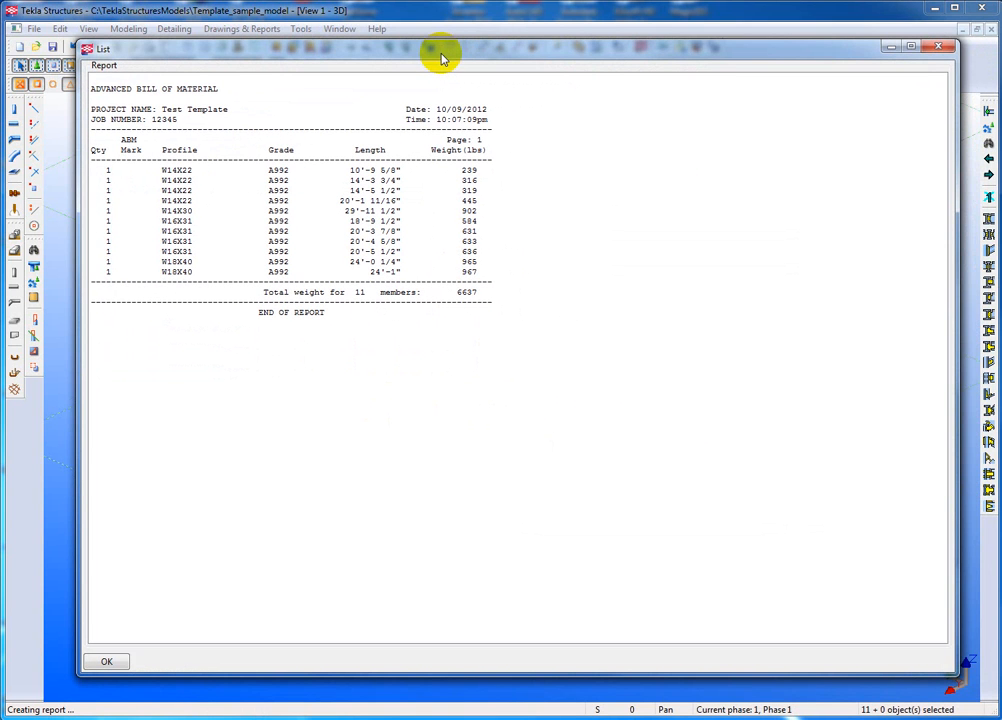
pyautogui.moveTo(416, 190)
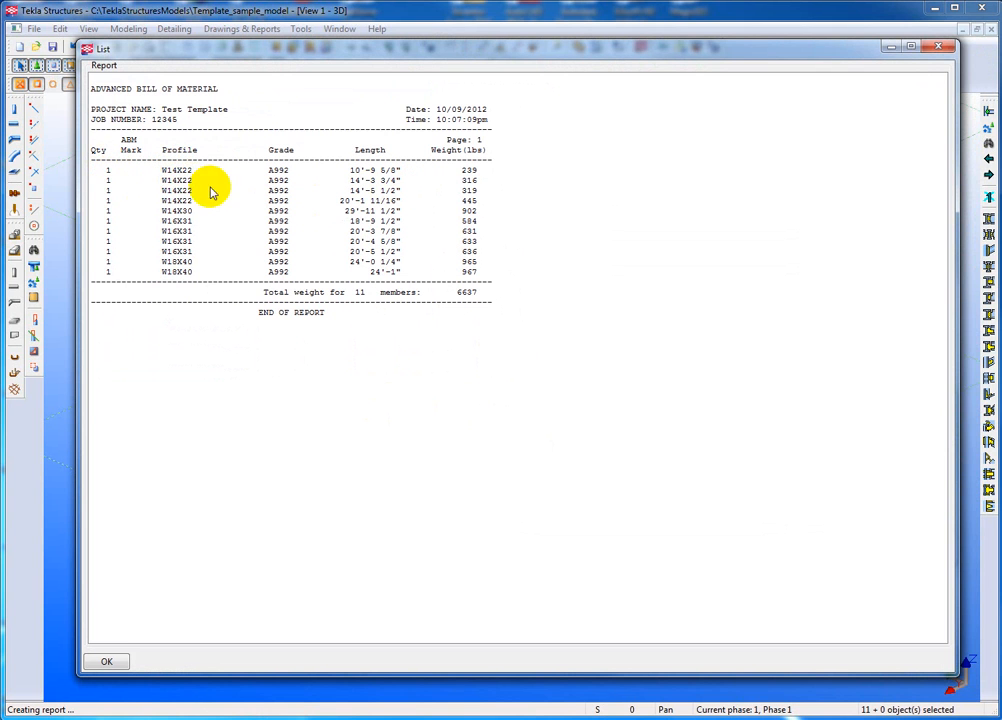
pyautogui.moveTo(592, 76)
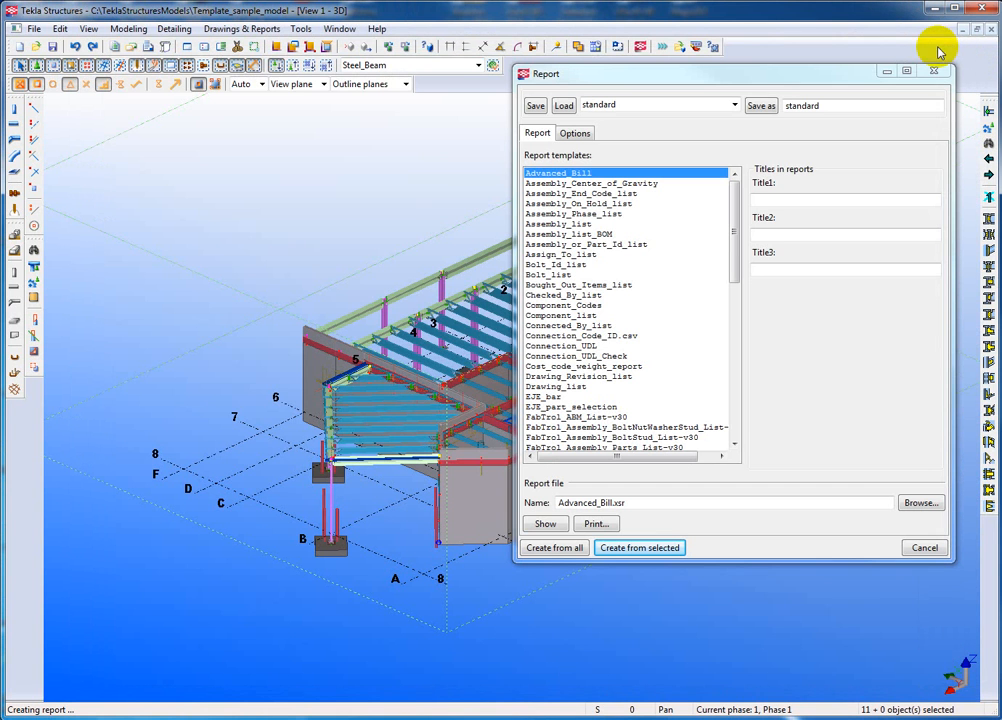
pyautogui.moveTo(40, 24)
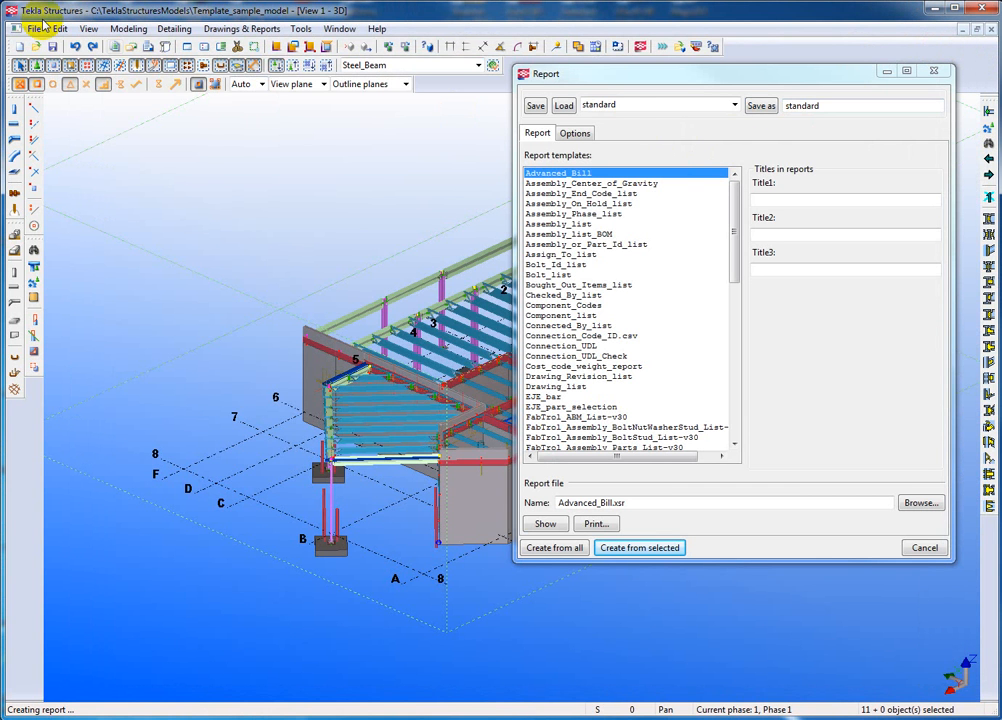
# - From the model folder, enter the Reports folder and select Advanced_Bill.xsr
pyautogui.click(34, 28)
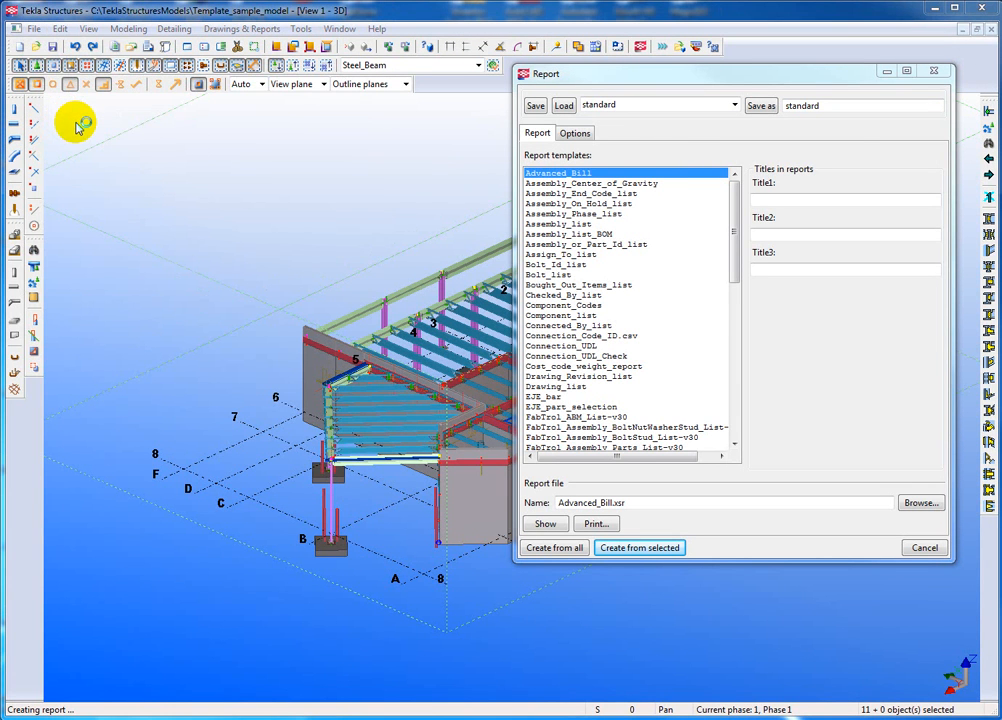
pyautogui.moveTo(170, 180)
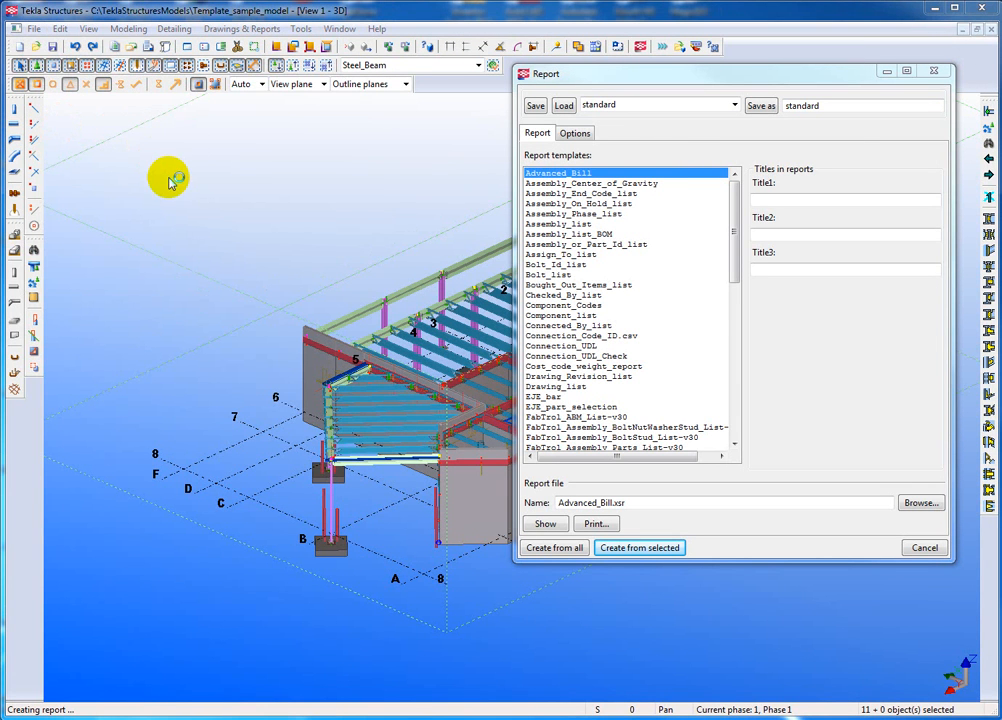
pyautogui.moveTo(198, 184)
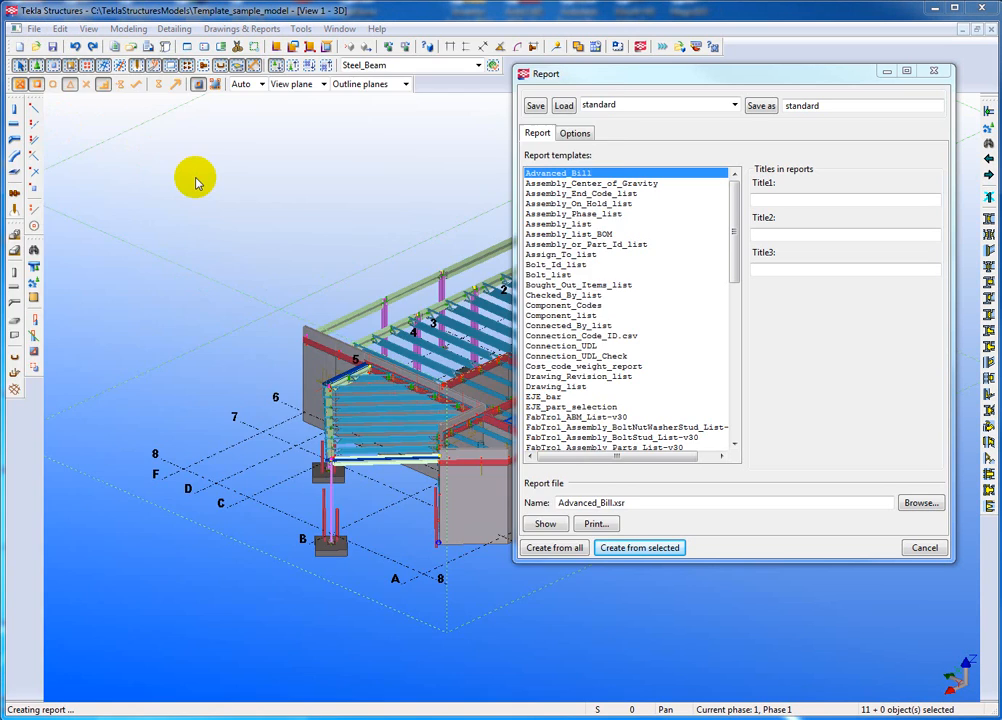
pyautogui.click(920, 502)
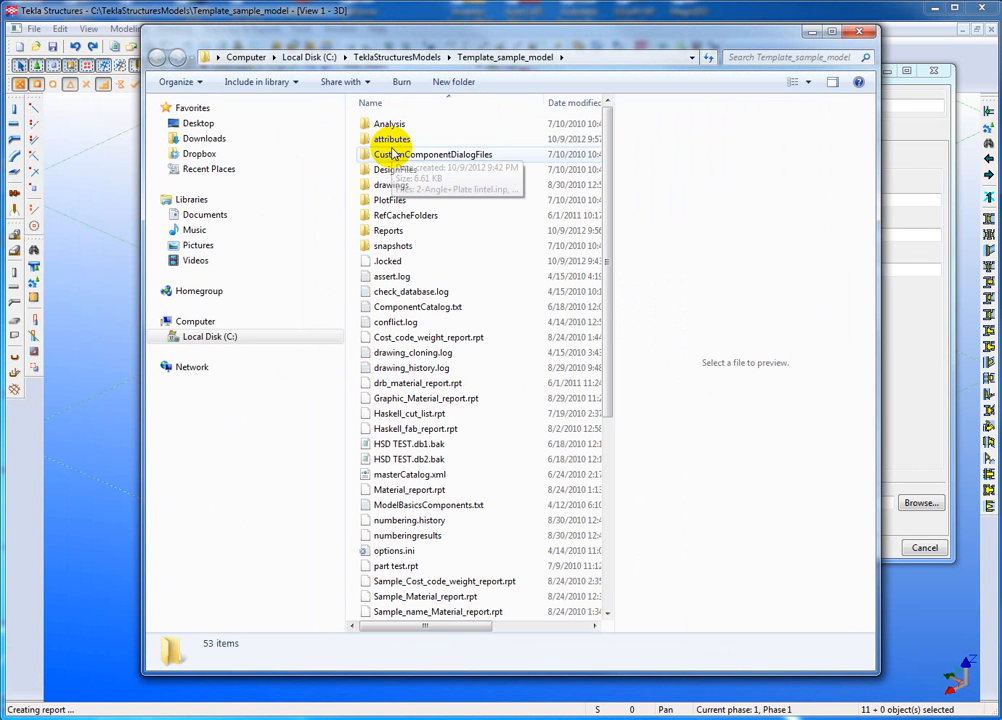
pyautogui.click(388, 230)
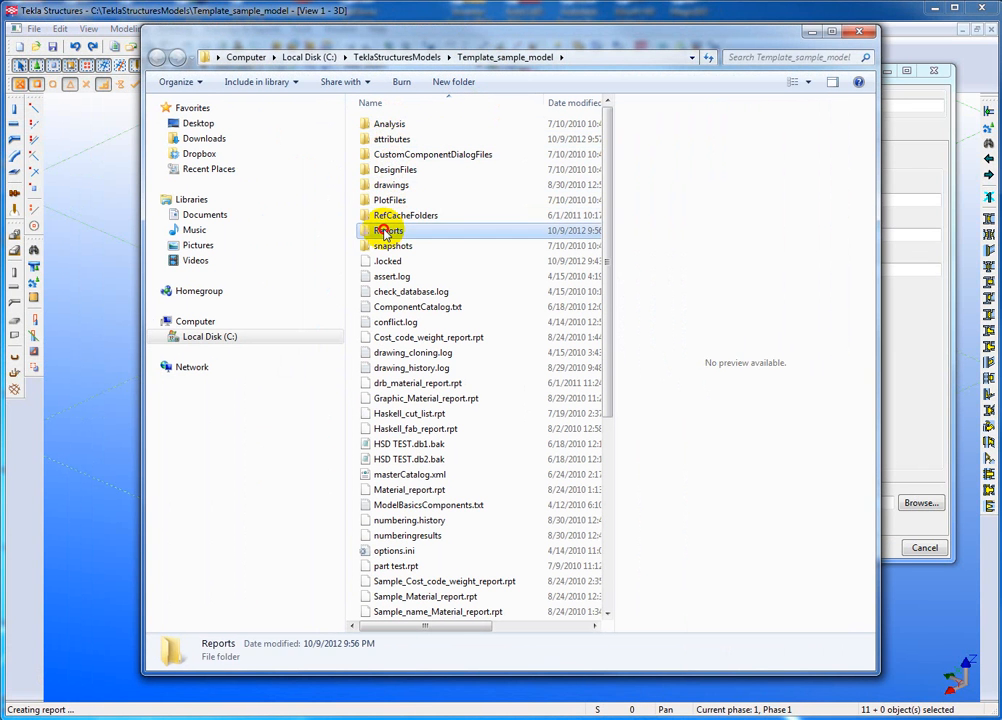
pyautogui.doubleClick(388, 230)
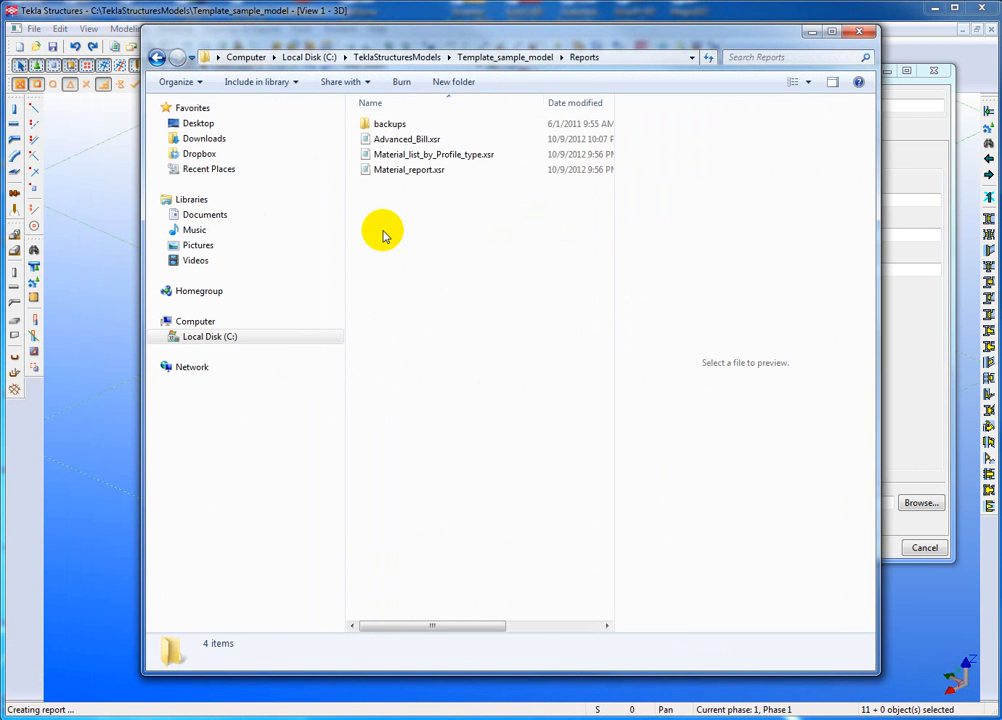
pyautogui.click(432, 154)
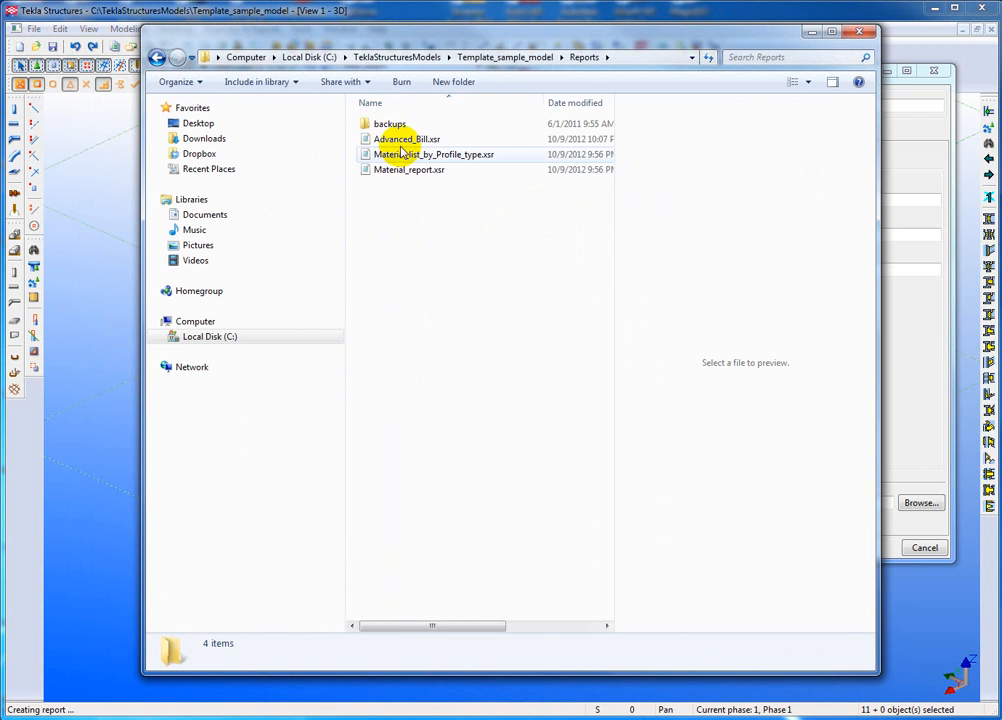
pyautogui.click(406, 140)
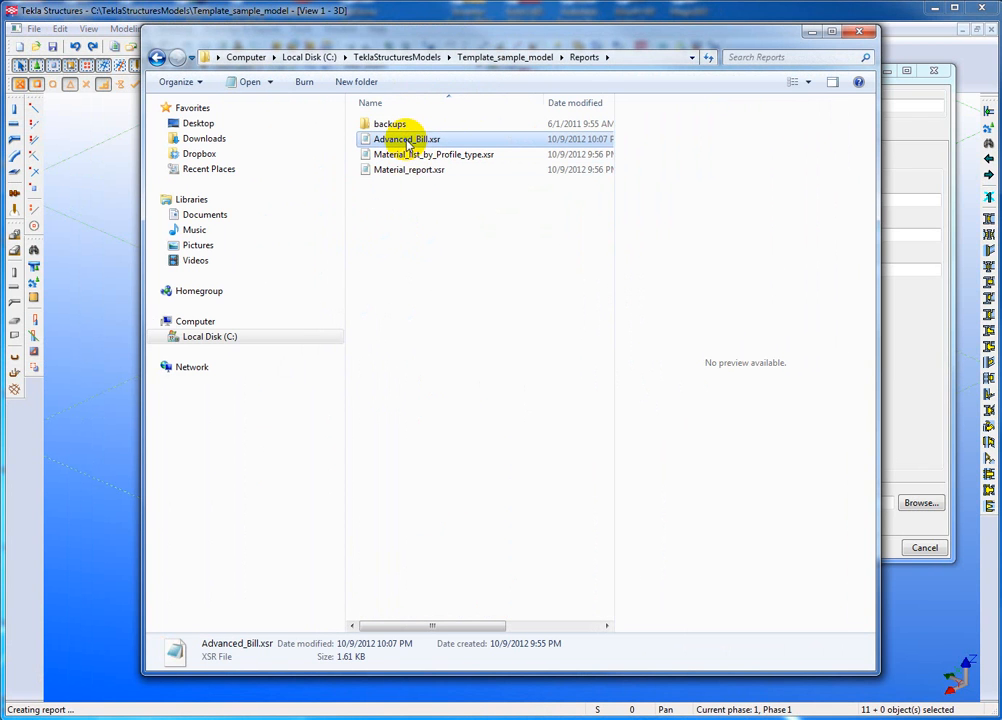
# - View Advanced_Bill.xsr as text in Notepad, showing 11 members weighing 6637
pyautogui.doubleClick(404, 140)
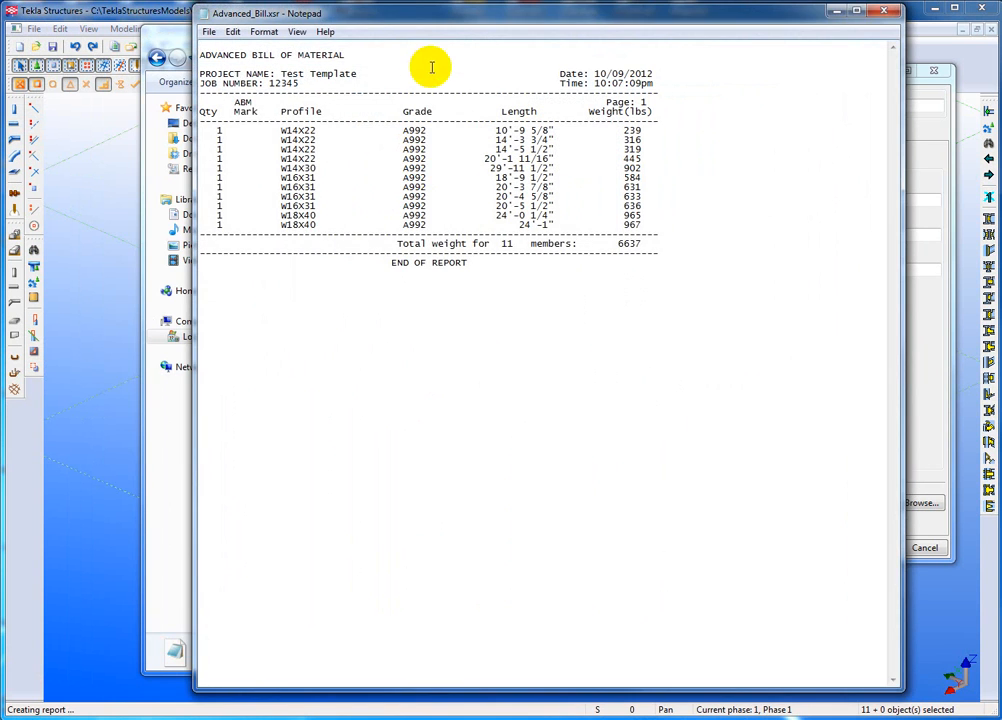
pyautogui.moveTo(264, 12); pyautogui.dragTo(250, 44)
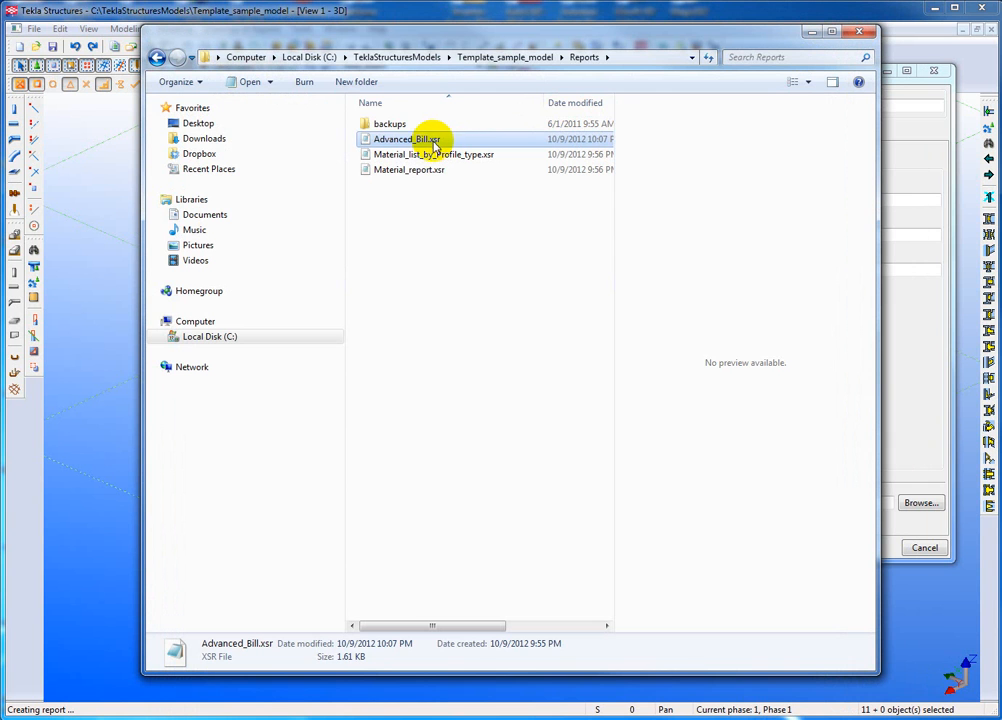
pyautogui.moveTo(420, 128)
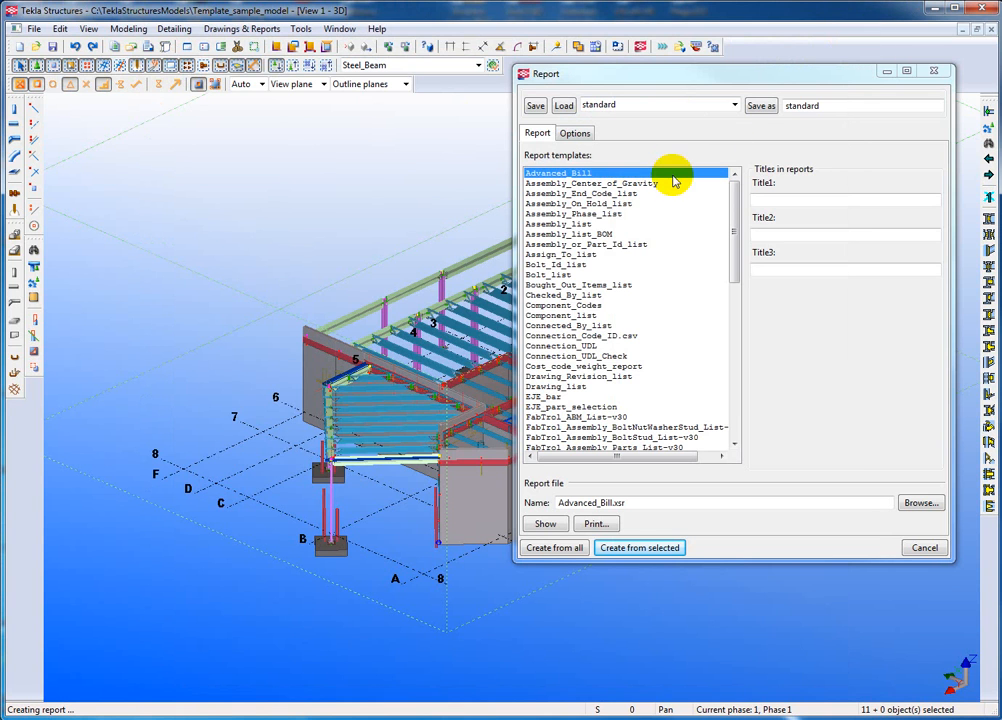
pyautogui.moveTo(658, 188)
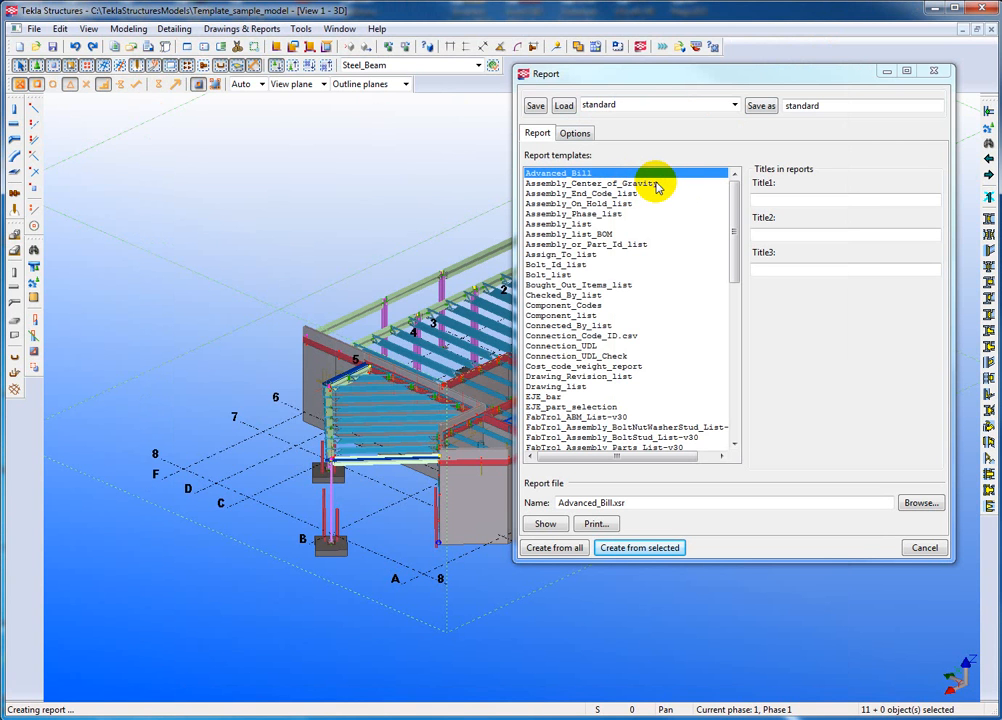
pyautogui.moveTo(934, 72)
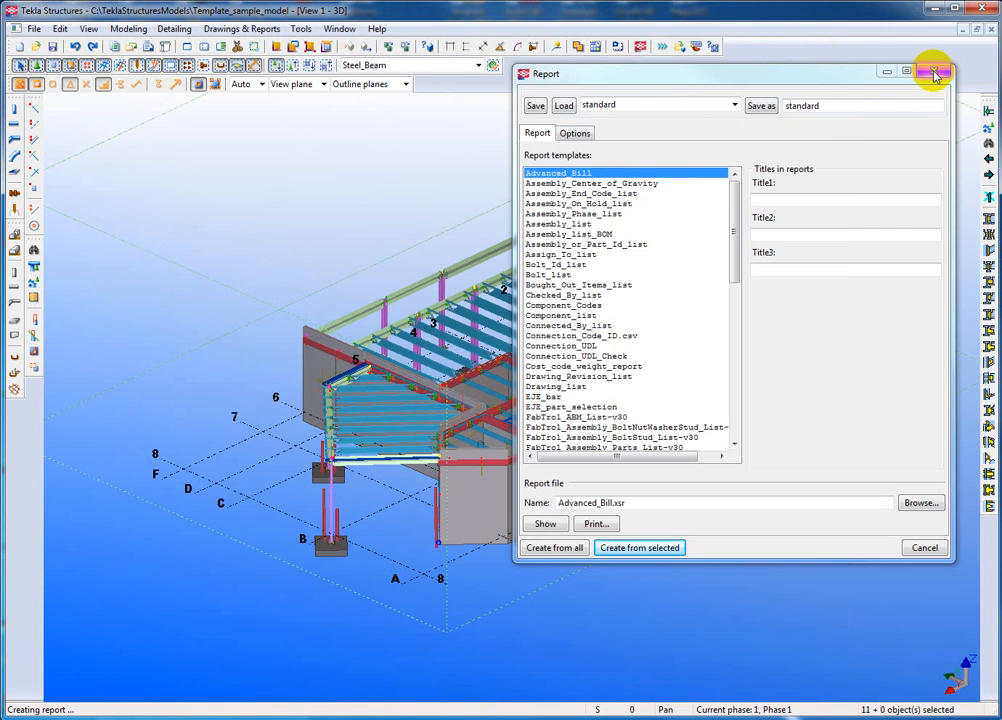
# - Close the Report dialog and choose Template Editor from Drawings & Reports
pyautogui.click(932, 72)
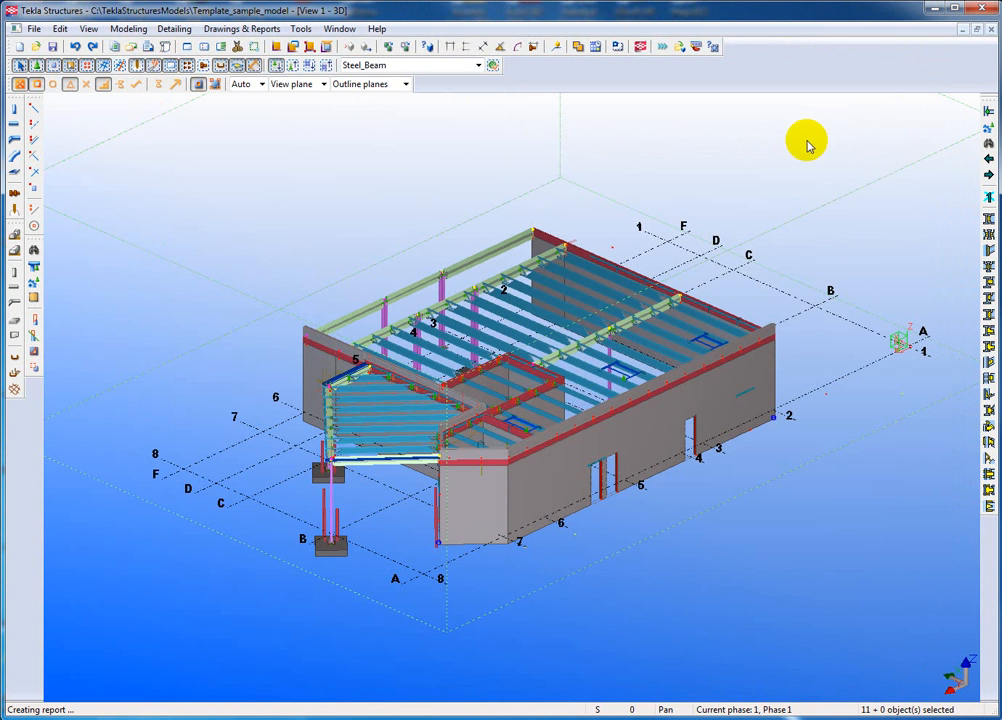
pyautogui.moveTo(722, 164)
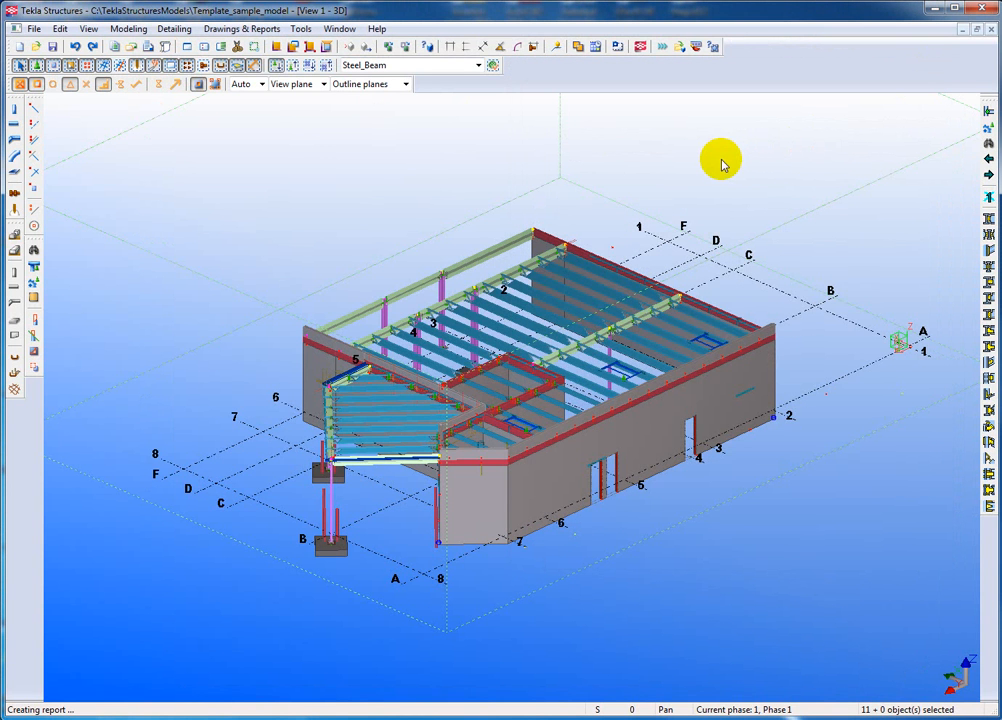
pyautogui.moveTo(388, 156)
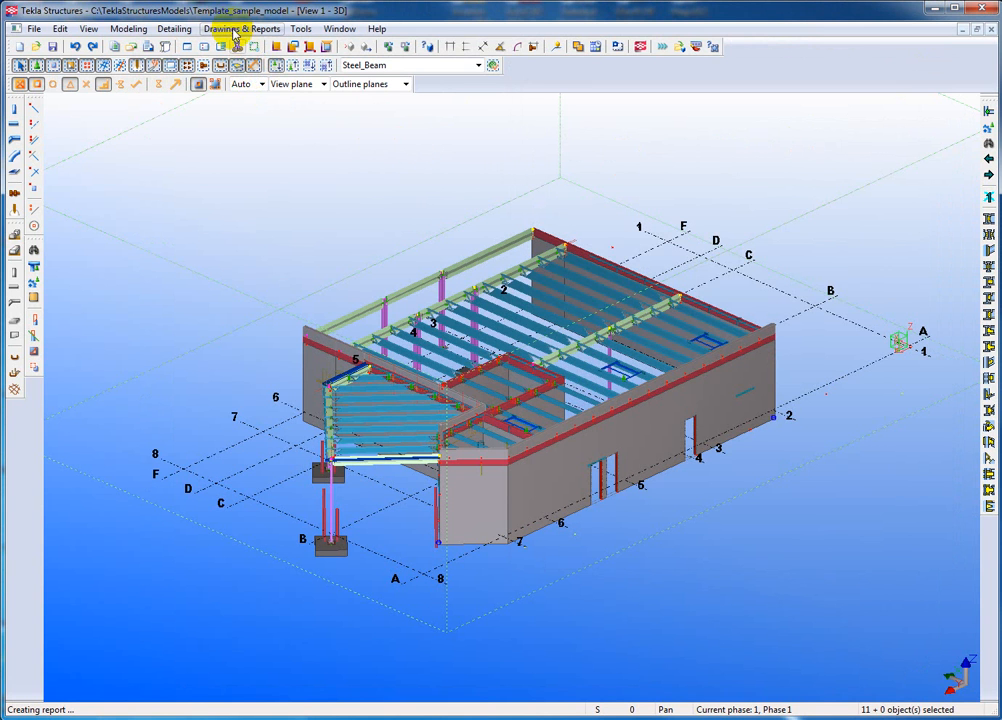
pyautogui.click(242, 28)
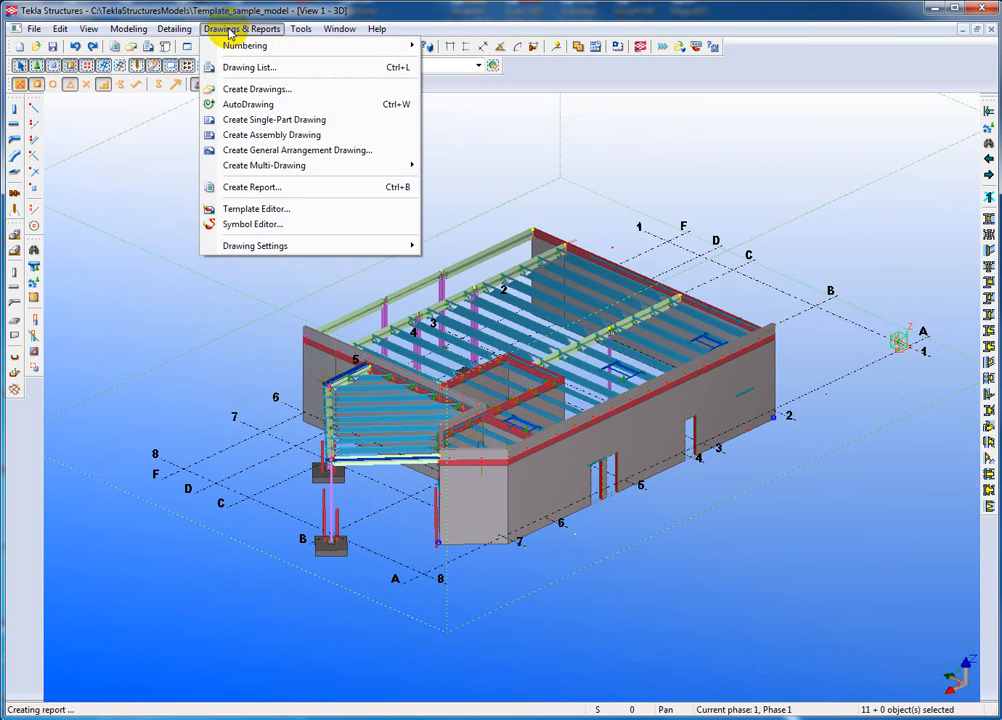
pyautogui.moveTo(256, 210)
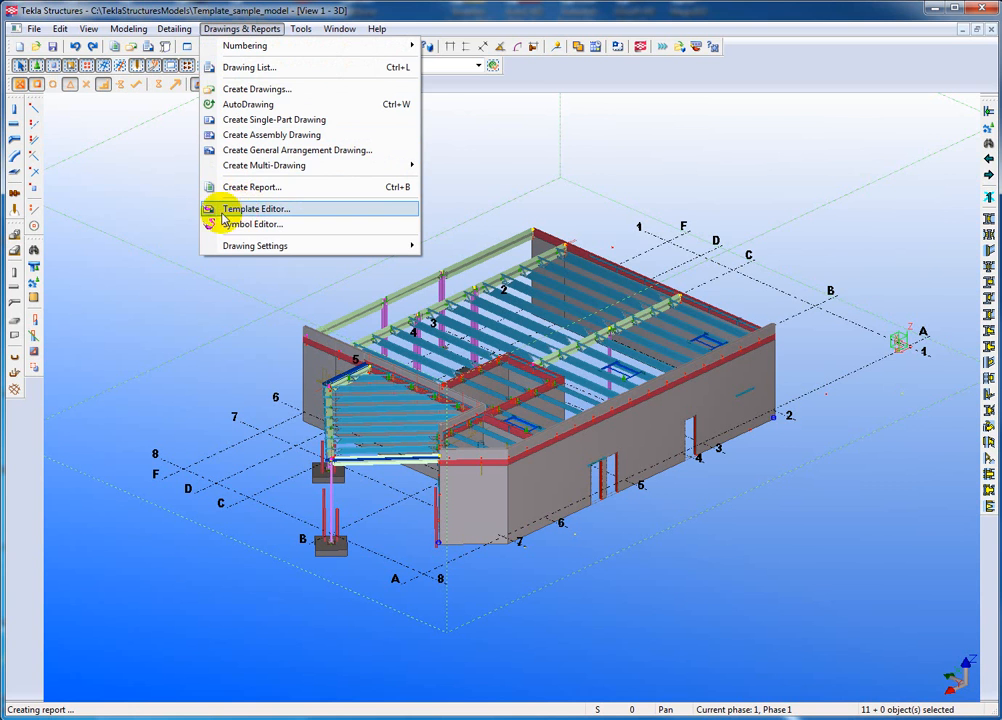
pyautogui.click(256, 208)
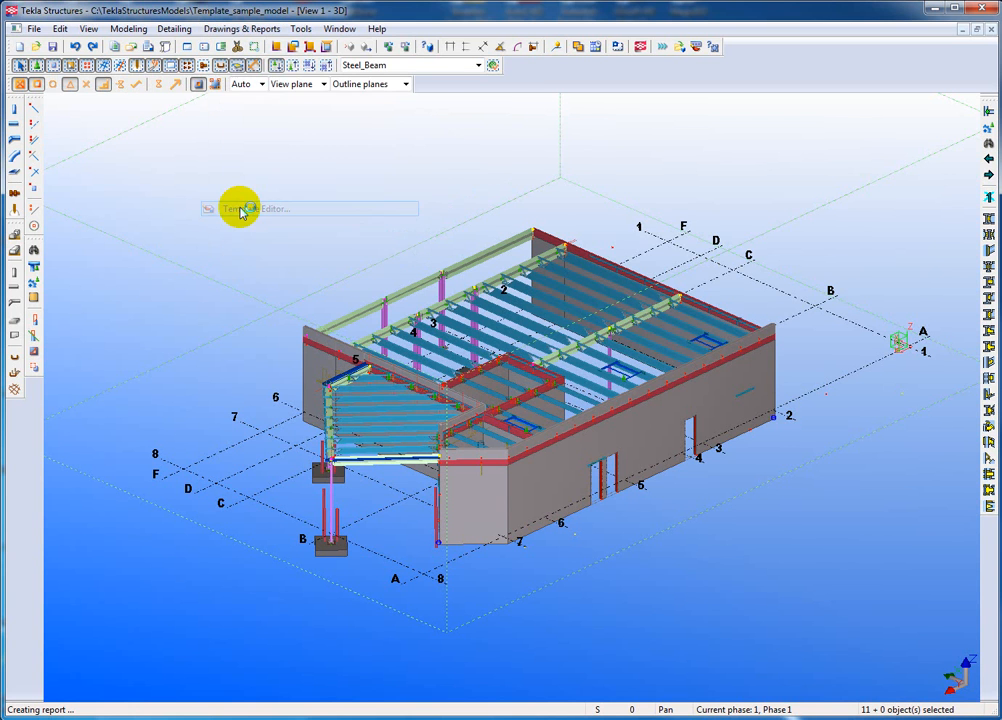
# - Let the Template Editor open with an empty workspace
pyautogui.click(264, 208)
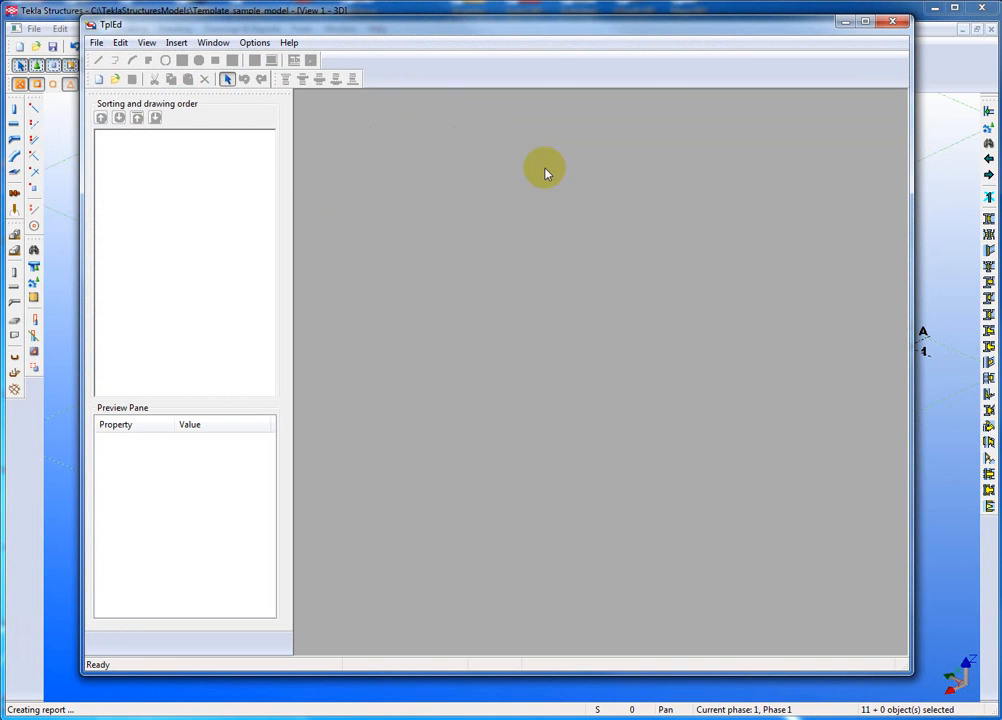
pyautogui.moveTo(696, 324)
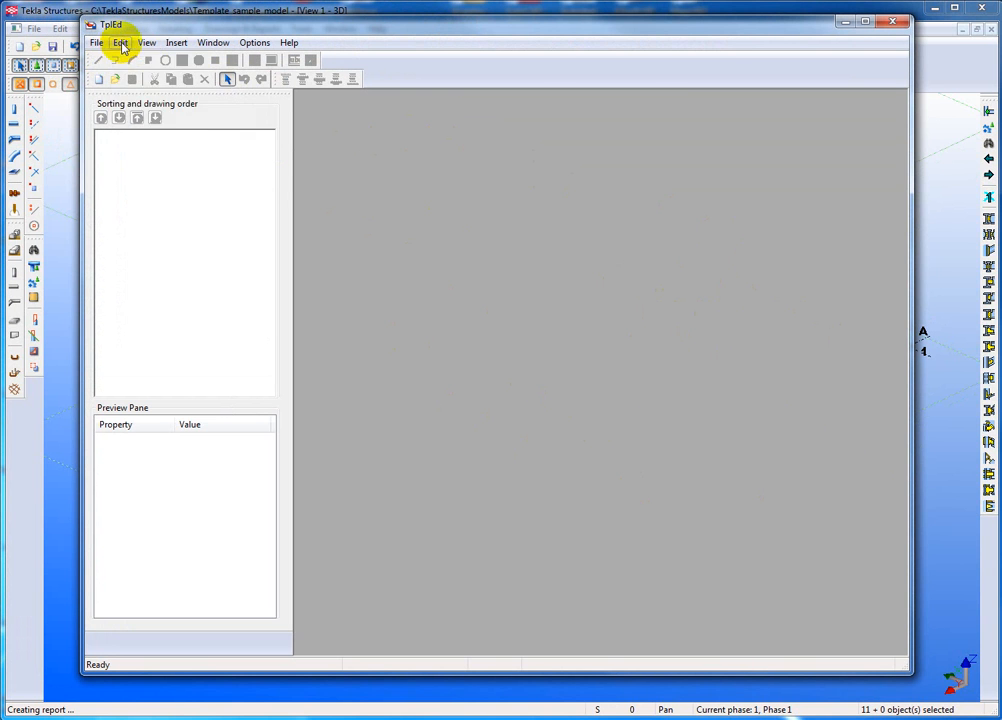
pyautogui.click(212, 42)
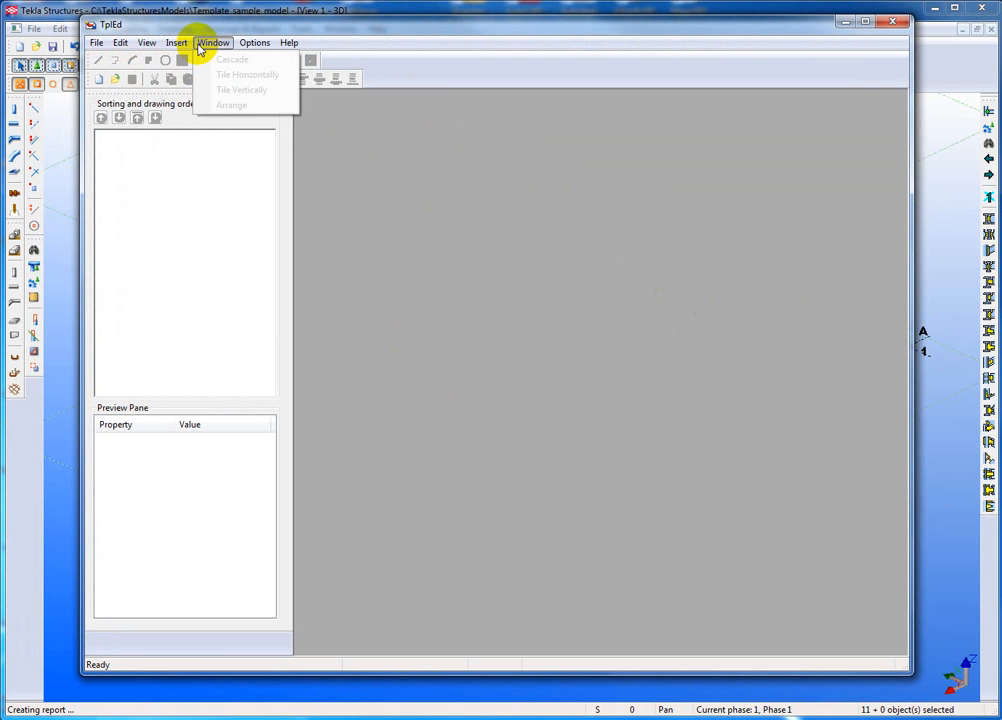
pyautogui.click(288, 42)
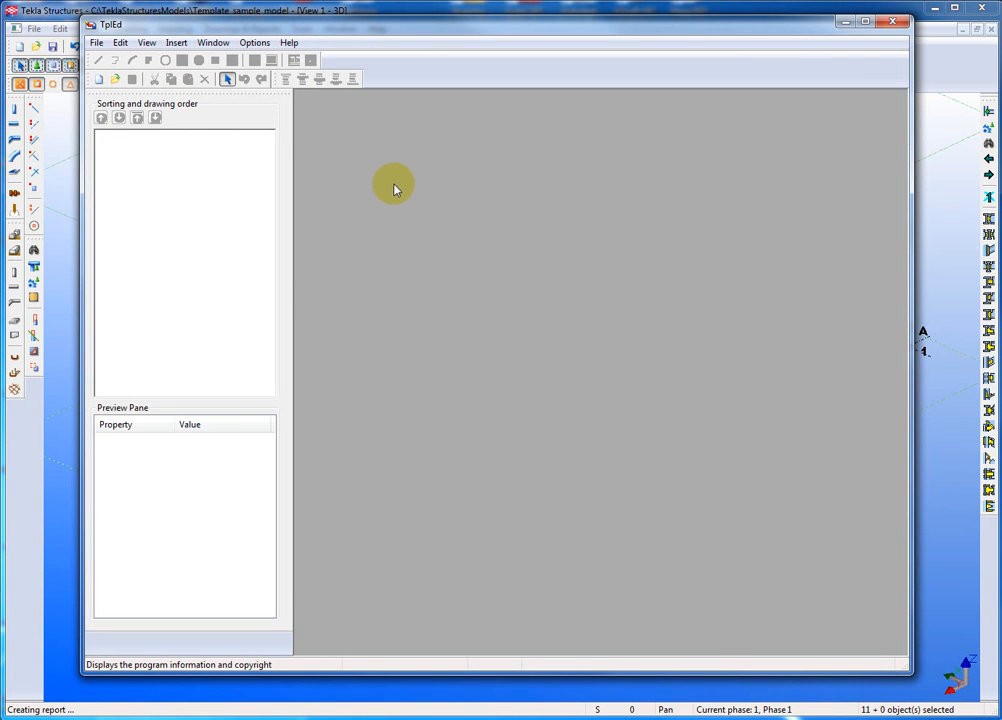
pyautogui.click(254, 42)
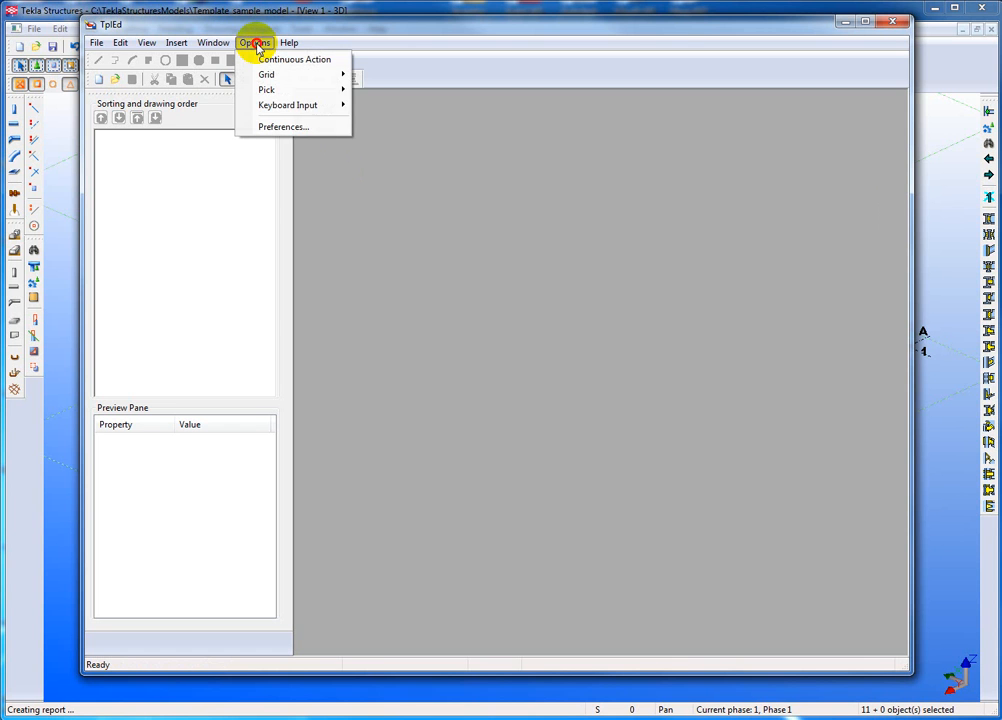
pyautogui.click(284, 126)
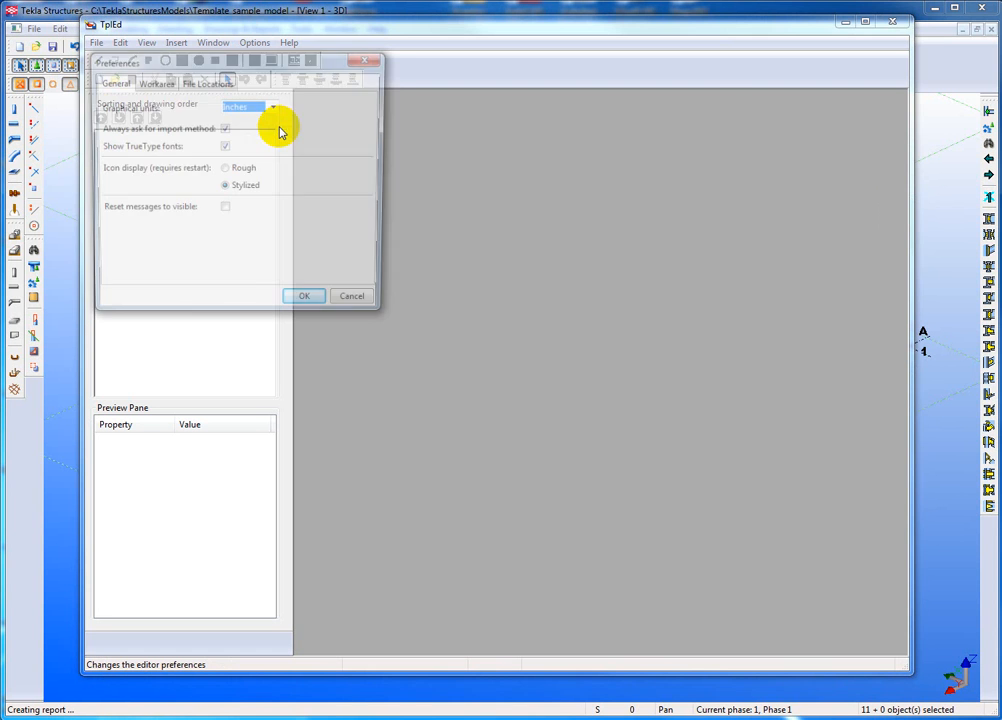
pyautogui.click(154, 82)
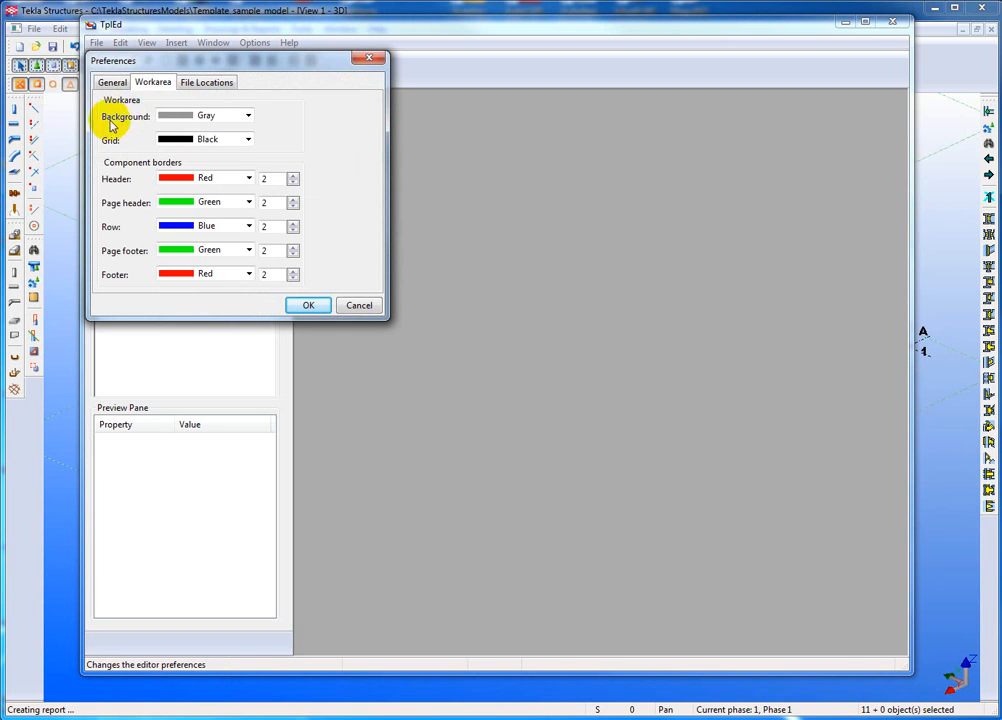
pyautogui.click(248, 114)
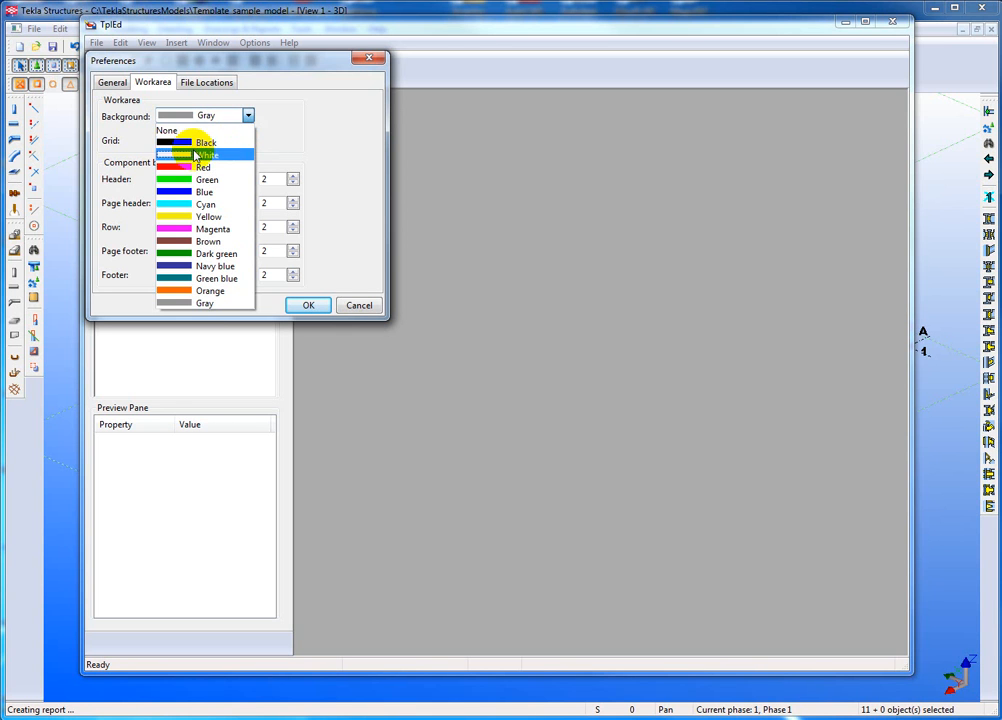
pyautogui.moveTo(176, 304)
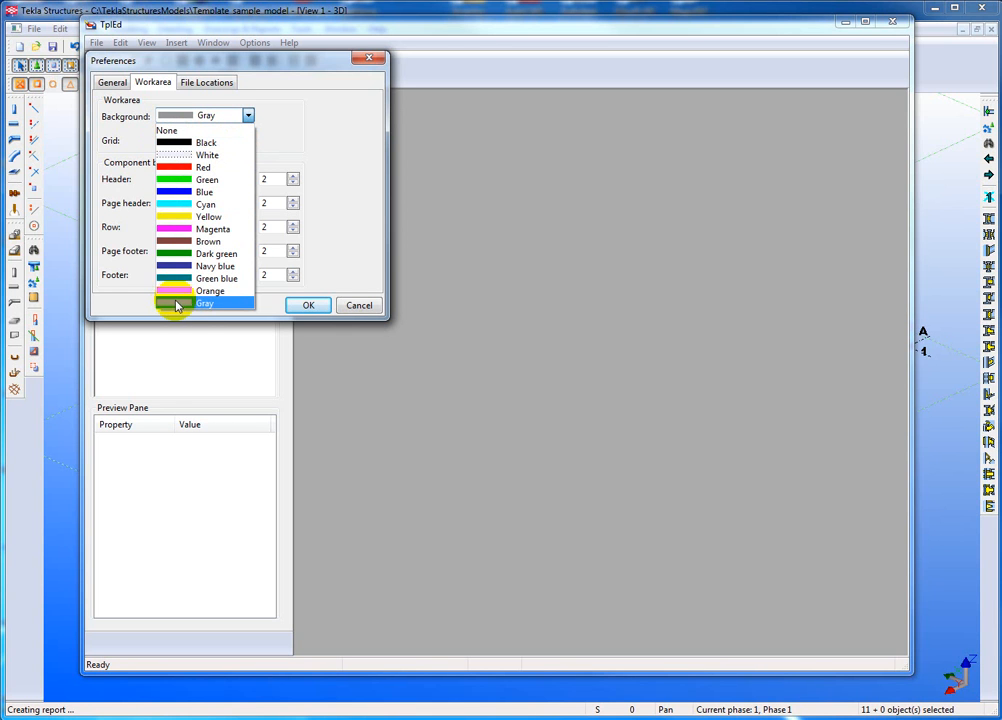
pyautogui.click(176, 304)
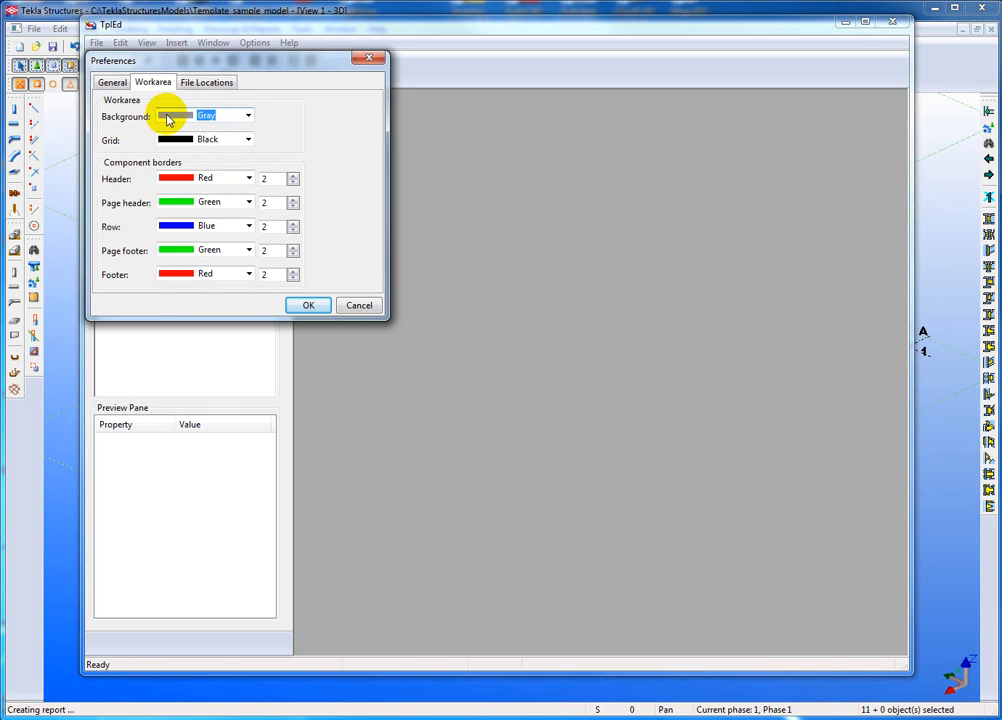
pyautogui.click(308, 304)
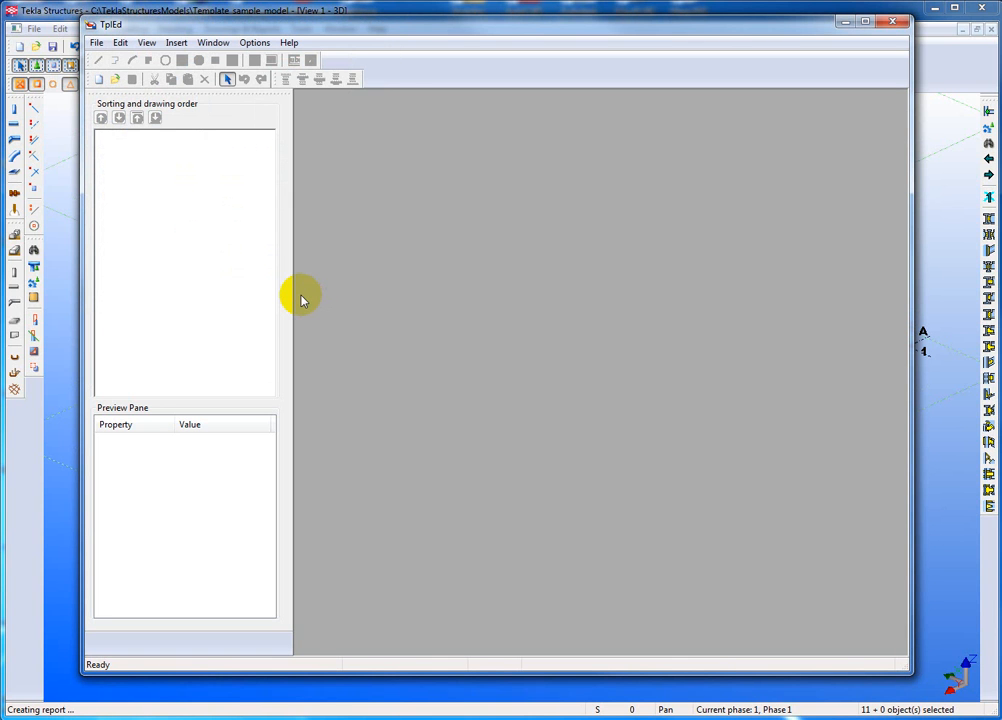
pyautogui.moveTo(312, 292)
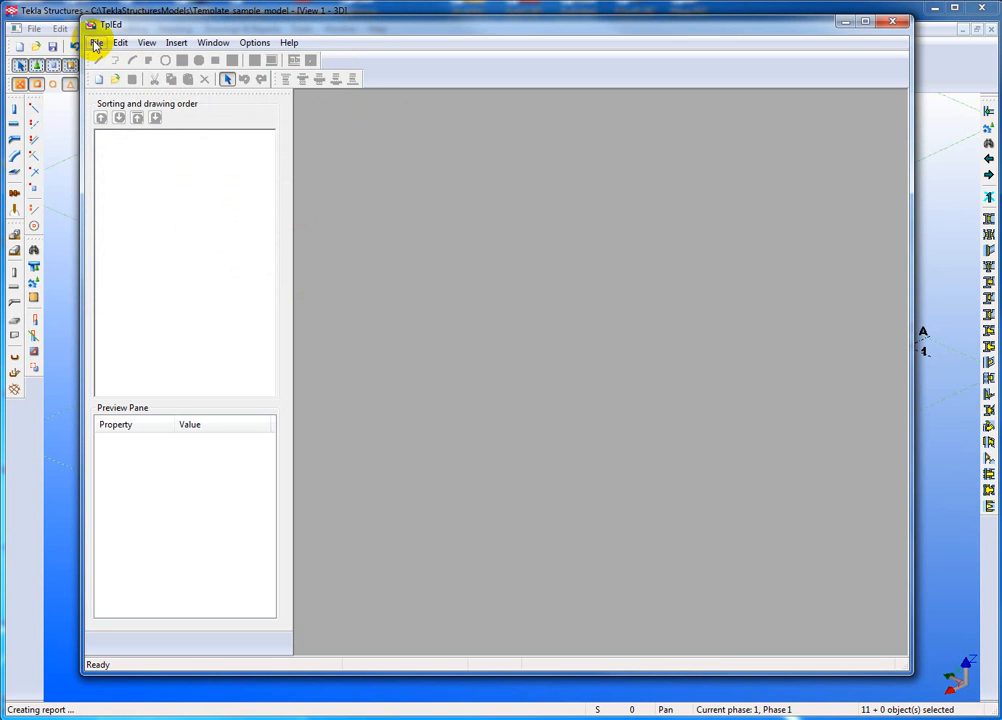
# - Create a new Textual template, tpled_template1, via File > New
pyautogui.click(96, 42)
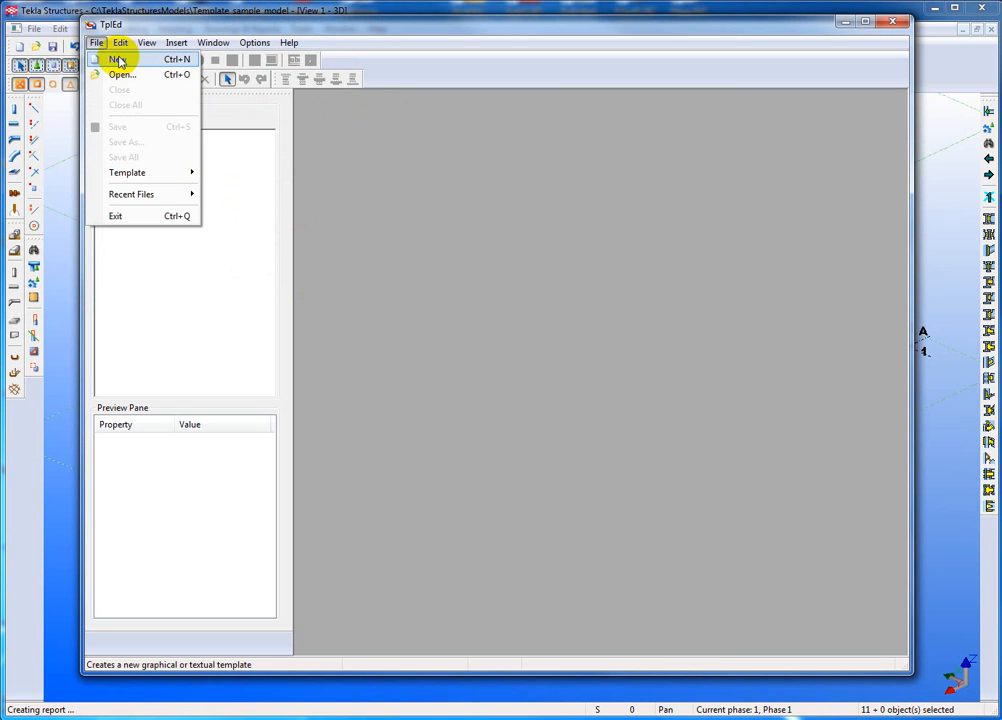
pyautogui.click(116, 60)
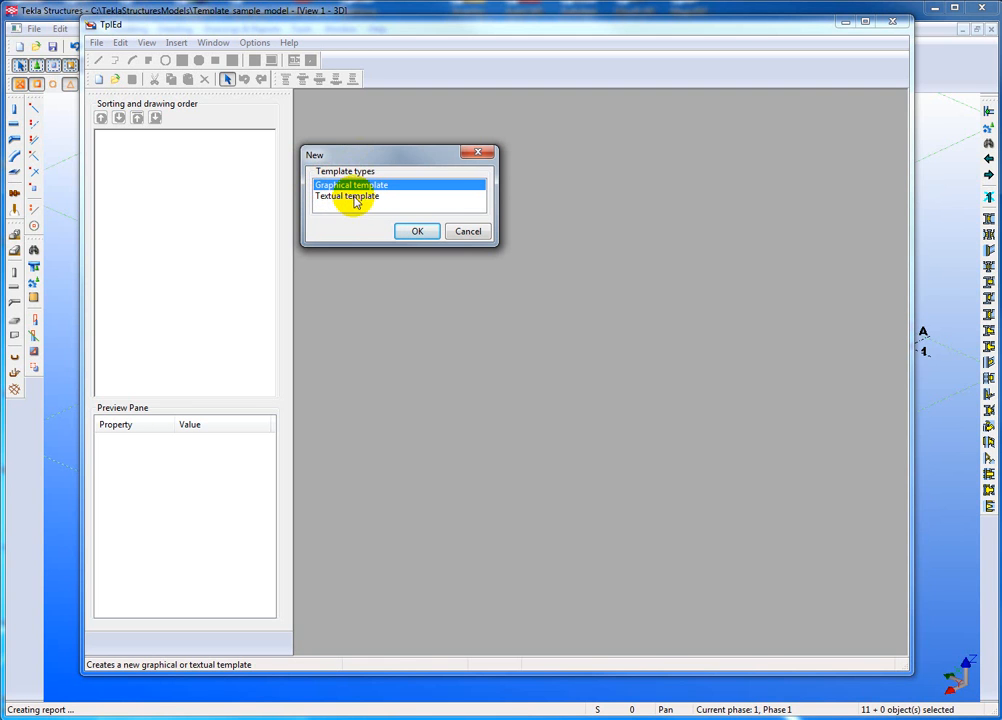
pyautogui.click(348, 196)
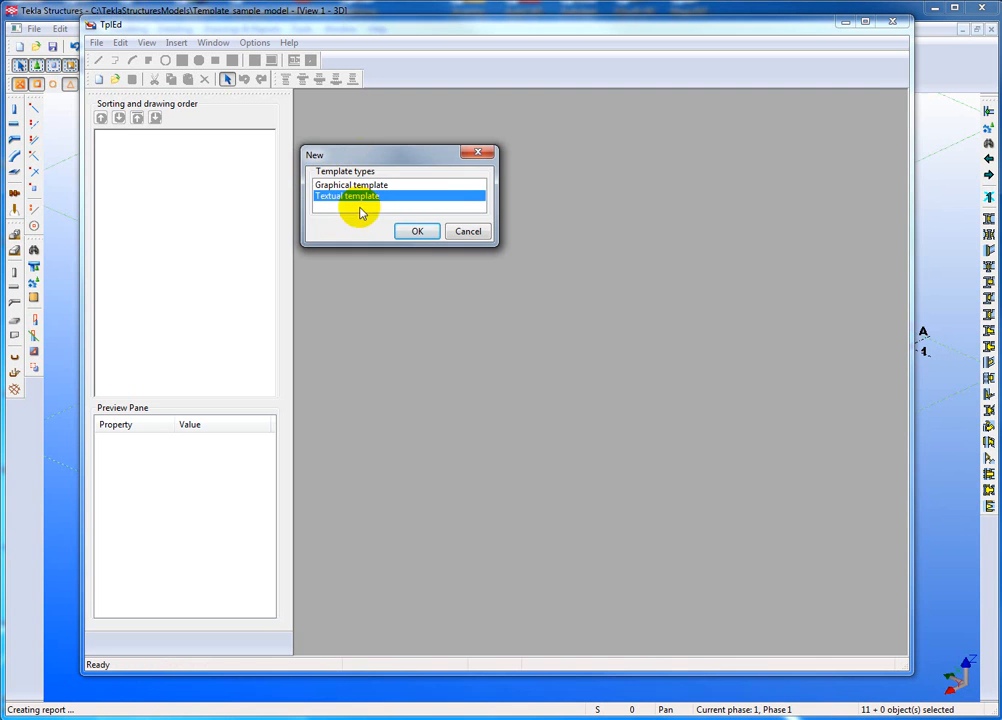
pyautogui.click(416, 232)
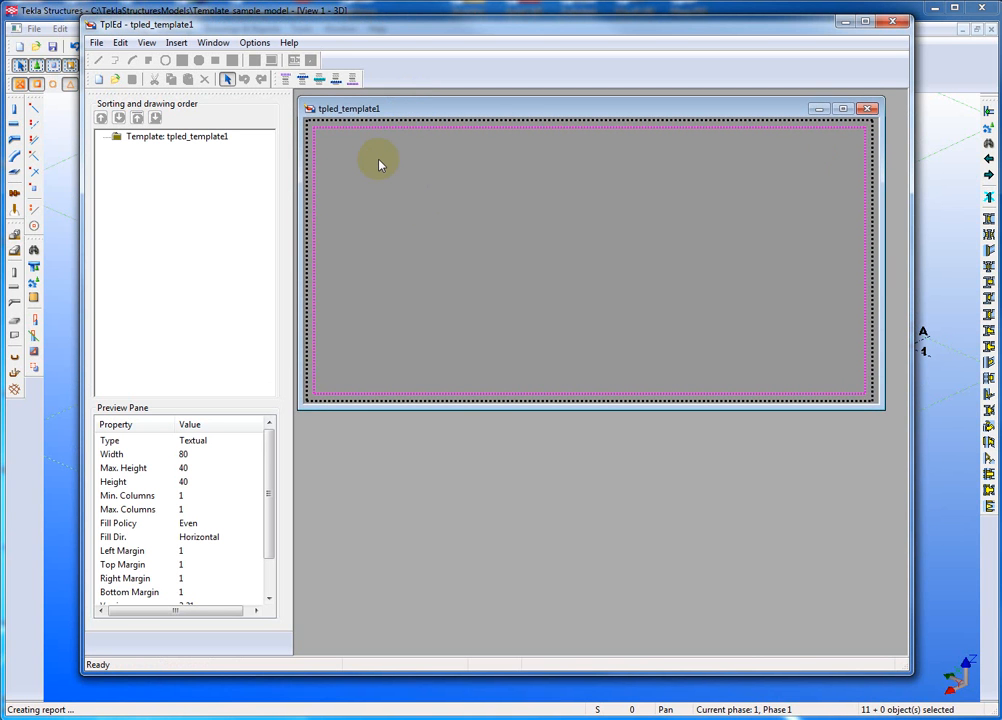
pyautogui.moveTo(410, 158)
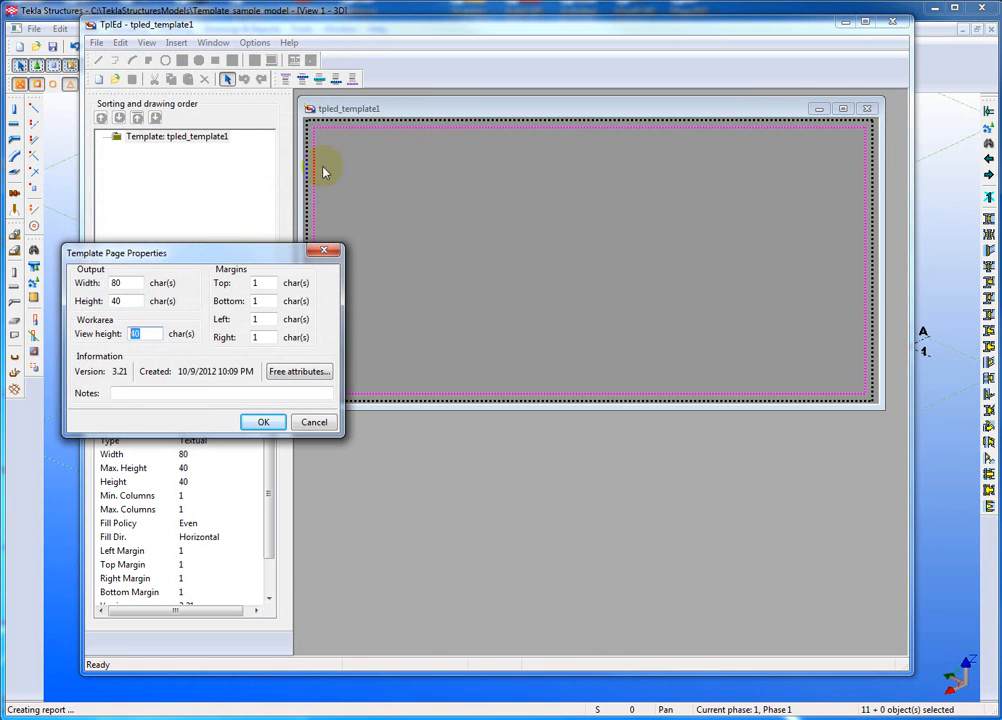
pyautogui.moveTo(424, 148)
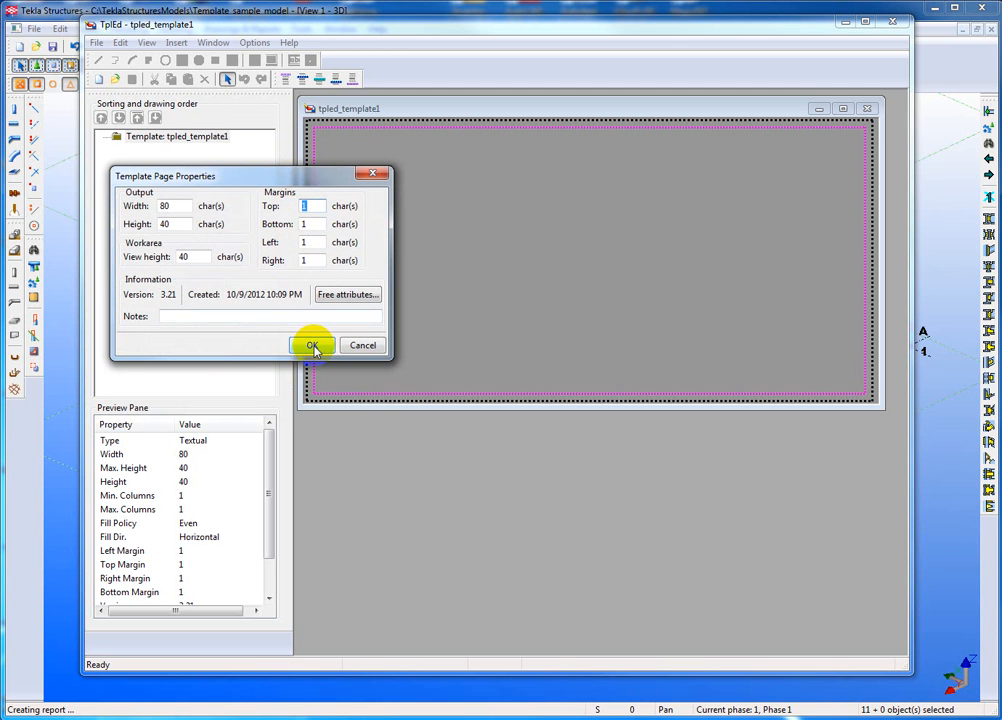
# - Accept the page properties at 80 by 40 characters with view height 40
pyautogui.click(312, 344)
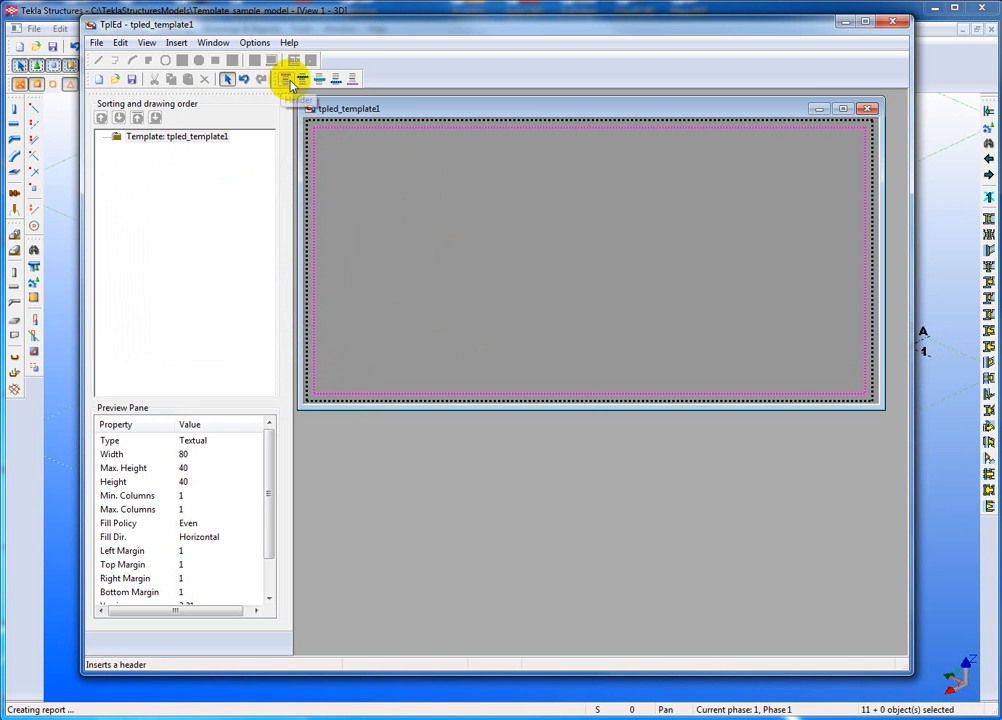
pyautogui.moveTo(288, 80)
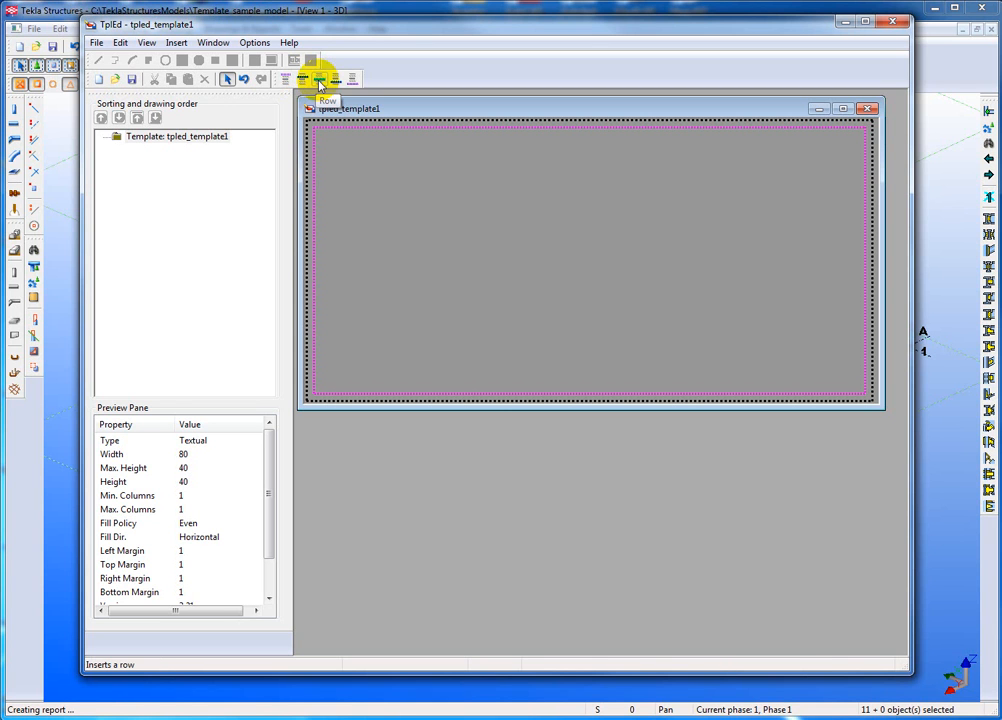
pyautogui.moveTo(336, 80)
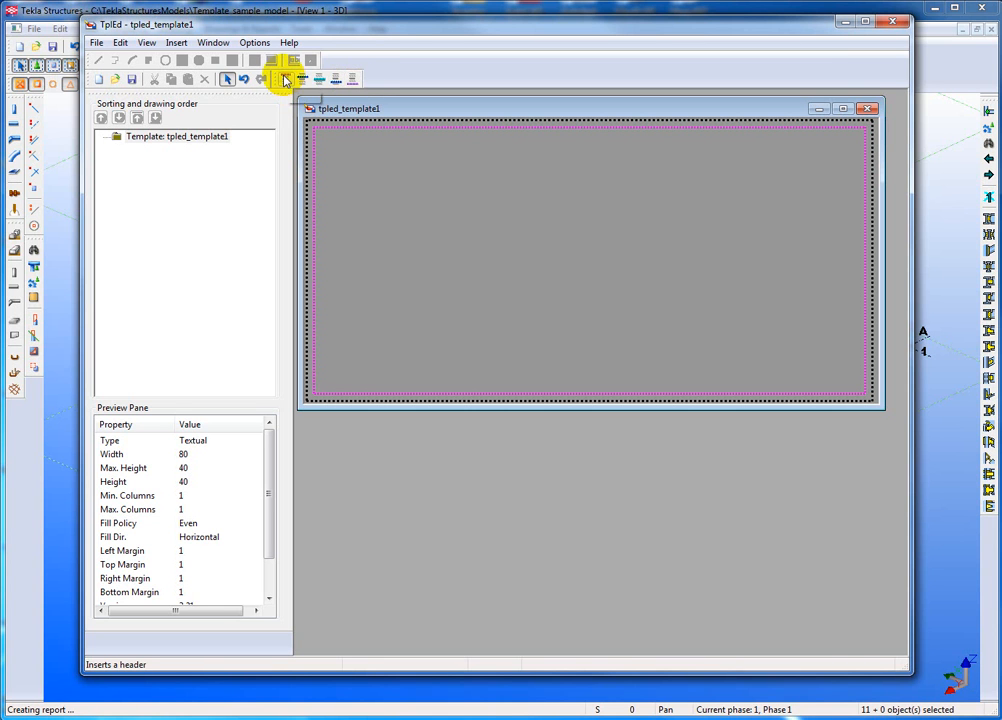
# - Insert a header row and drag its bottom handle until its height reads 4
pyautogui.click(284, 80)
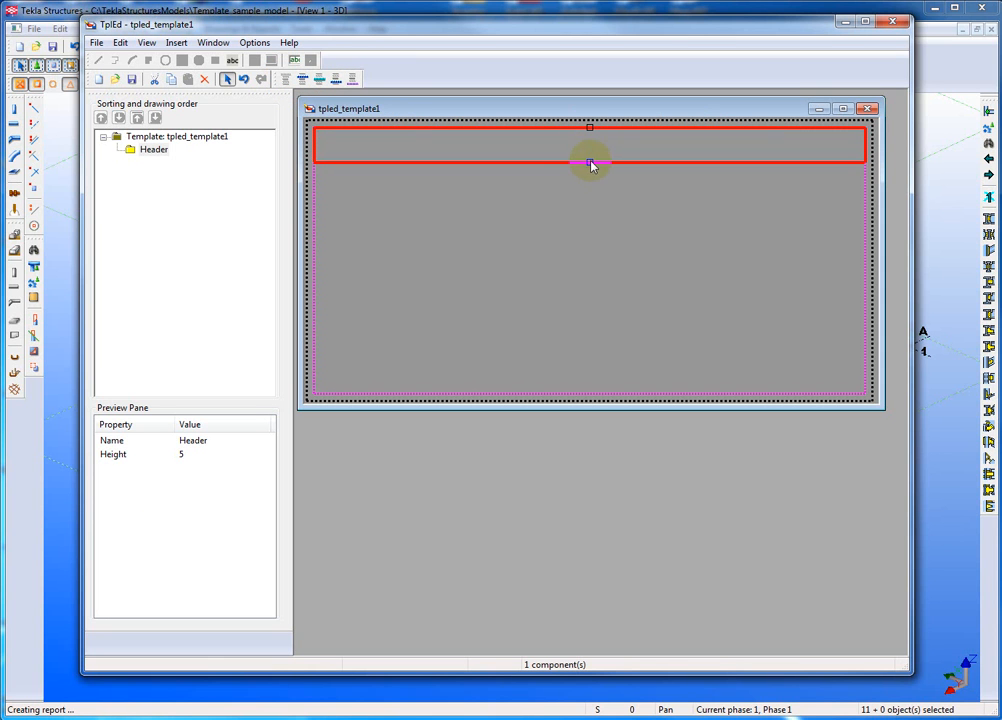
pyautogui.moveTo(588, 164); pyautogui.dragTo(588, 198)
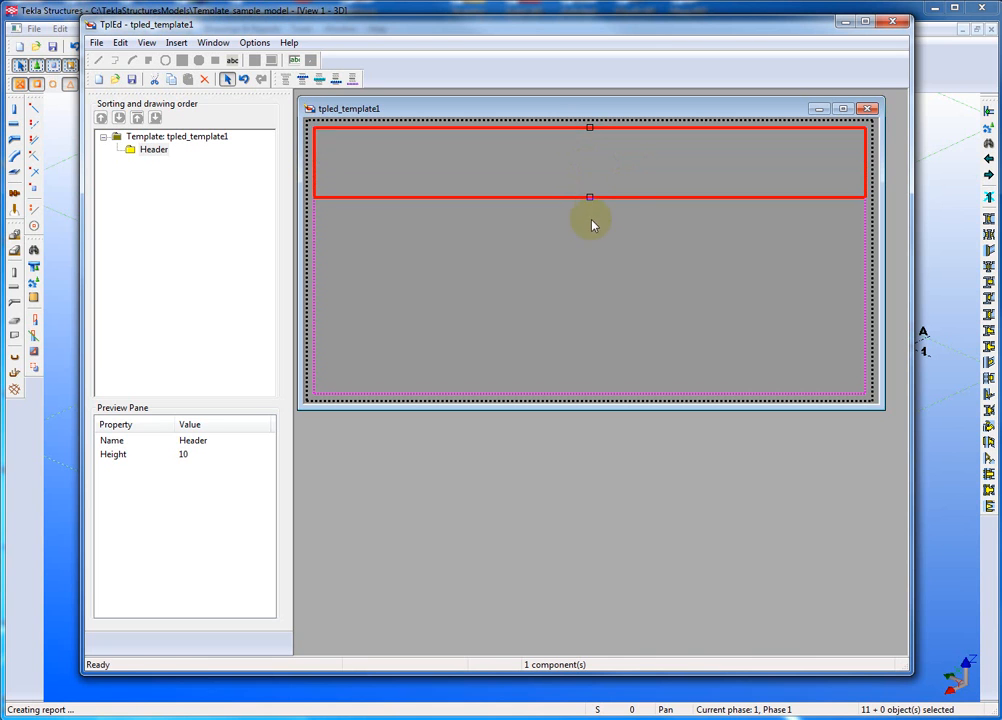
pyautogui.moveTo(590, 198); pyautogui.dragTo(590, 176)
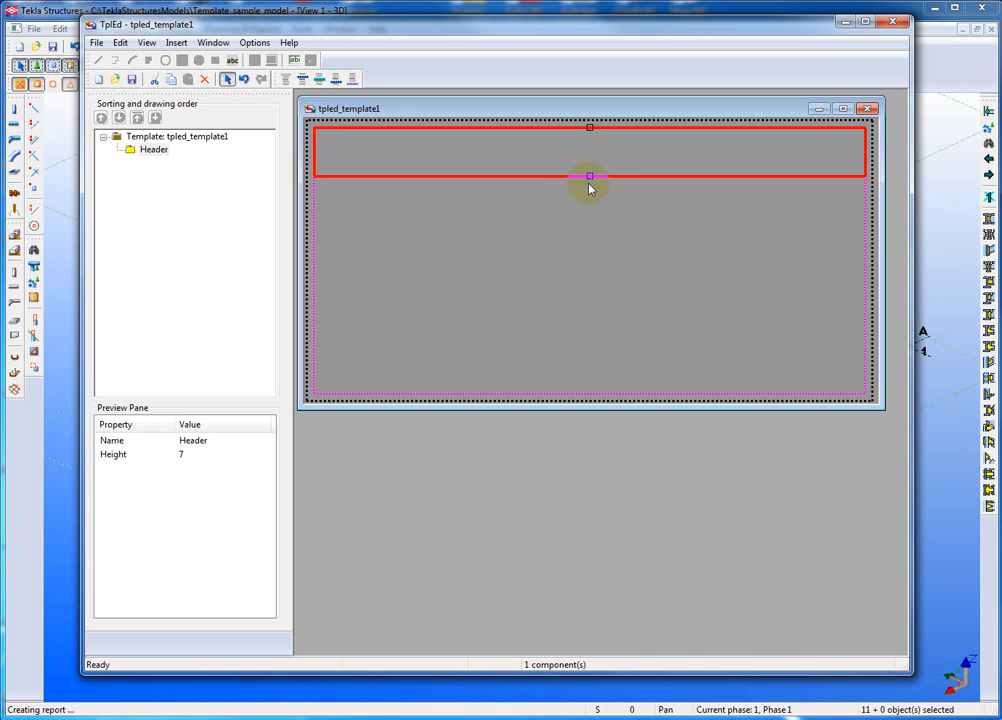
pyautogui.moveTo(588, 176); pyautogui.dragTo(584, 156)
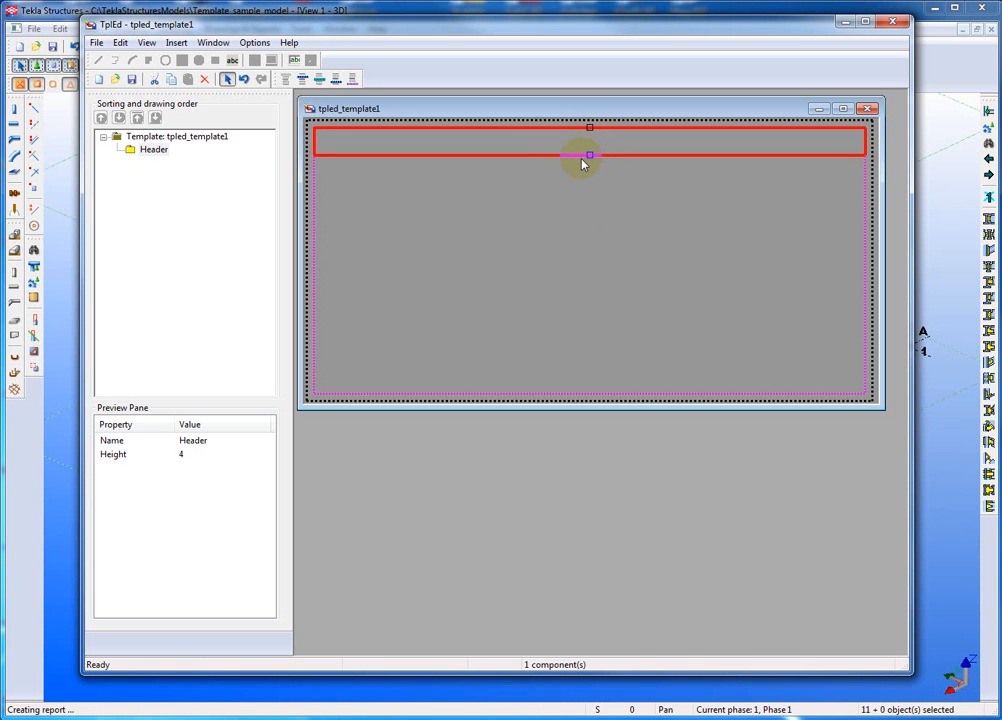
pyautogui.moveTo(248, 120)
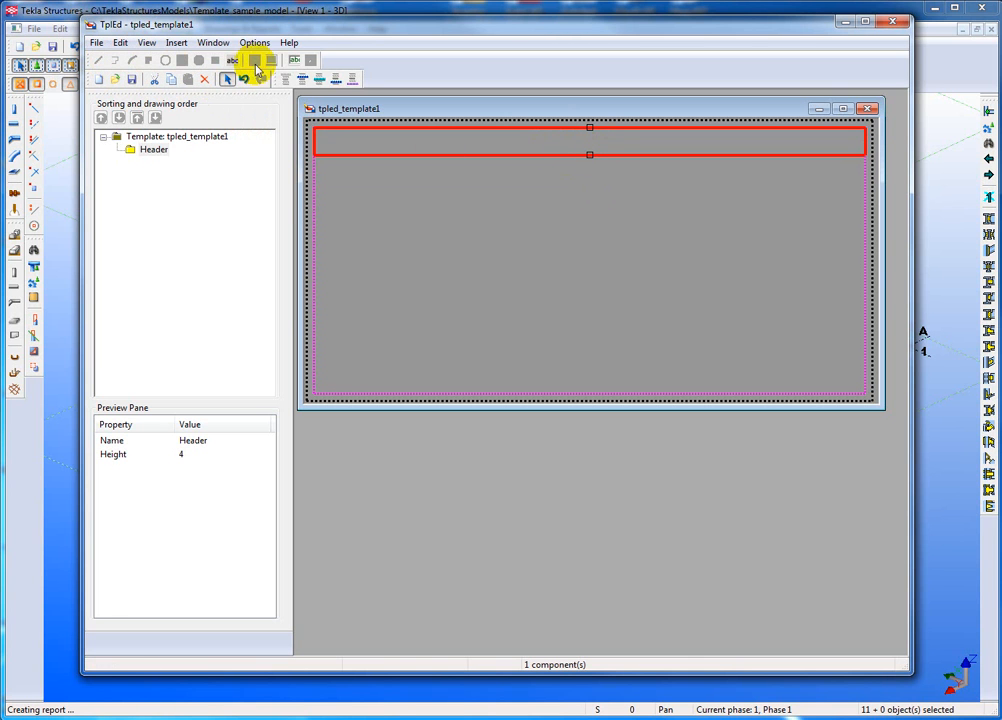
pyautogui.moveTo(90, 62)
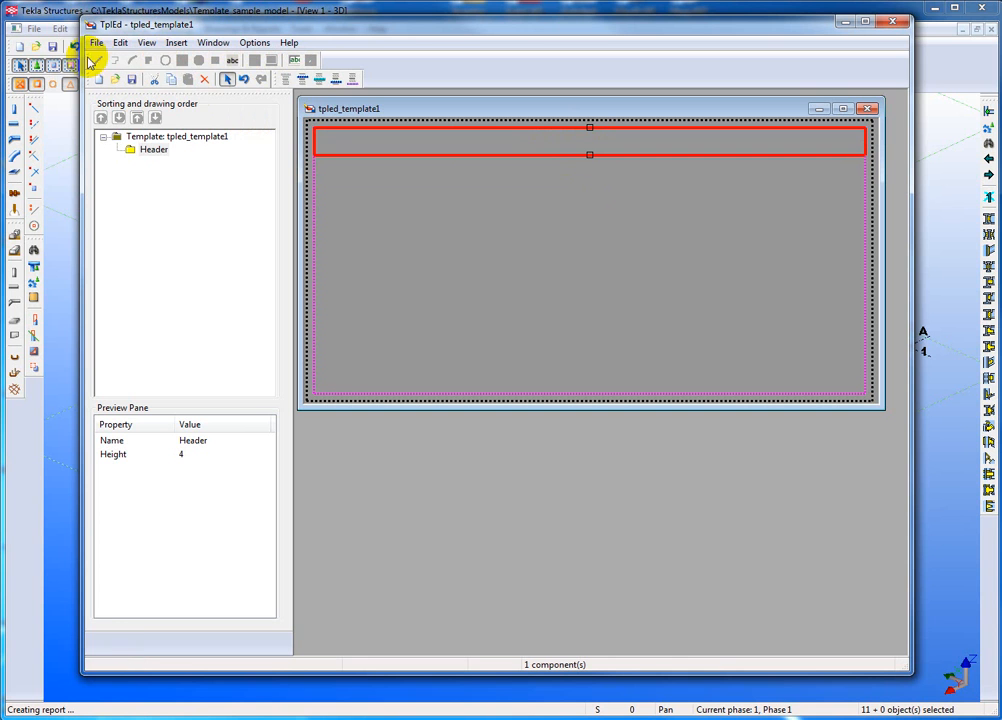
pyautogui.moveTo(164, 60)
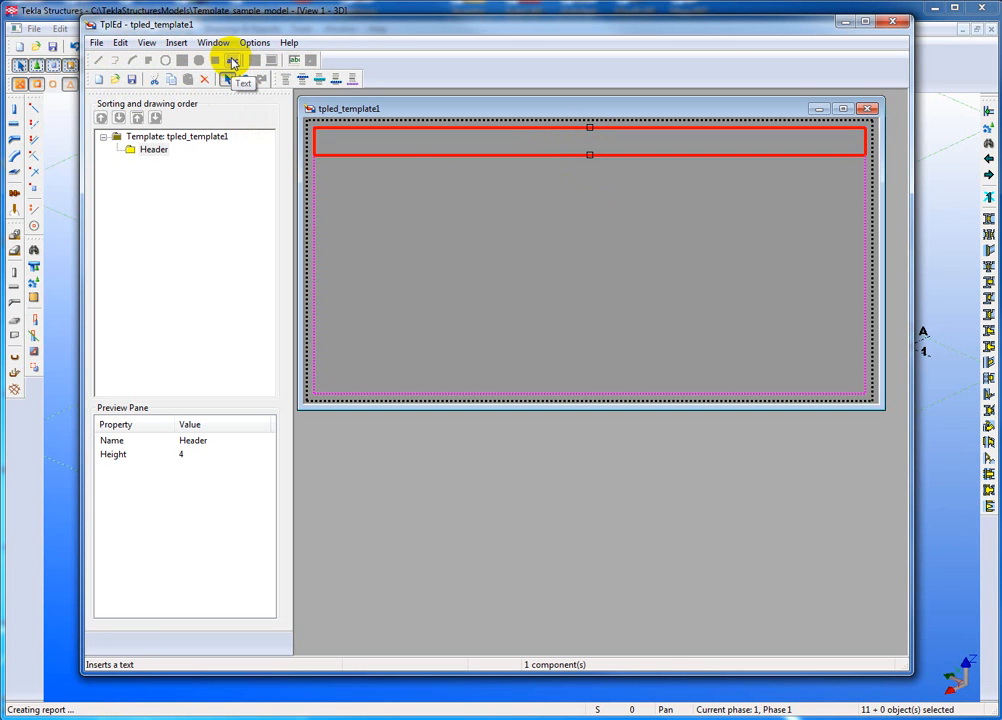
pyautogui.moveTo(296, 62)
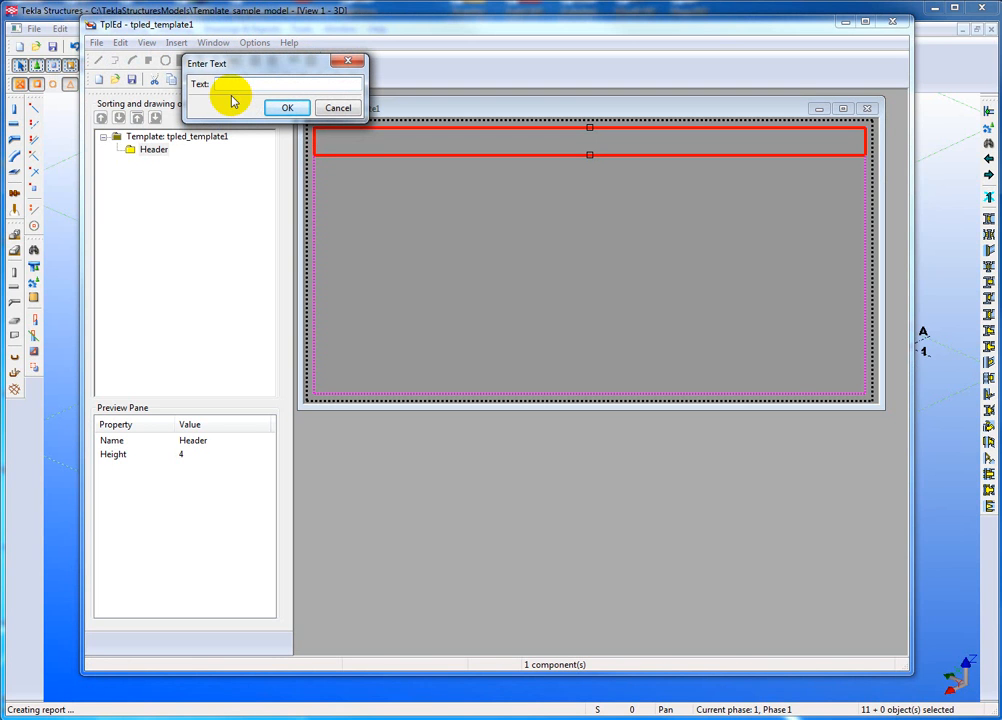
# - Enter SAMPLE REPORT as the heading text and confirm it into the header
pyautogui.write('SAMPLE REPORT')
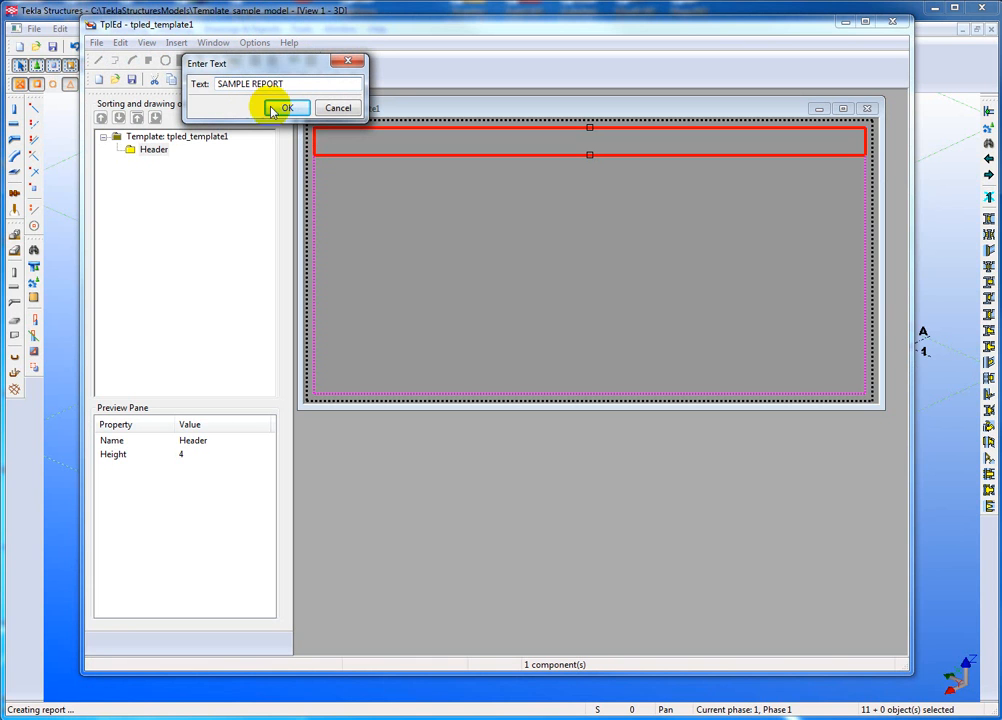
pyautogui.click(288, 108)
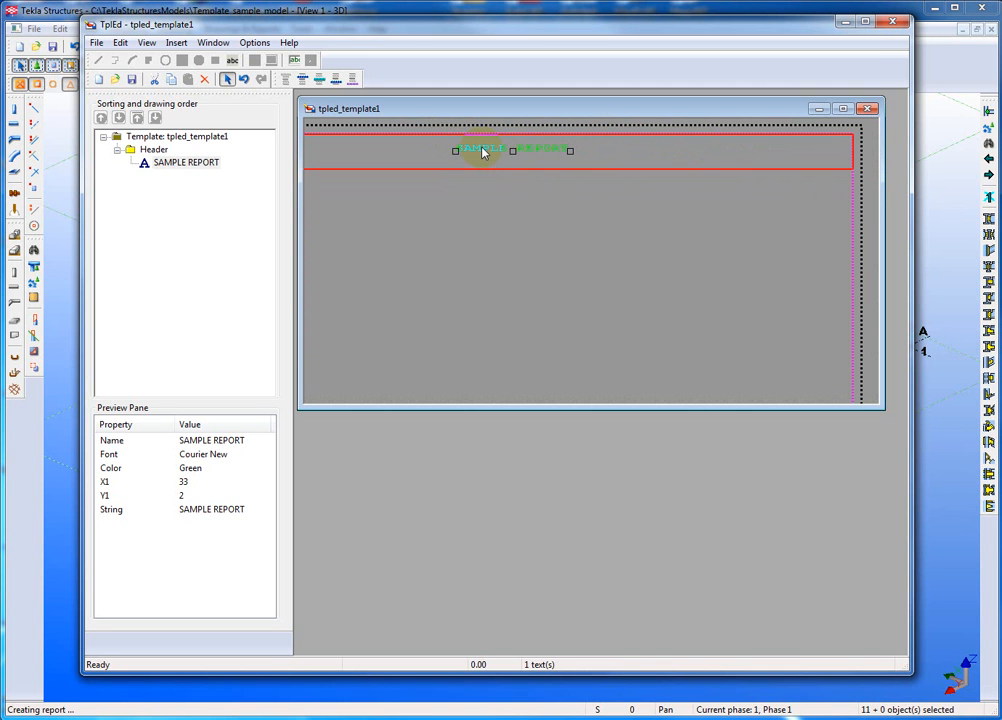
# - Keep Courier New, set it as default for new texts, apply, and reposition SAMPLE REPORT to 34, 3
pyautogui.doubleClick(484, 150)
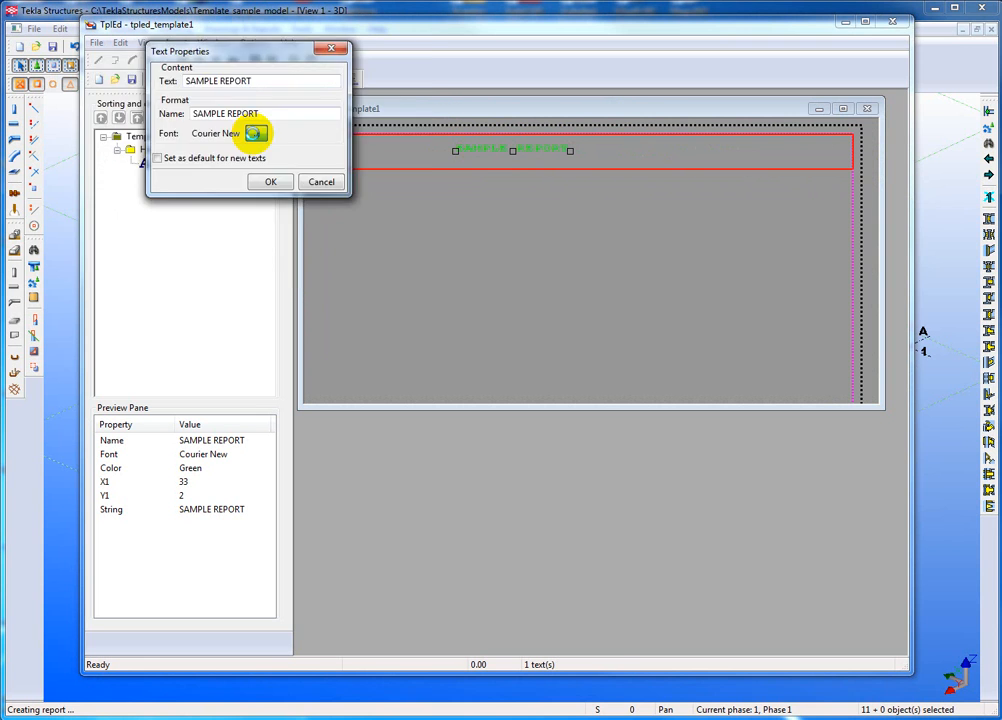
pyautogui.click(254, 132)
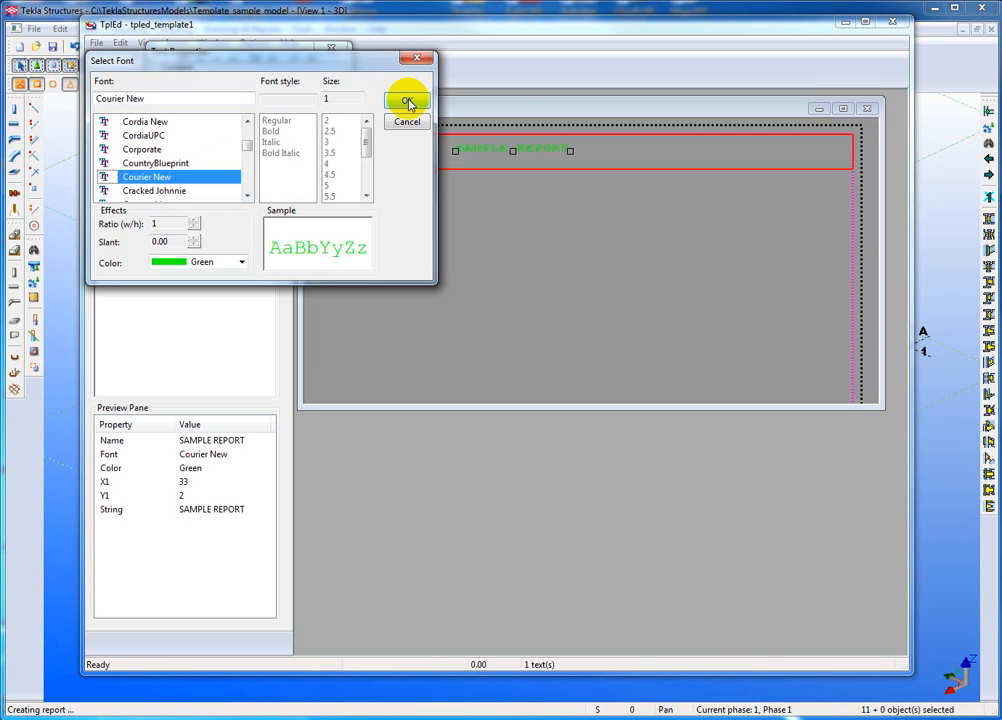
pyautogui.click(408, 104)
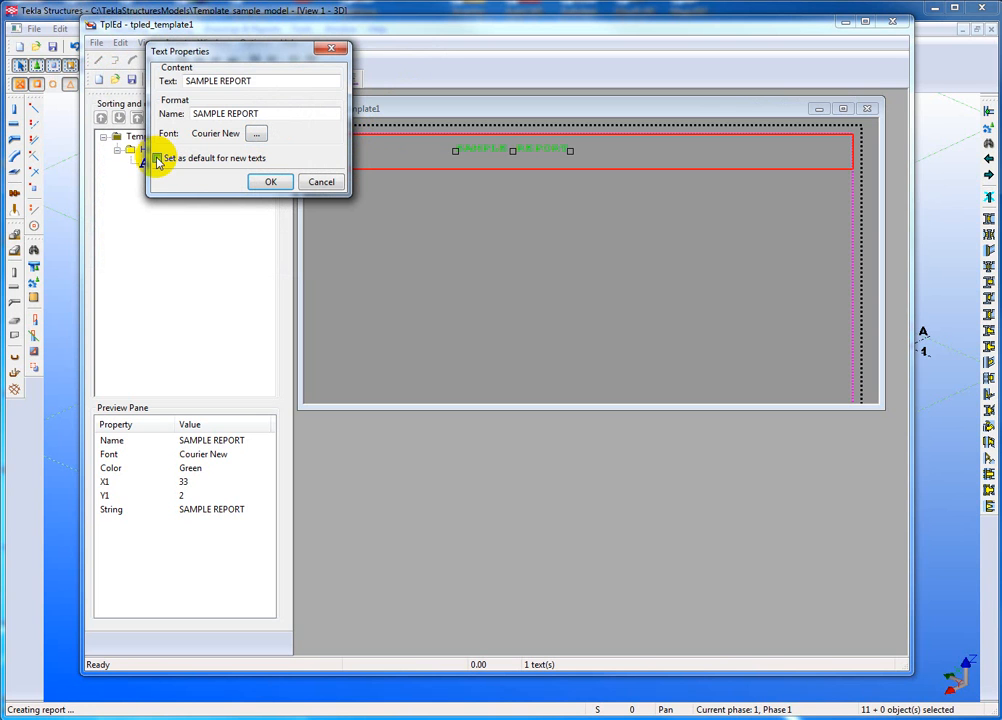
pyautogui.click(160, 158)
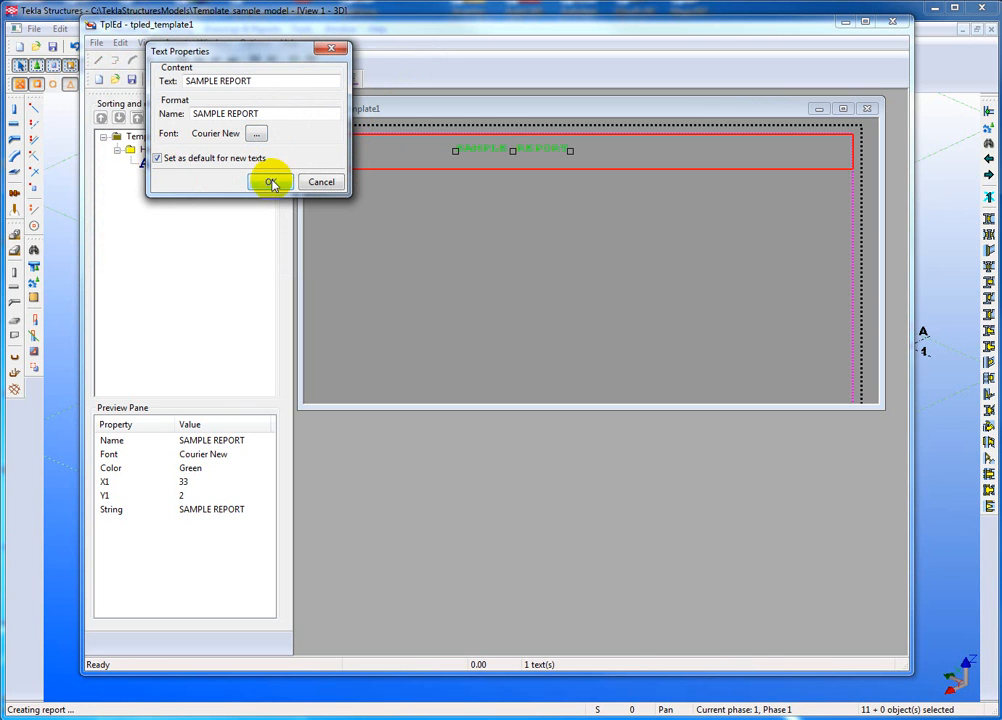
pyautogui.click(270, 182)
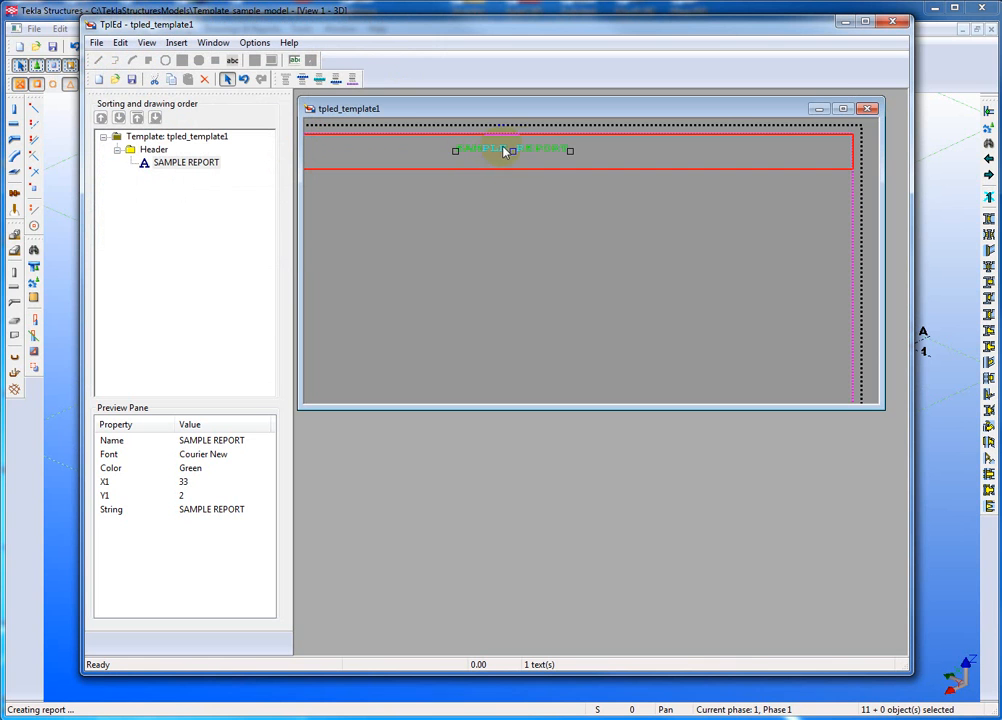
pyautogui.moveTo(512, 150); pyautogui.dragTo(538, 142)
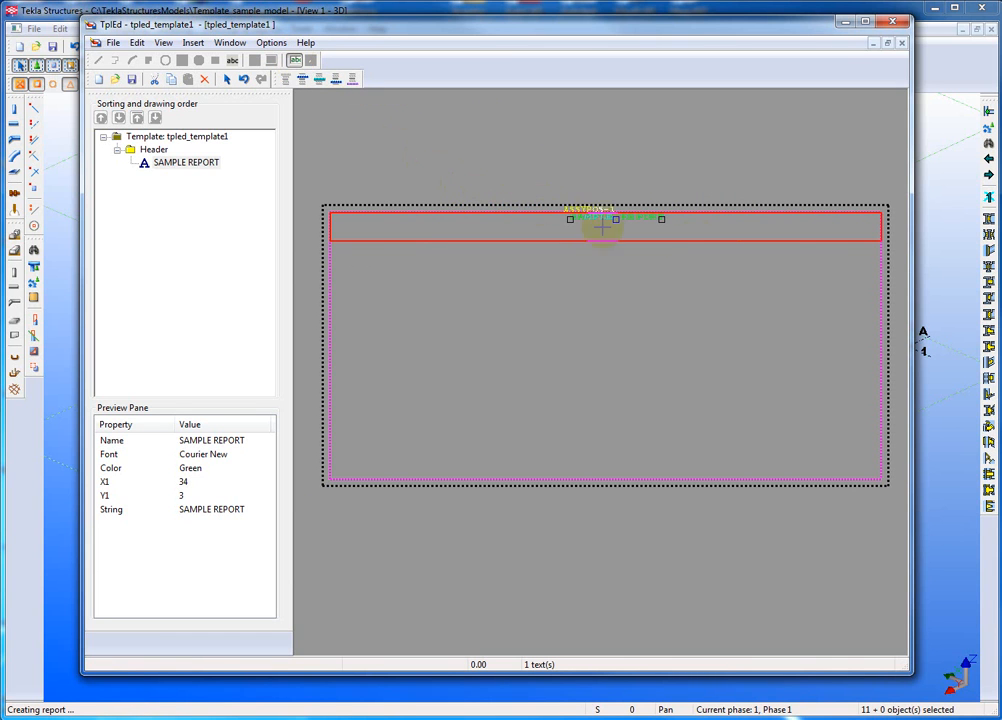
# - Drag out a new value field at the right end of the header
pyautogui.moveTo(604, 228); pyautogui.dragTo(836, 222)
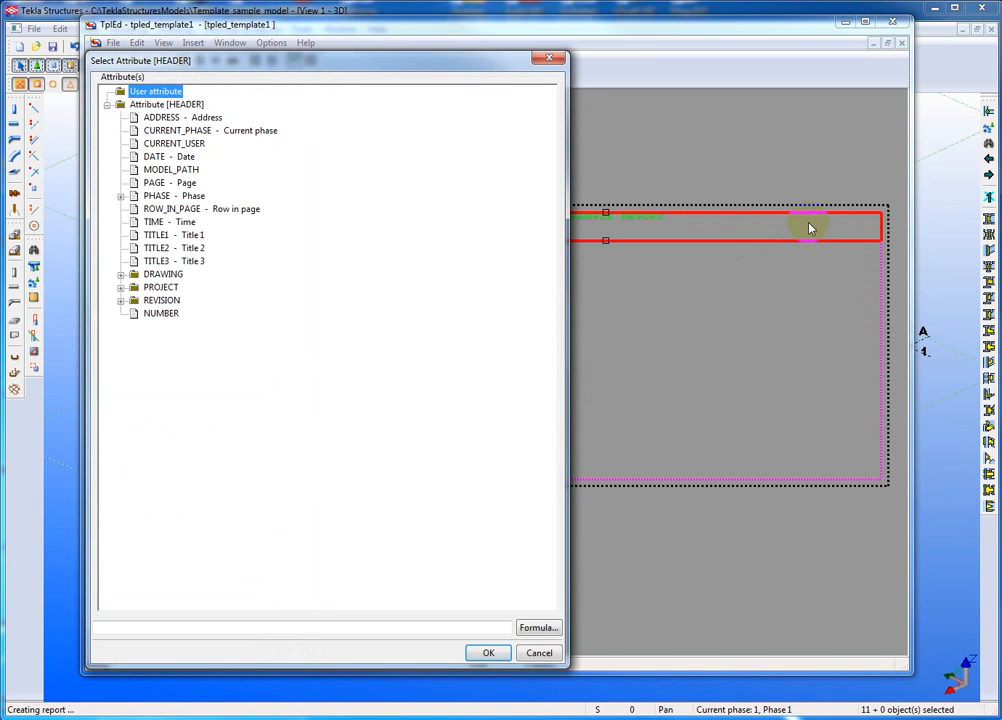
# - Choose DATE under Attribute [HEADER] as the field's attribute and confirm it
pyautogui.moveTo(300, 60); pyautogui.dragTo(380, 50)
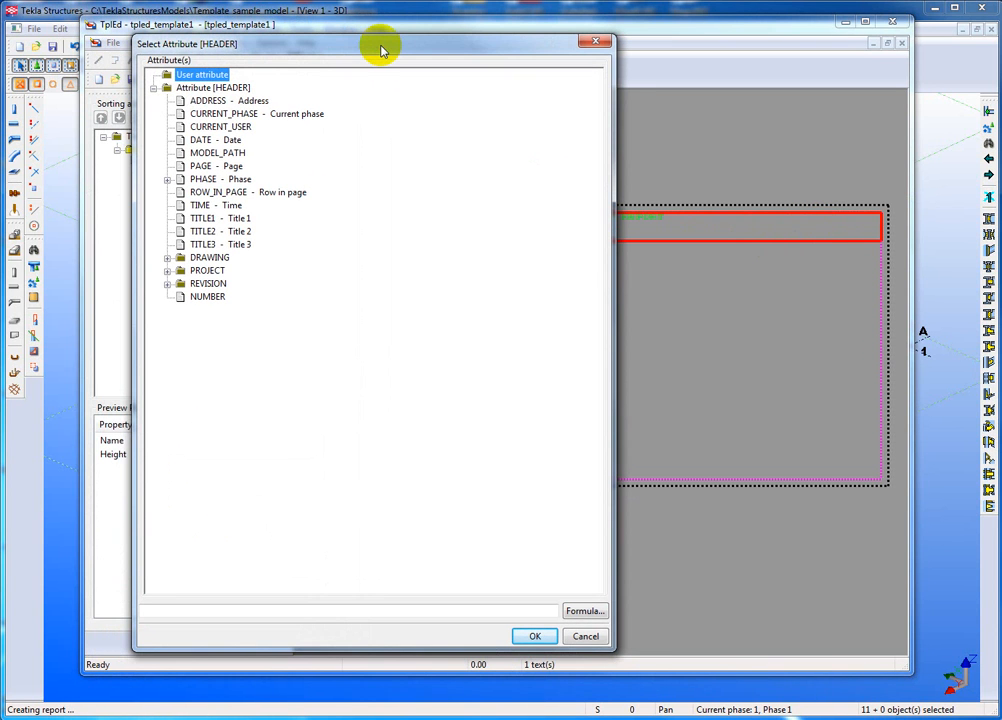
pyautogui.moveTo(322, 132)
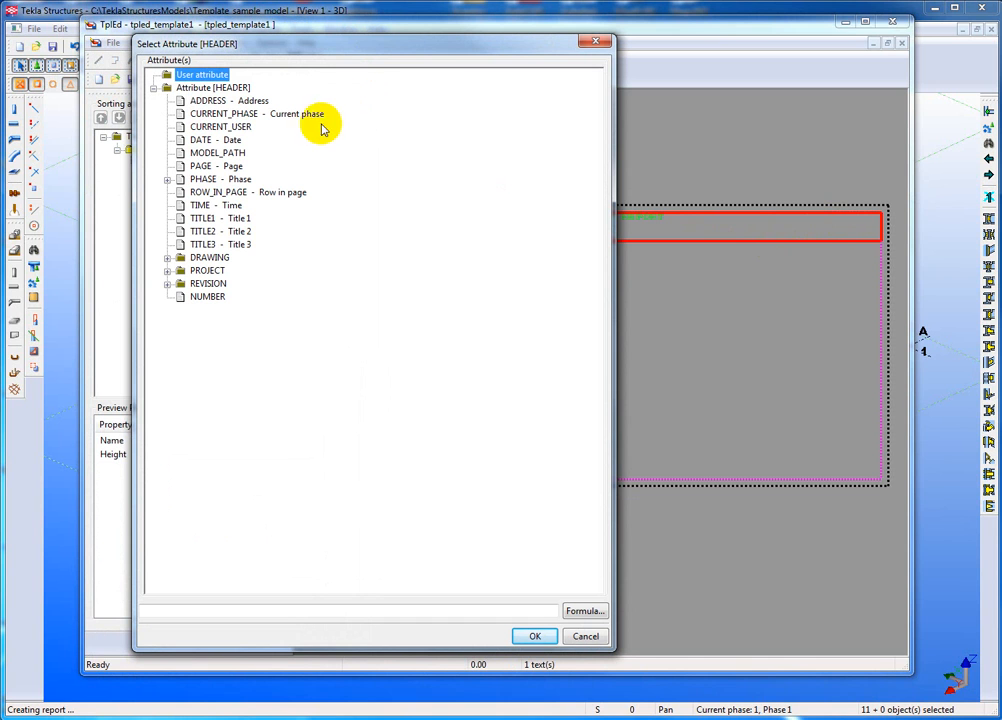
pyautogui.moveTo(310, 164)
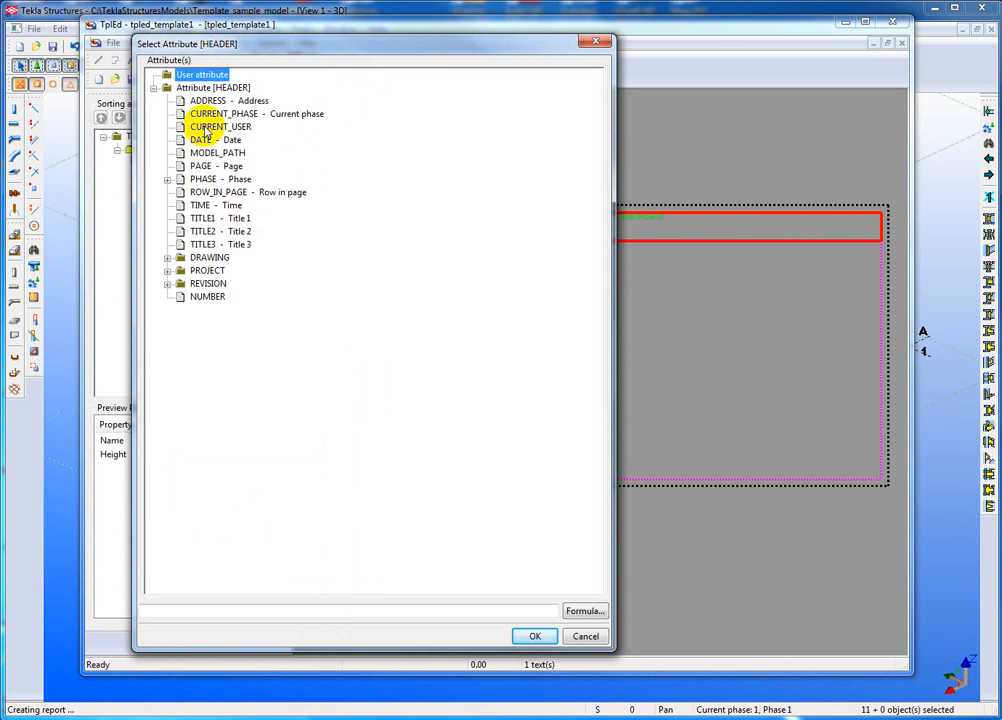
pyautogui.click(208, 100)
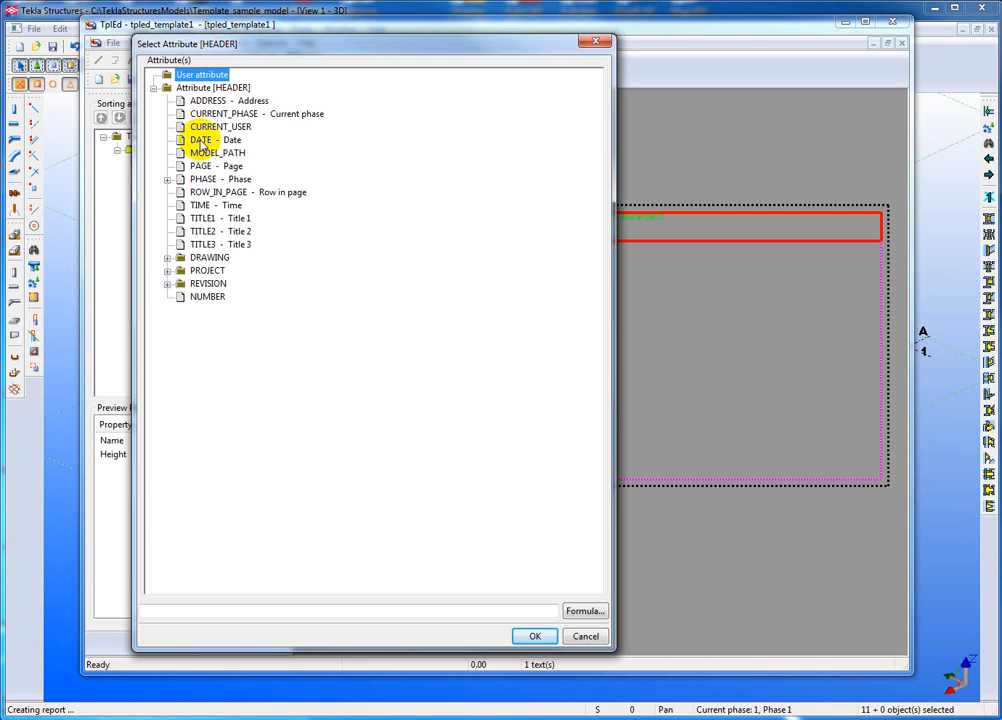
pyautogui.click(202, 140)
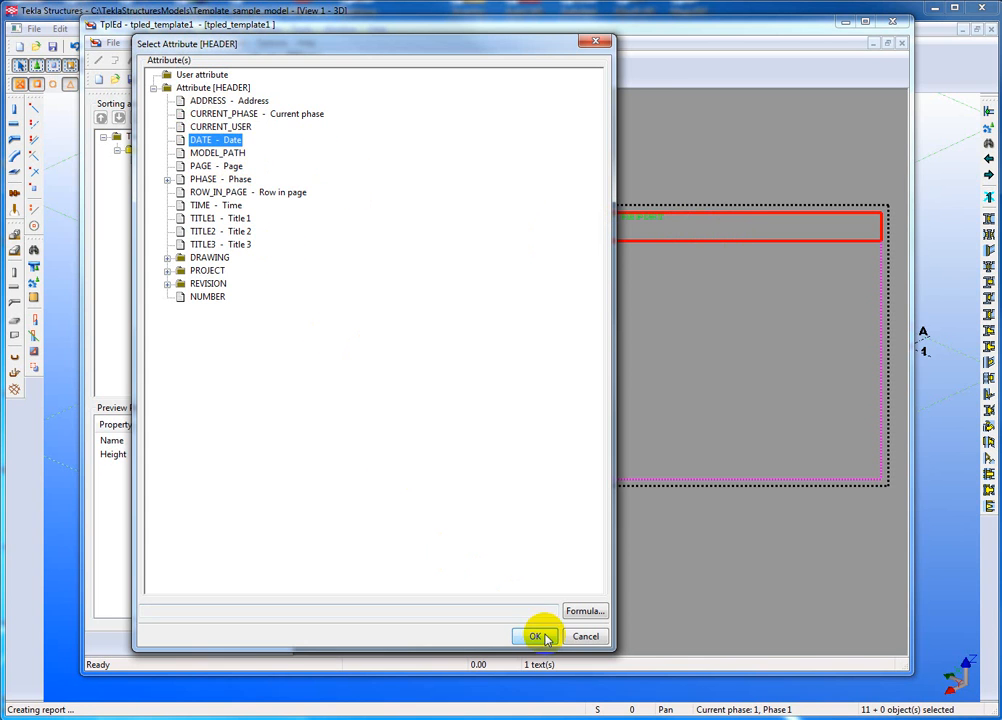
pyautogui.click(536, 636)
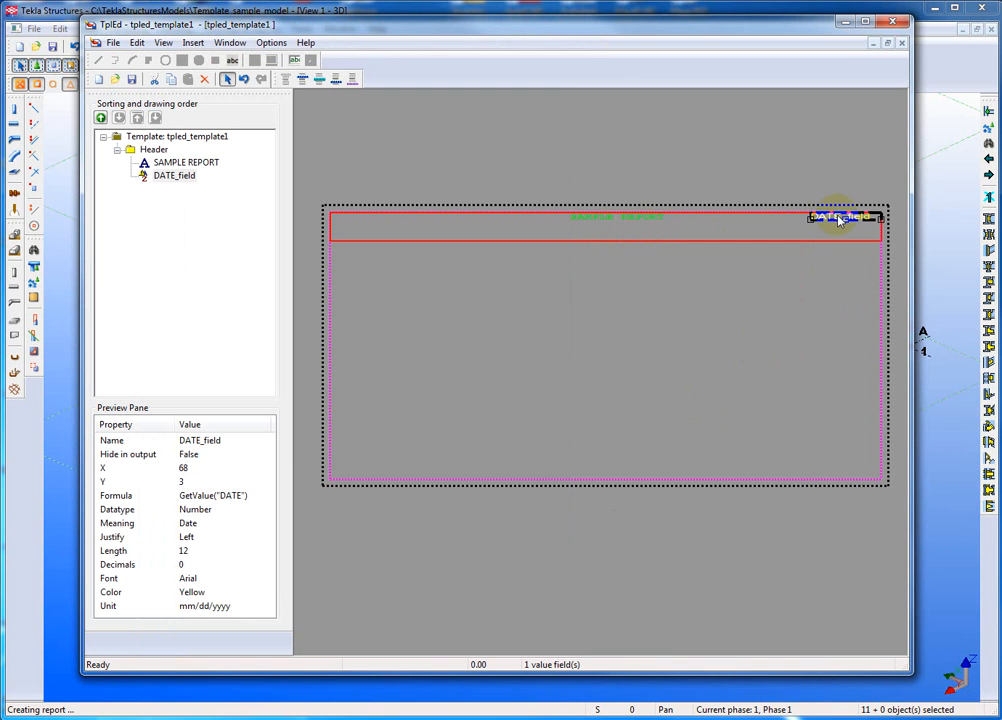
# - In the DATE_field properties, set the date format to yyyy/mm/dd and bring up its font choices
pyautogui.doubleClick(838, 216)
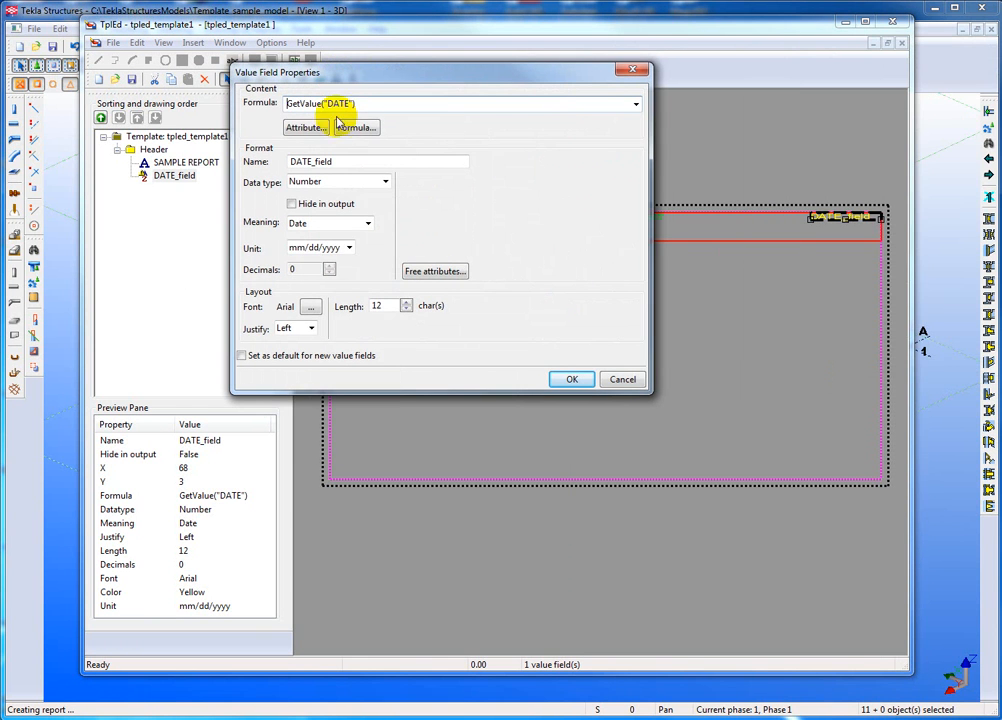
pyautogui.tripleClick(320, 104)
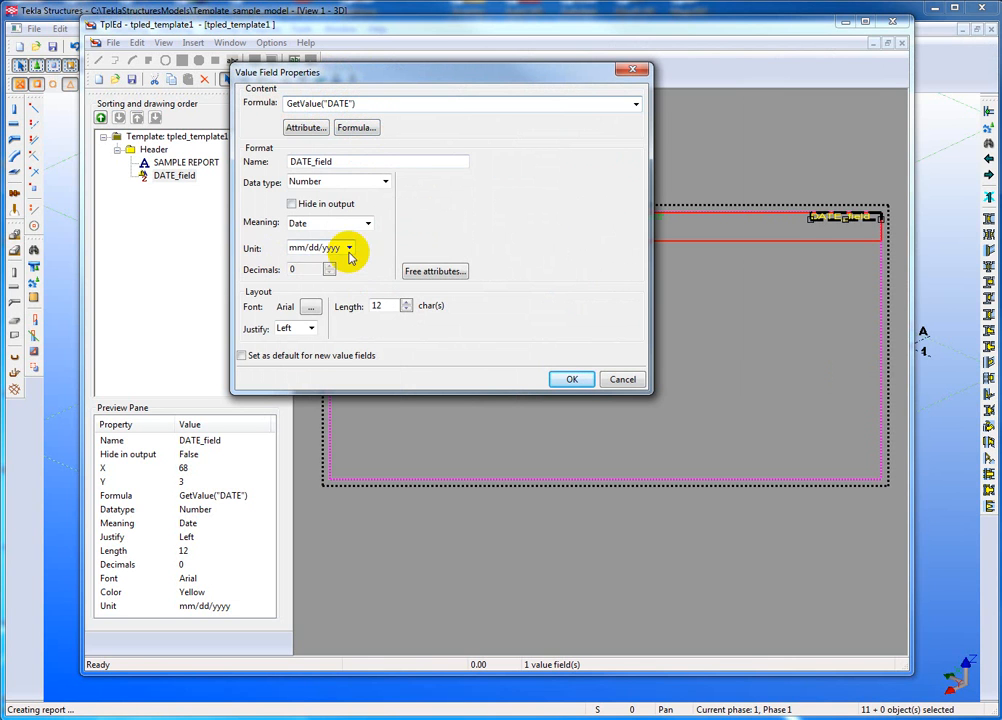
pyautogui.click(348, 248)
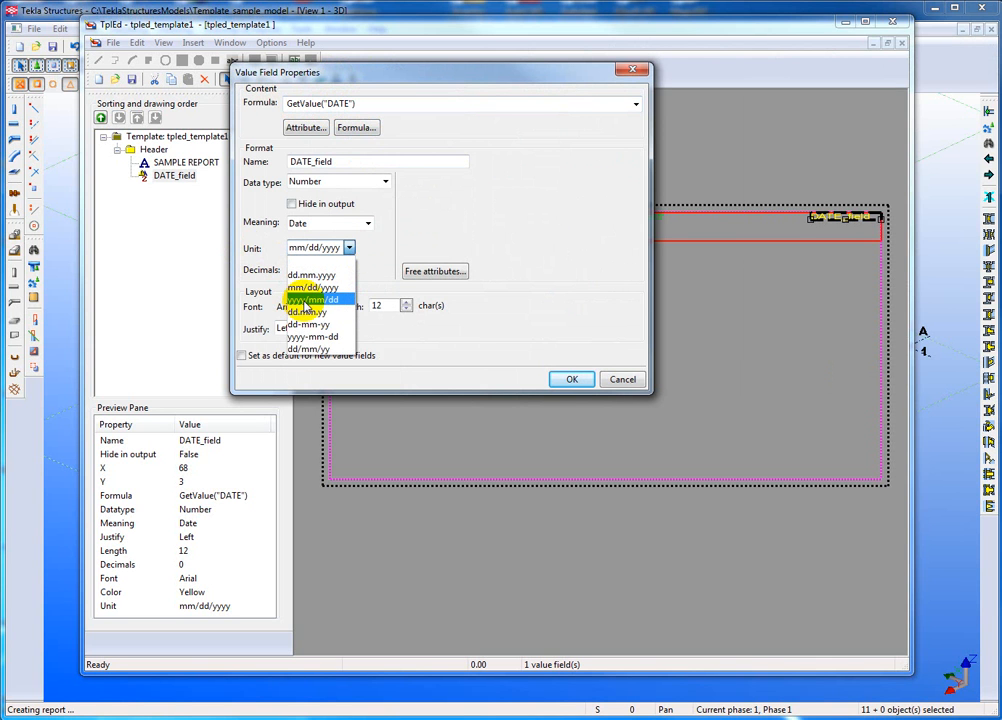
pyautogui.click(312, 300)
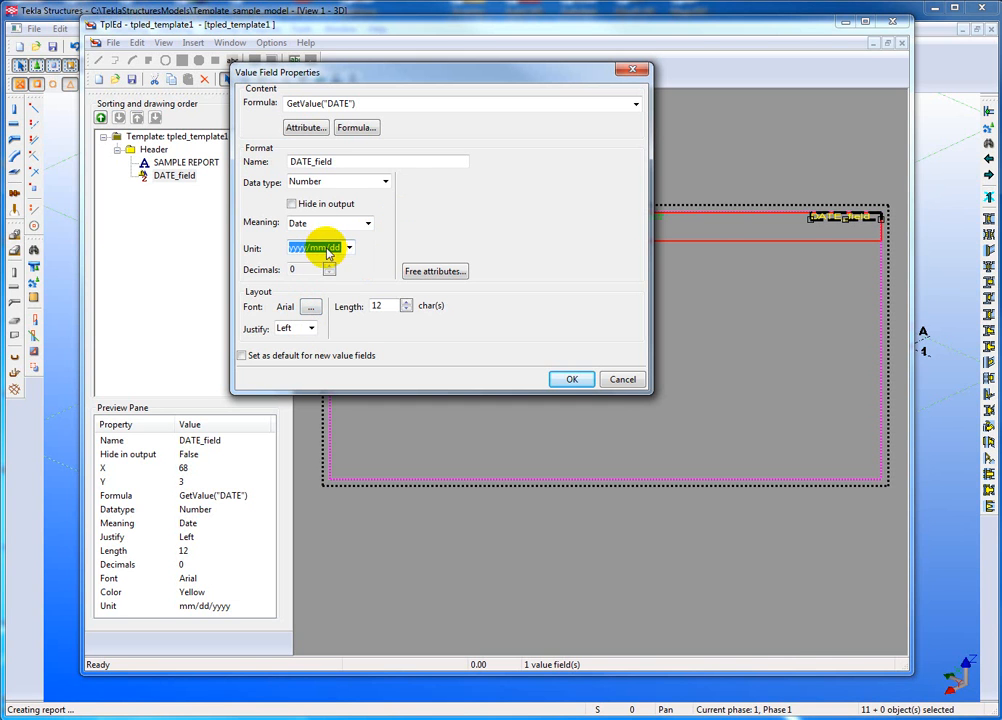
pyautogui.click(348, 248)
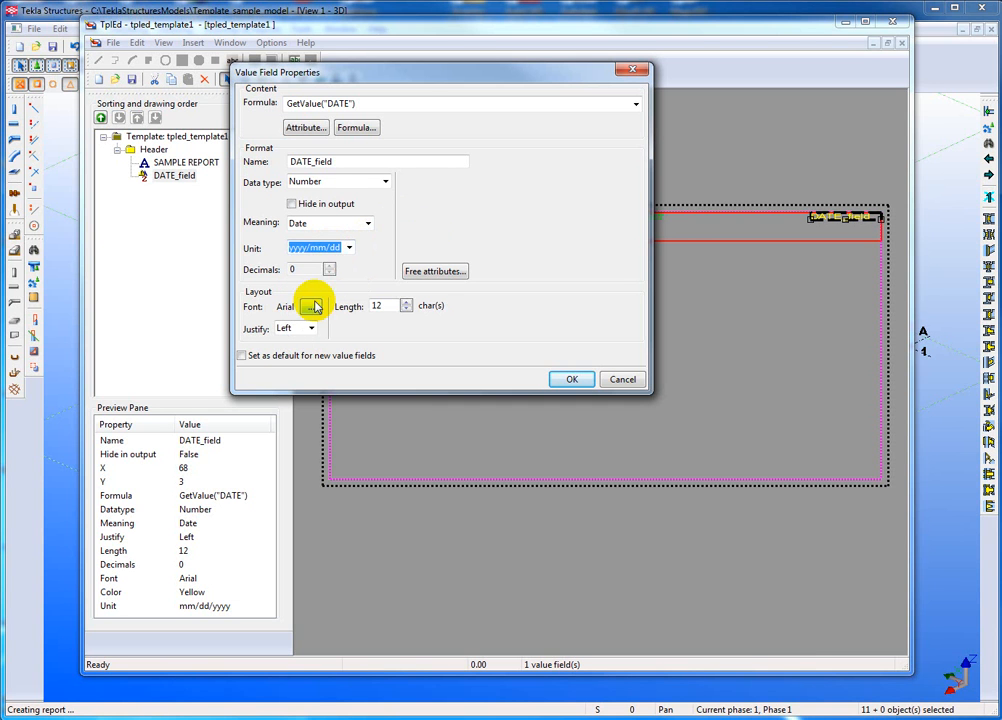
pyautogui.moveTo(500, 210)
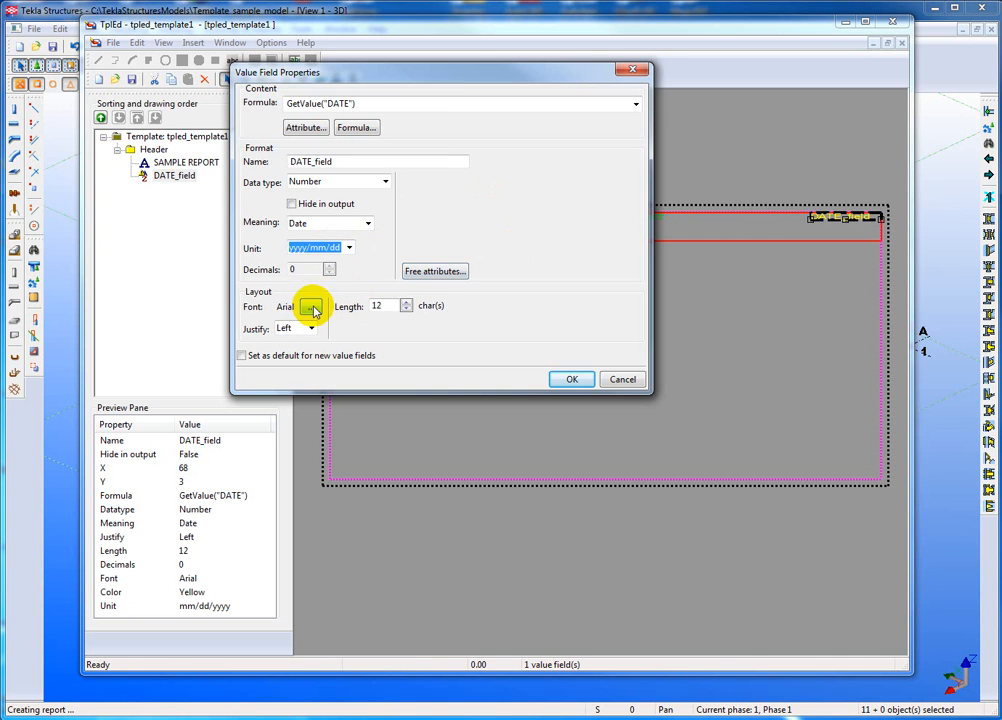
pyautogui.click(312, 306)
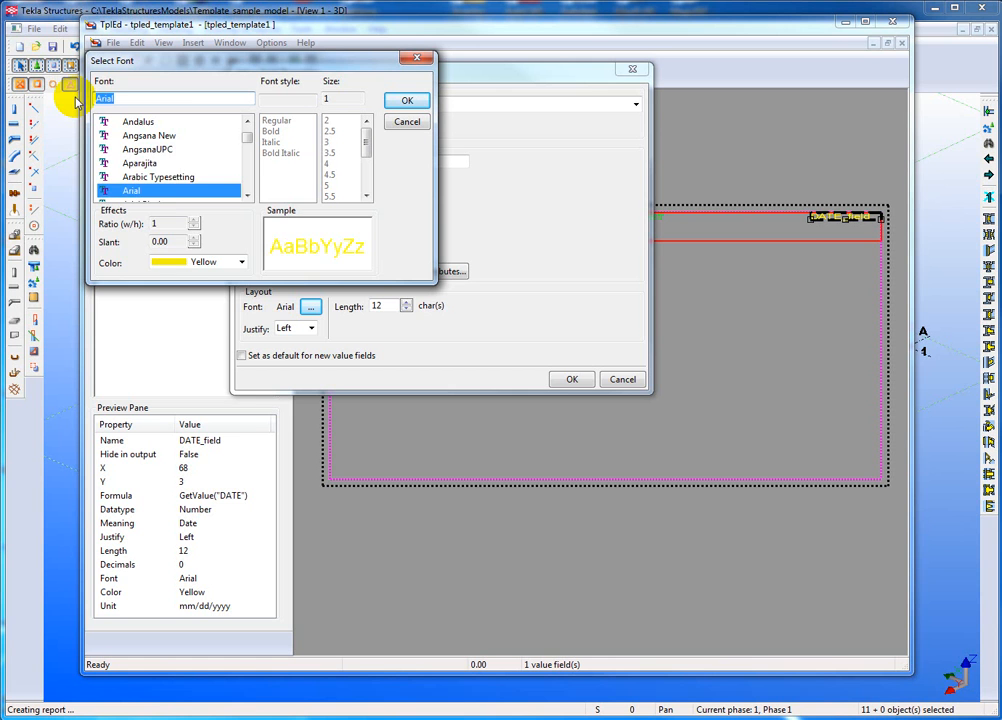
# - Choose Courier for the date field, set it as default for new value fields, and apply
pyautogui.write('cour')
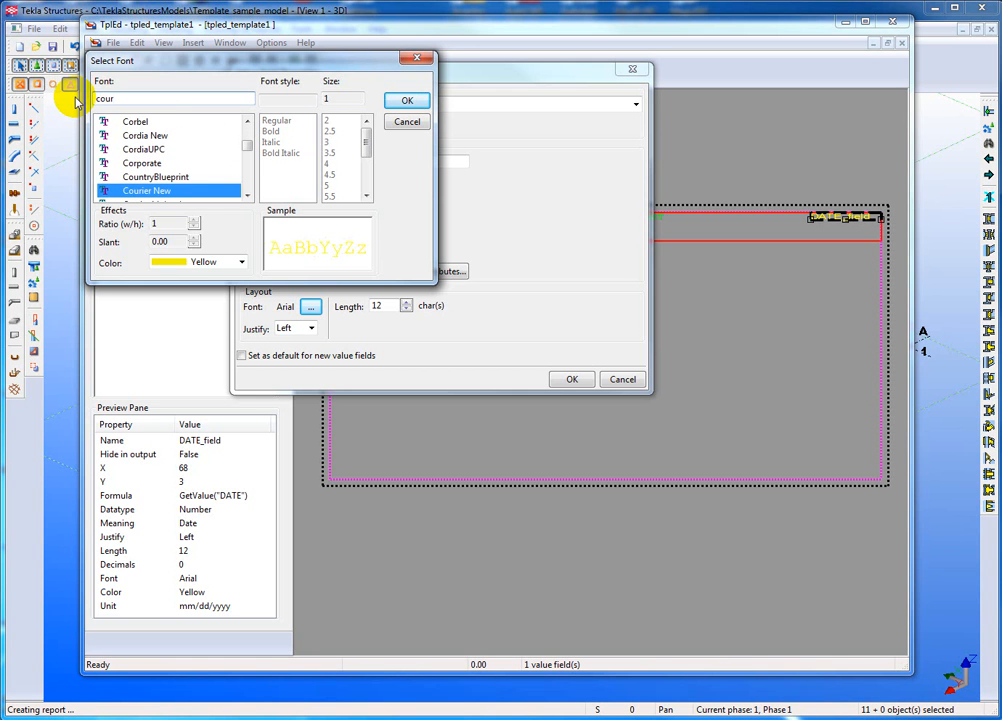
pyautogui.moveTo(408, 122)
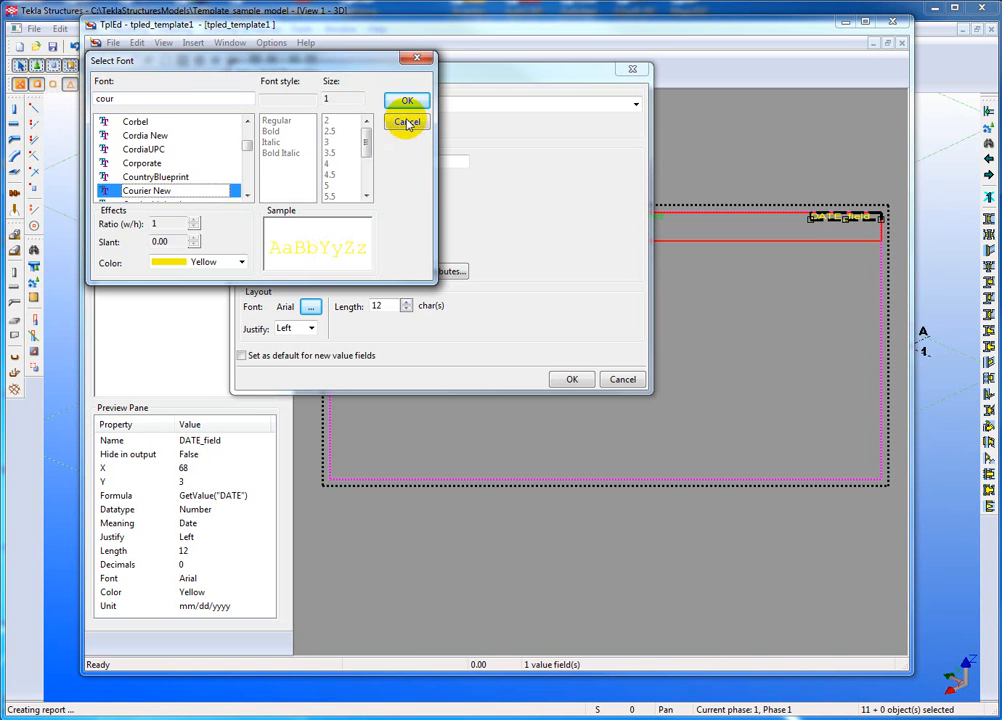
pyautogui.click(406, 100)
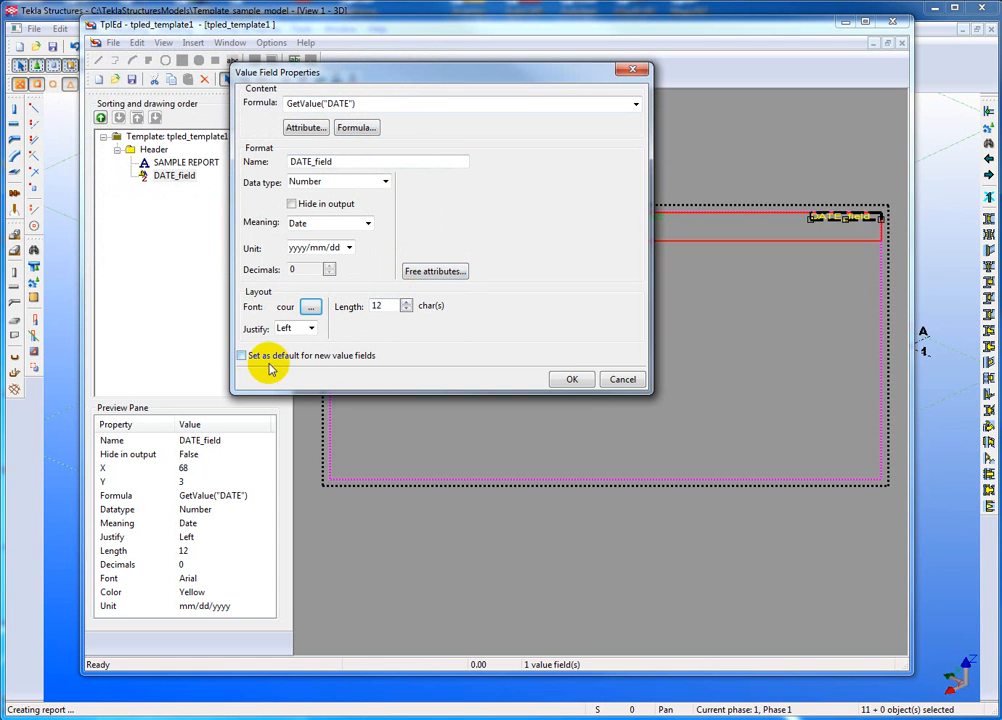
pyautogui.click(240, 356)
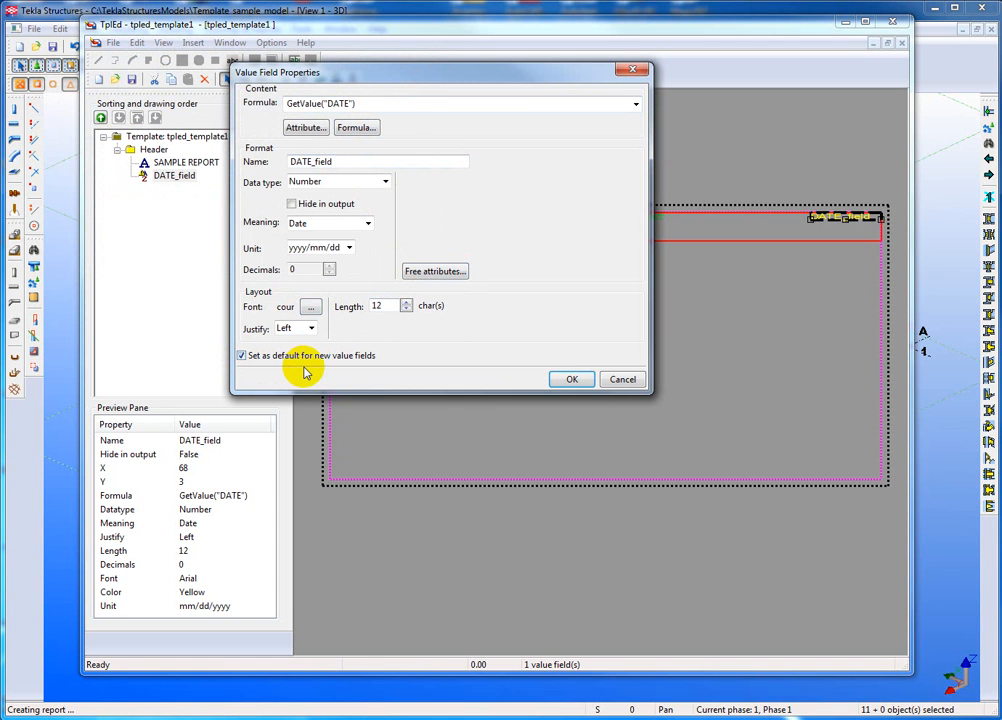
pyautogui.moveTo(572, 380)
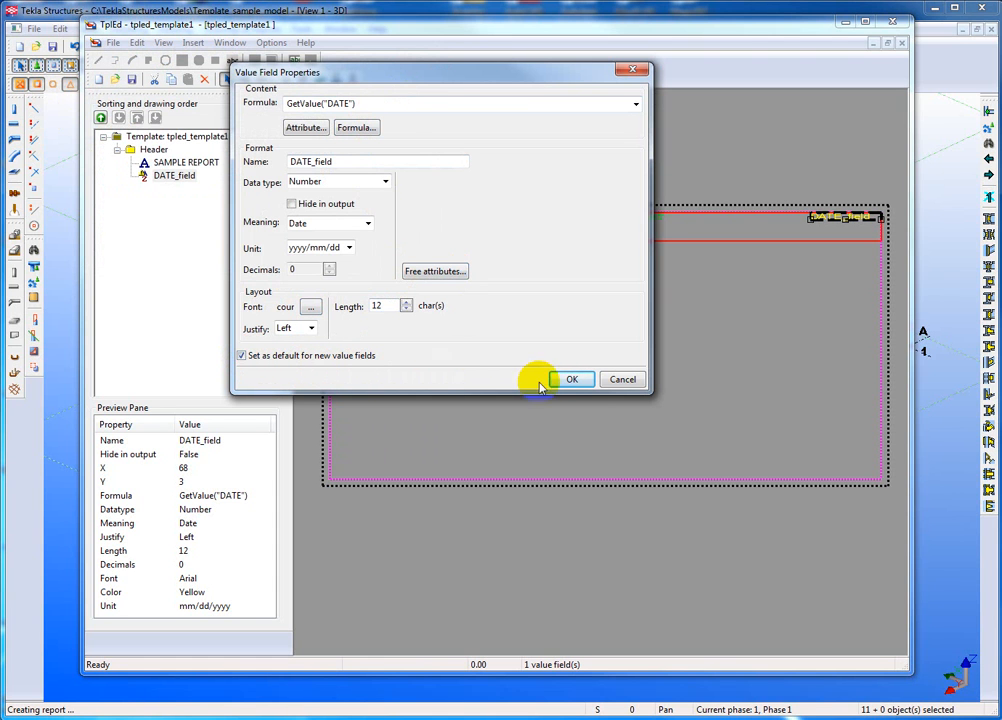
pyautogui.click(572, 380)
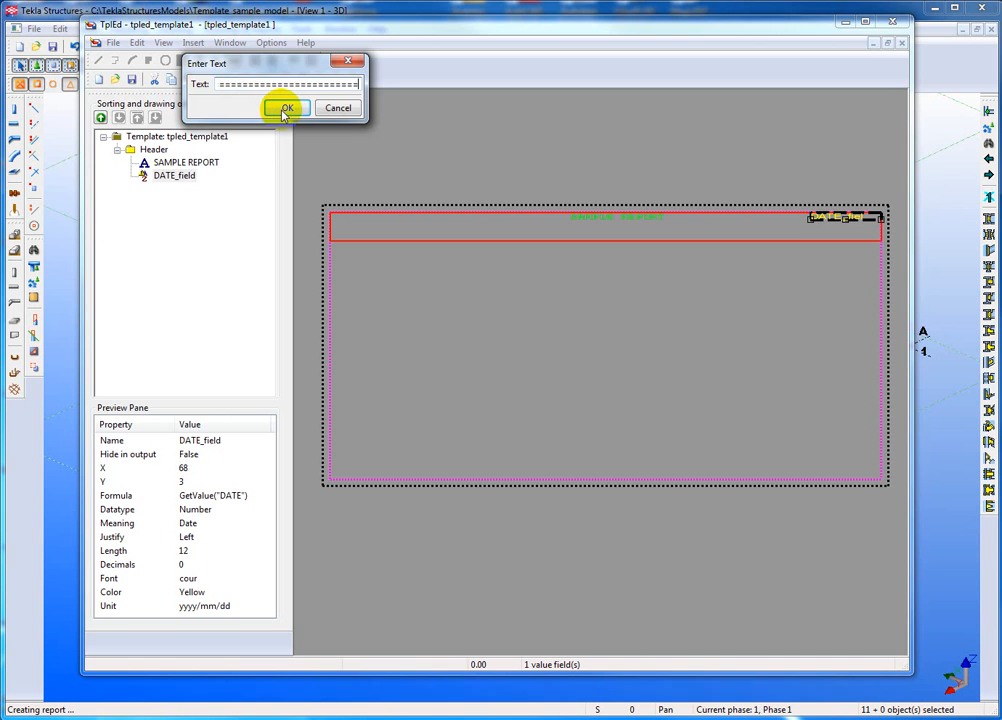
# - Confirm the string of = characters as a green header line beneath SAMPLE REPORT
pyautogui.click(288, 108)
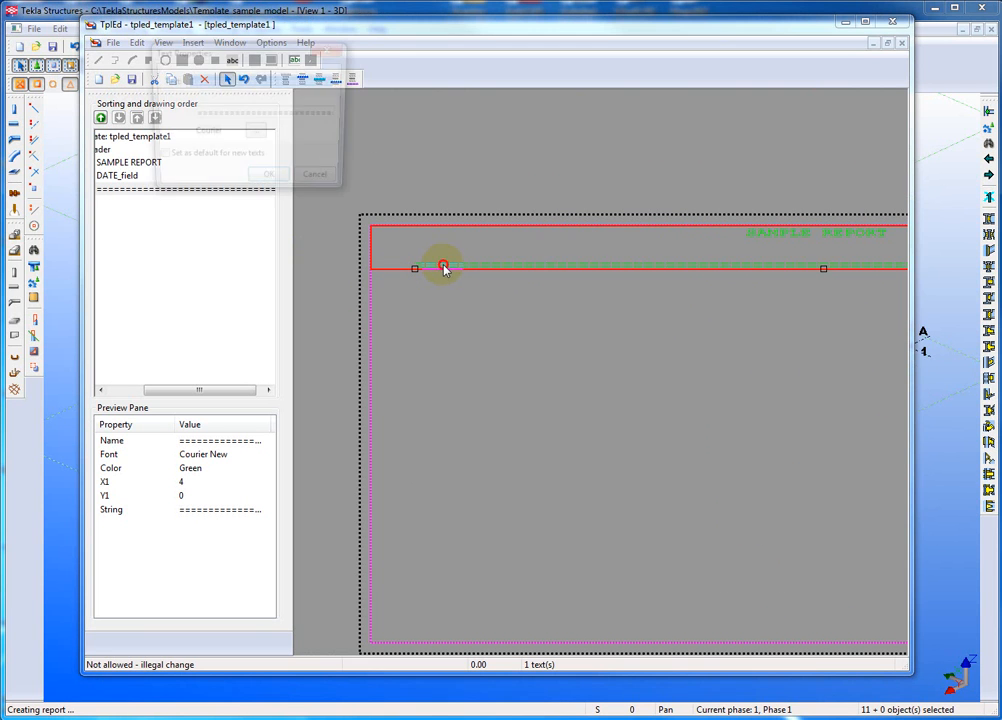
pyautogui.doubleClick(444, 268)
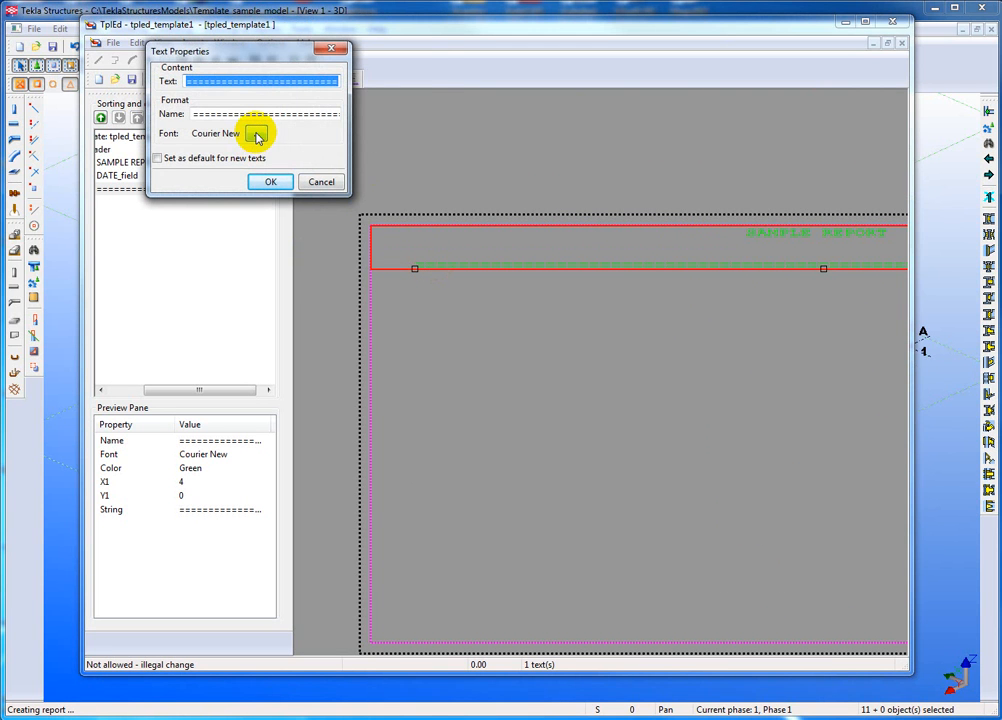
pyautogui.click(256, 132)
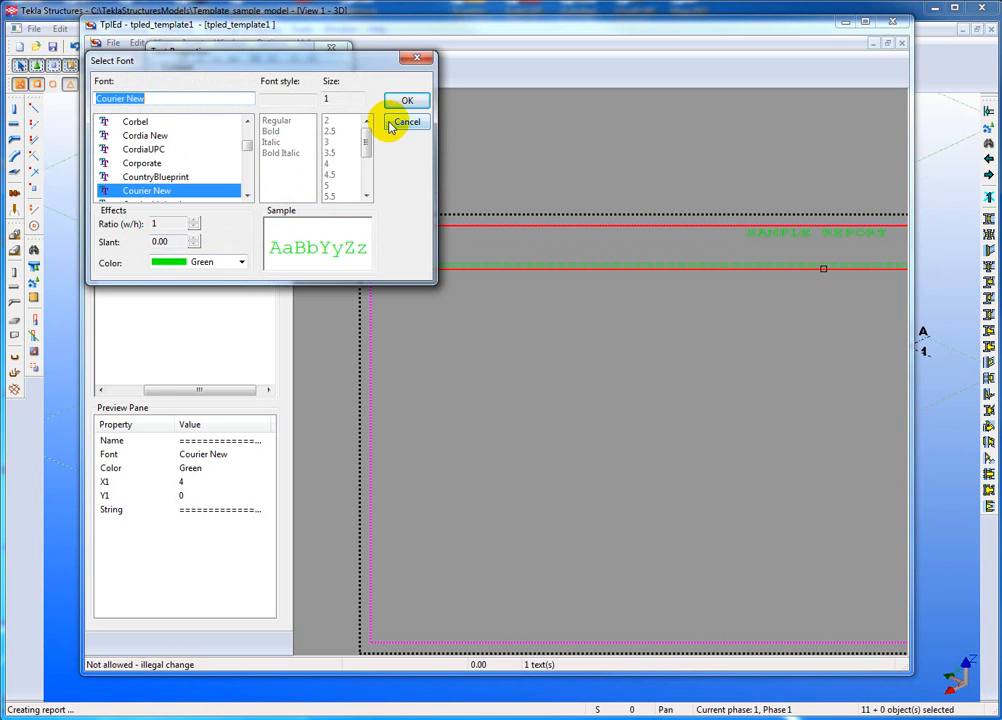
pyautogui.click(406, 100)
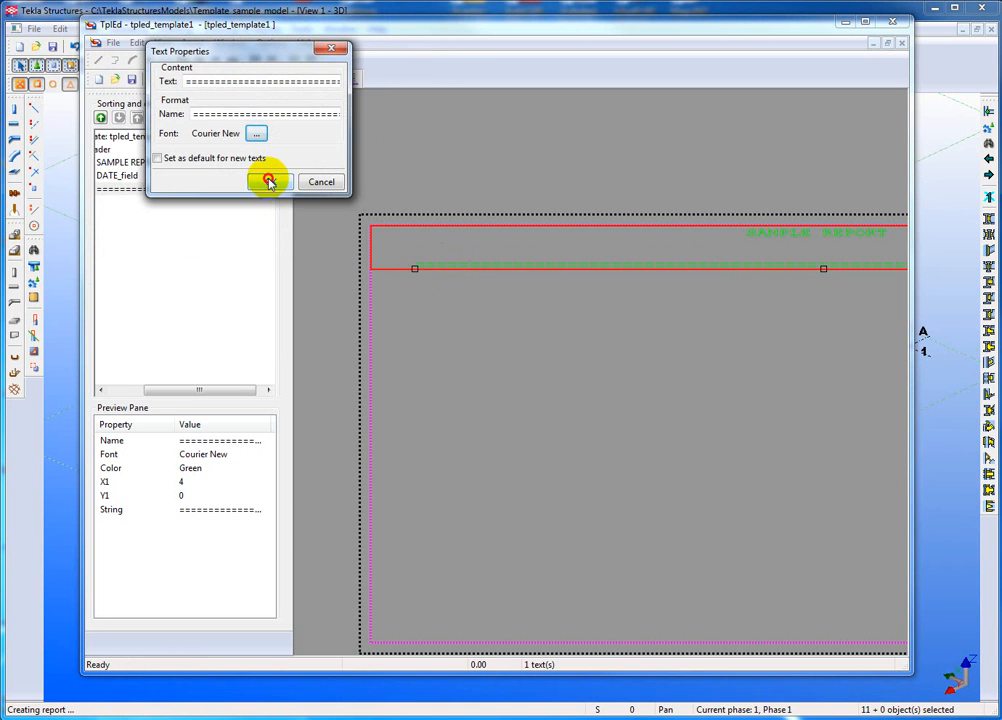
pyautogui.click(268, 180)
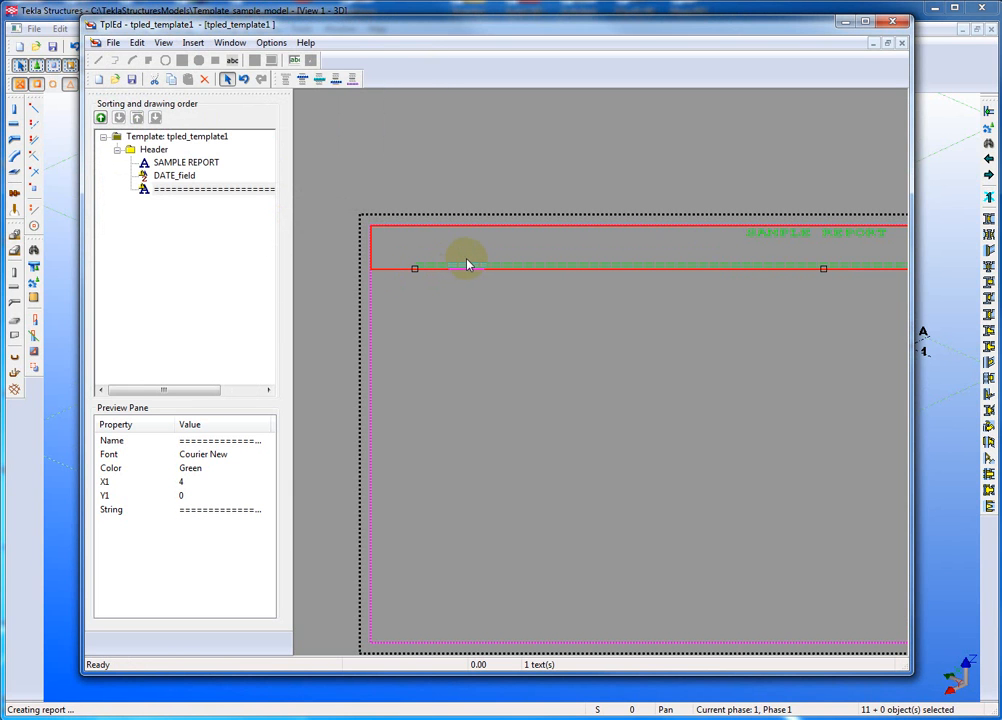
pyautogui.moveTo(512, 310)
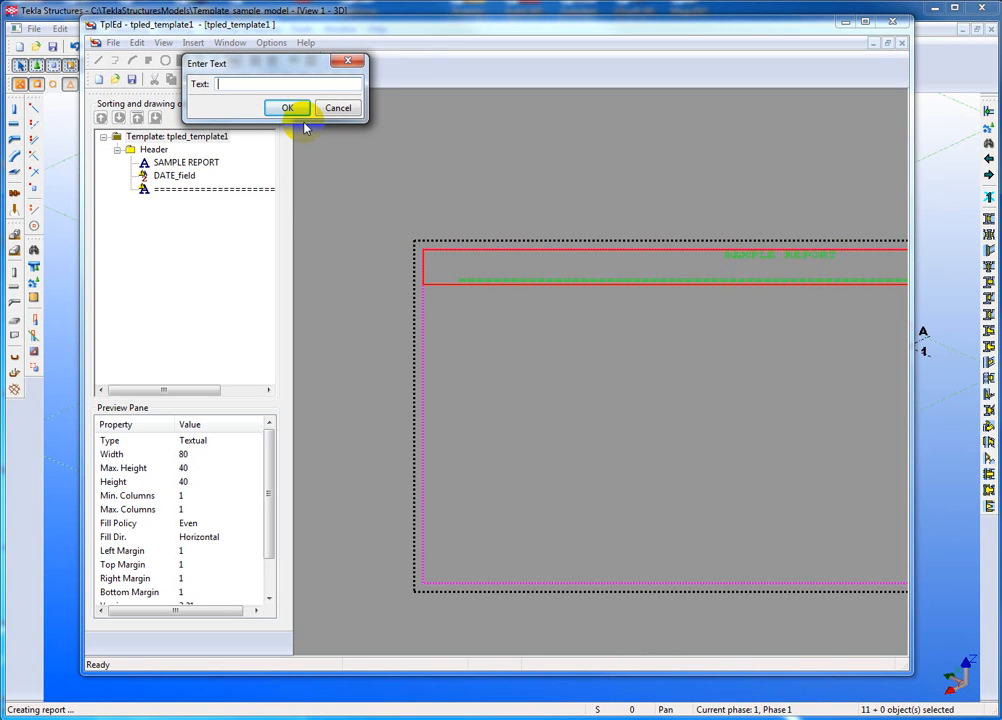
# - Enter DOWCO REPORT as a new text and confirm it for the left of the header
pyautogui.write('DOWCO')
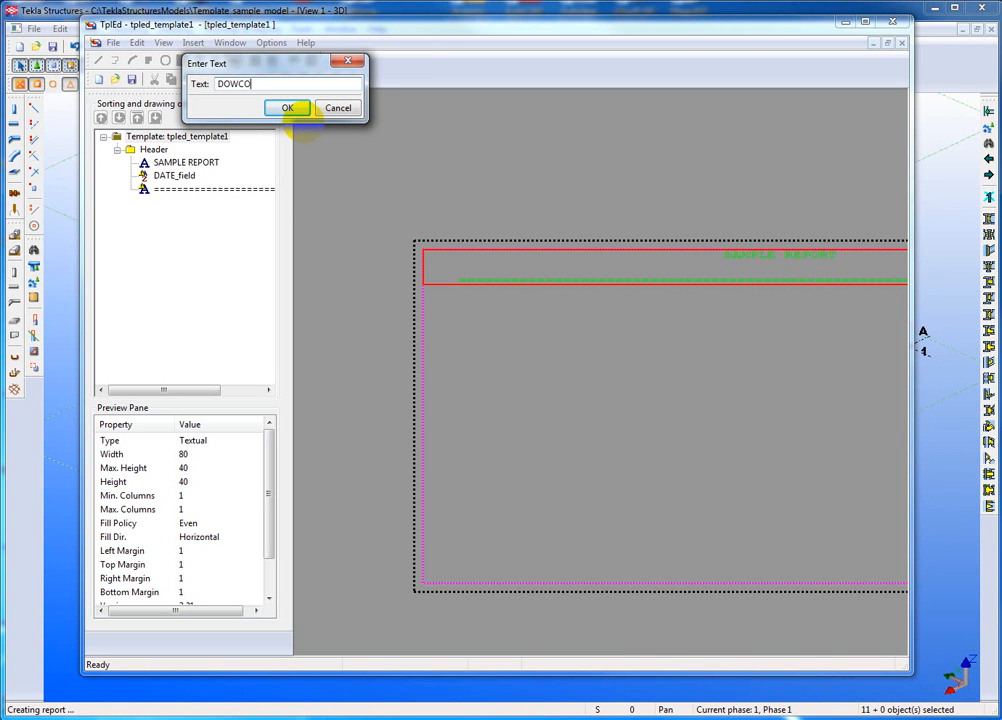
pyautogui.write('REPORT')
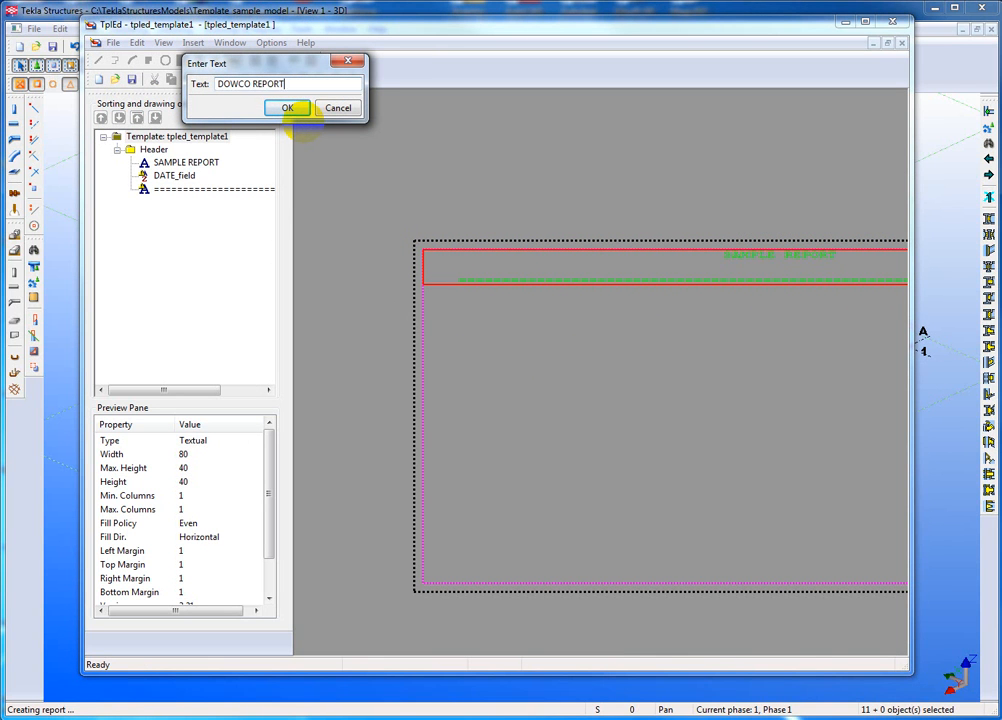
pyautogui.click(288, 108)
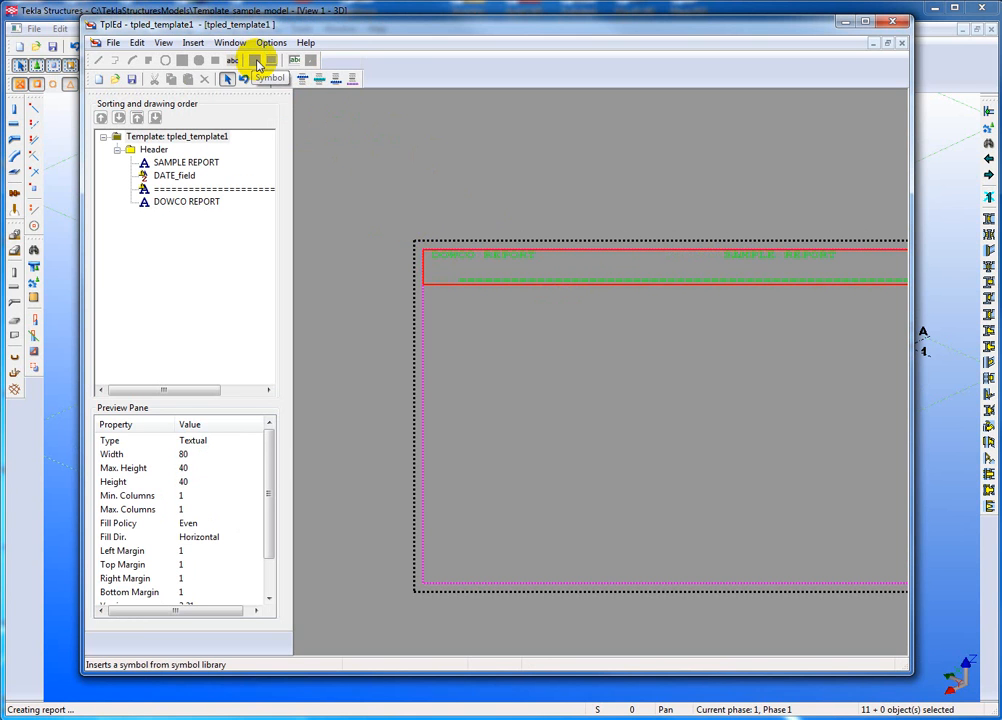
pyautogui.moveTo(228, 78)
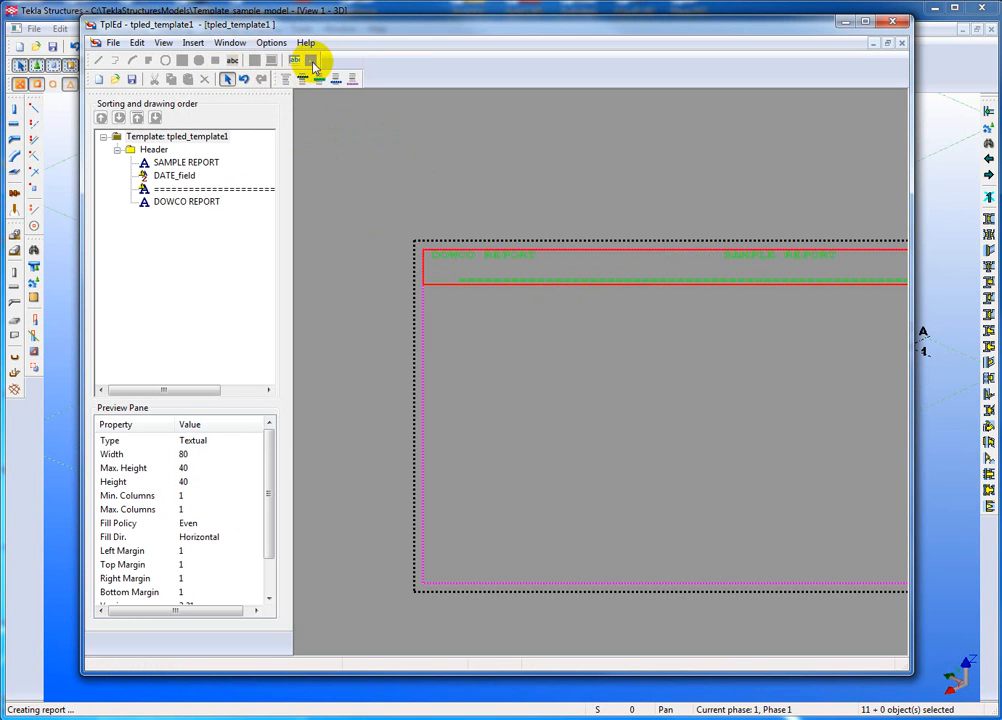
pyautogui.moveTo(100, 64)
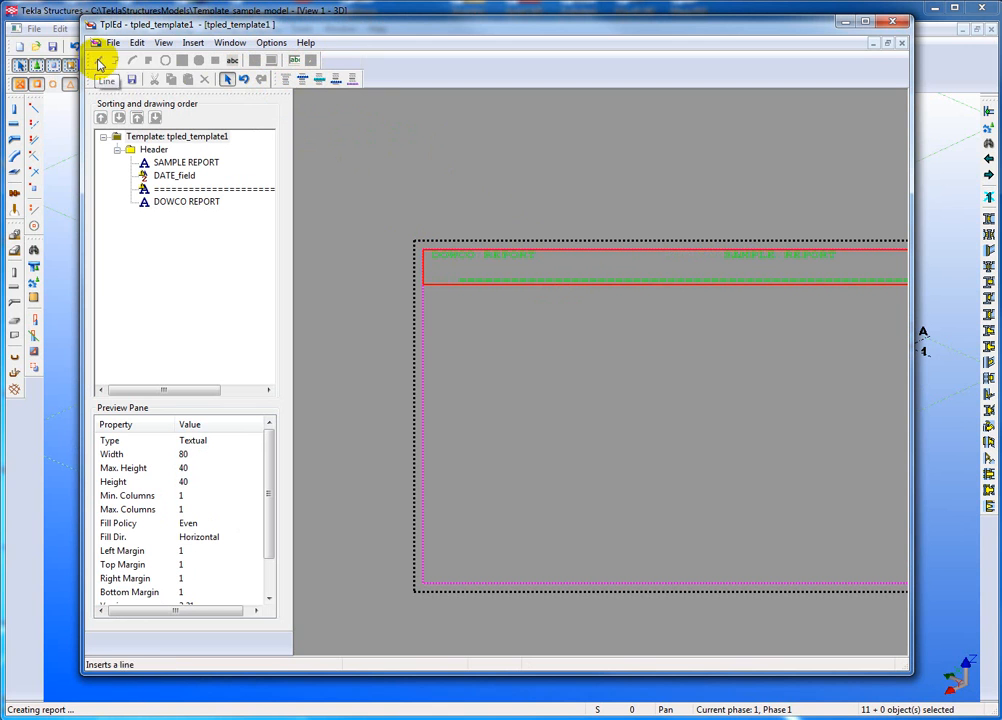
pyautogui.moveTo(492, 192)
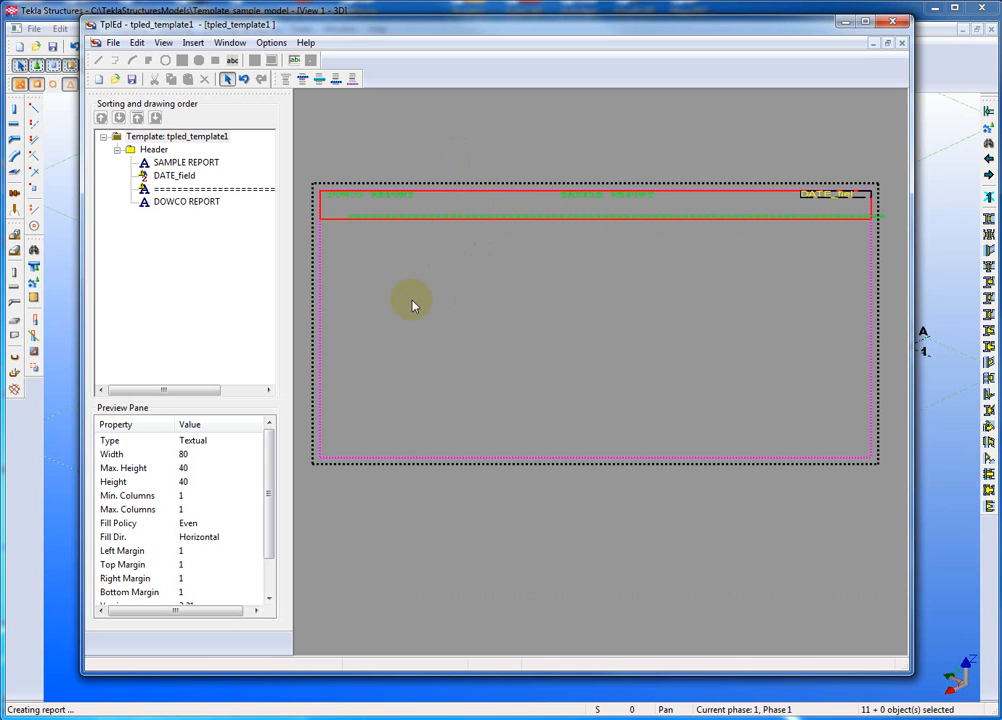
pyautogui.moveTo(298, 176)
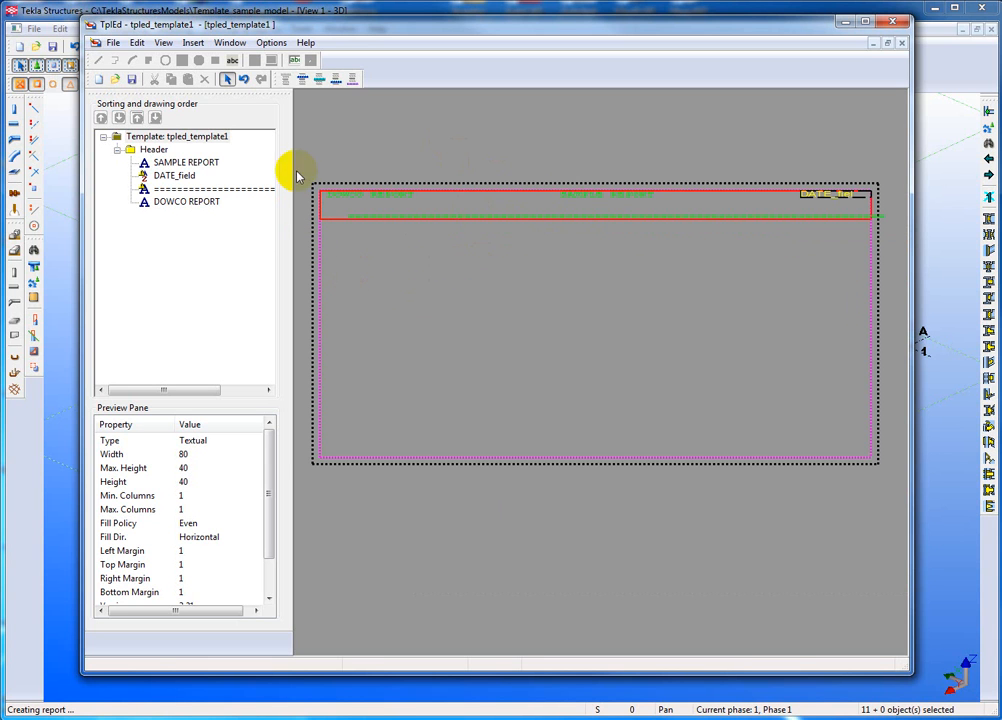
pyautogui.moveTo(296, 80)
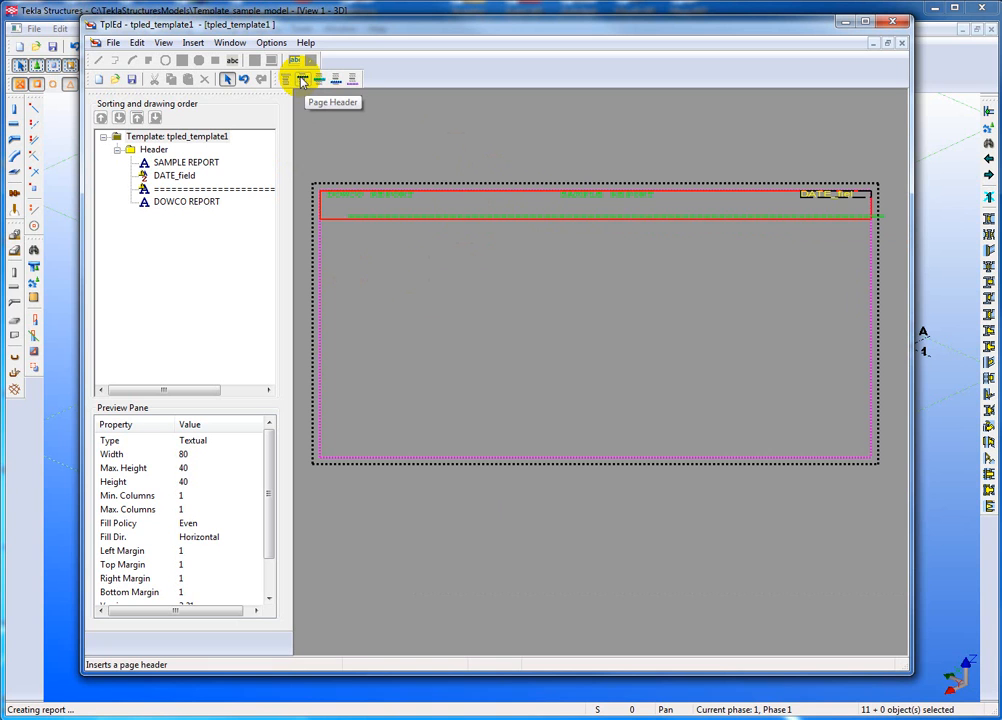
pyautogui.moveTo(460, 246)
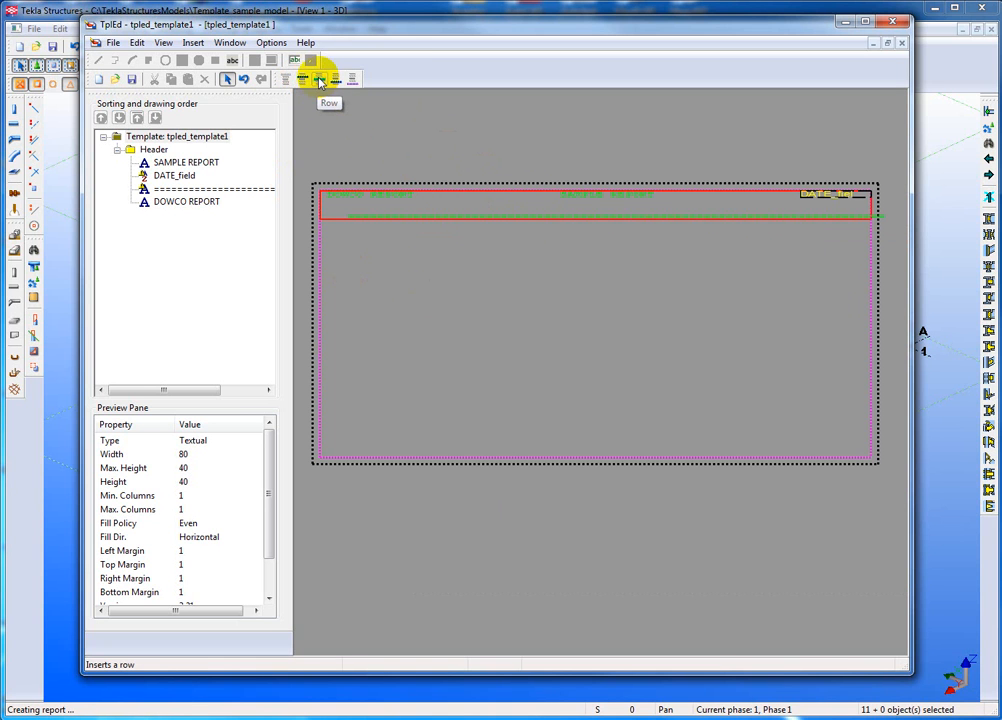
# - Insert a new row below the header with PART as its content type
pyautogui.click(320, 80)
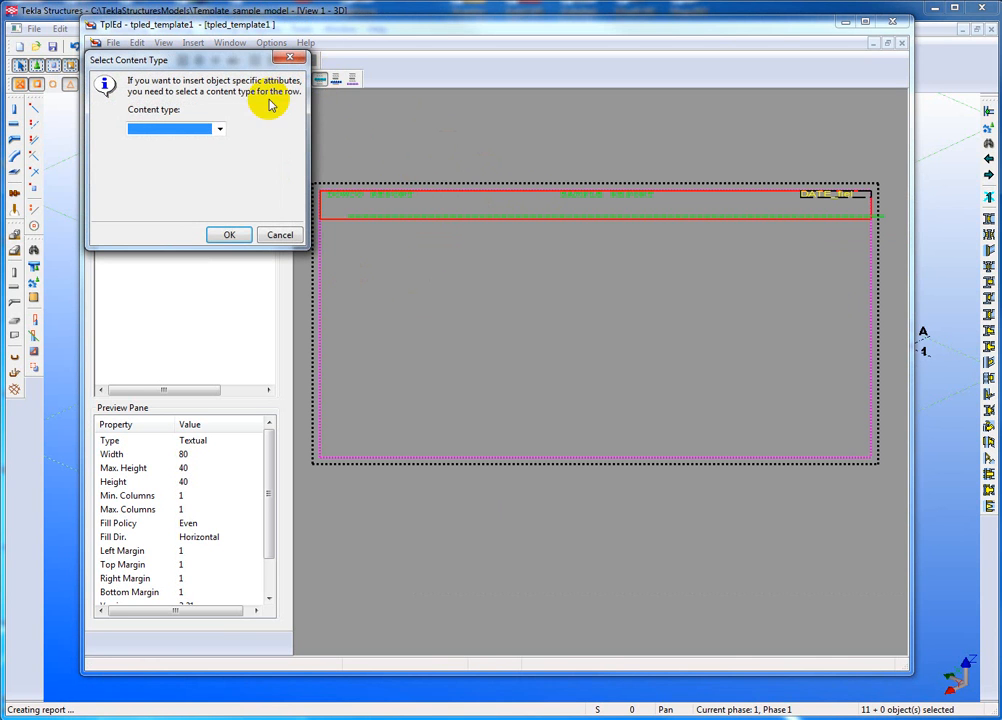
pyautogui.moveTo(196, 60); pyautogui.dragTo(232, 44)
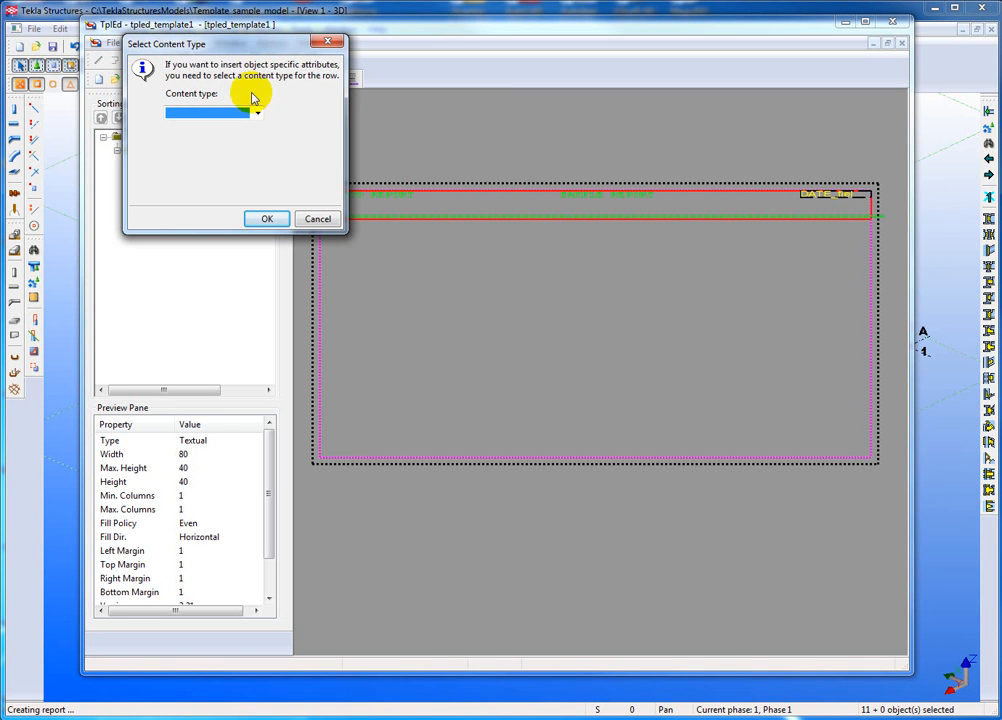
pyautogui.click(258, 112)
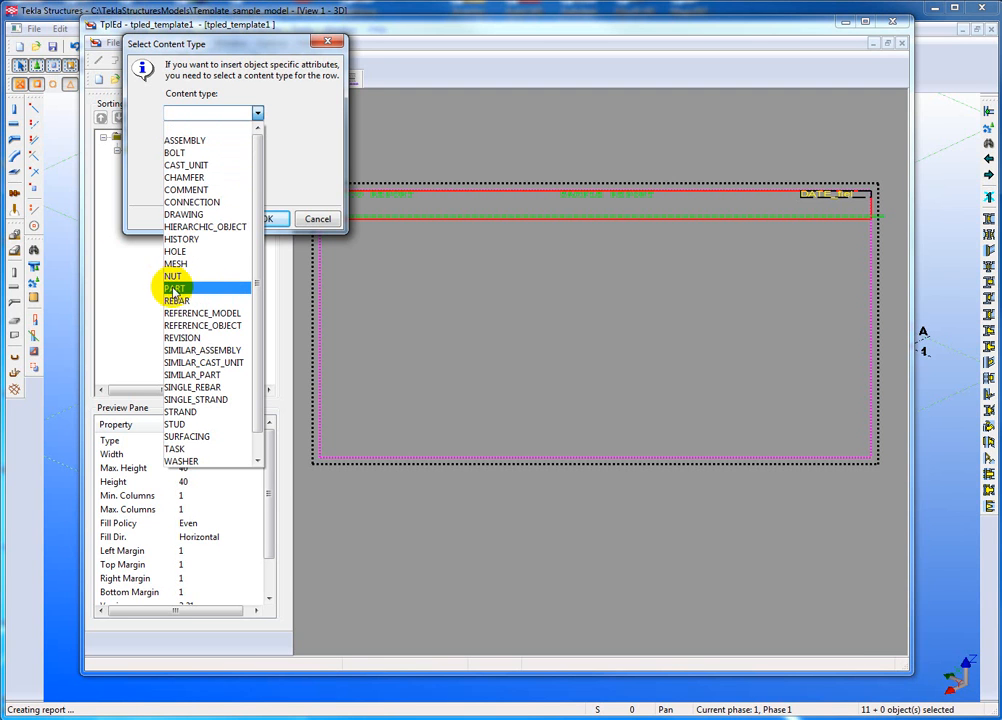
pyautogui.click(176, 288)
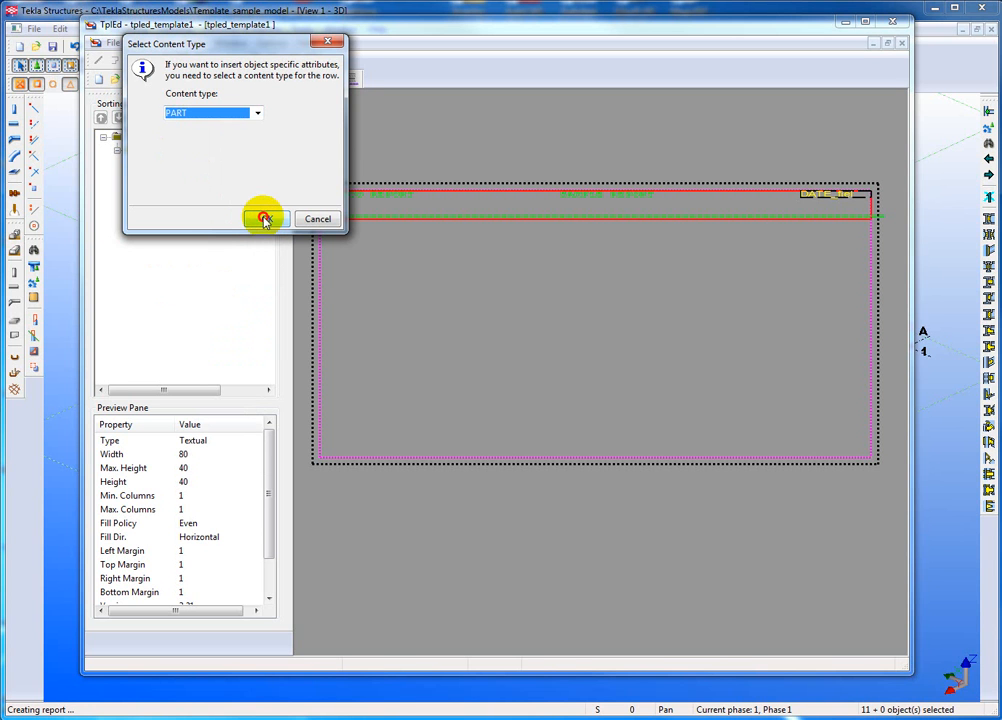
pyautogui.click(264, 218)
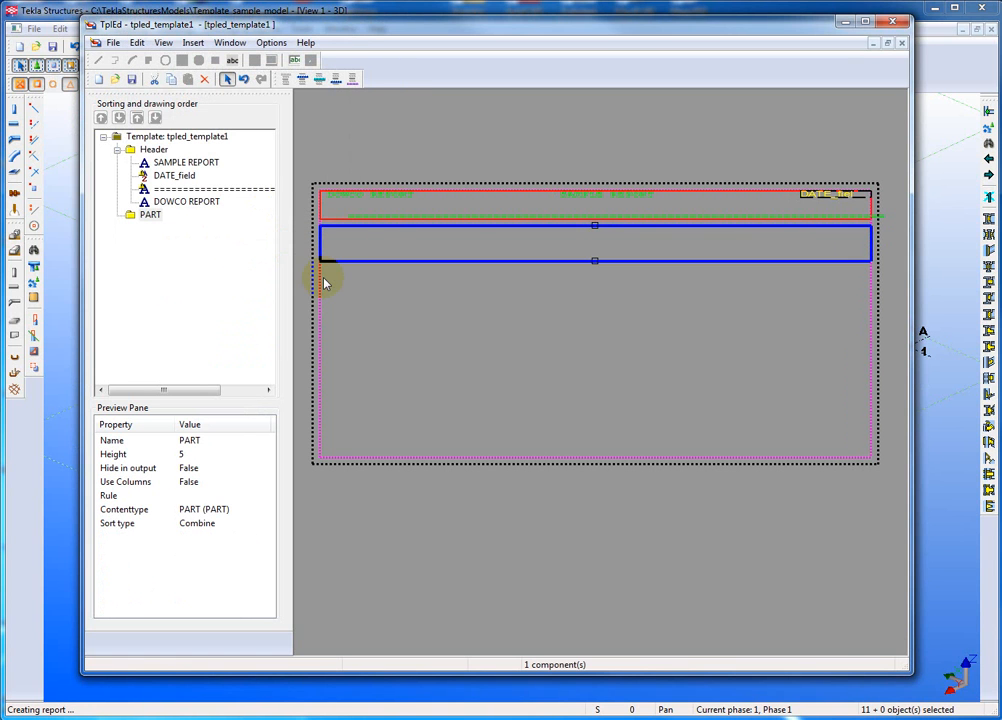
pyautogui.moveTo(592, 272)
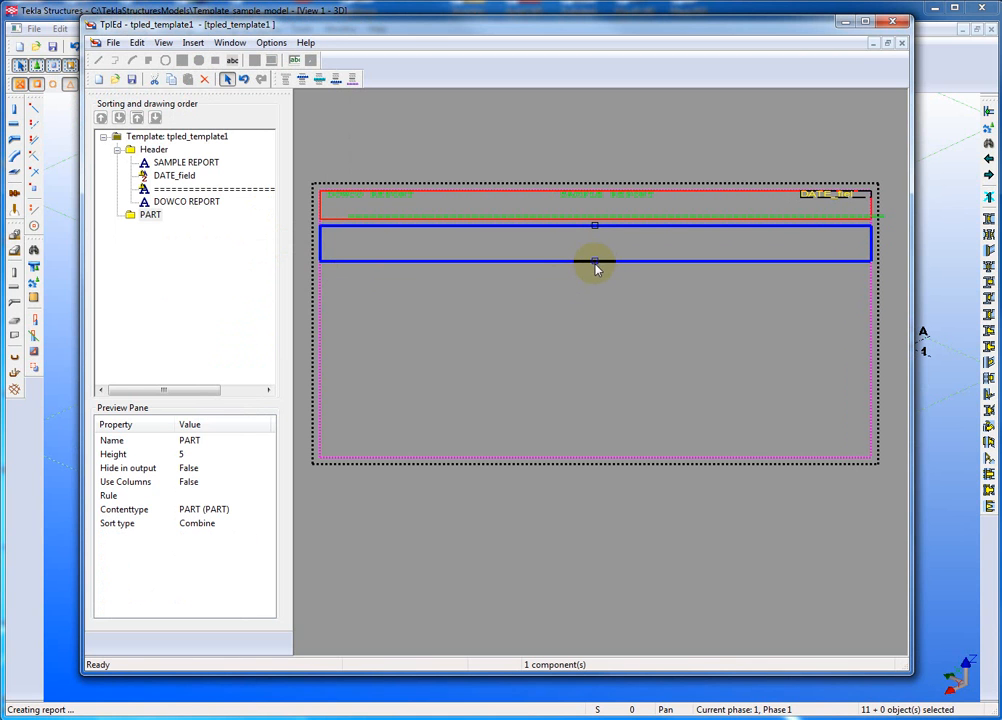
# - Drag the PART row to height 6 and pick the Value Field tool for it
pyautogui.moveTo(596, 268); pyautogui.dragTo(596, 248)
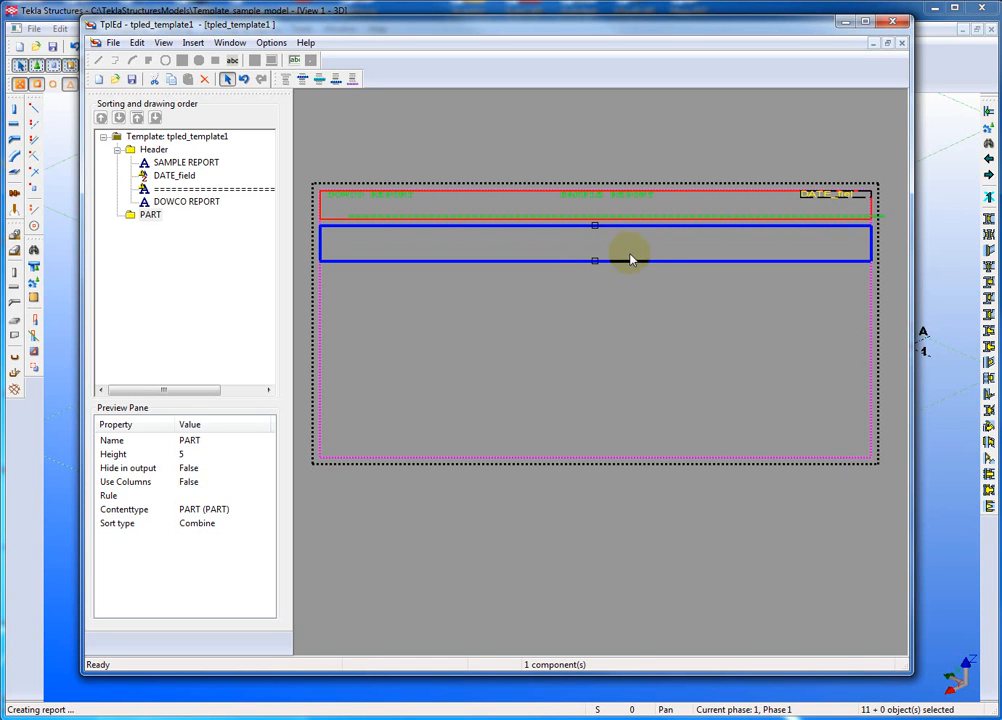
pyautogui.moveTo(440, 232)
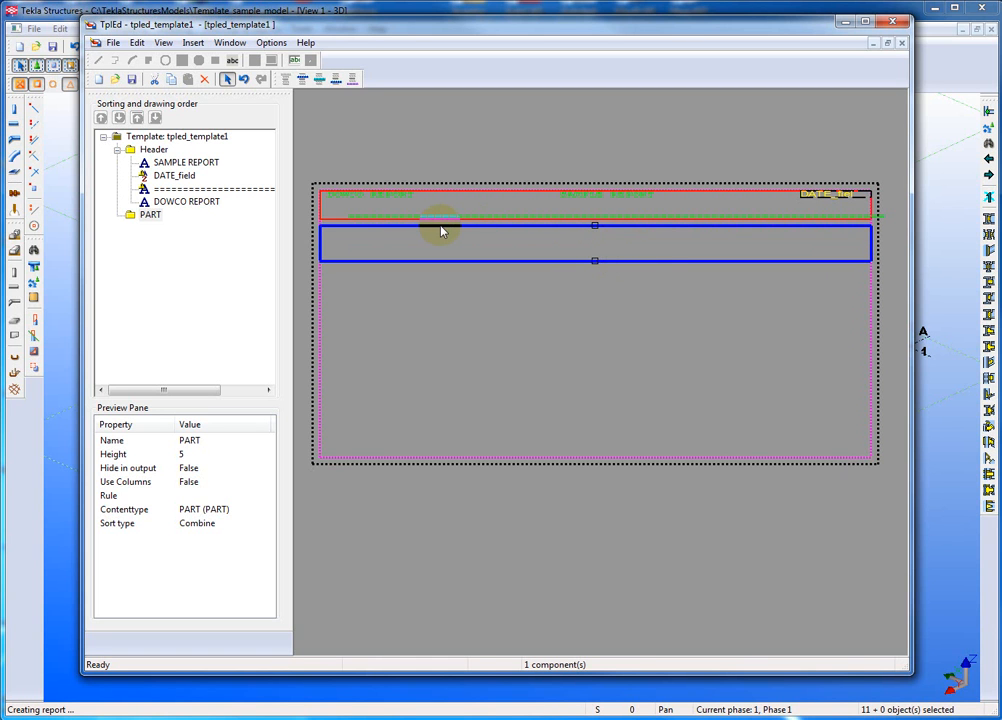
pyautogui.moveTo(494, 240)
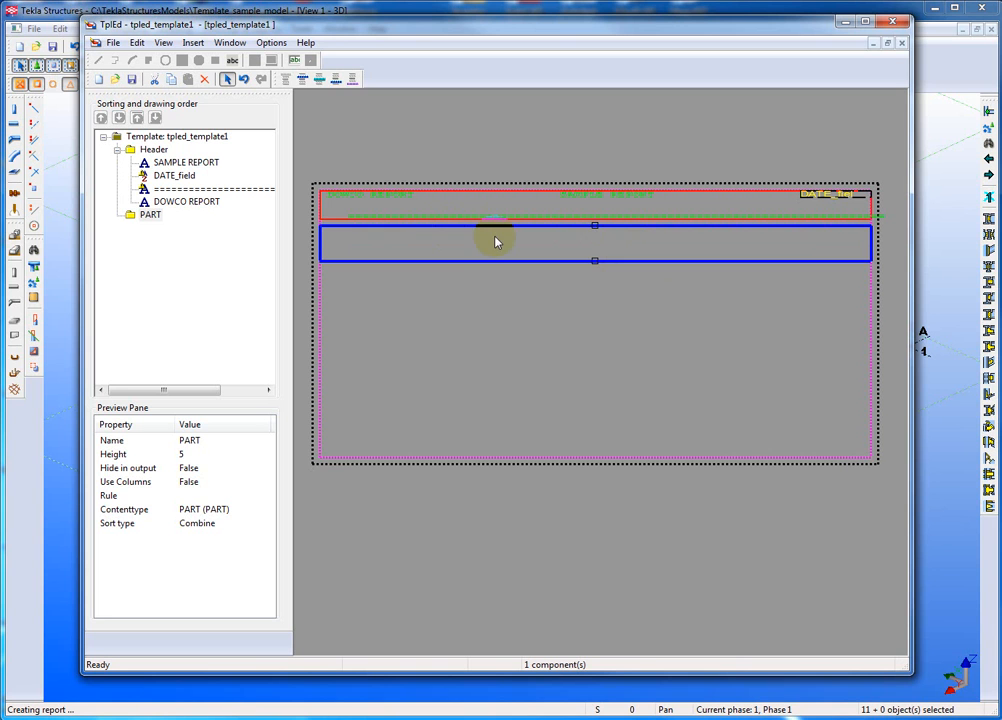
pyautogui.moveTo(430, 254)
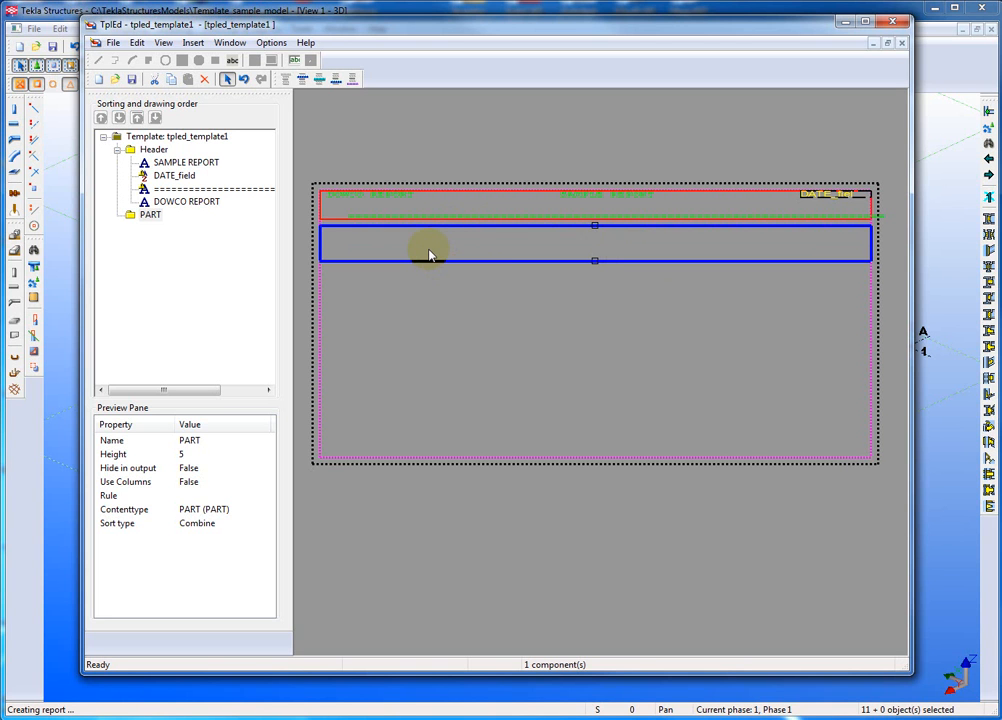
pyautogui.moveTo(416, 256)
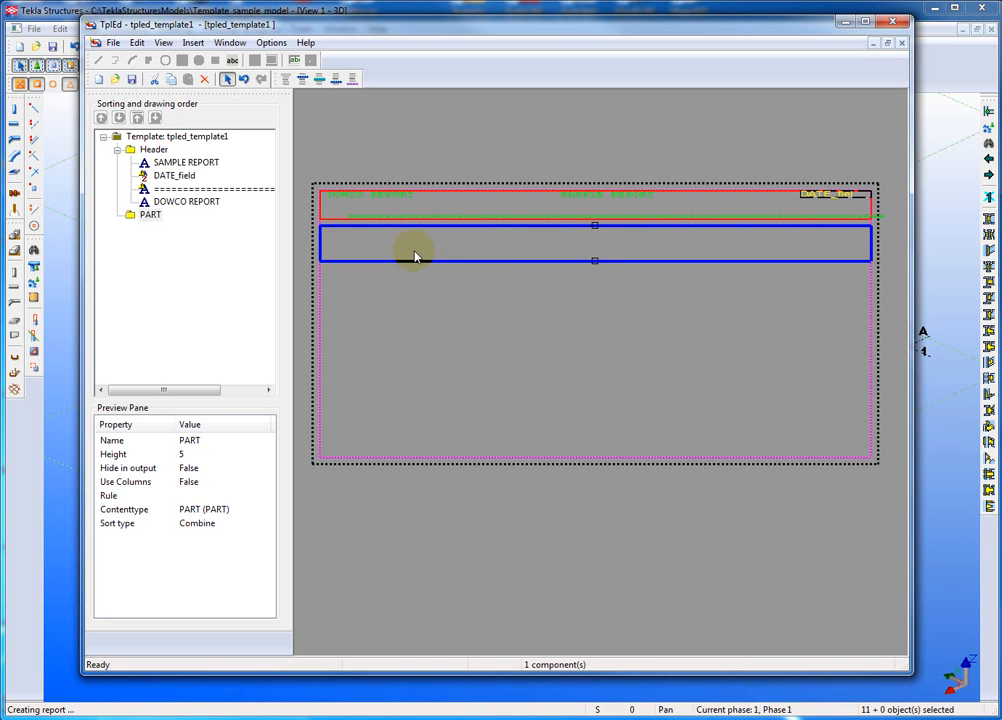
pyautogui.moveTo(332, 276)
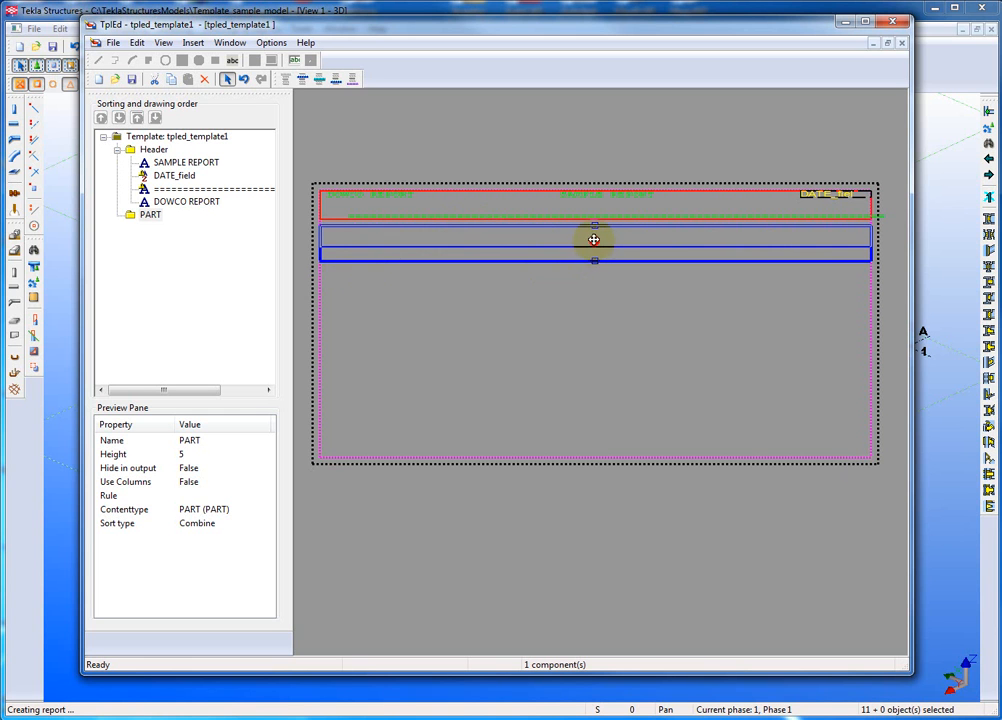
pyautogui.moveTo(594, 260); pyautogui.dragTo(594, 244)
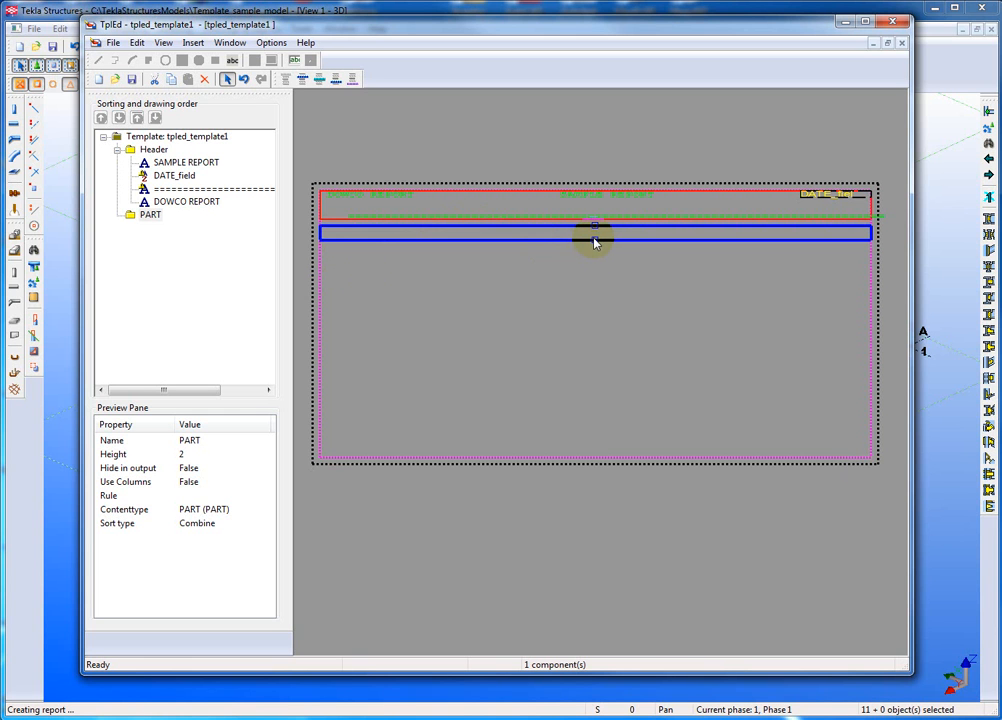
pyautogui.click(288, 80)
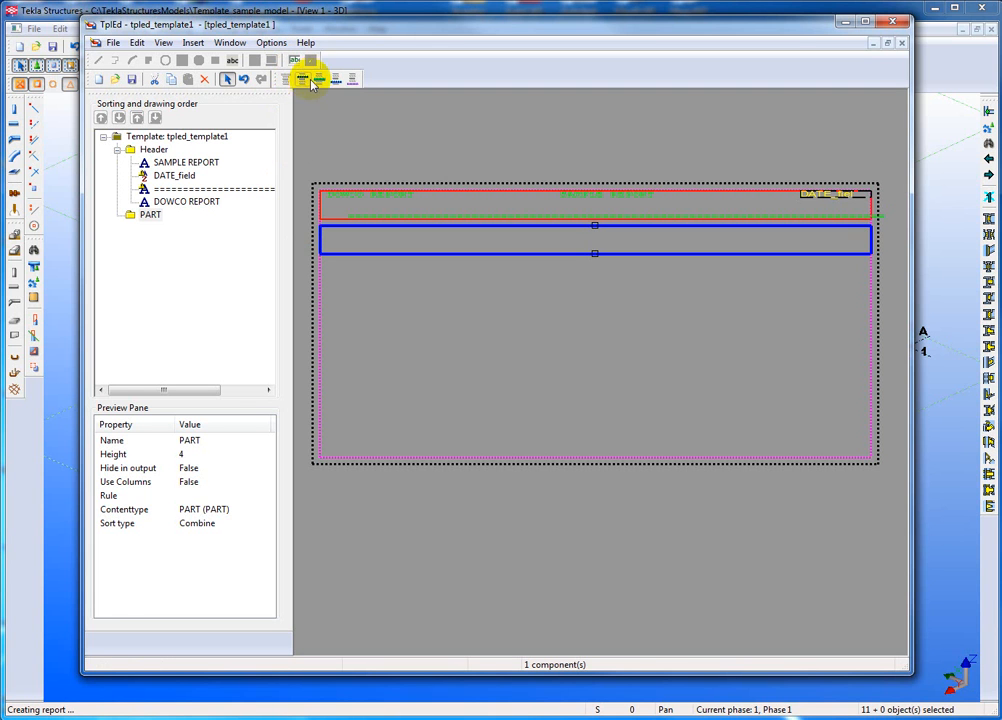
pyautogui.moveTo(292, 64)
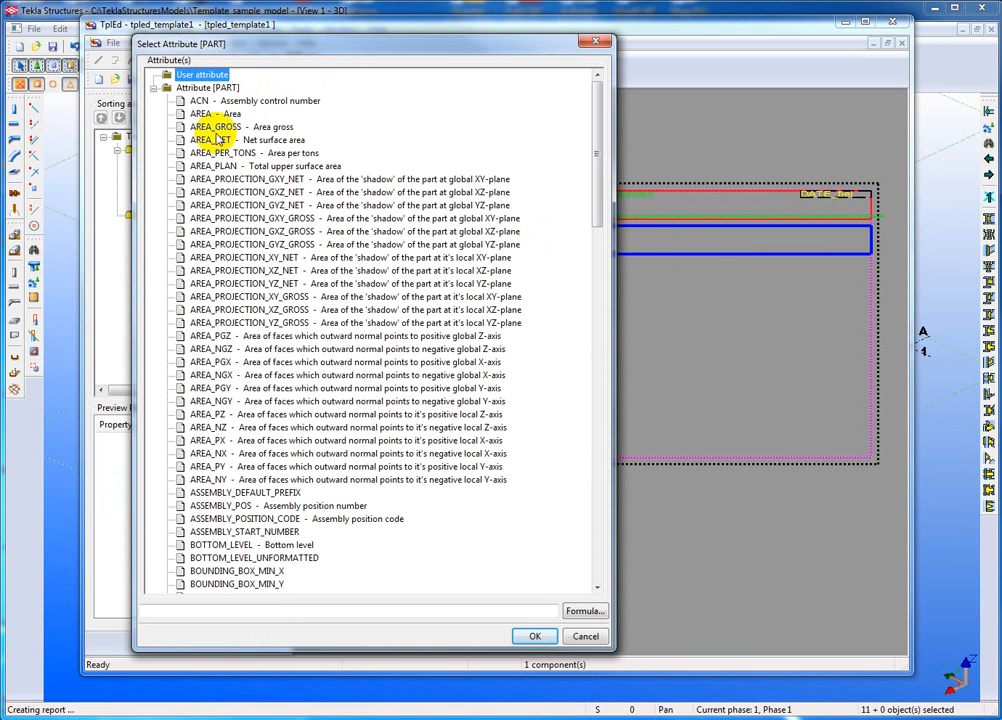
# - Browse the PART attribute list, expanding and collapsing the PHASE and PROFILE groups
pyautogui.click(202, 88)
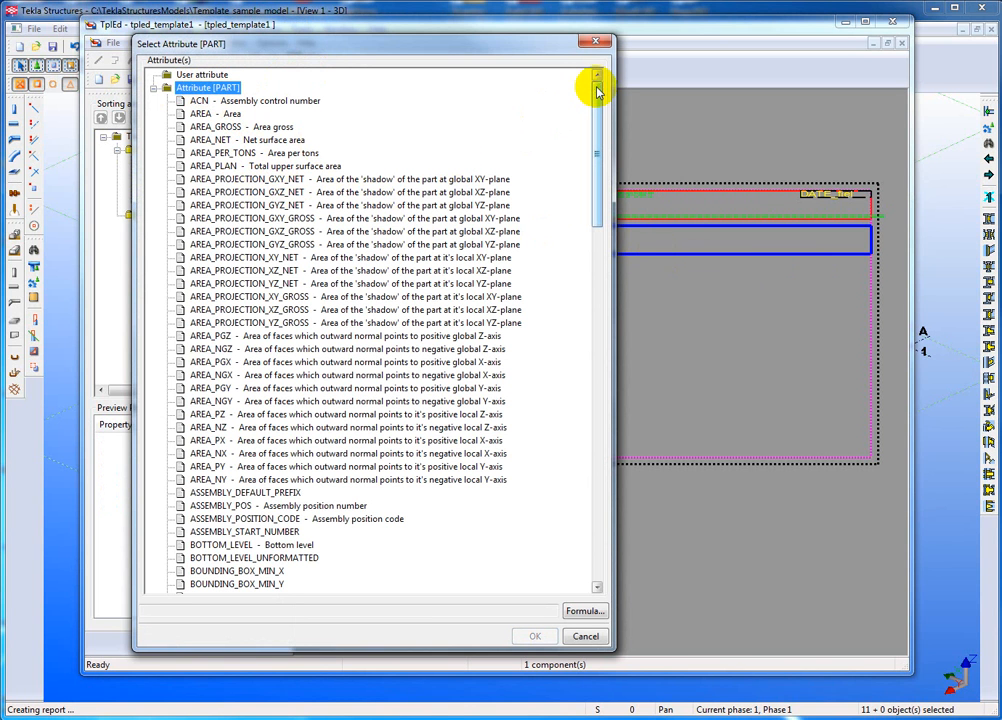
pyautogui.moveTo(596, 84); pyautogui.dragTo(596, 160)
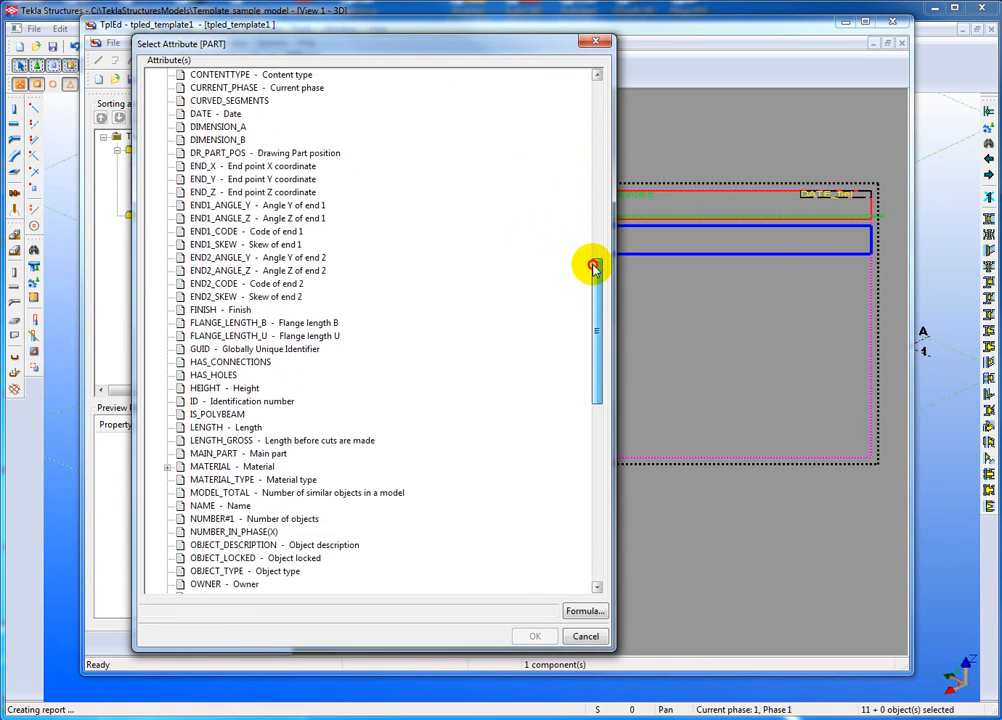
pyautogui.scroll(-3)
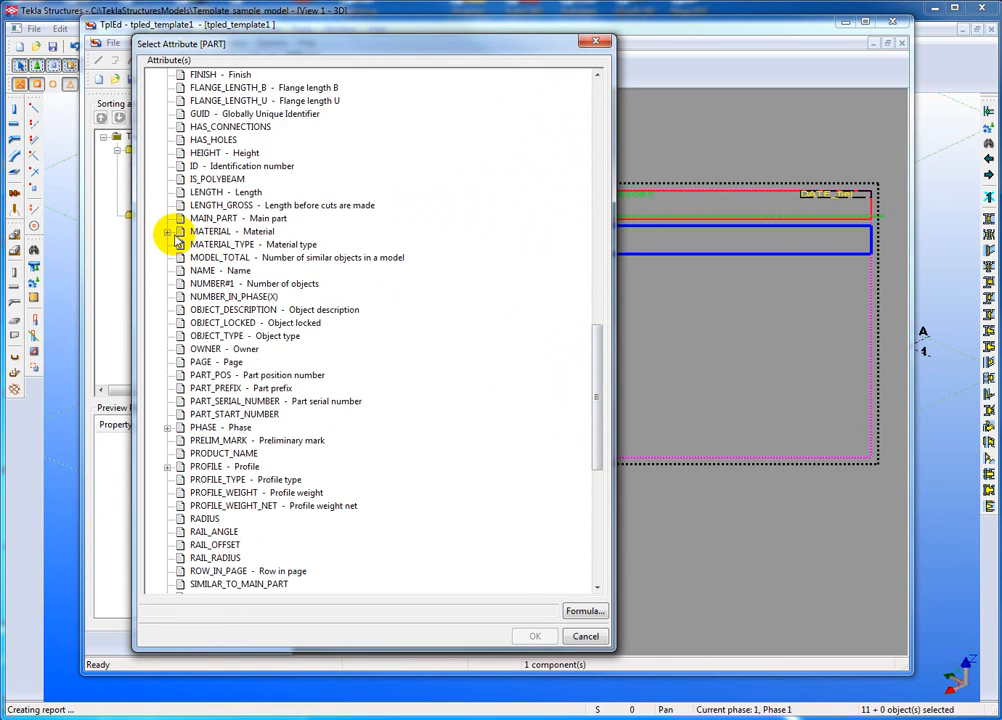
pyautogui.click(168, 232)
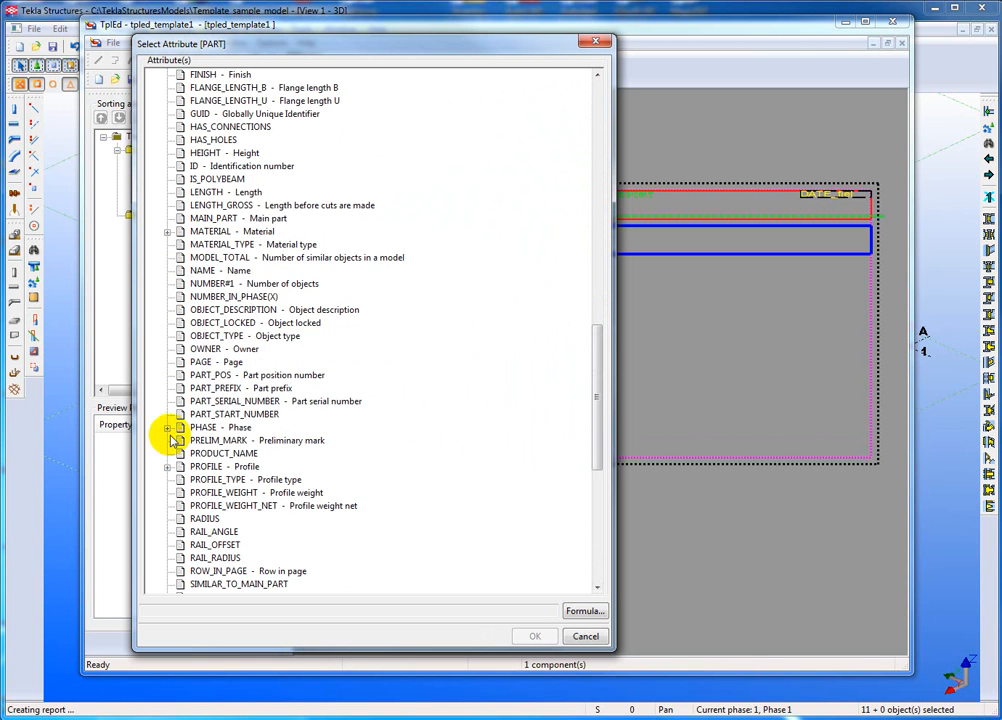
pyautogui.click(168, 428)
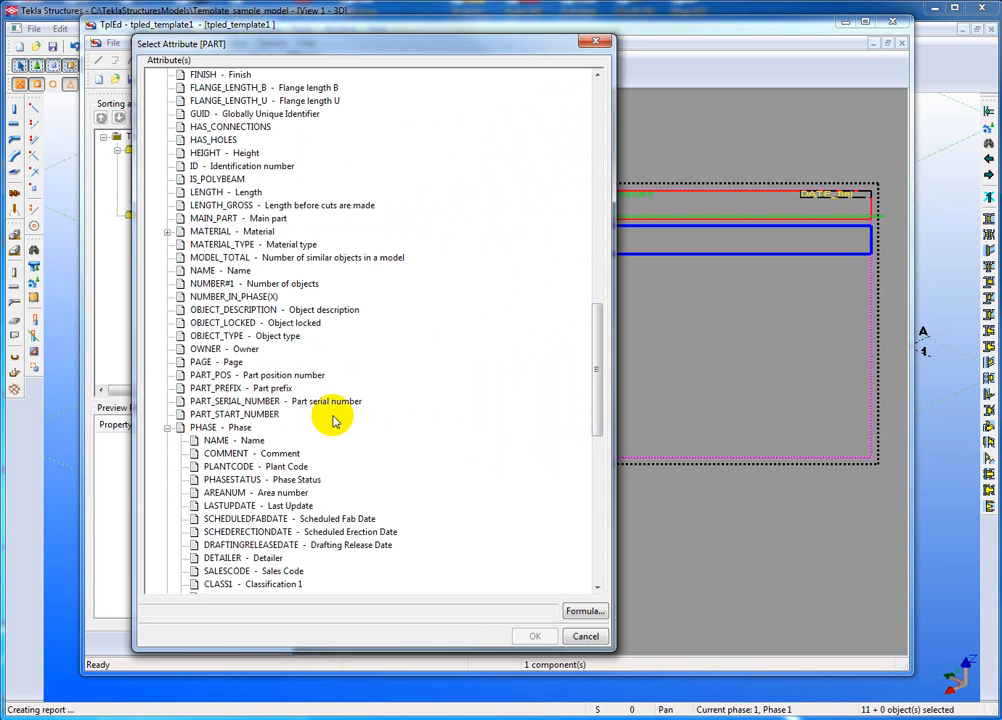
pyautogui.scroll(-3)
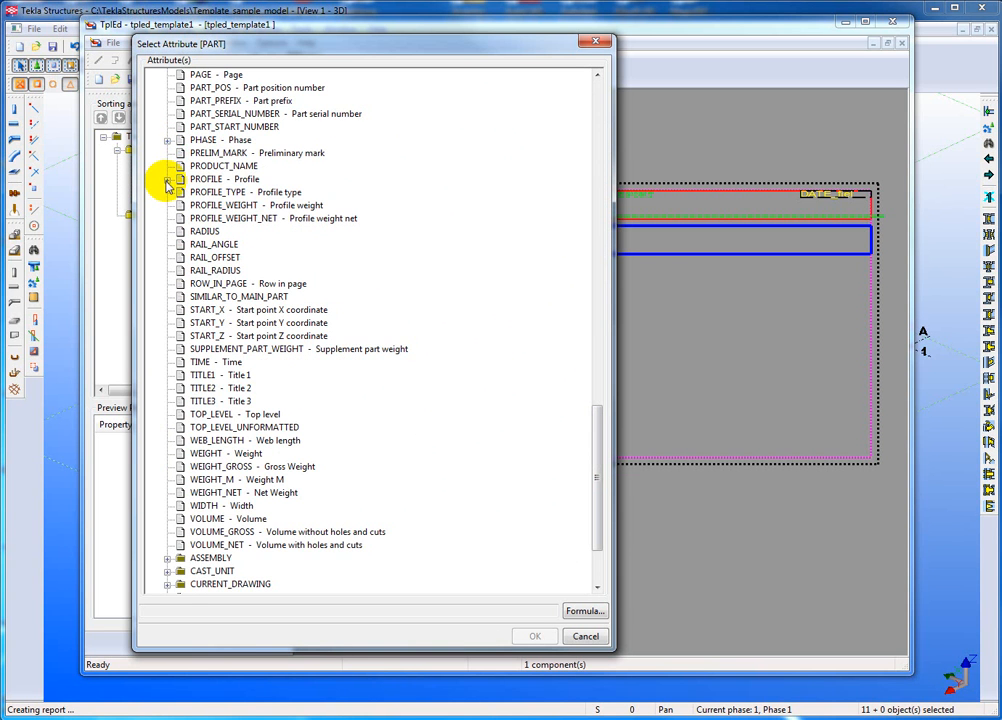
pyautogui.click(168, 180)
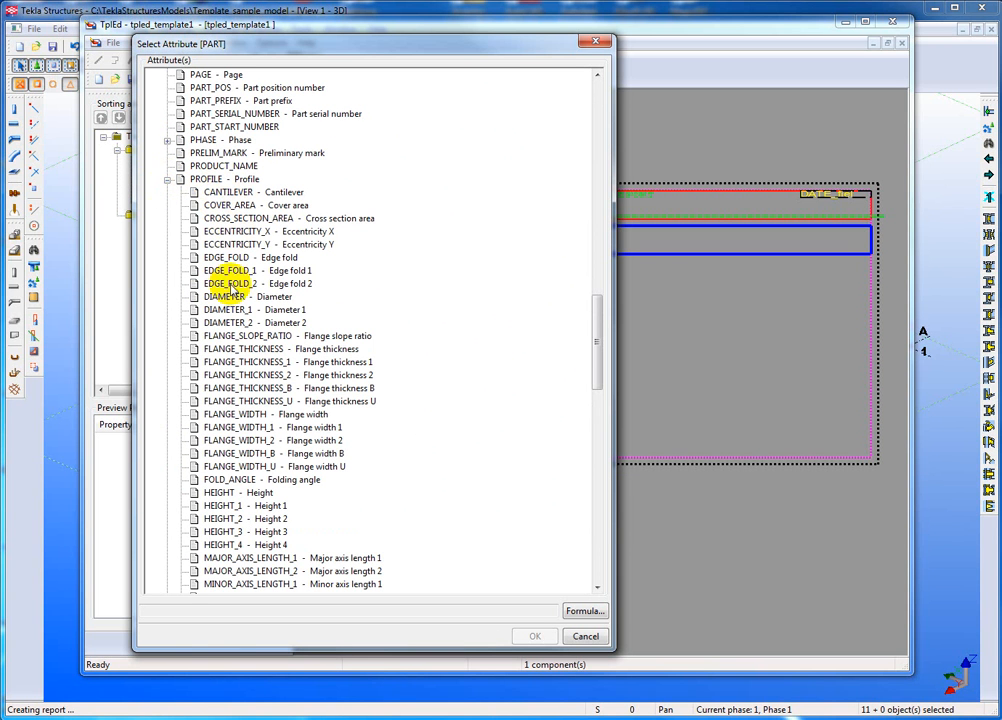
pyautogui.scroll(-3)
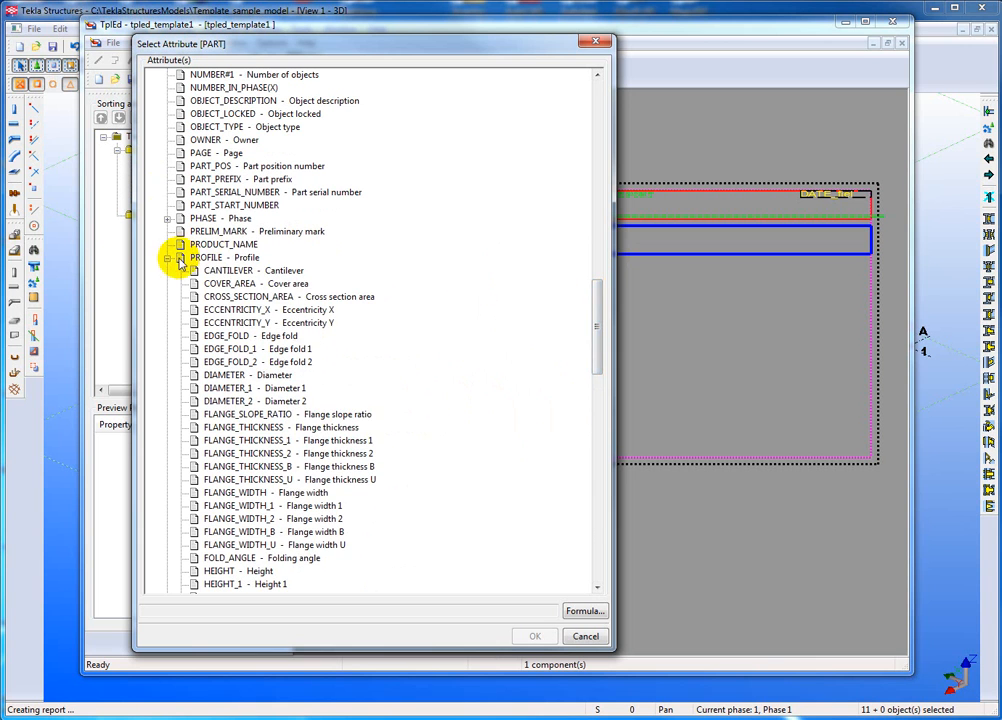
pyautogui.click(168, 256)
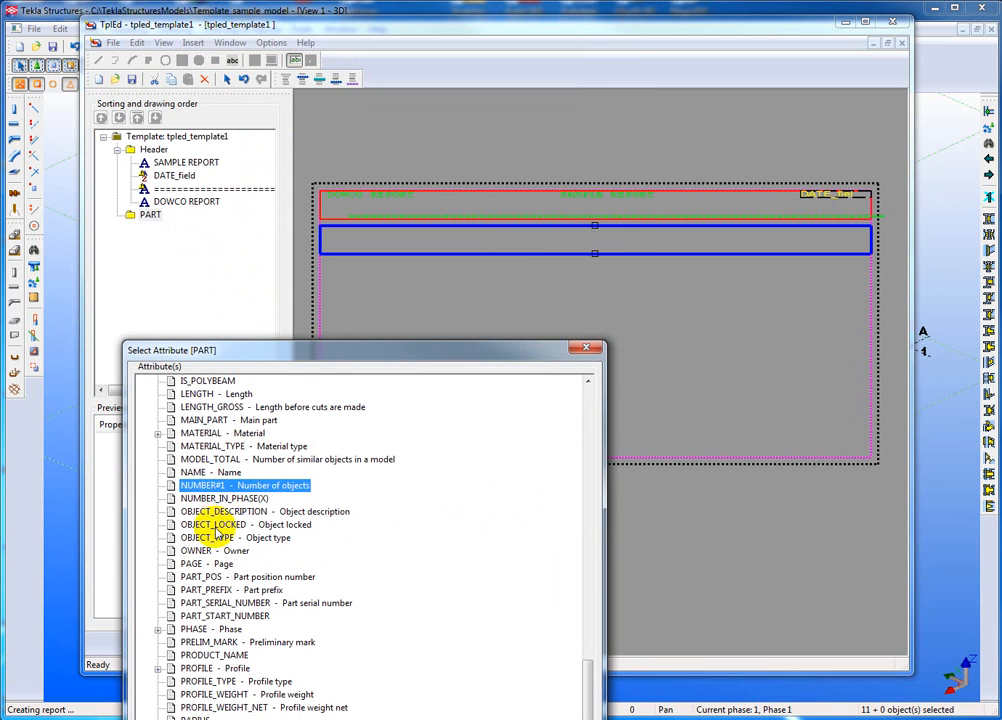
pyautogui.moveTo(298, 362)
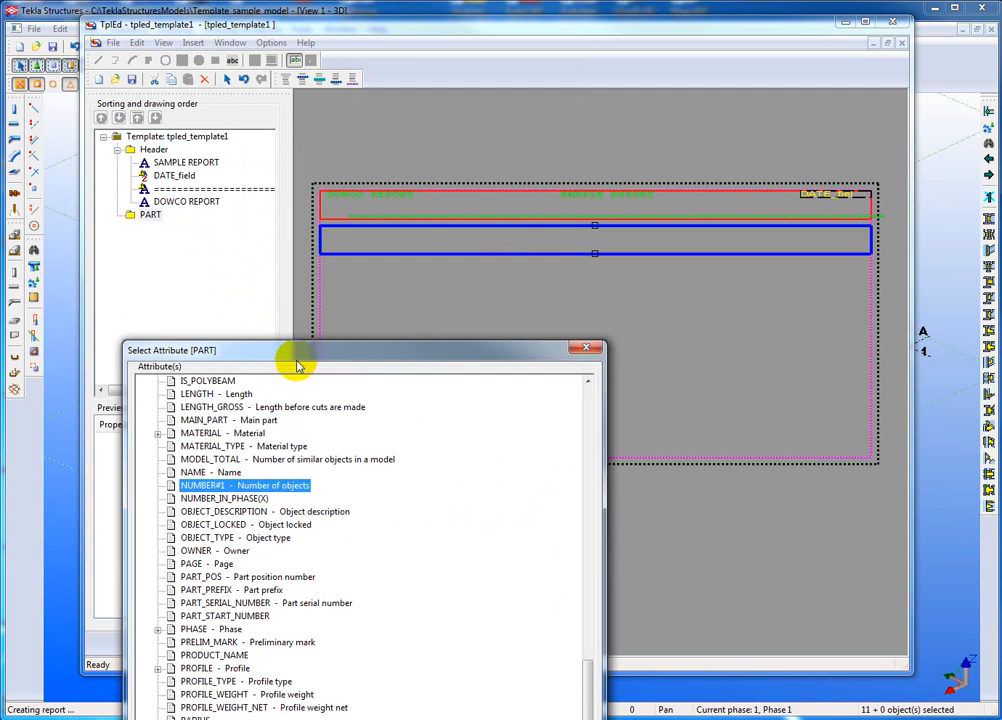
# - Assign the NUMBER – Number of objects attribute to the new value field
pyautogui.moveTo(296, 350); pyautogui.dragTo(170, 24)
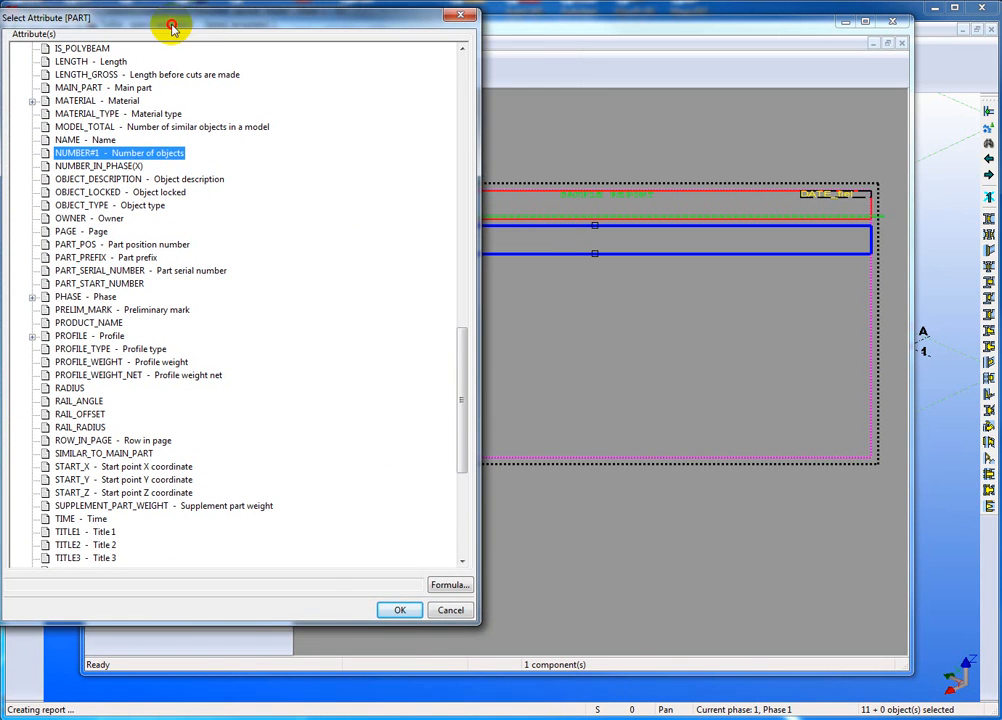
pyautogui.click(400, 610)
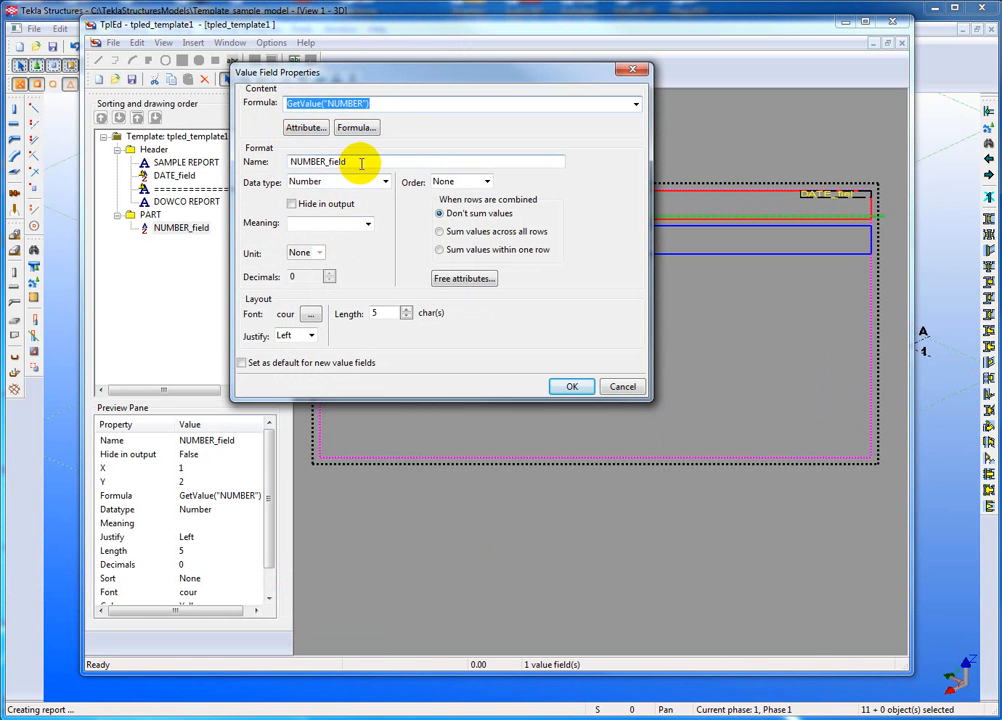
pyautogui.moveTo(390, 98)
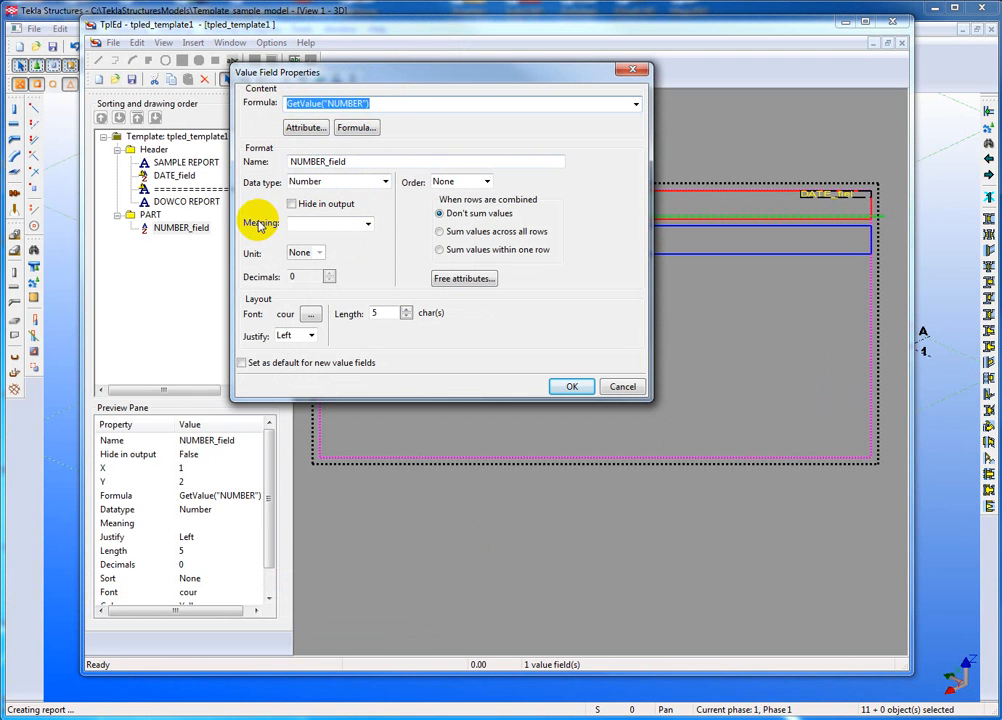
# - Set the NUMBER field's meaning, length 8 and justification in Value Field Properties
pyautogui.click(368, 224)
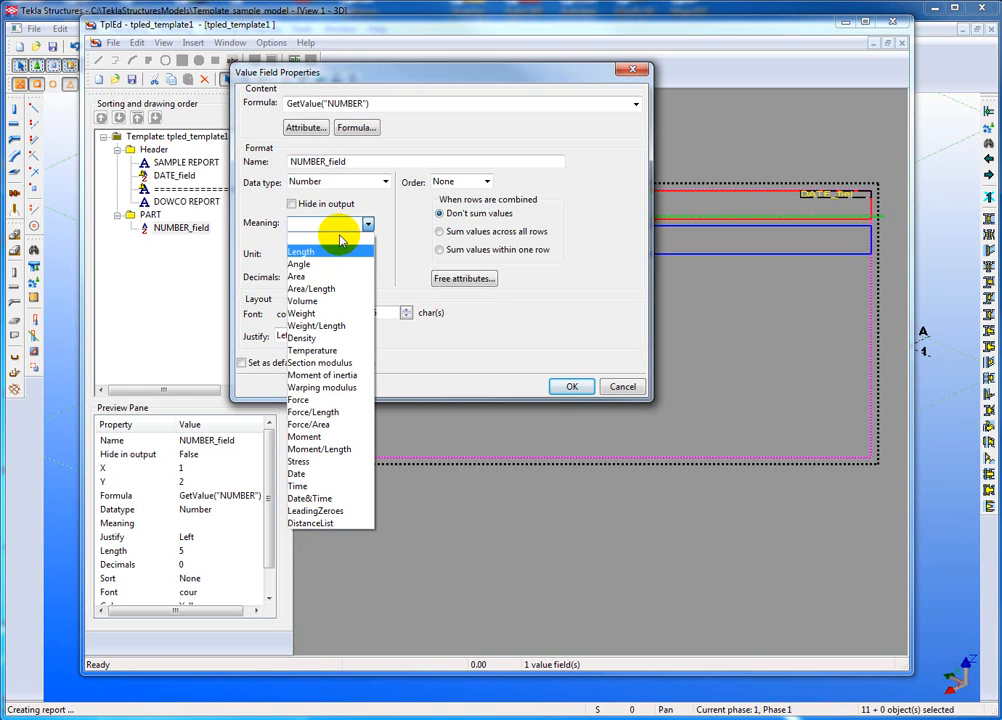
pyautogui.click(330, 224)
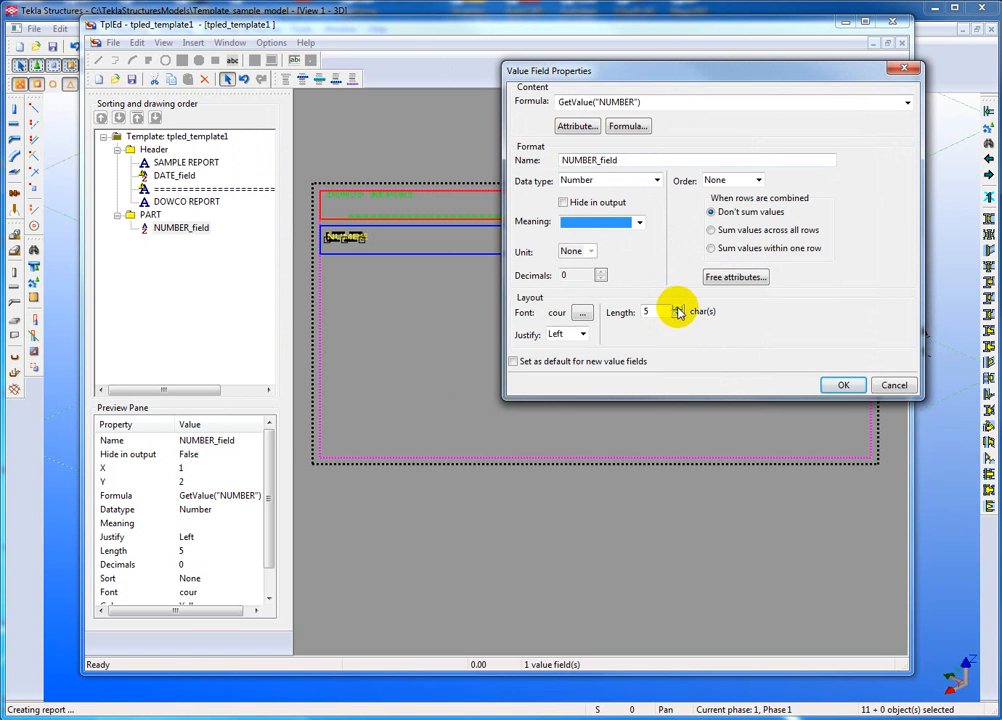
pyautogui.click(678, 316)
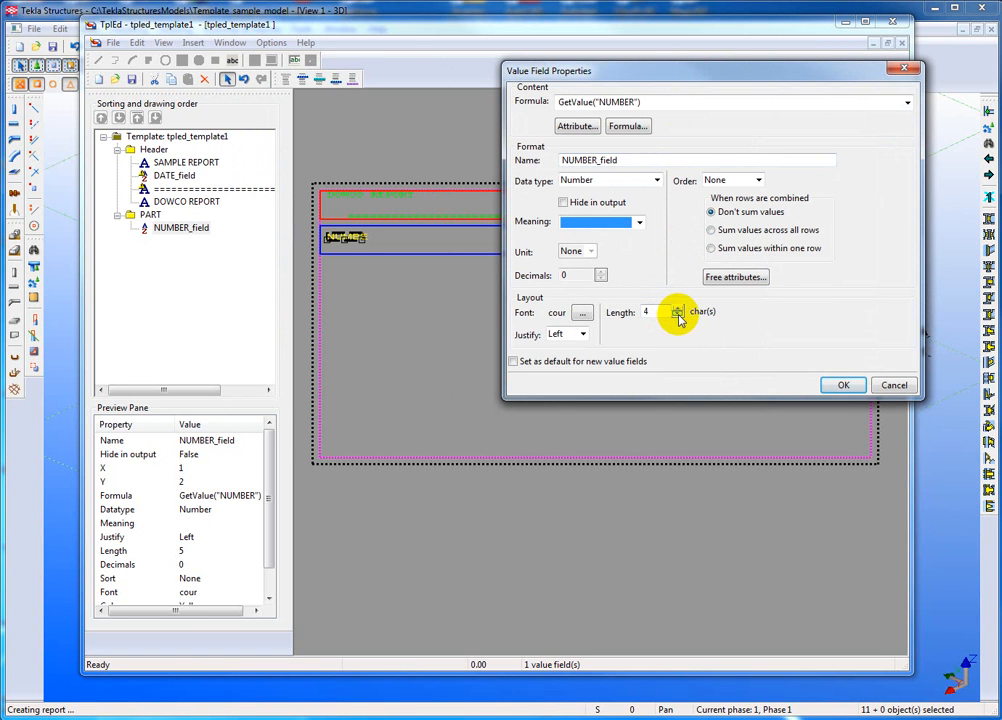
pyautogui.moveTo(700, 356)
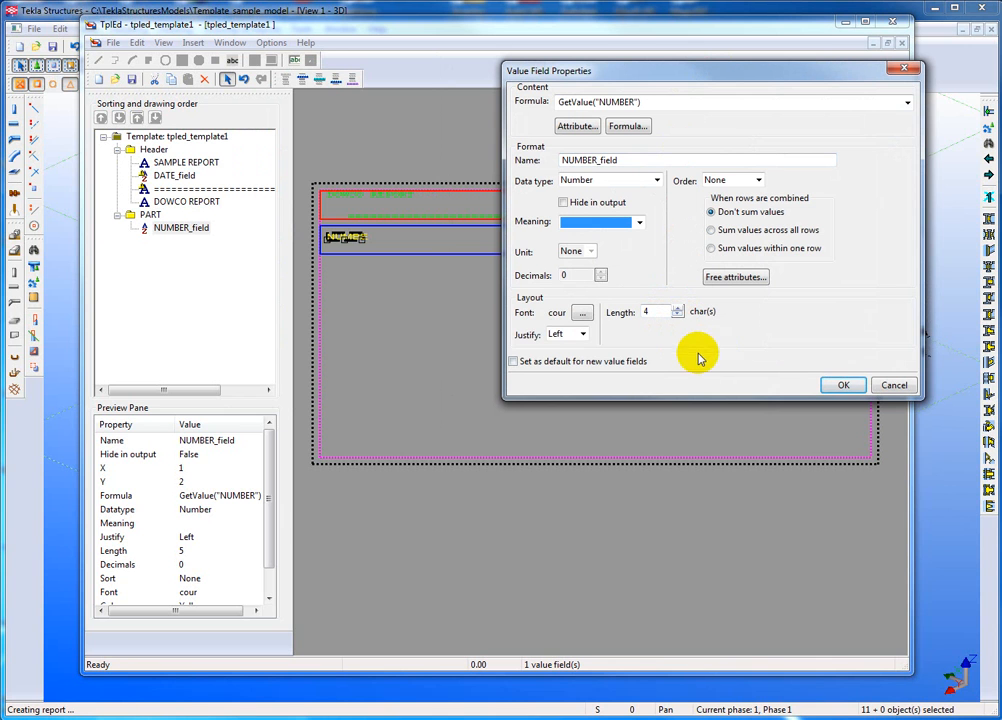
pyautogui.moveTo(532, 336)
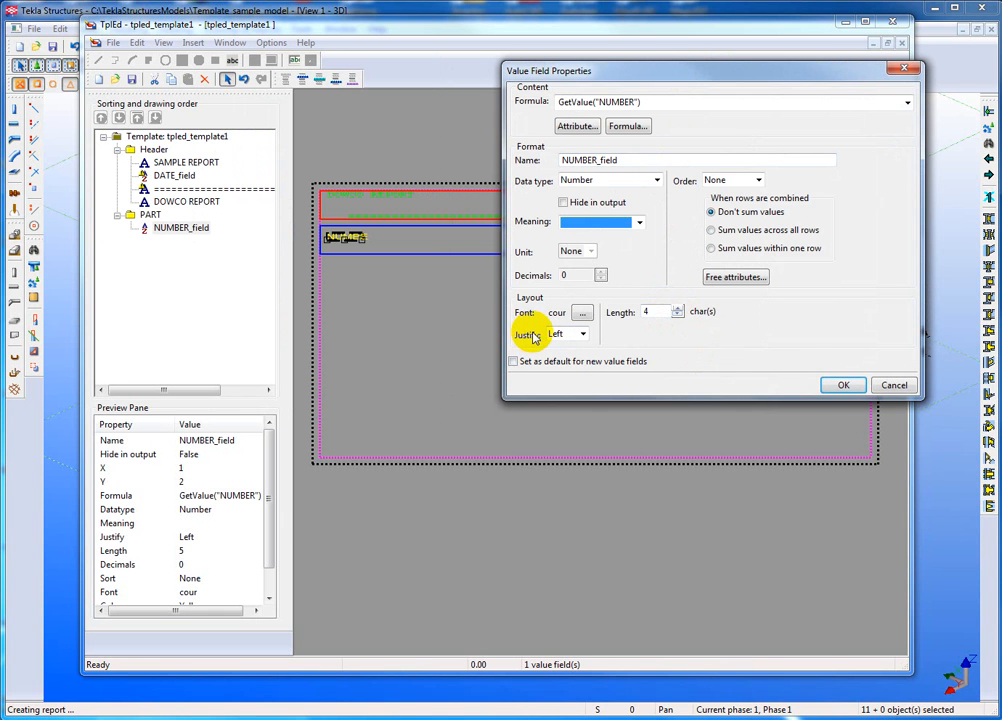
pyautogui.click(842, 384)
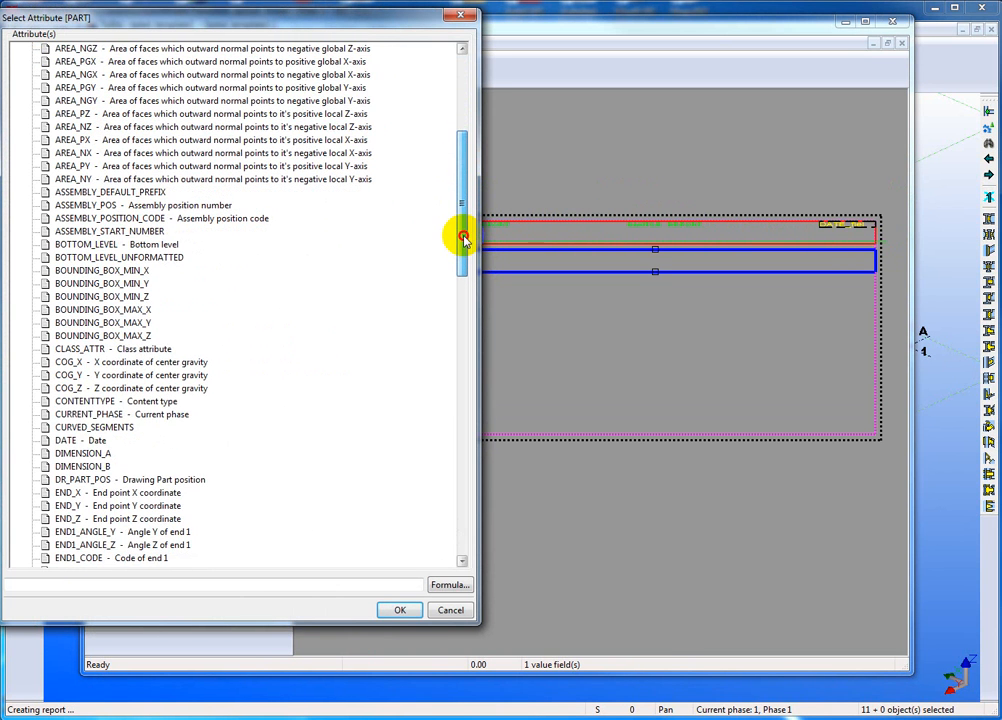
# - Add a PROFILE value field, 14-character text, beside NUMBER_field in the PART row
pyautogui.scroll(-3)
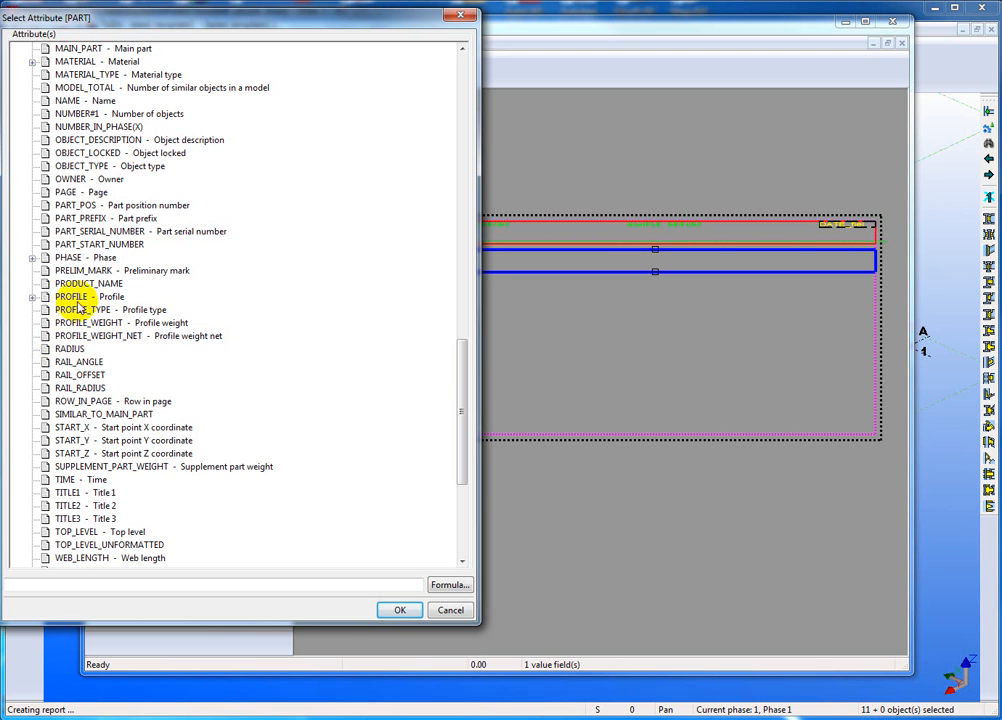
pyautogui.click(72, 296)
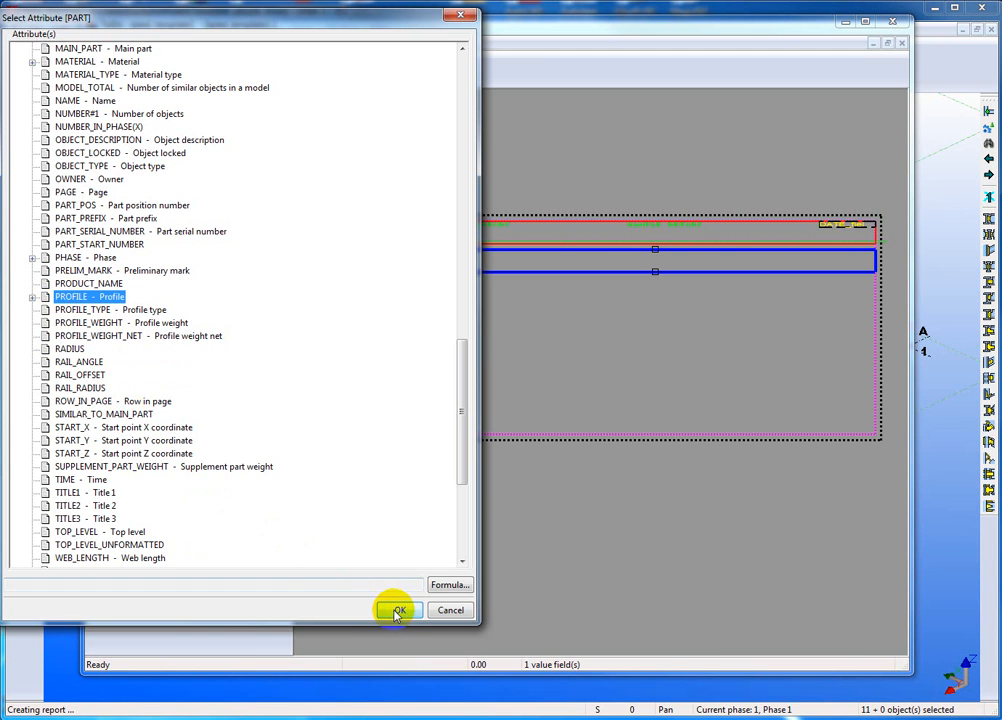
pyautogui.click(396, 610)
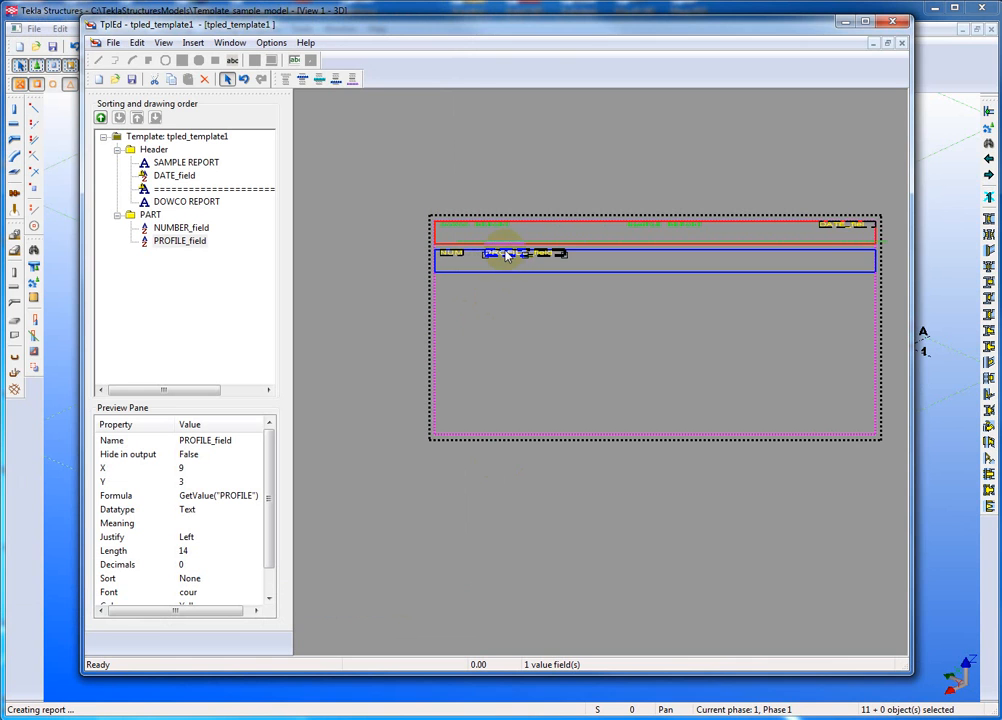
pyautogui.doubleClick(508, 252)
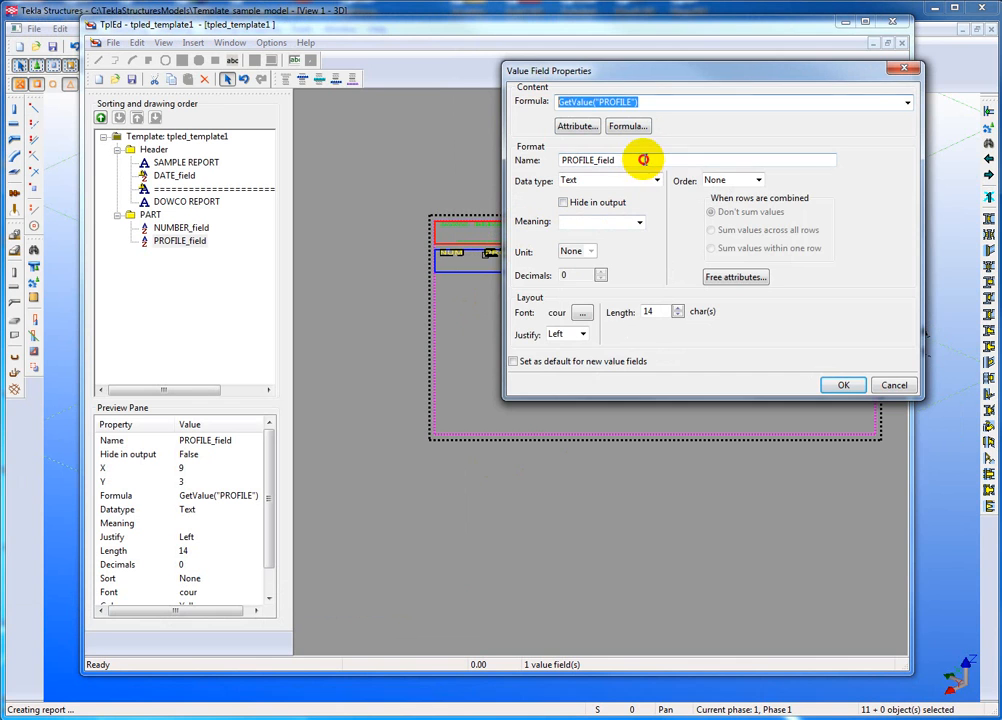
pyautogui.click(840, 384)
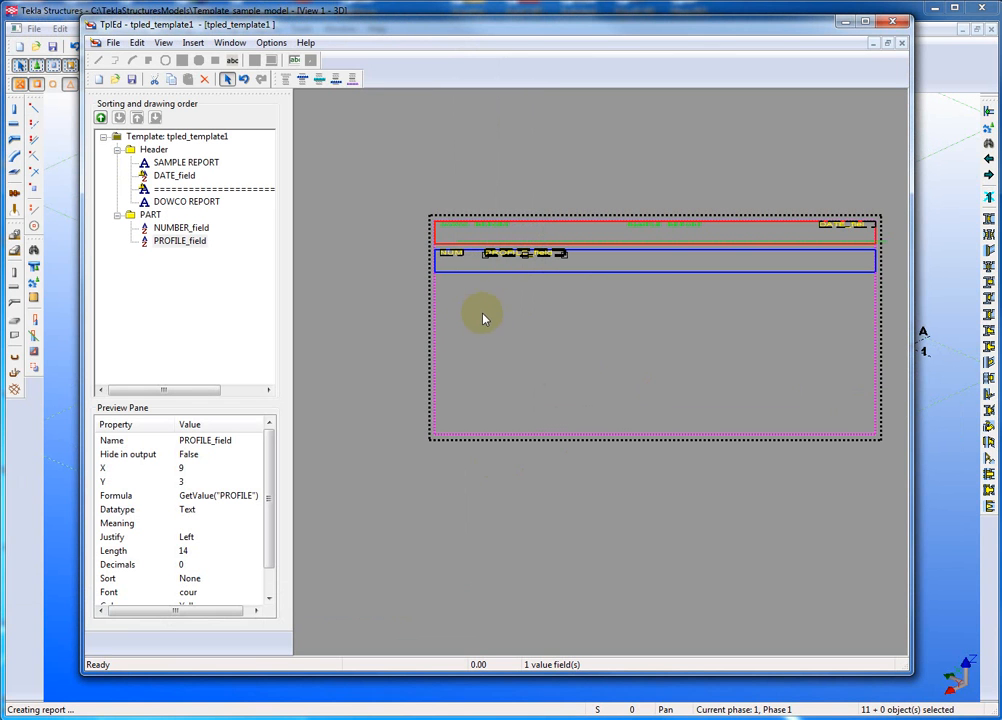
pyautogui.moveTo(400, 250)
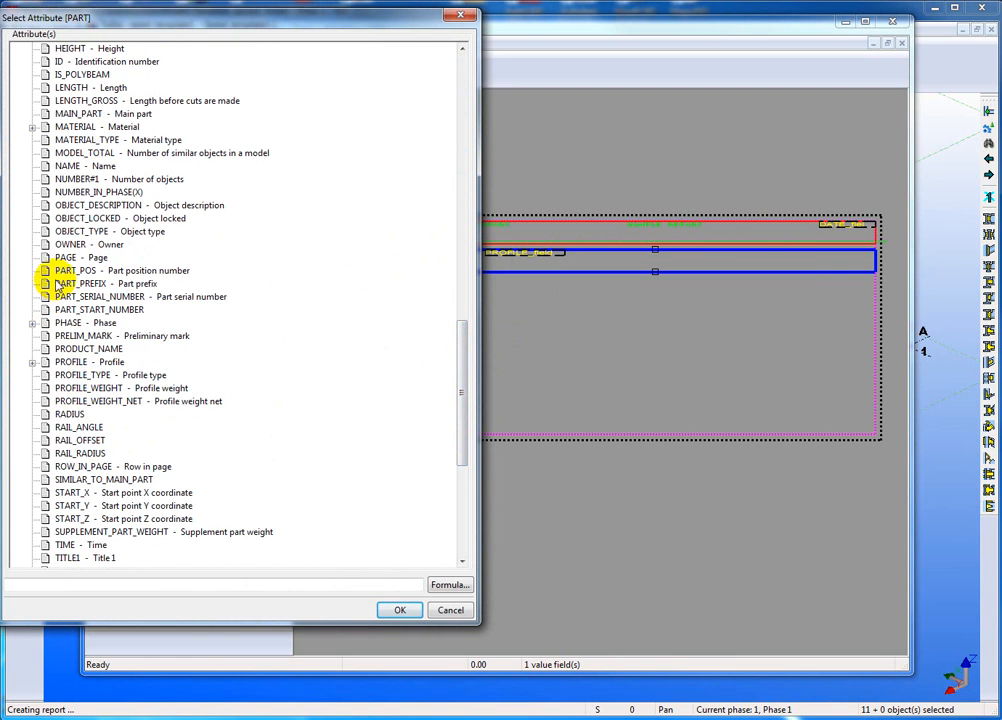
# - Add a LENGTH value field to the PART row, right-justified and 14 characters long
pyautogui.scroll(-3)
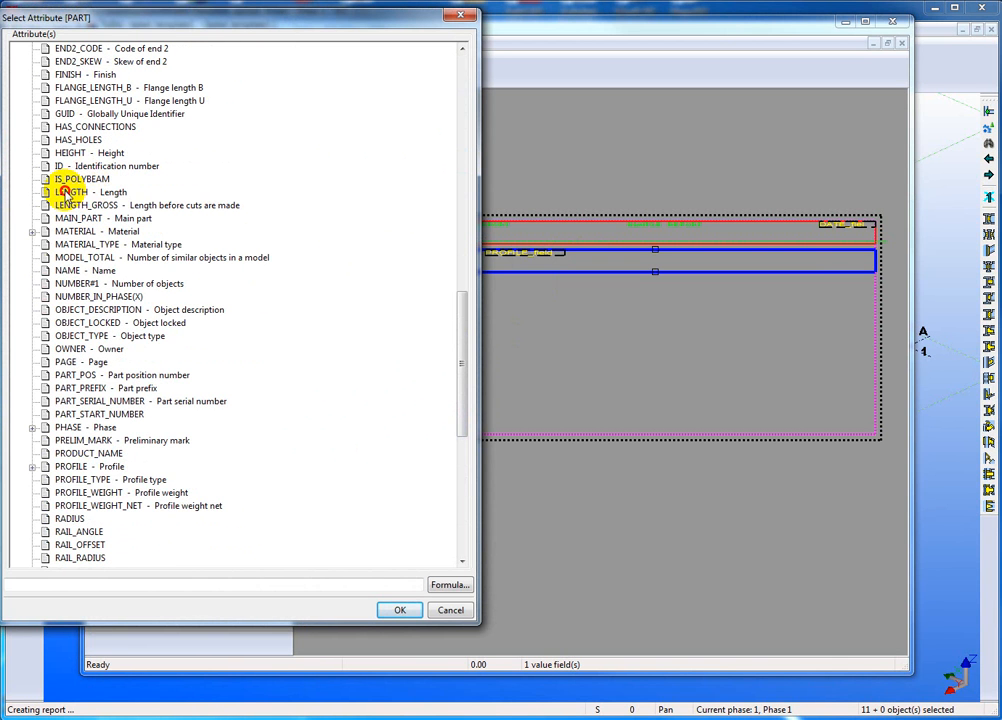
pyautogui.click(400, 610)
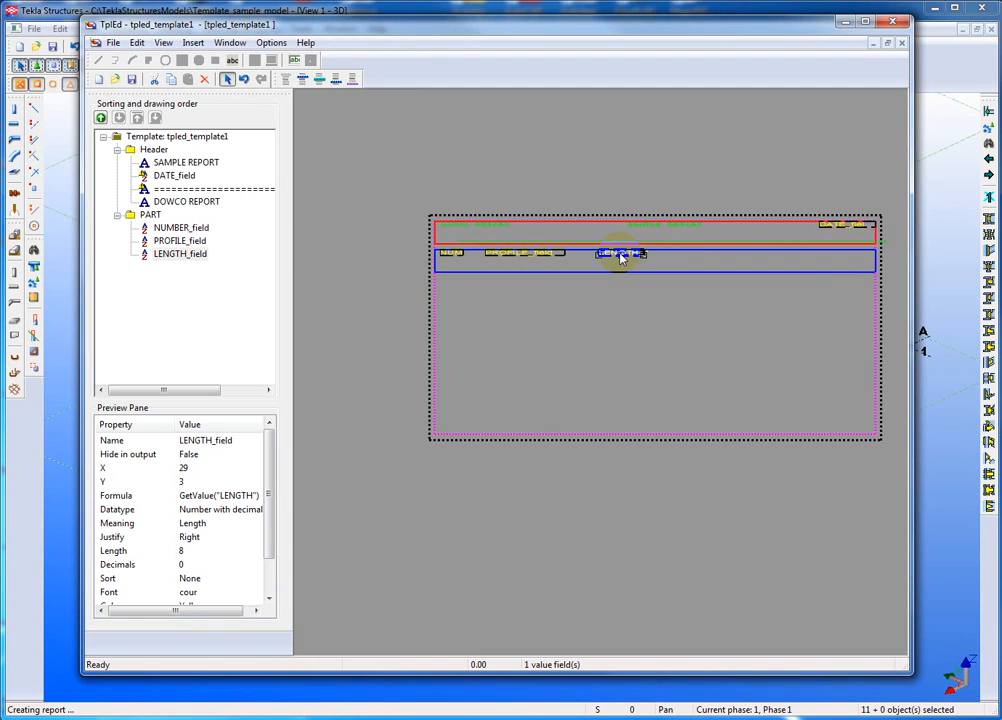
pyautogui.doubleClick(618, 254)
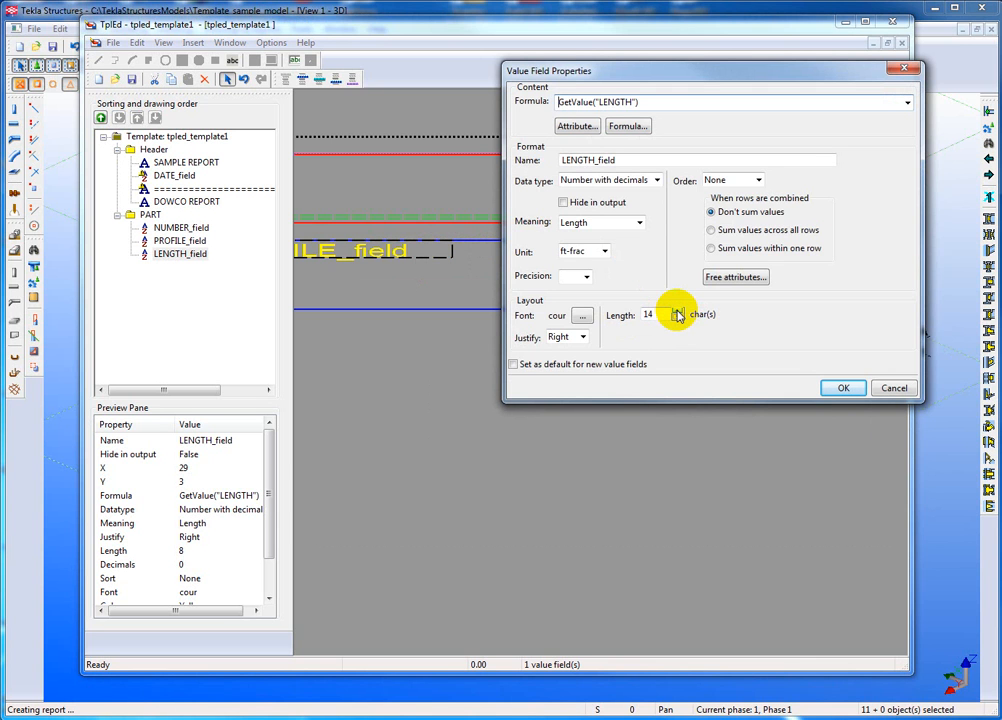
pyautogui.click(840, 388)
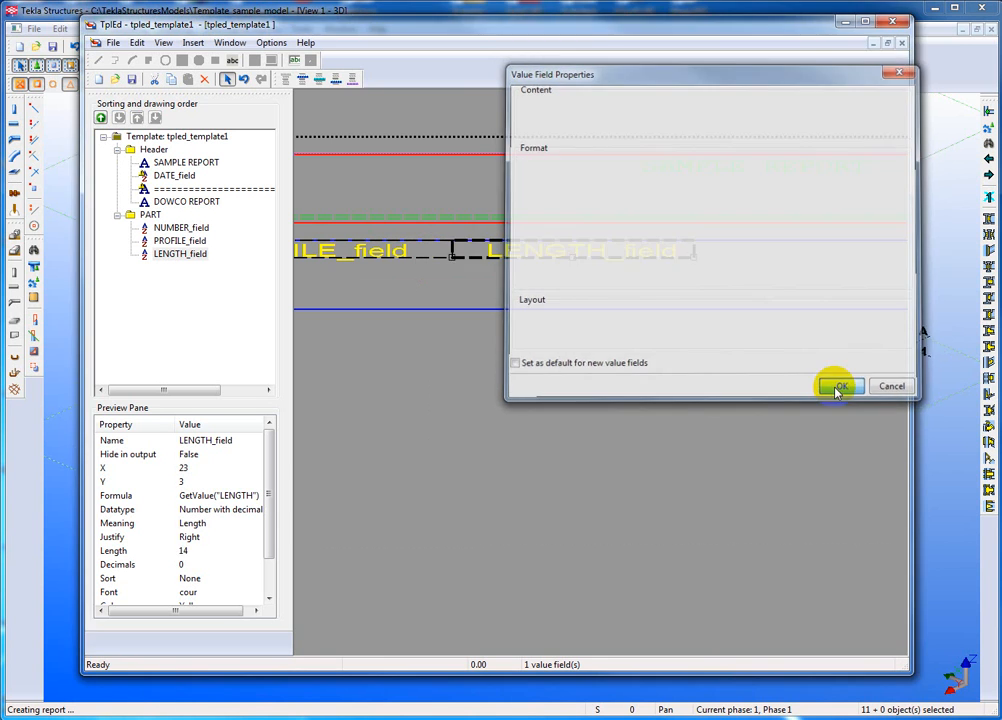
pyautogui.click(840, 386)
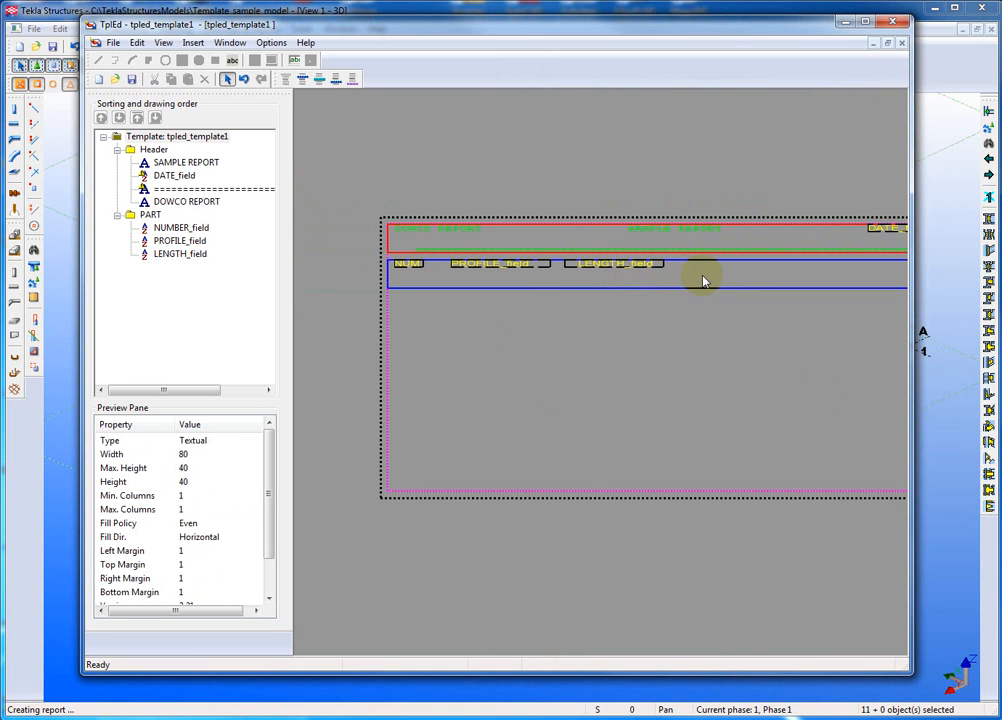
pyautogui.moveTo(620, 284)
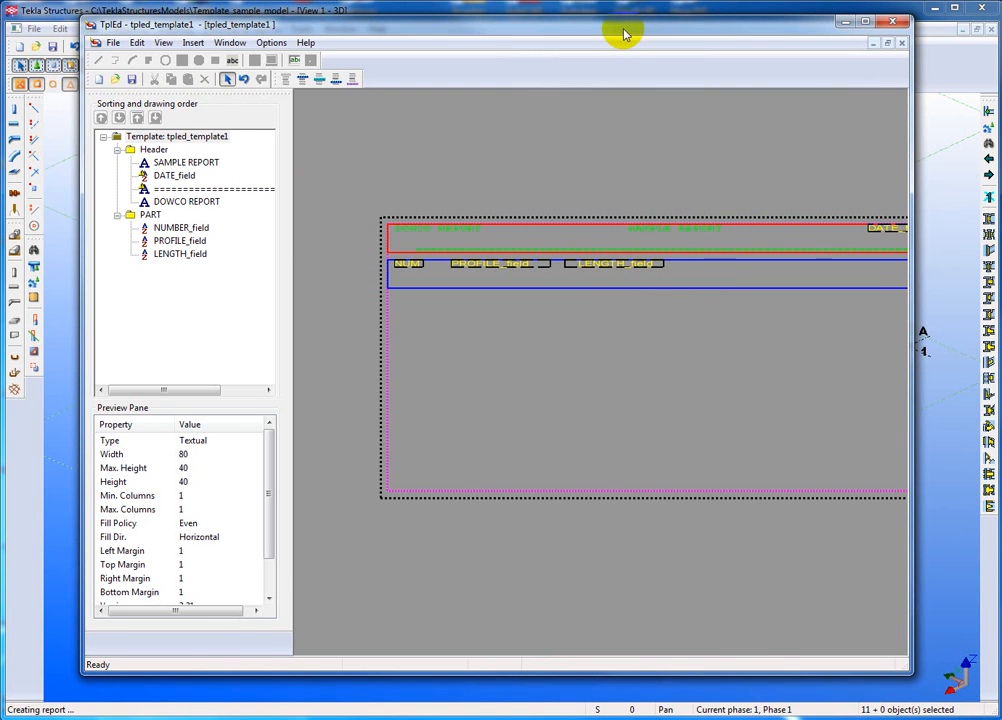
# - Move the TplEd window toward the upper left and reposition the attribute list
pyautogui.moveTo(624, 24); pyautogui.dragTo(624, 18)
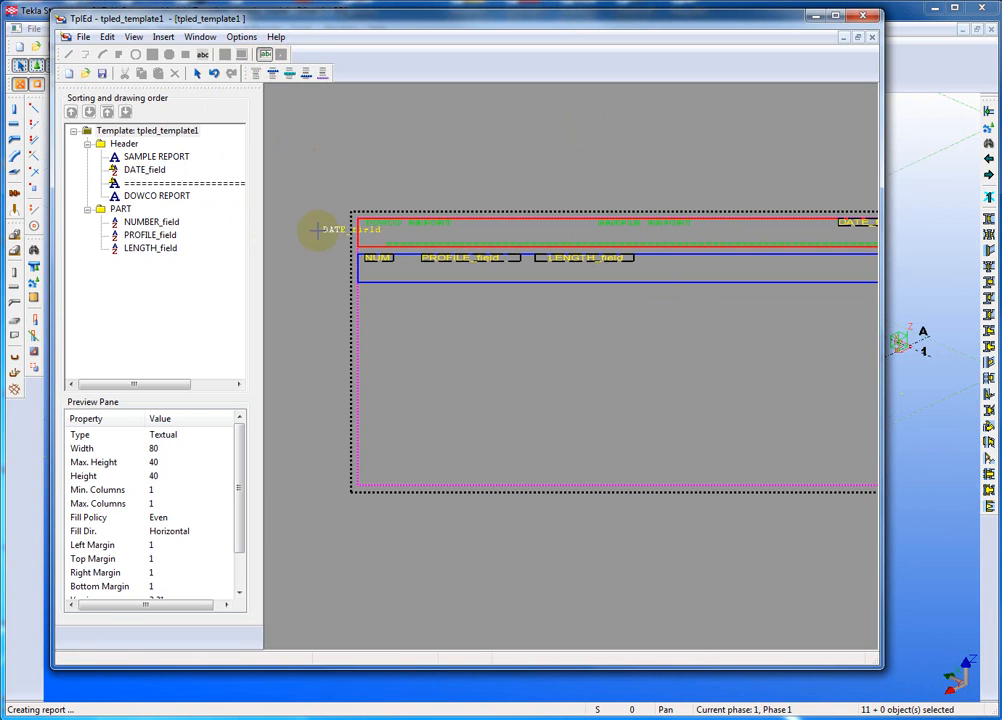
pyautogui.moveTo(320, 228); pyautogui.dragTo(656, 264)
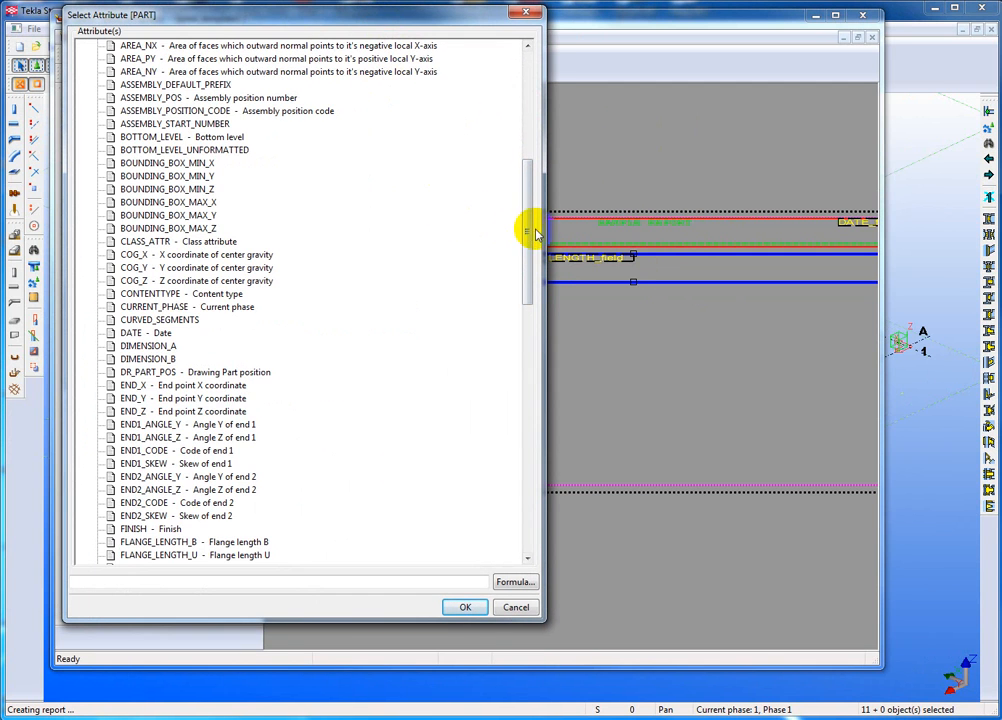
# - Add a WEIGHT_GROSS value field after LENGTH_field and confirm its properties
pyautogui.moveTo(528, 230); pyautogui.dragTo(528, 420)
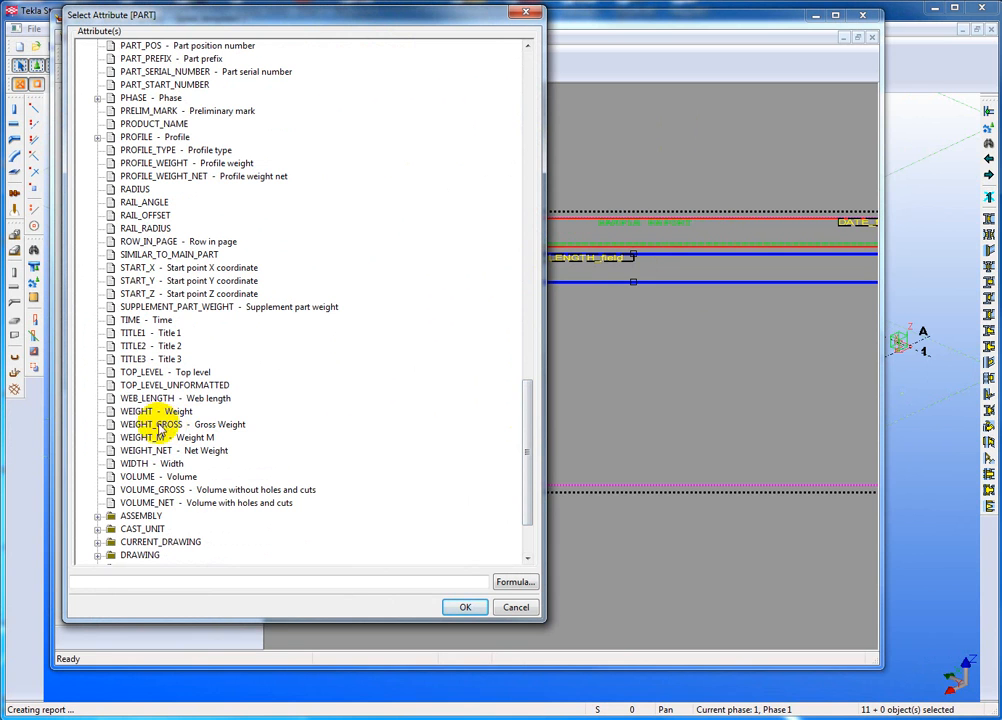
pyautogui.click(180, 424)
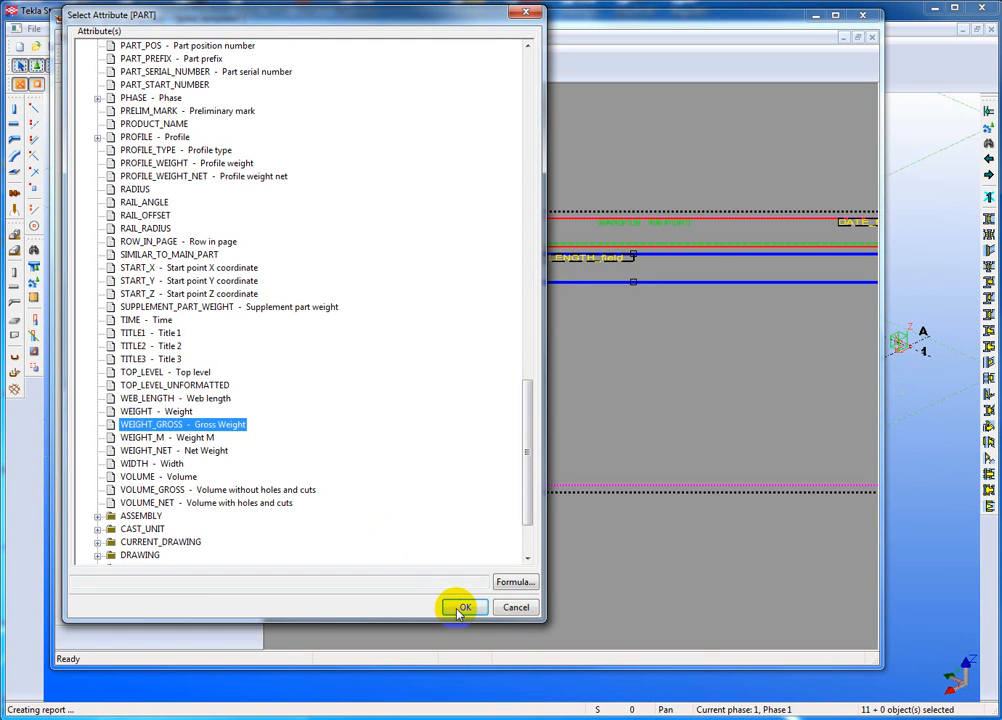
pyautogui.click(464, 608)
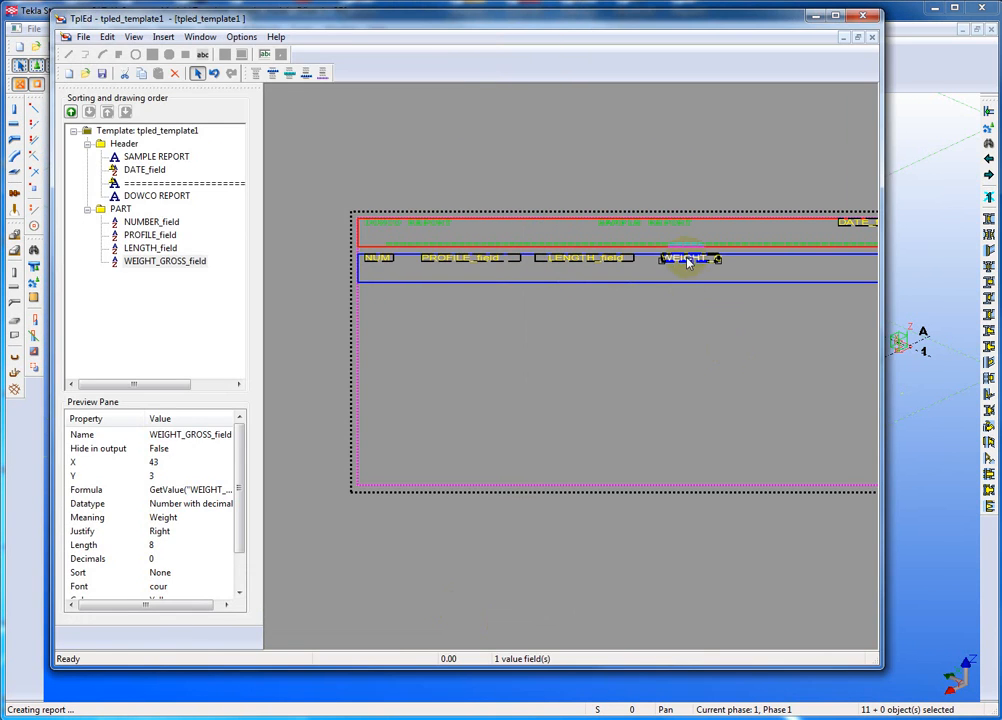
pyautogui.doubleClick(684, 258)
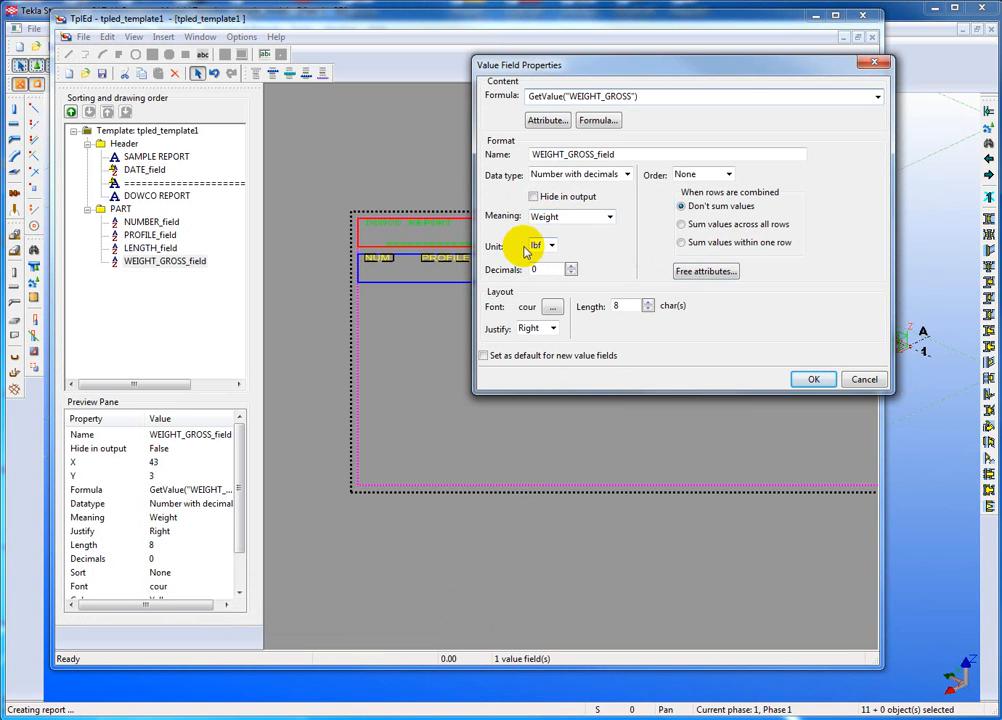
pyautogui.moveTo(570, 248)
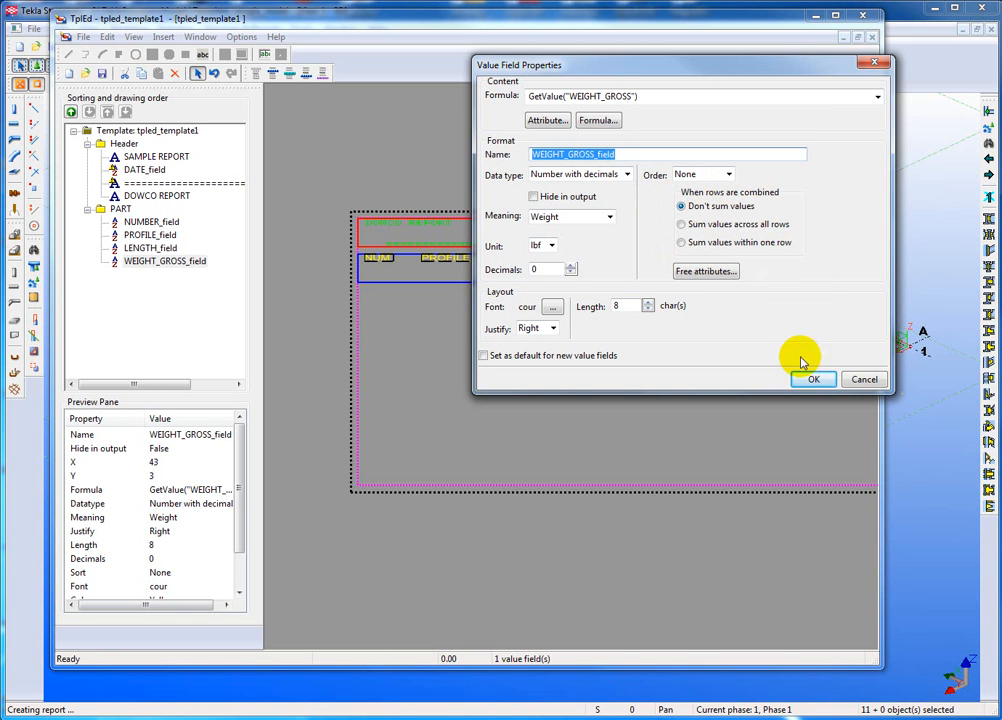
pyautogui.click(812, 378)
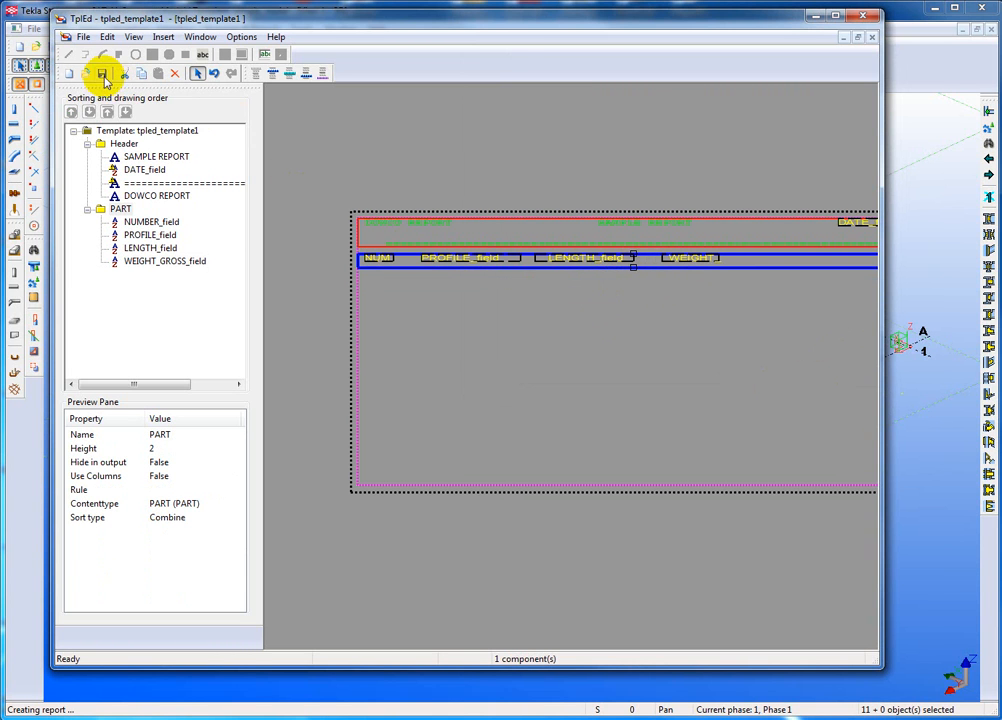
pyautogui.click(102, 74)
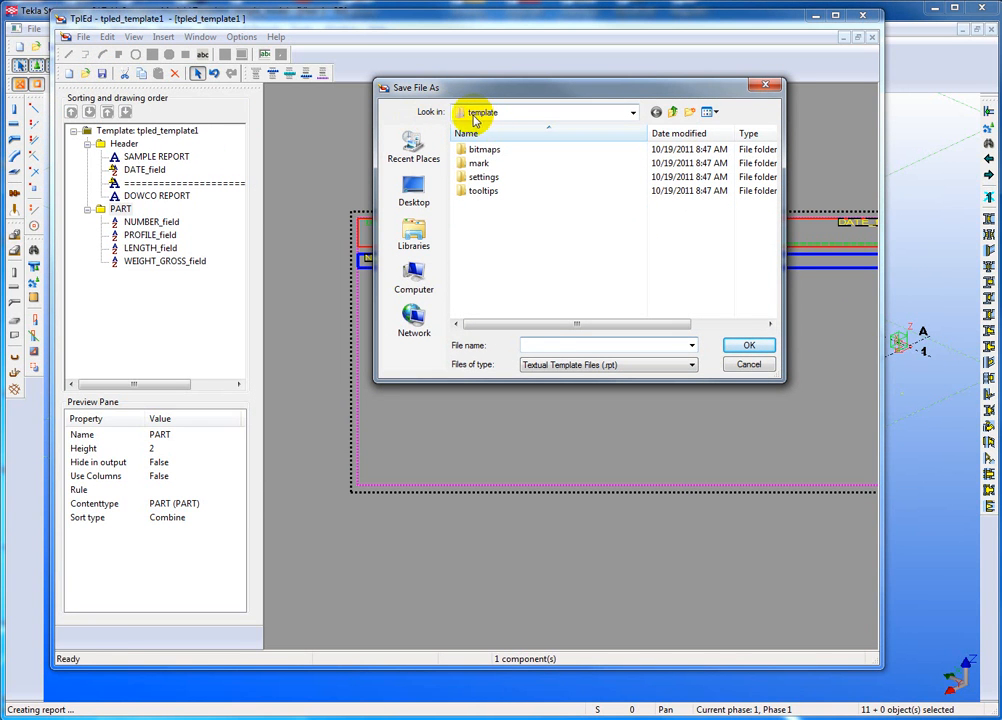
pyautogui.click(632, 112)
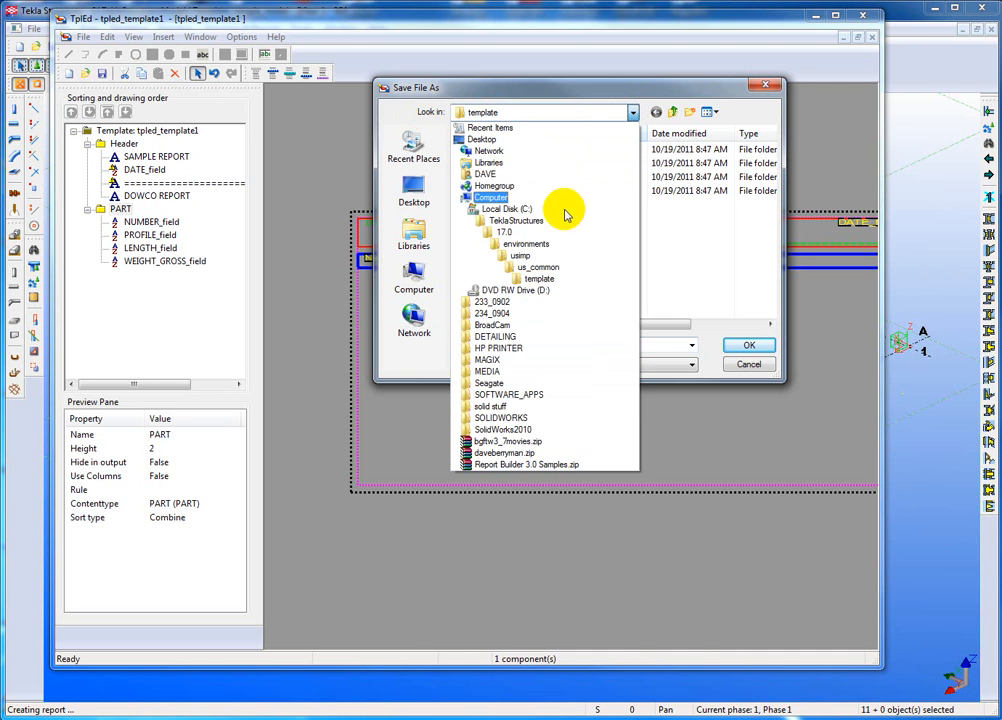
pyautogui.click(532, 268)
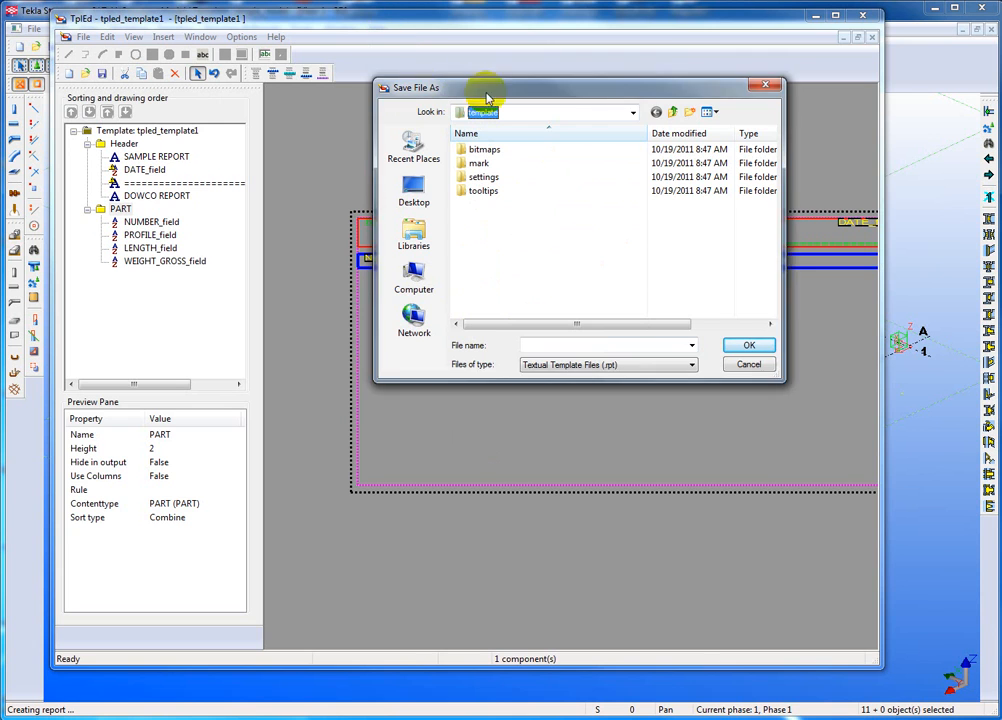
pyautogui.click(748, 364)
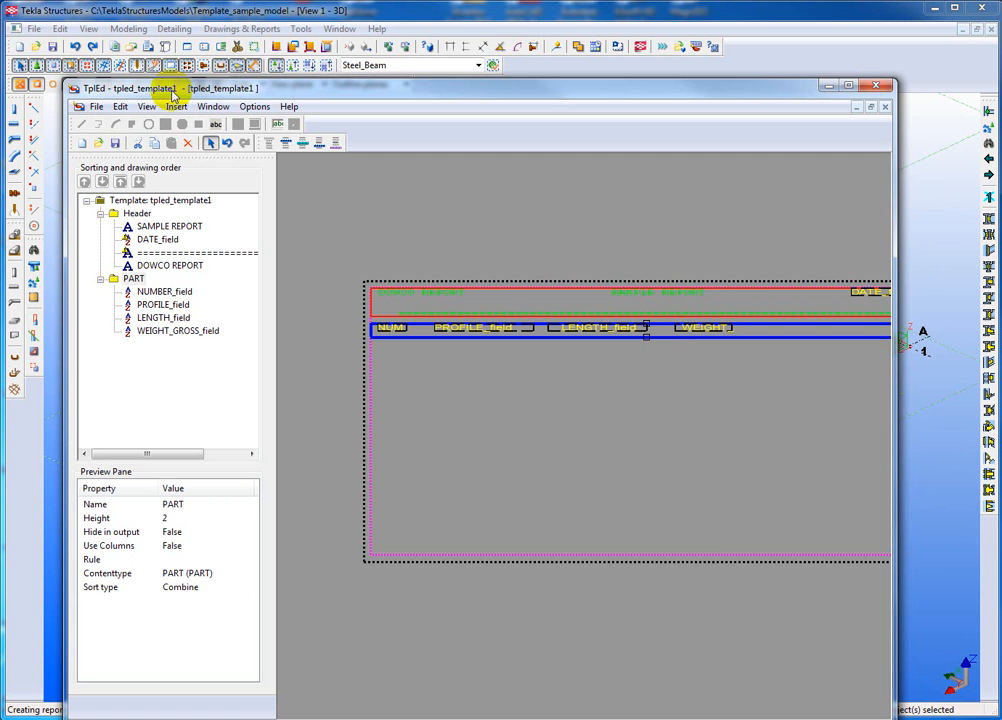
# - Start Save As and browse to C:\TeklaStructuresModels\Template_sample_model
pyautogui.click(114, 142)
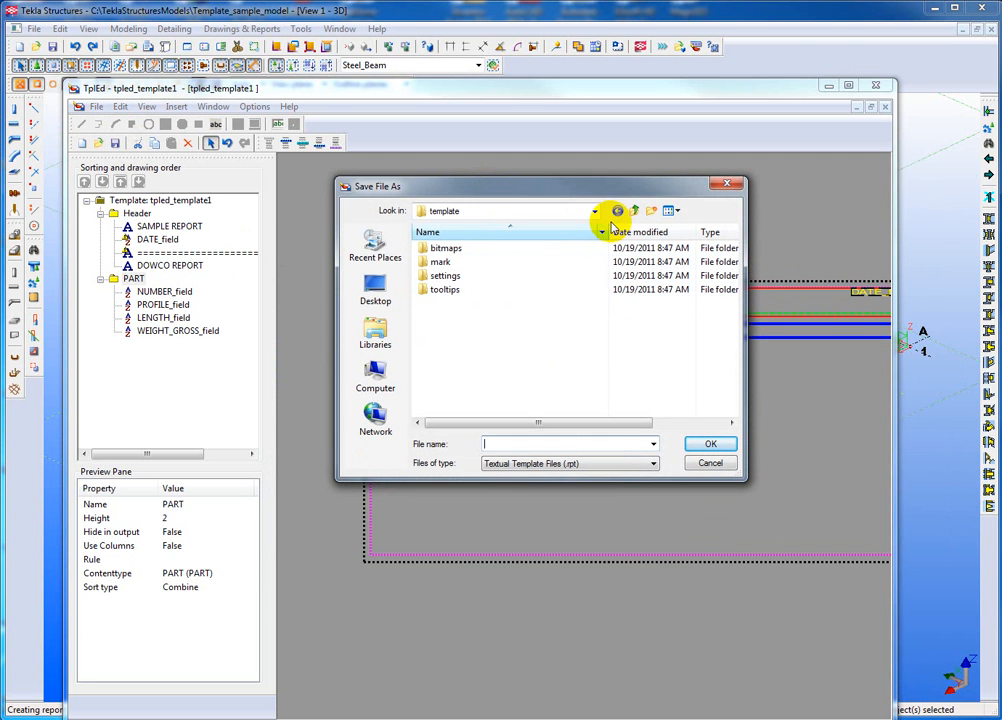
pyautogui.click(596, 212)
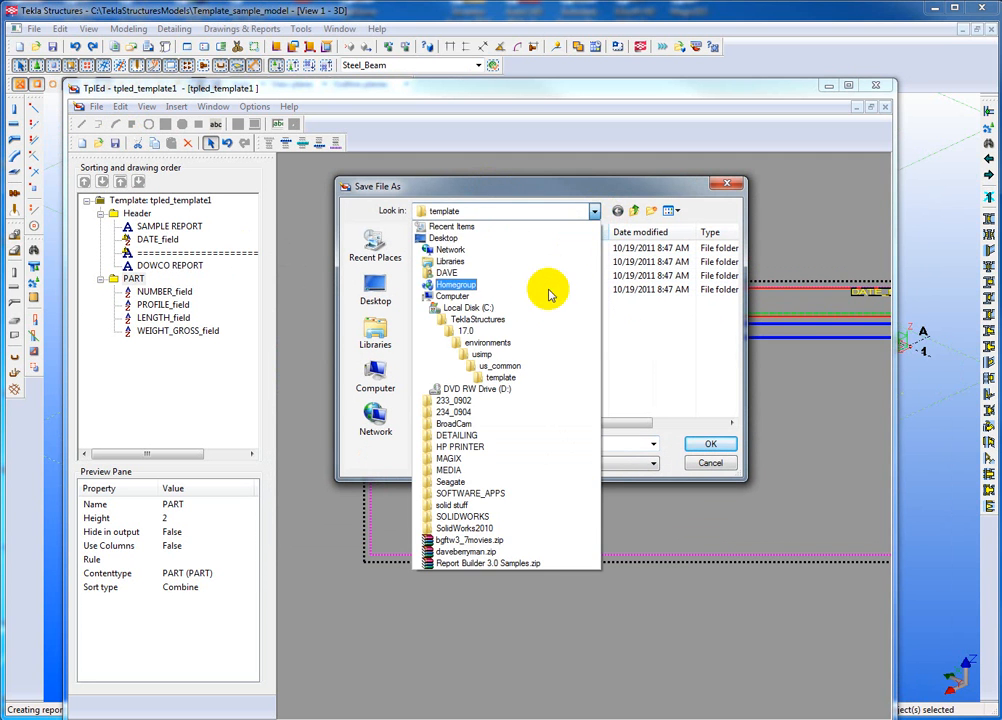
pyautogui.doubleClick(464, 308)
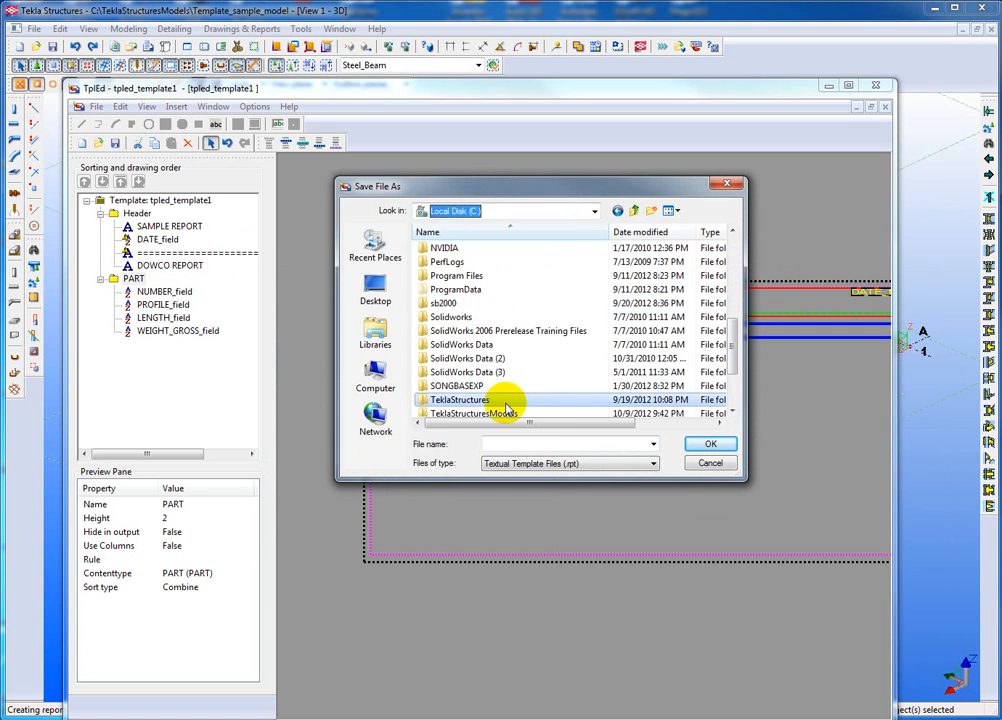
pyautogui.doubleClick(466, 400)
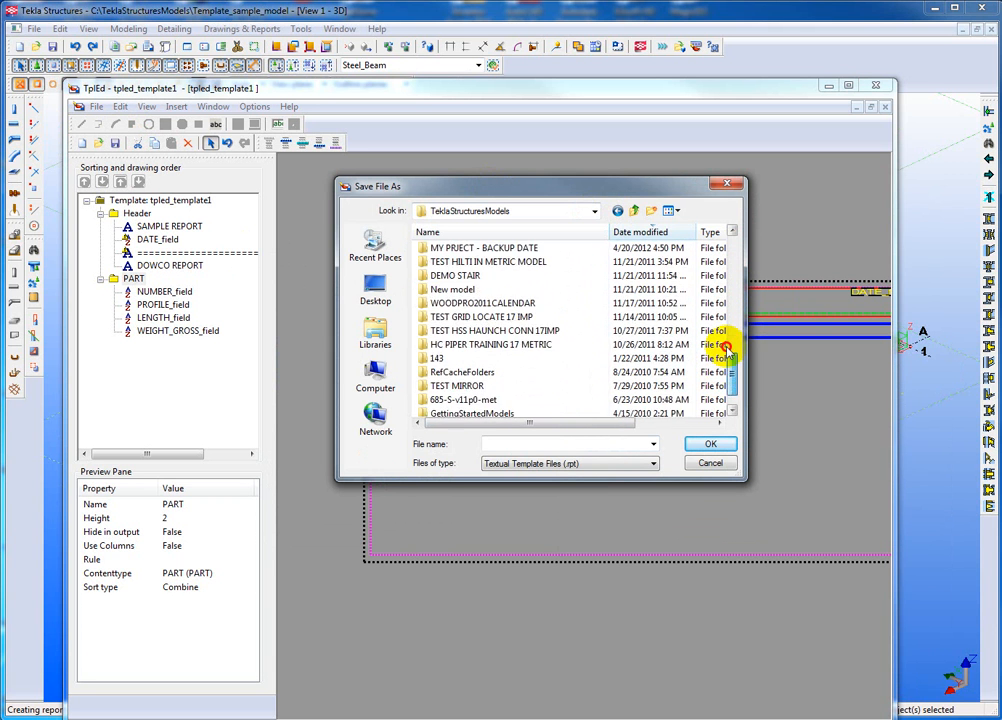
pyautogui.scroll(-3)
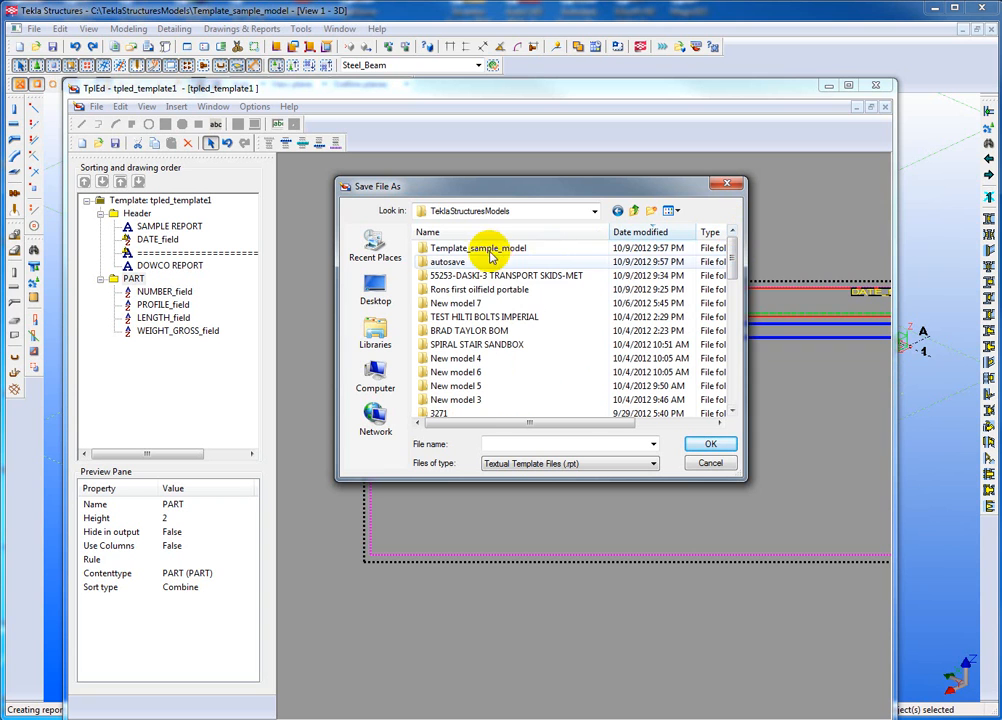
pyautogui.doubleClick(478, 248)
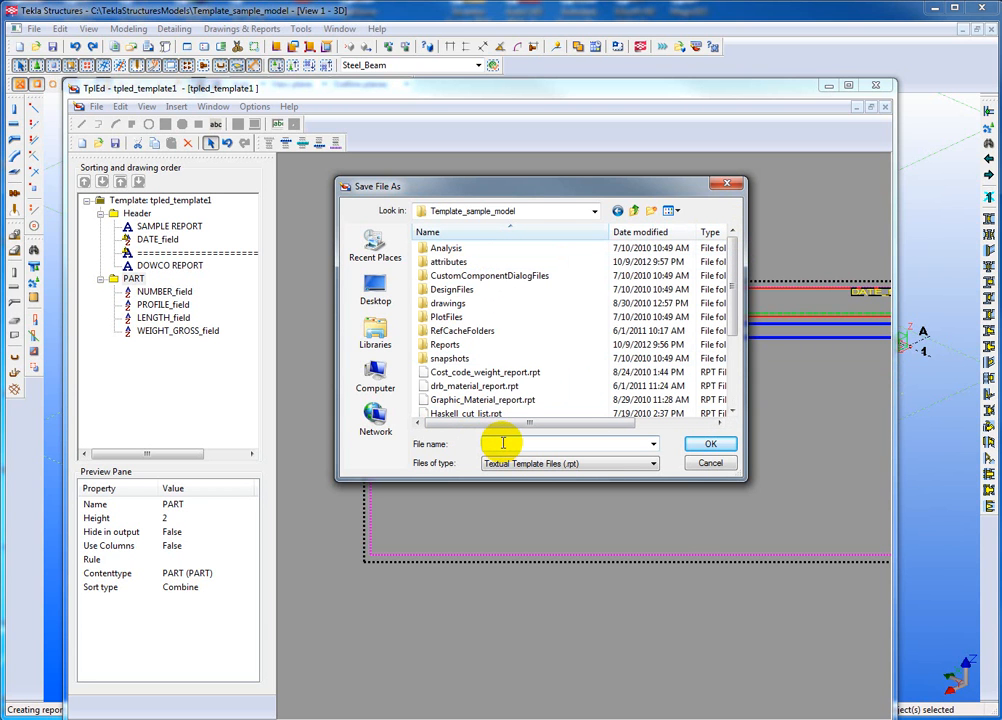
# - Name the template AAA-SAMPLEREPORT and confirm the save
pyautogui.write('AAA')
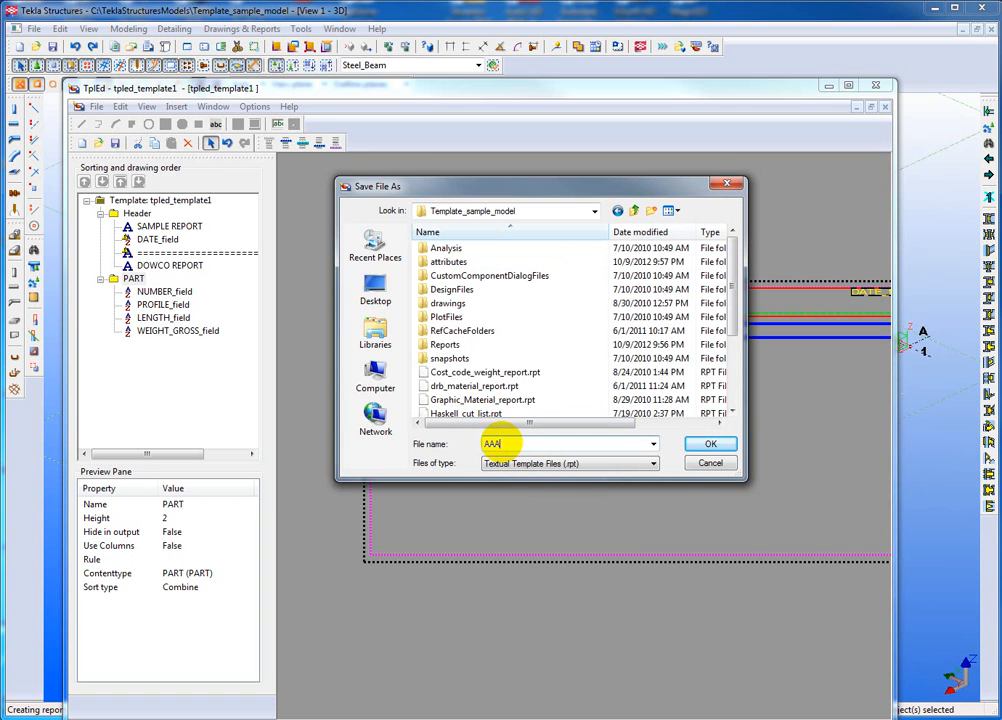
pyautogui.write('-')
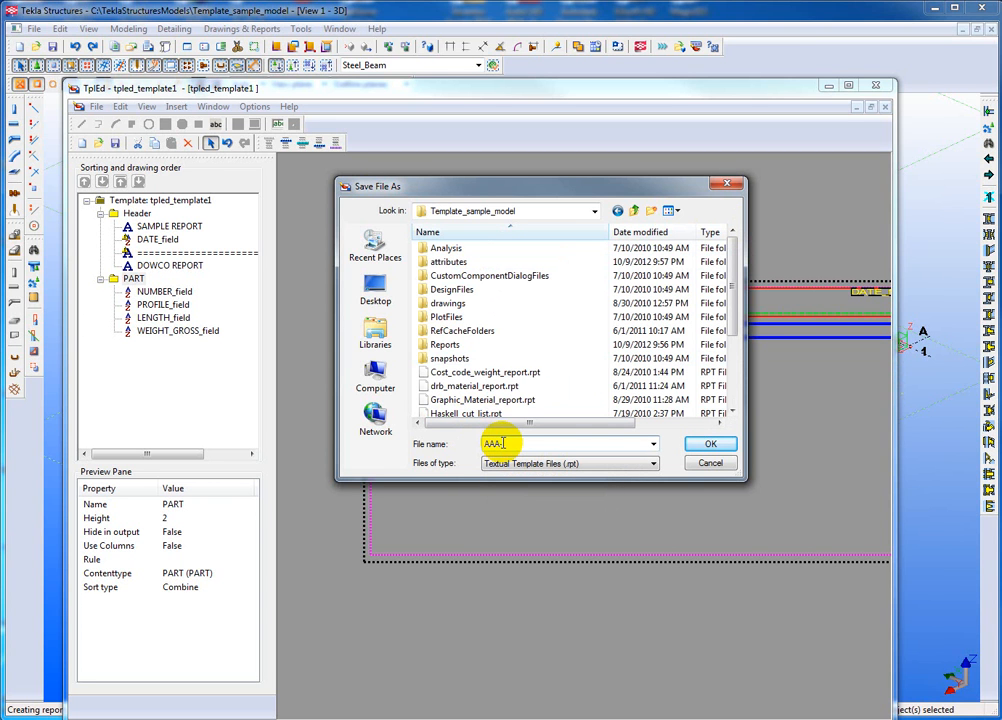
pyautogui.write('SAMPLEREPORT')
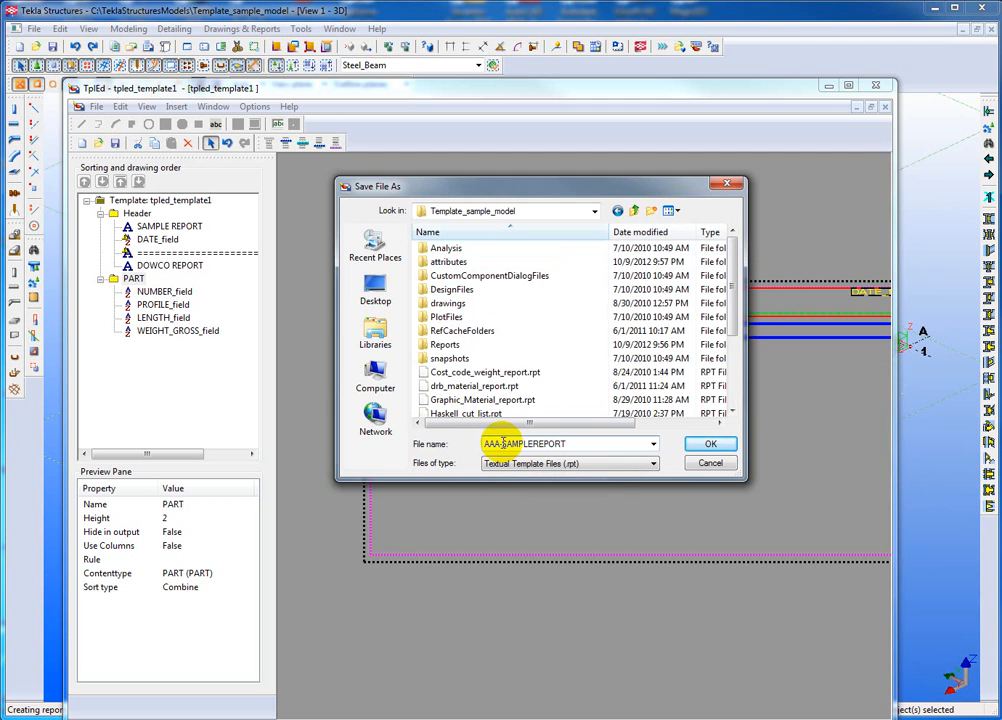
pyautogui.click(710, 444)
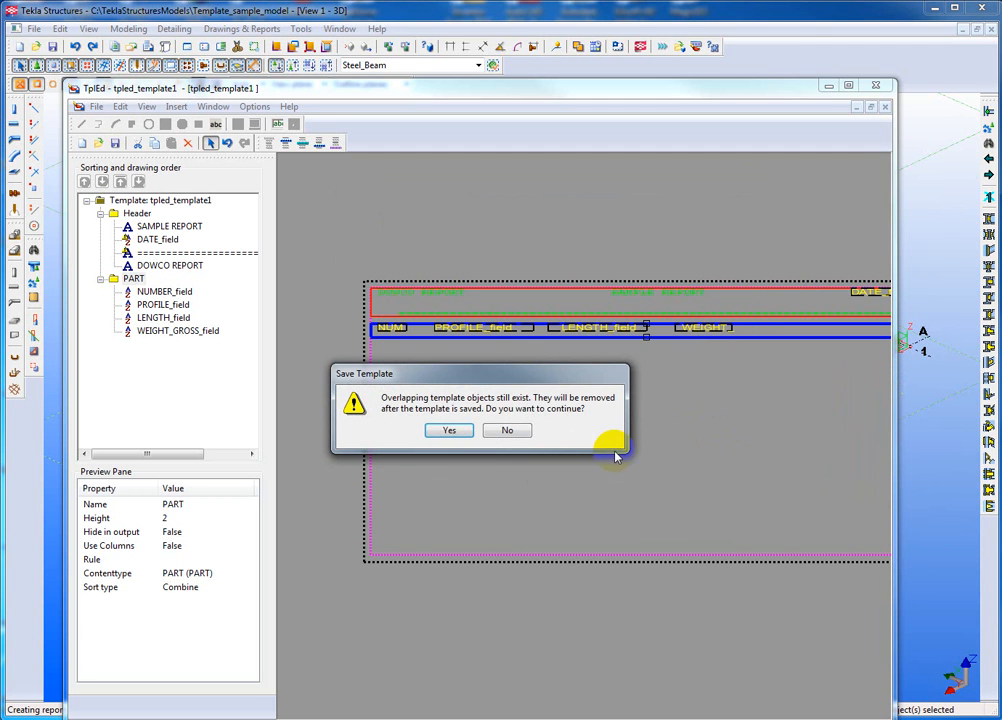
pyautogui.moveTo(458, 404)
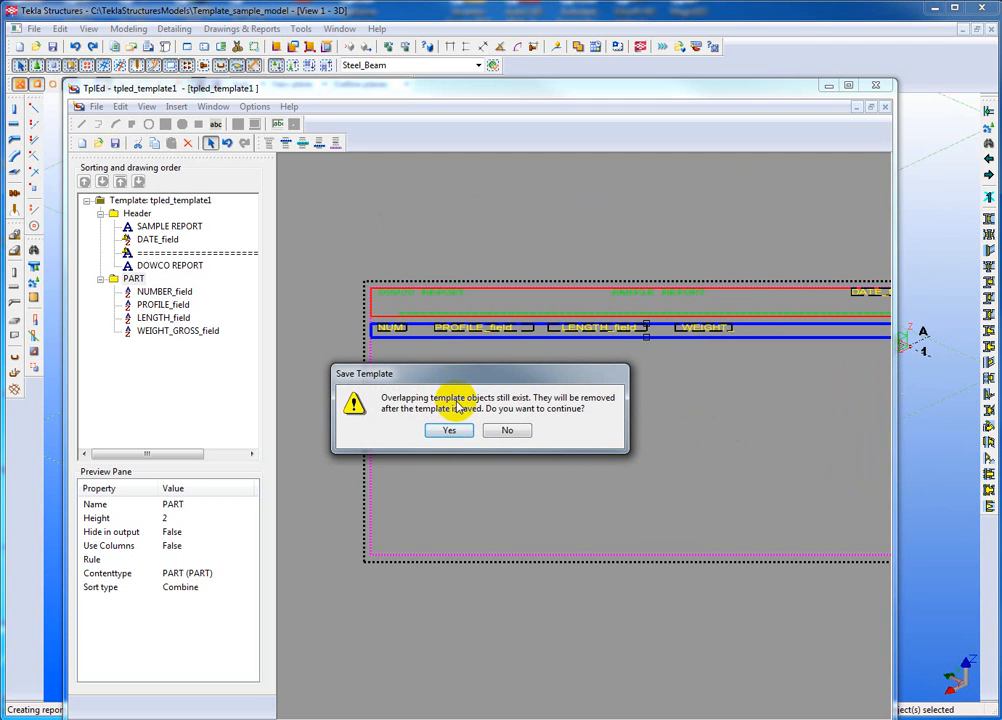
pyautogui.moveTo(768, 310)
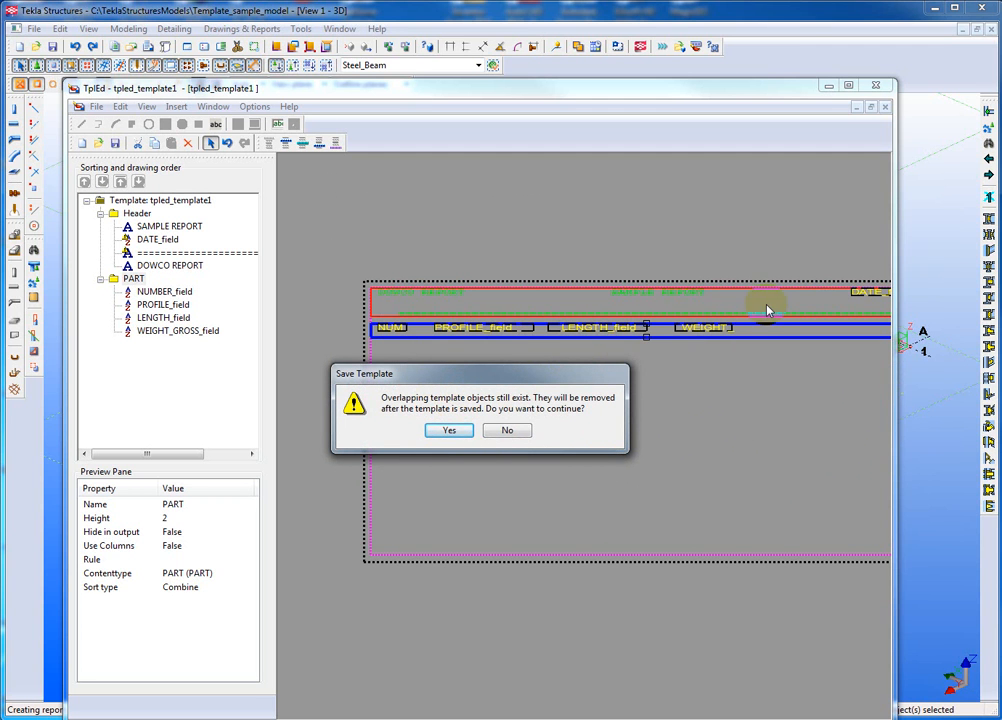
pyautogui.moveTo(504, 408)
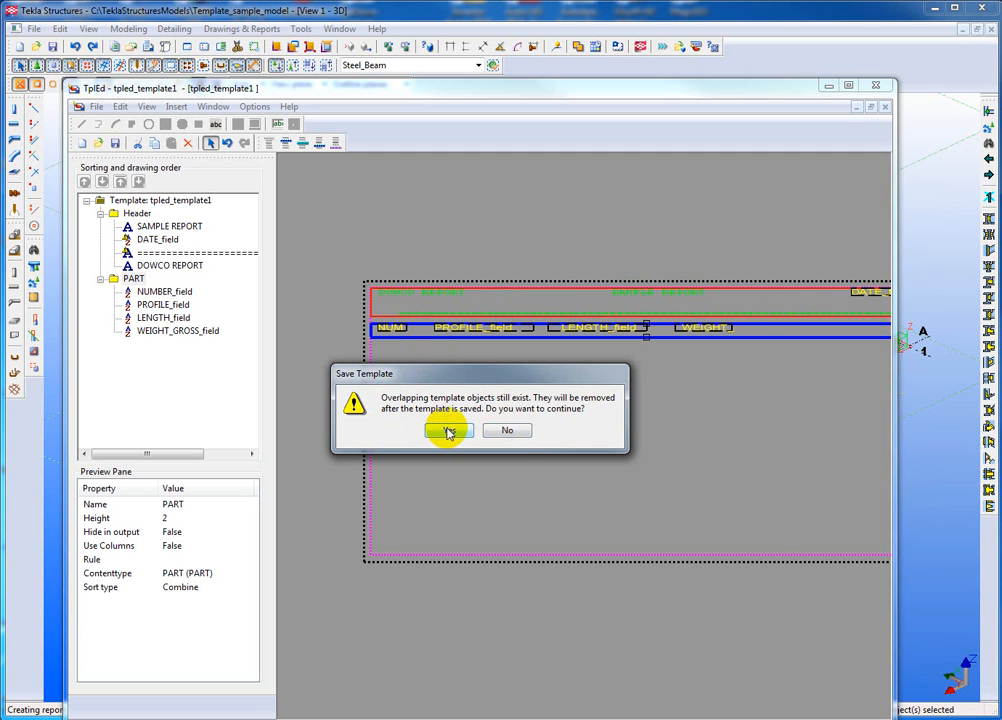
# - Answer Yes to removing overlapping objects so the template saves
pyautogui.click(448, 430)
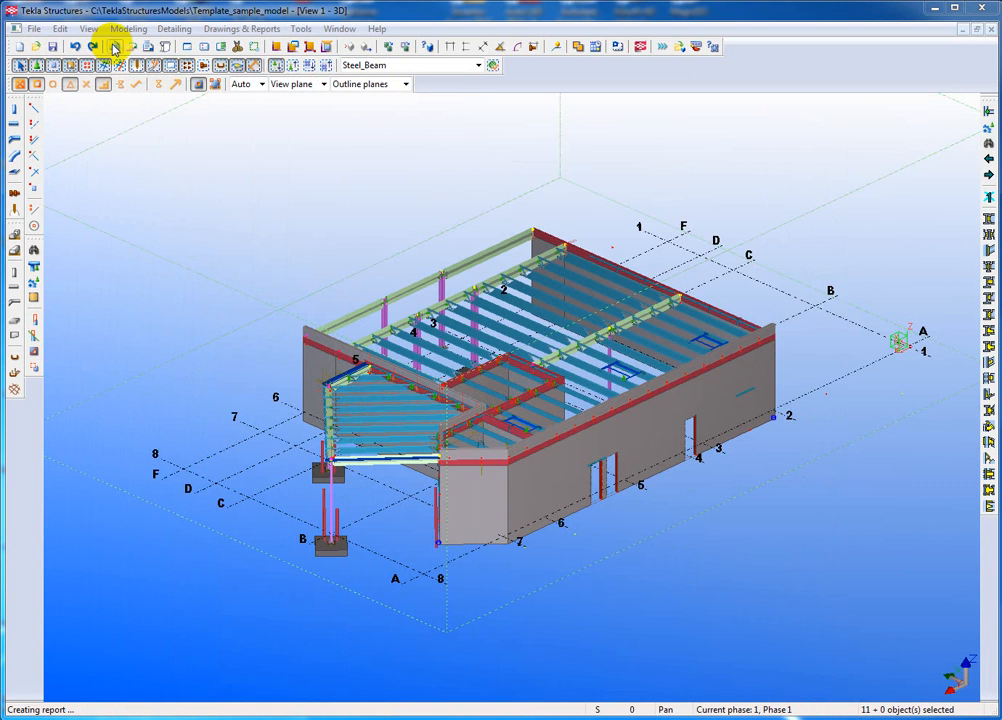
# - Create a report from AAA-SAMPLEREPORT for the selected beams via Create from selected
pyautogui.click(112, 48)
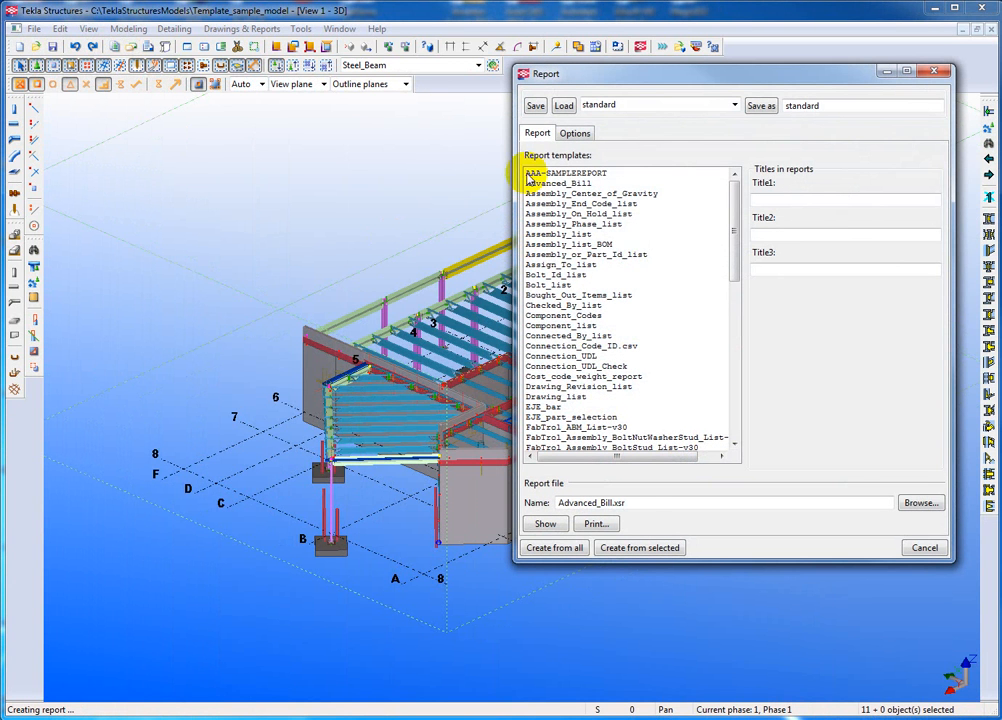
pyautogui.click(568, 172)
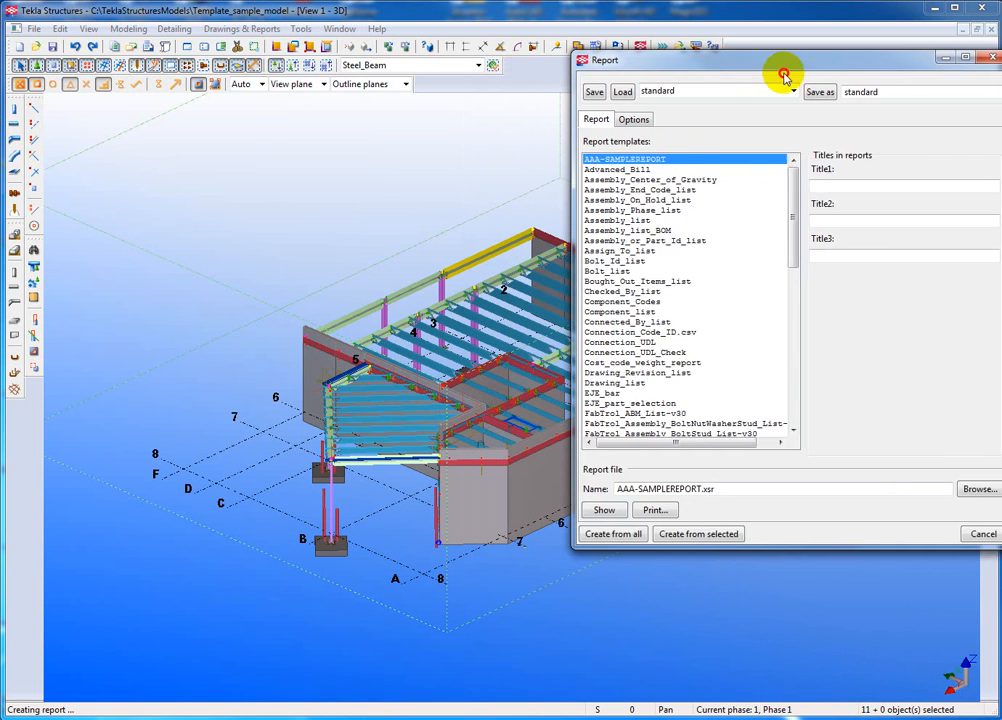
pyautogui.moveTo(784, 76); pyautogui.dragTo(830, 78)
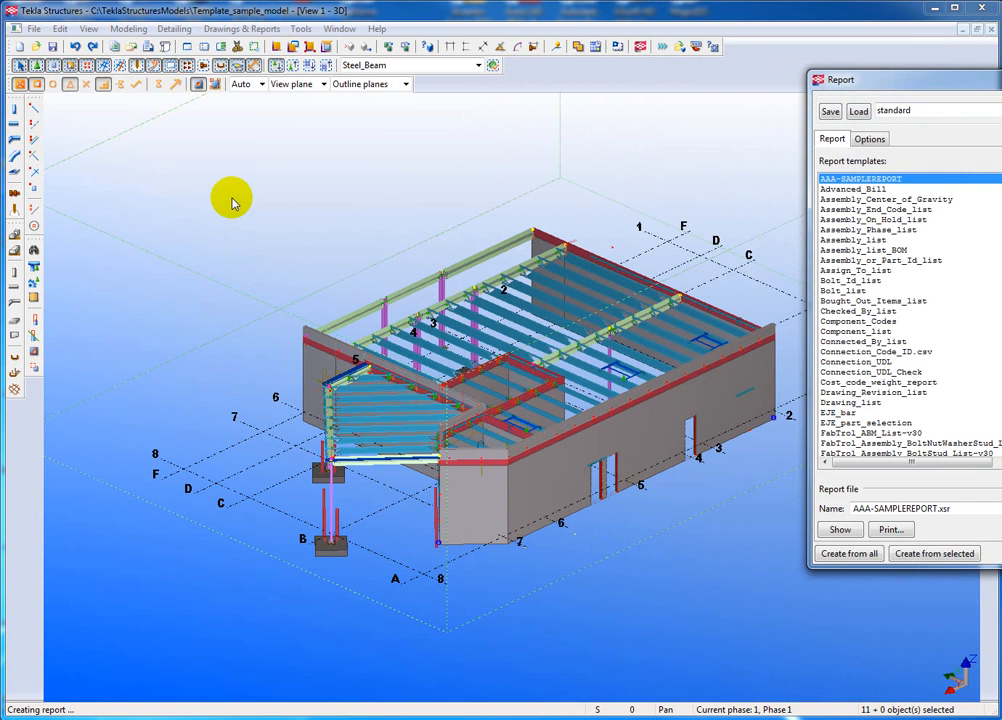
pyautogui.moveTo(232, 198); pyautogui.dragTo(790, 520)
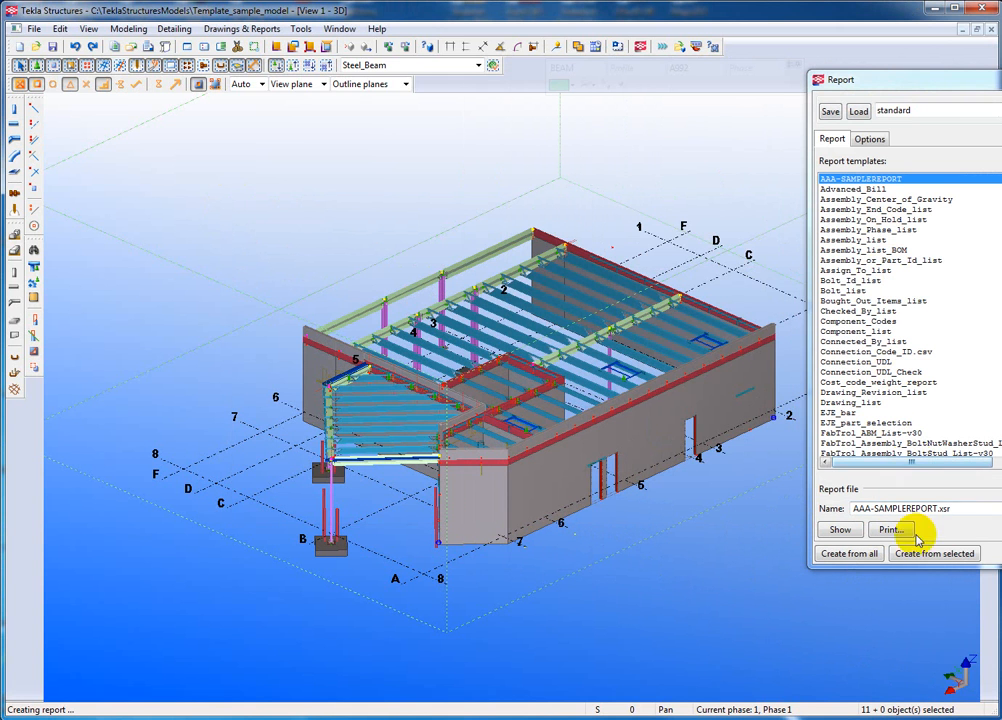
pyautogui.click(934, 552)
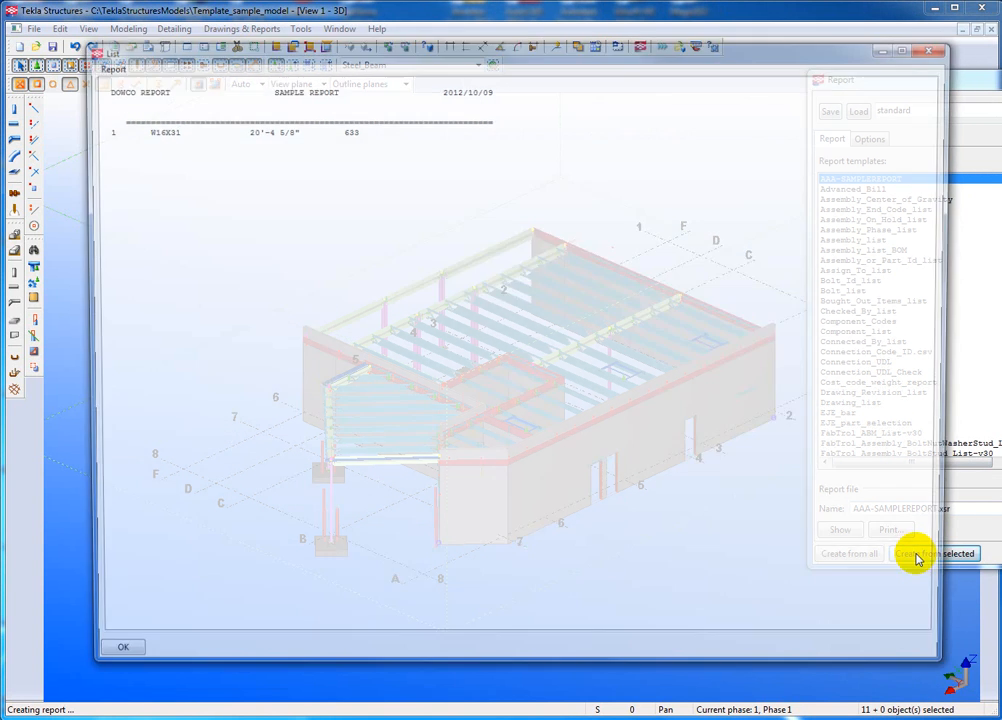
# - Check the W16X31 row in the report listing, then close the listing
pyautogui.click(936, 552)
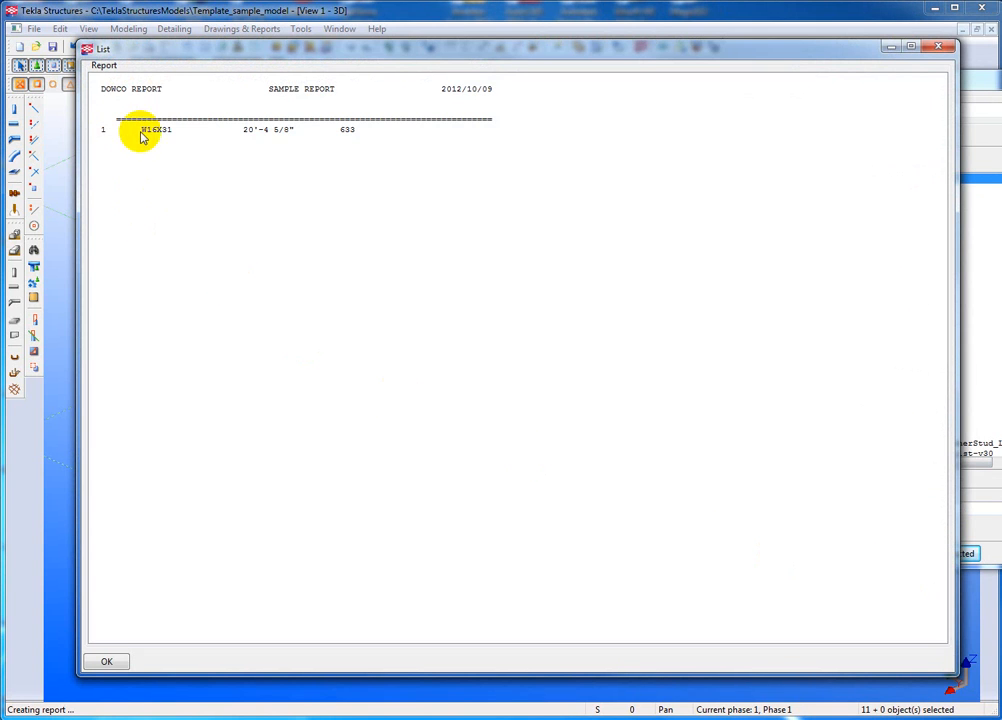
pyautogui.moveTo(388, 62)
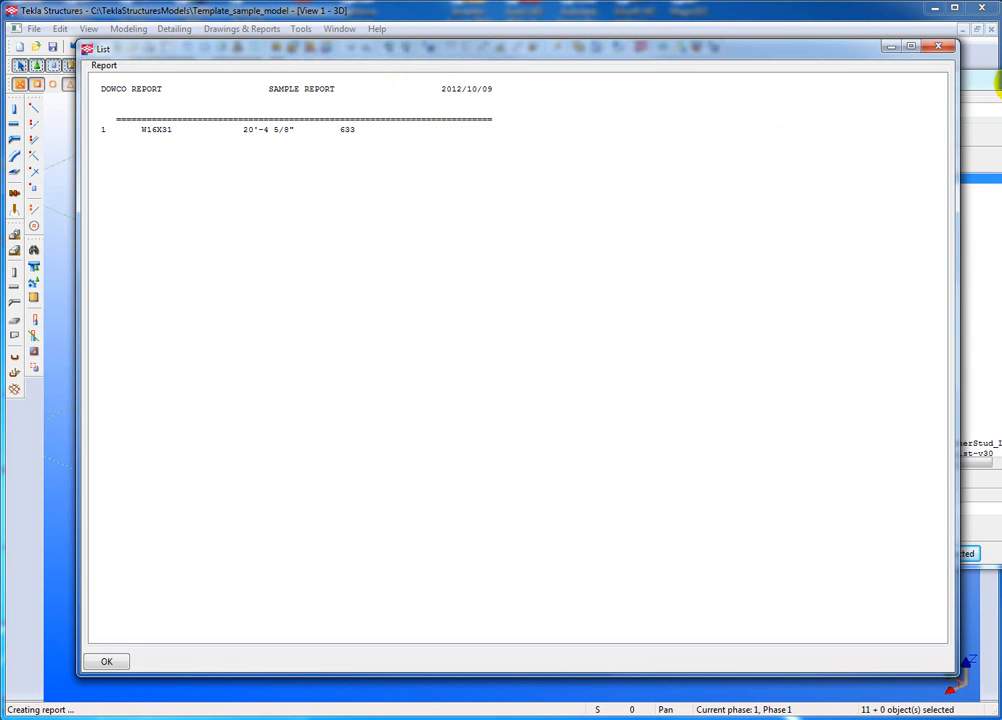
pyautogui.click(108, 660)
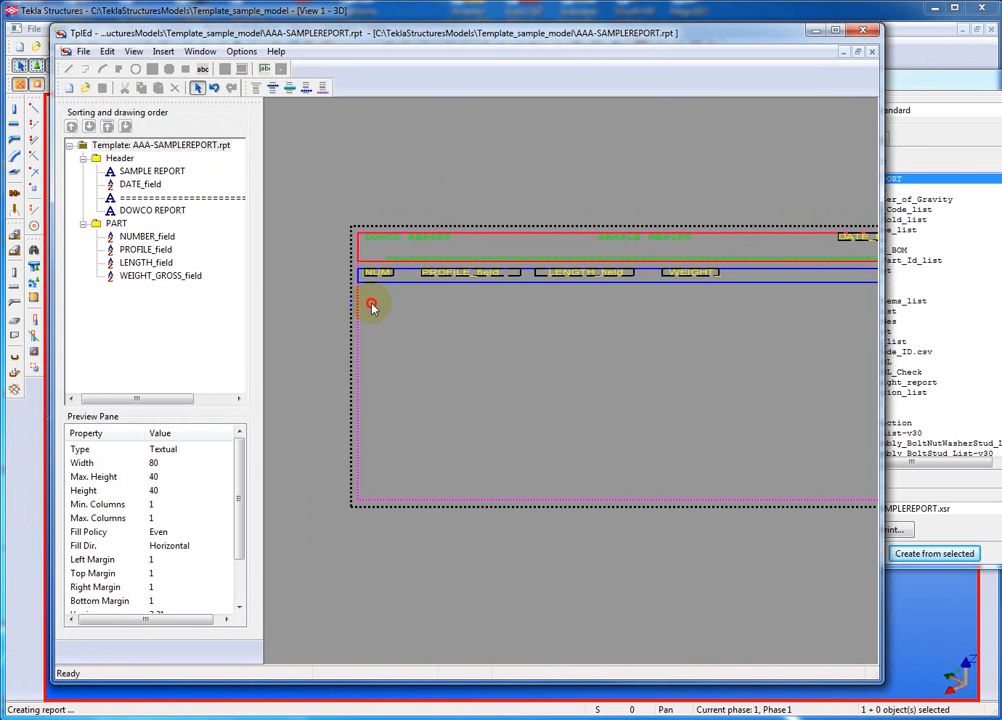
pyautogui.click(372, 272)
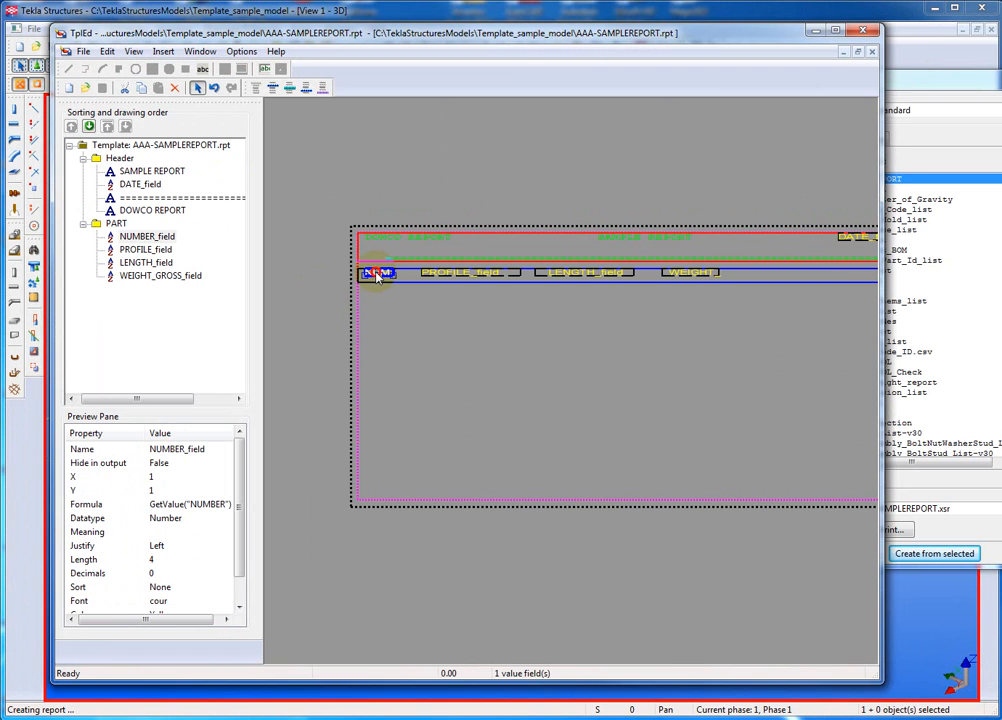
pyautogui.doubleClick(376, 272)
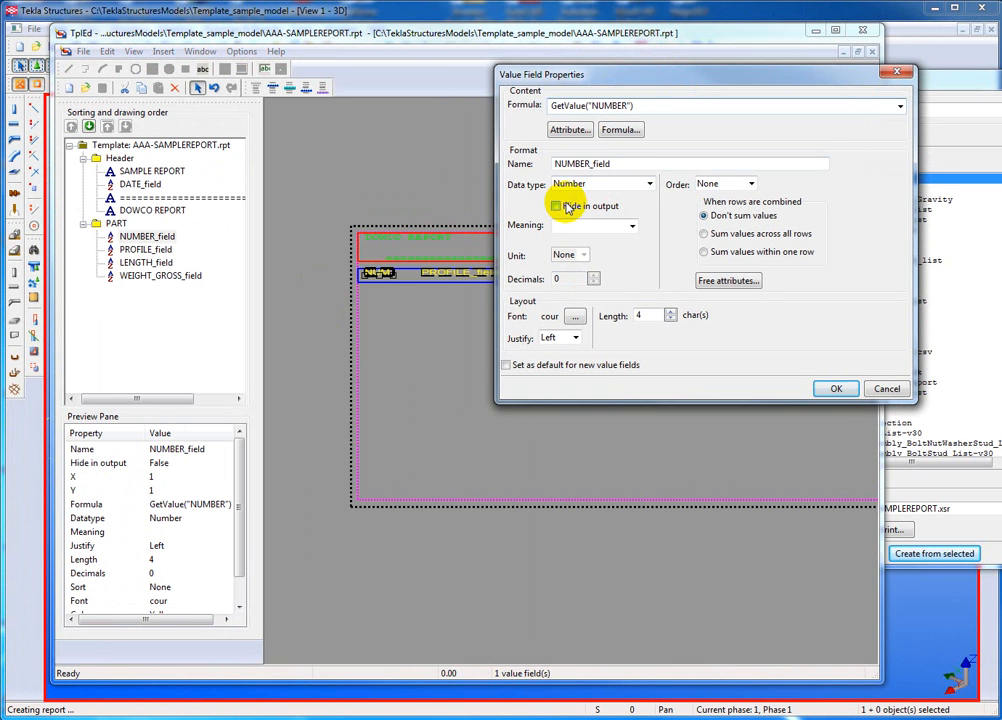
pyautogui.moveTo(700, 74); pyautogui.dragTo(670, 84)
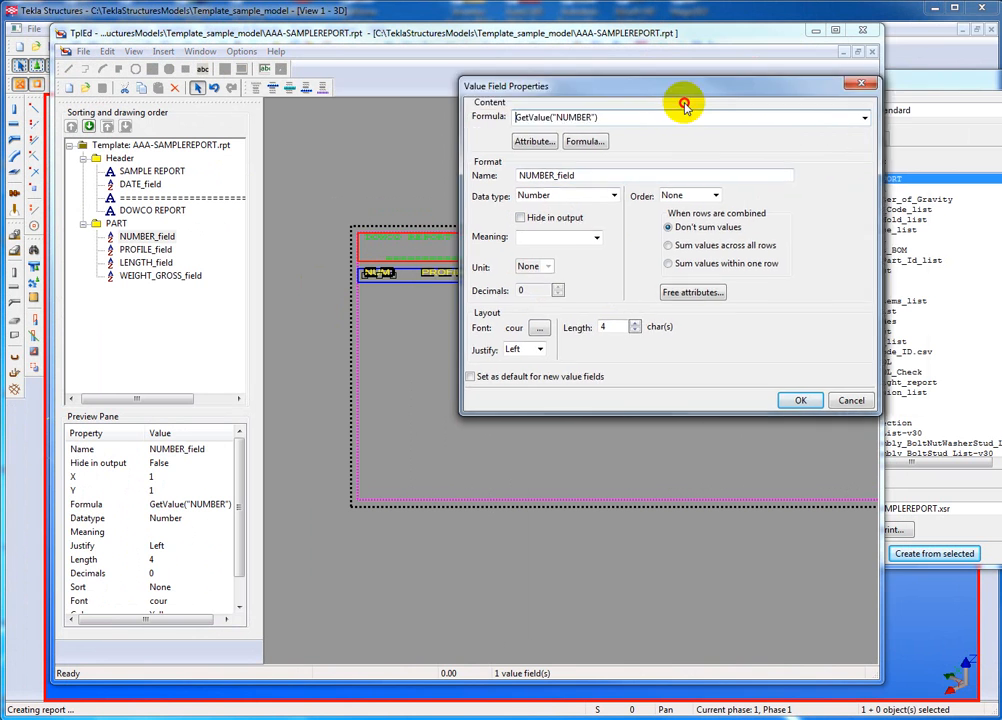
pyautogui.moveTo(684, 104); pyautogui.dragTo(676, 110)
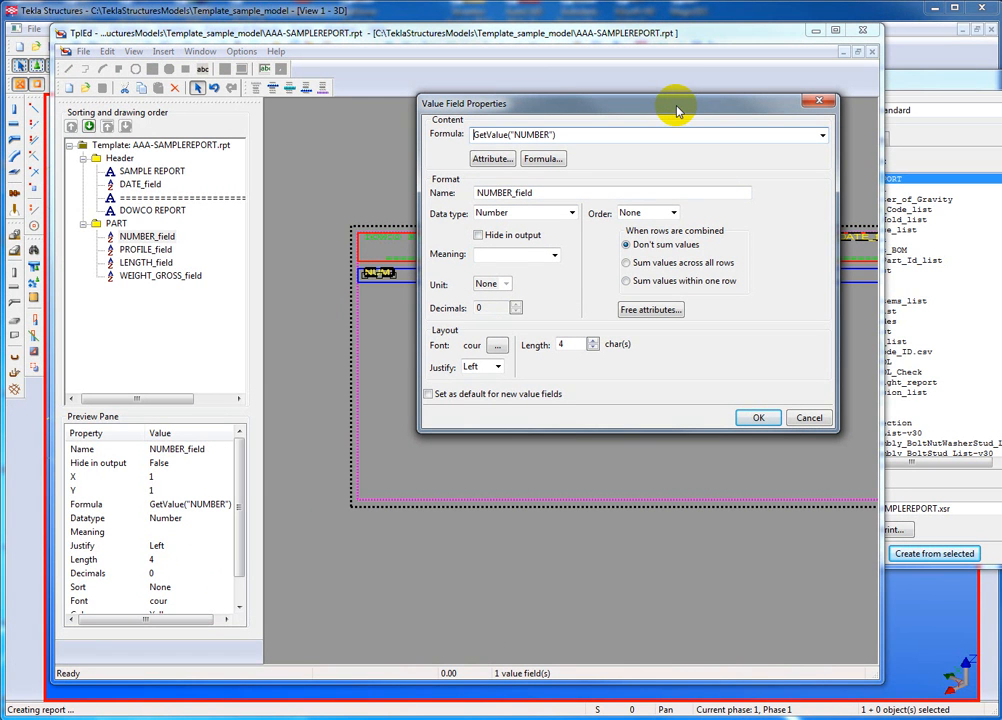
pyautogui.moveTo(672, 112)
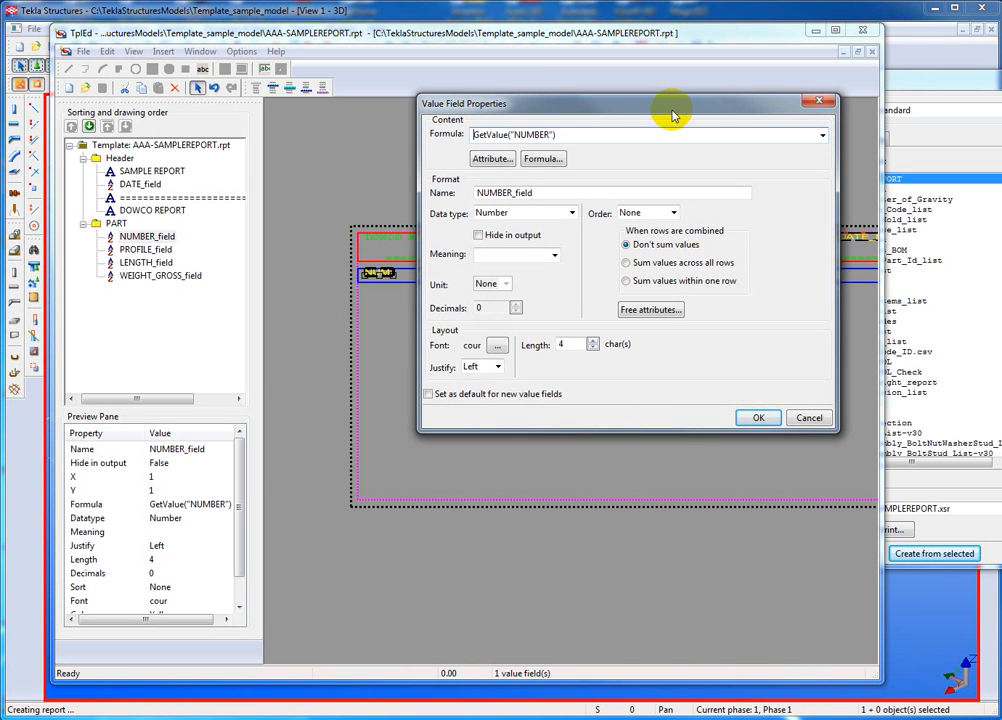
pyautogui.moveTo(670, 104); pyautogui.dragTo(548, 324)
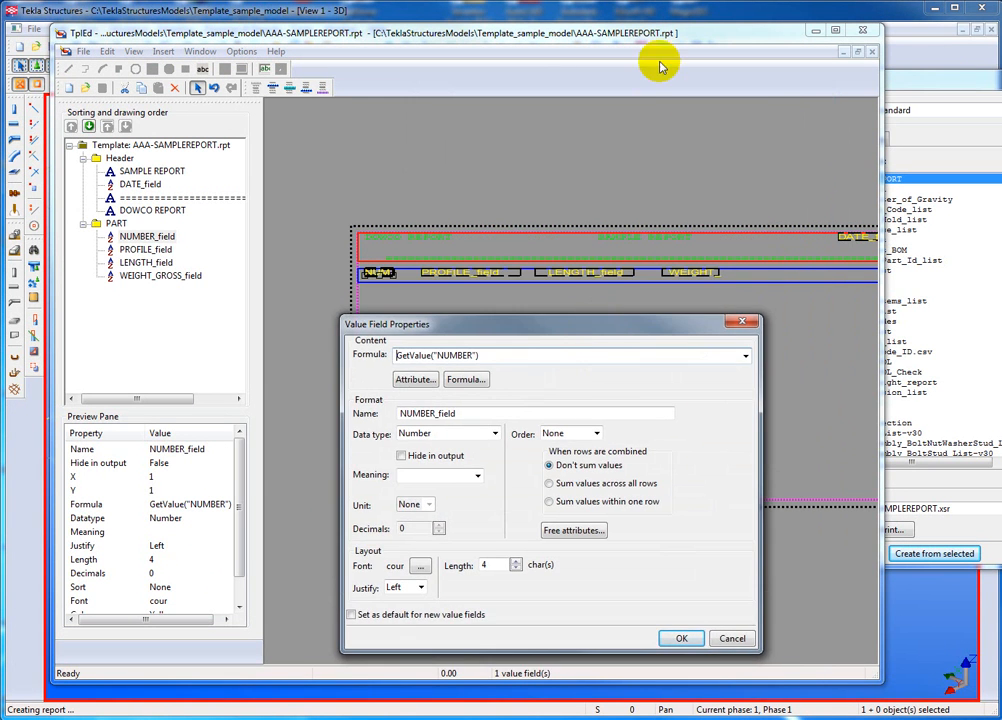
pyautogui.moveTo(672, 328)
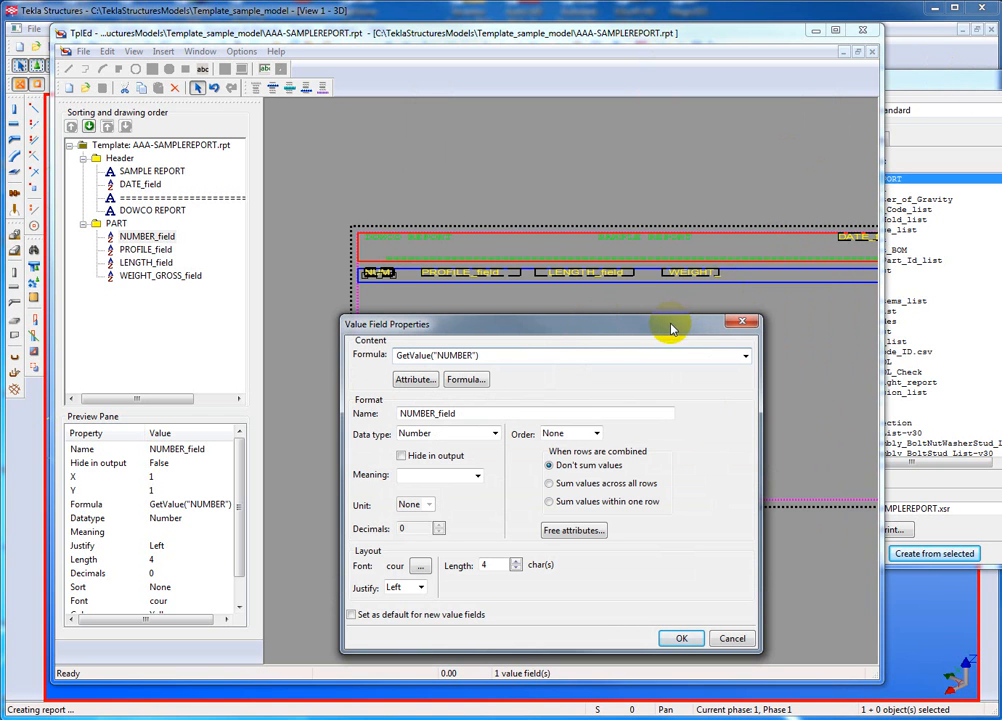
pyautogui.moveTo(658, 64)
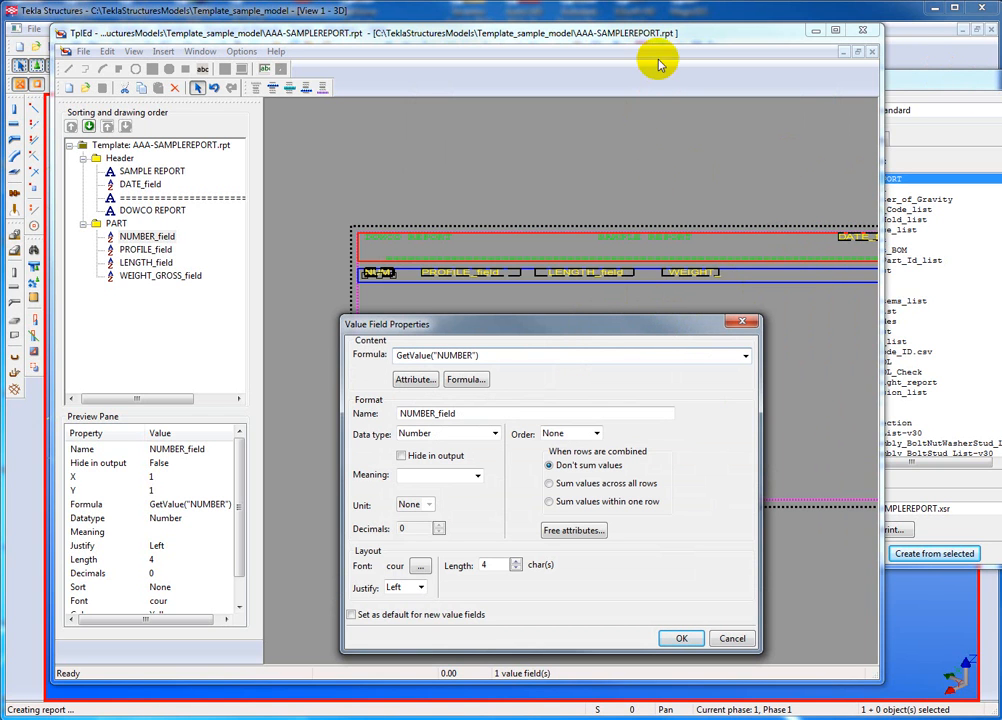
pyautogui.moveTo(670, 32)
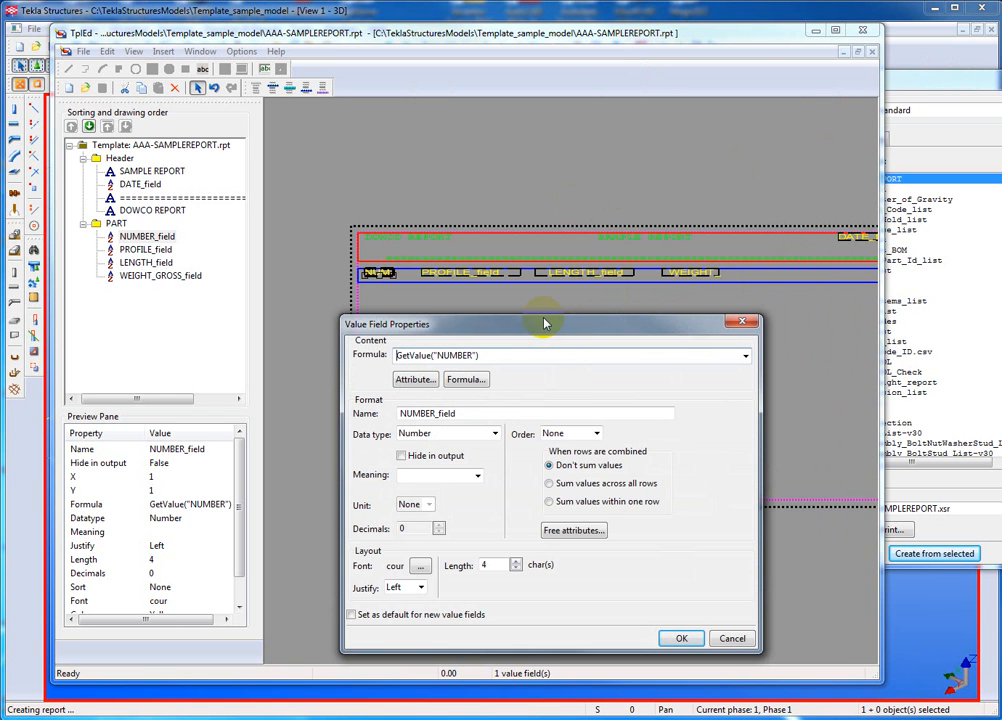
pyautogui.moveTo(544, 324); pyautogui.dragTo(520, 150)
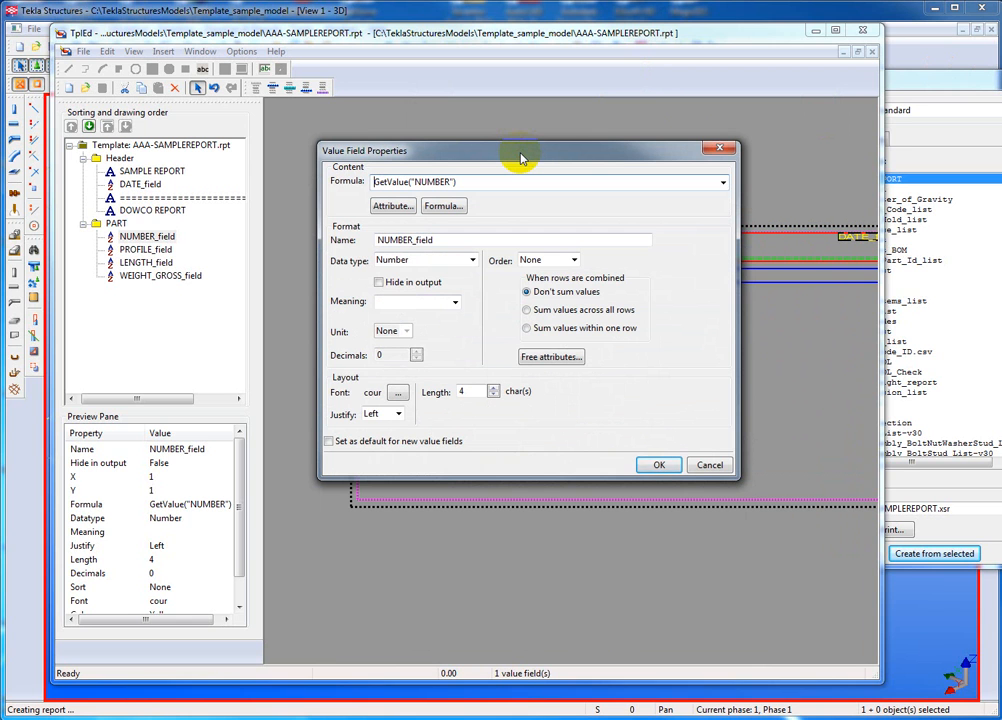
pyautogui.moveTo(716, 148)
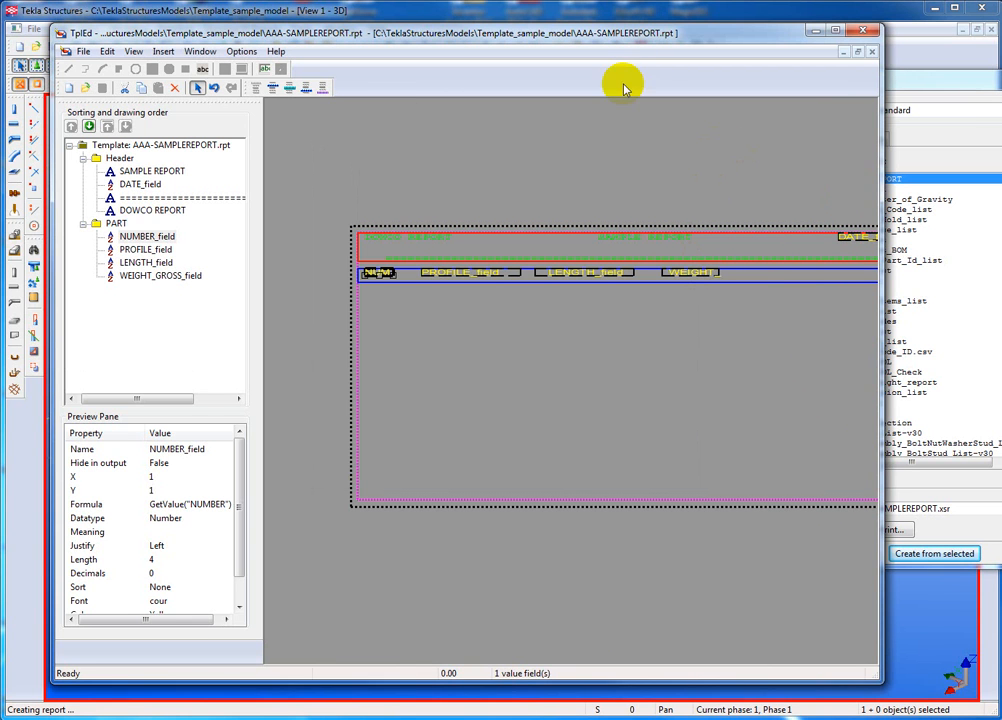
pyautogui.moveTo(548, 172)
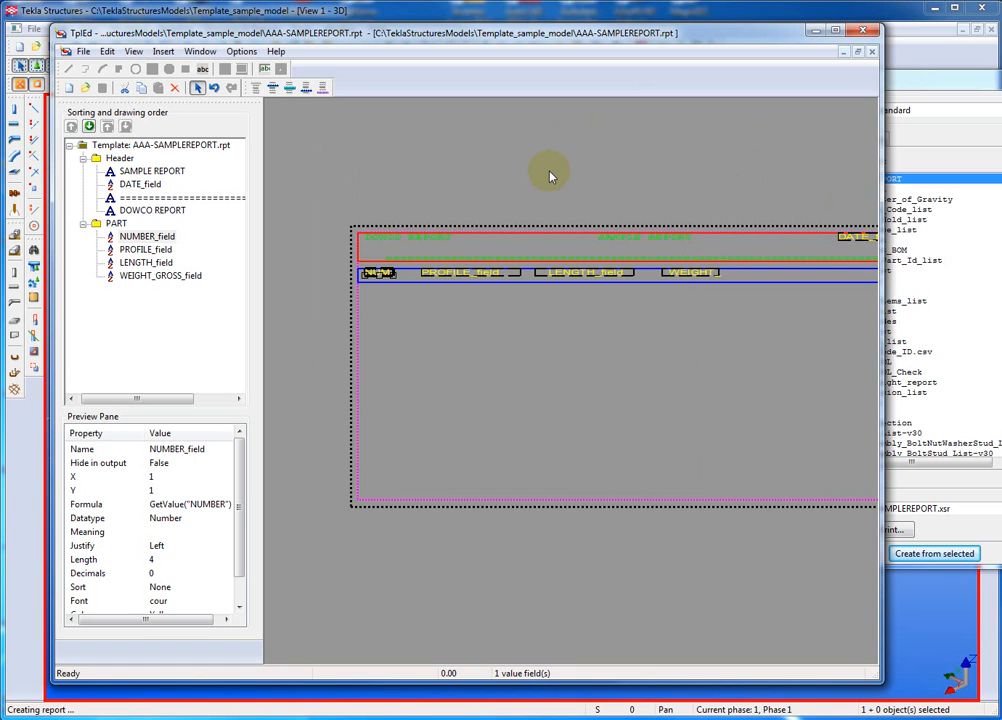